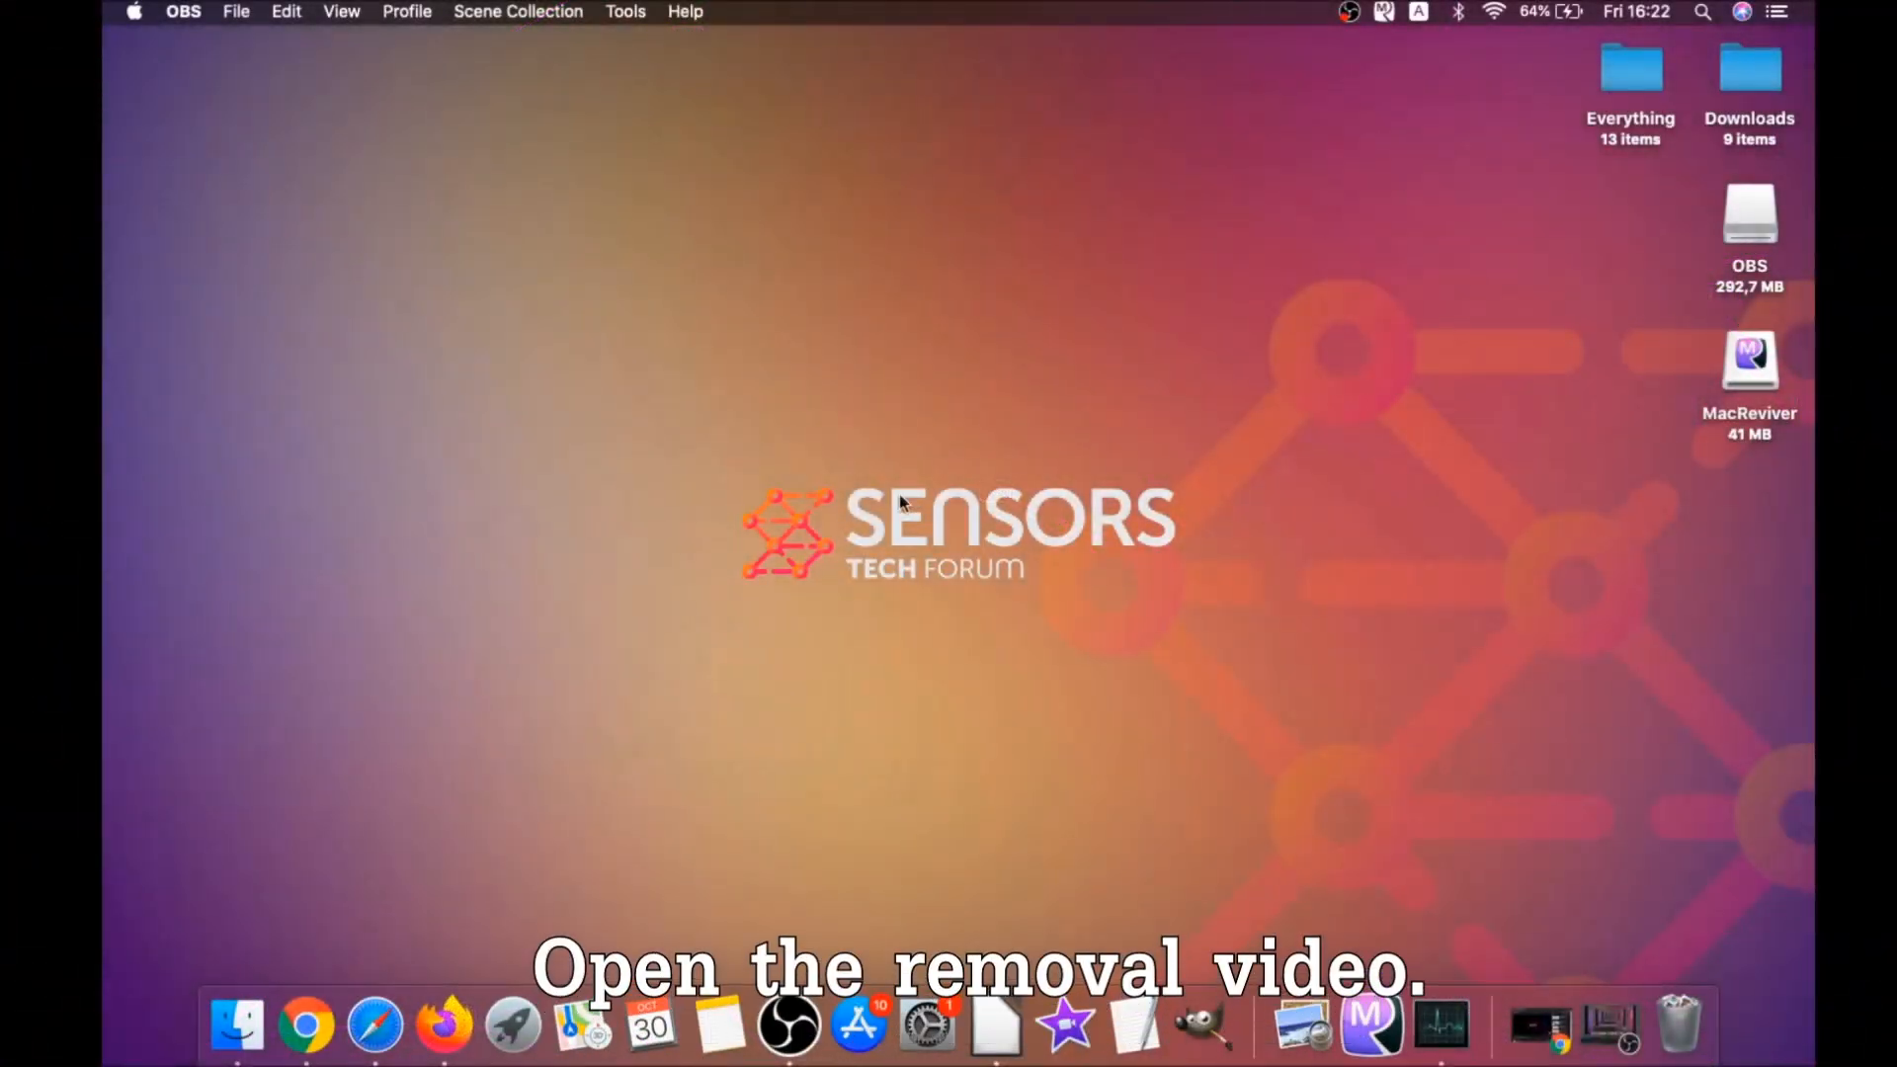
Step: Open the 'How to Remove a Mac Virus' video and follow its sensorstechforum.com description link
left_click(305, 1025)
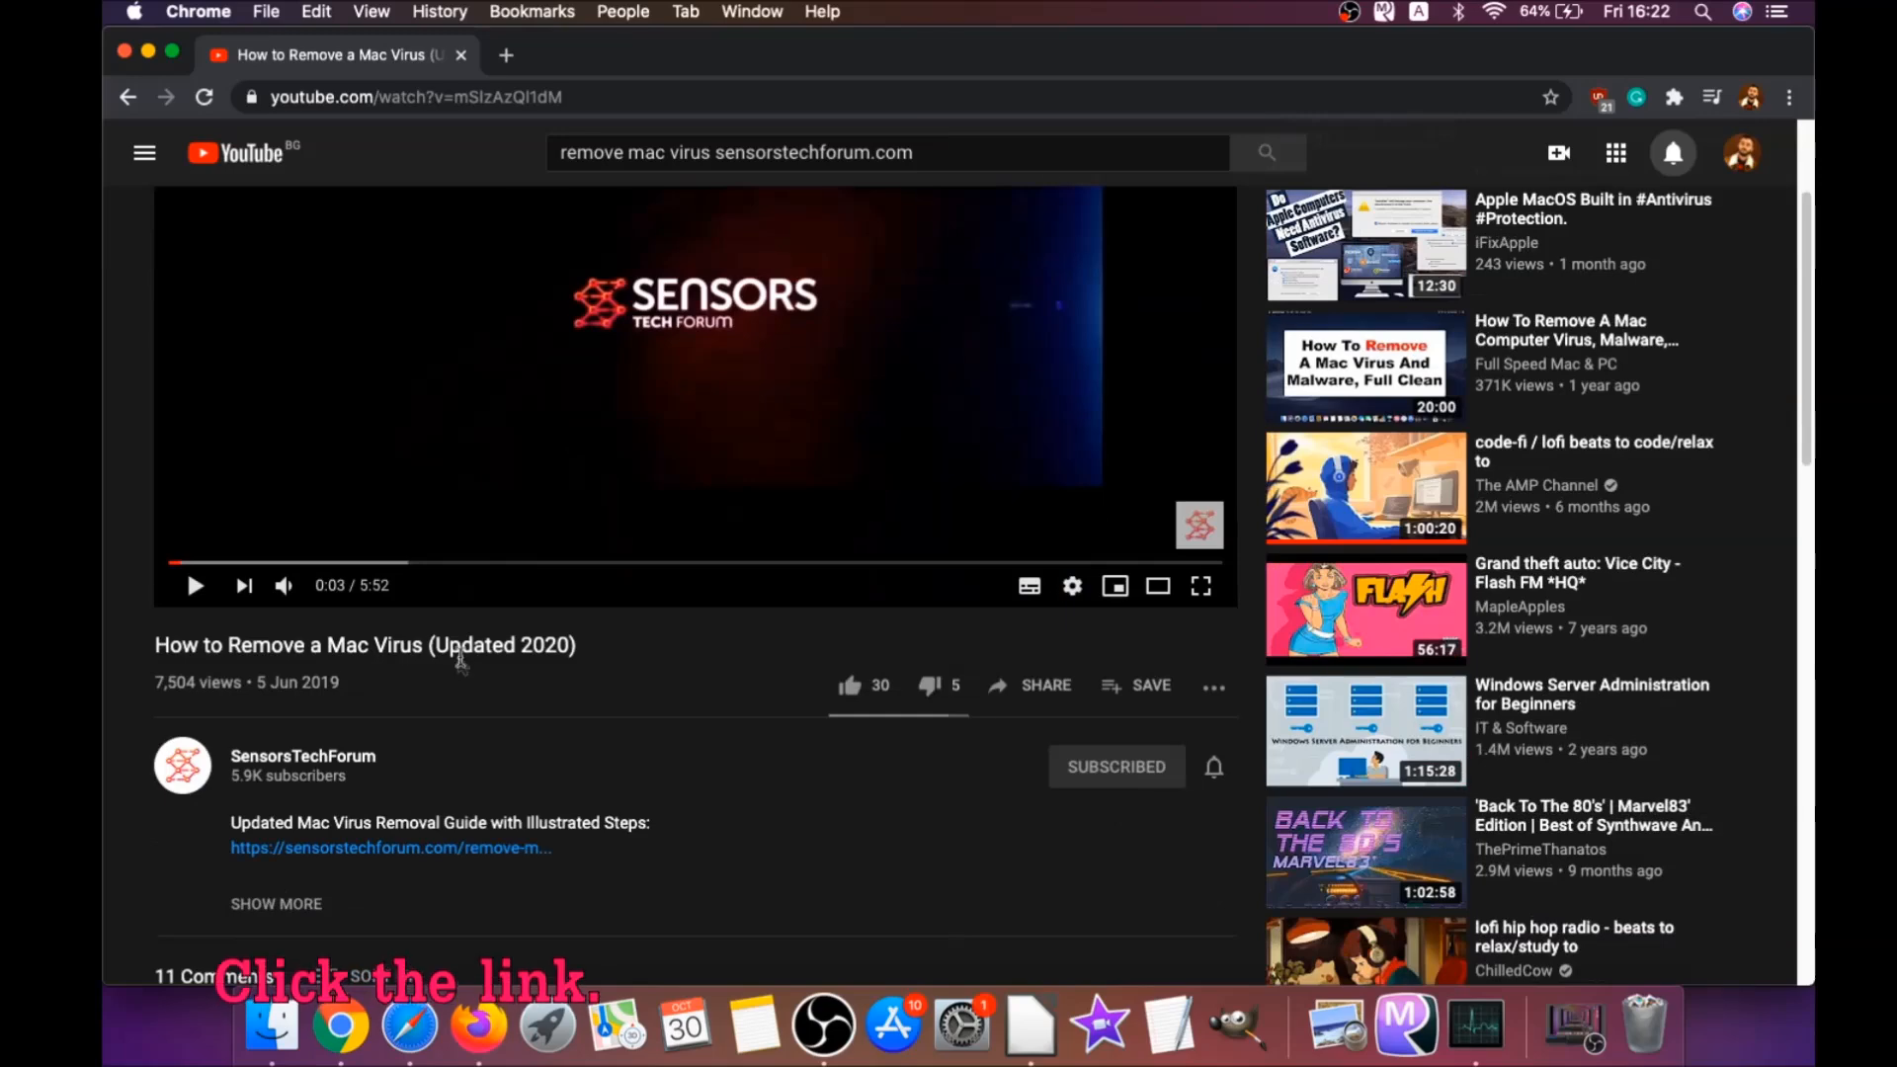
mouse_move(405, 856)
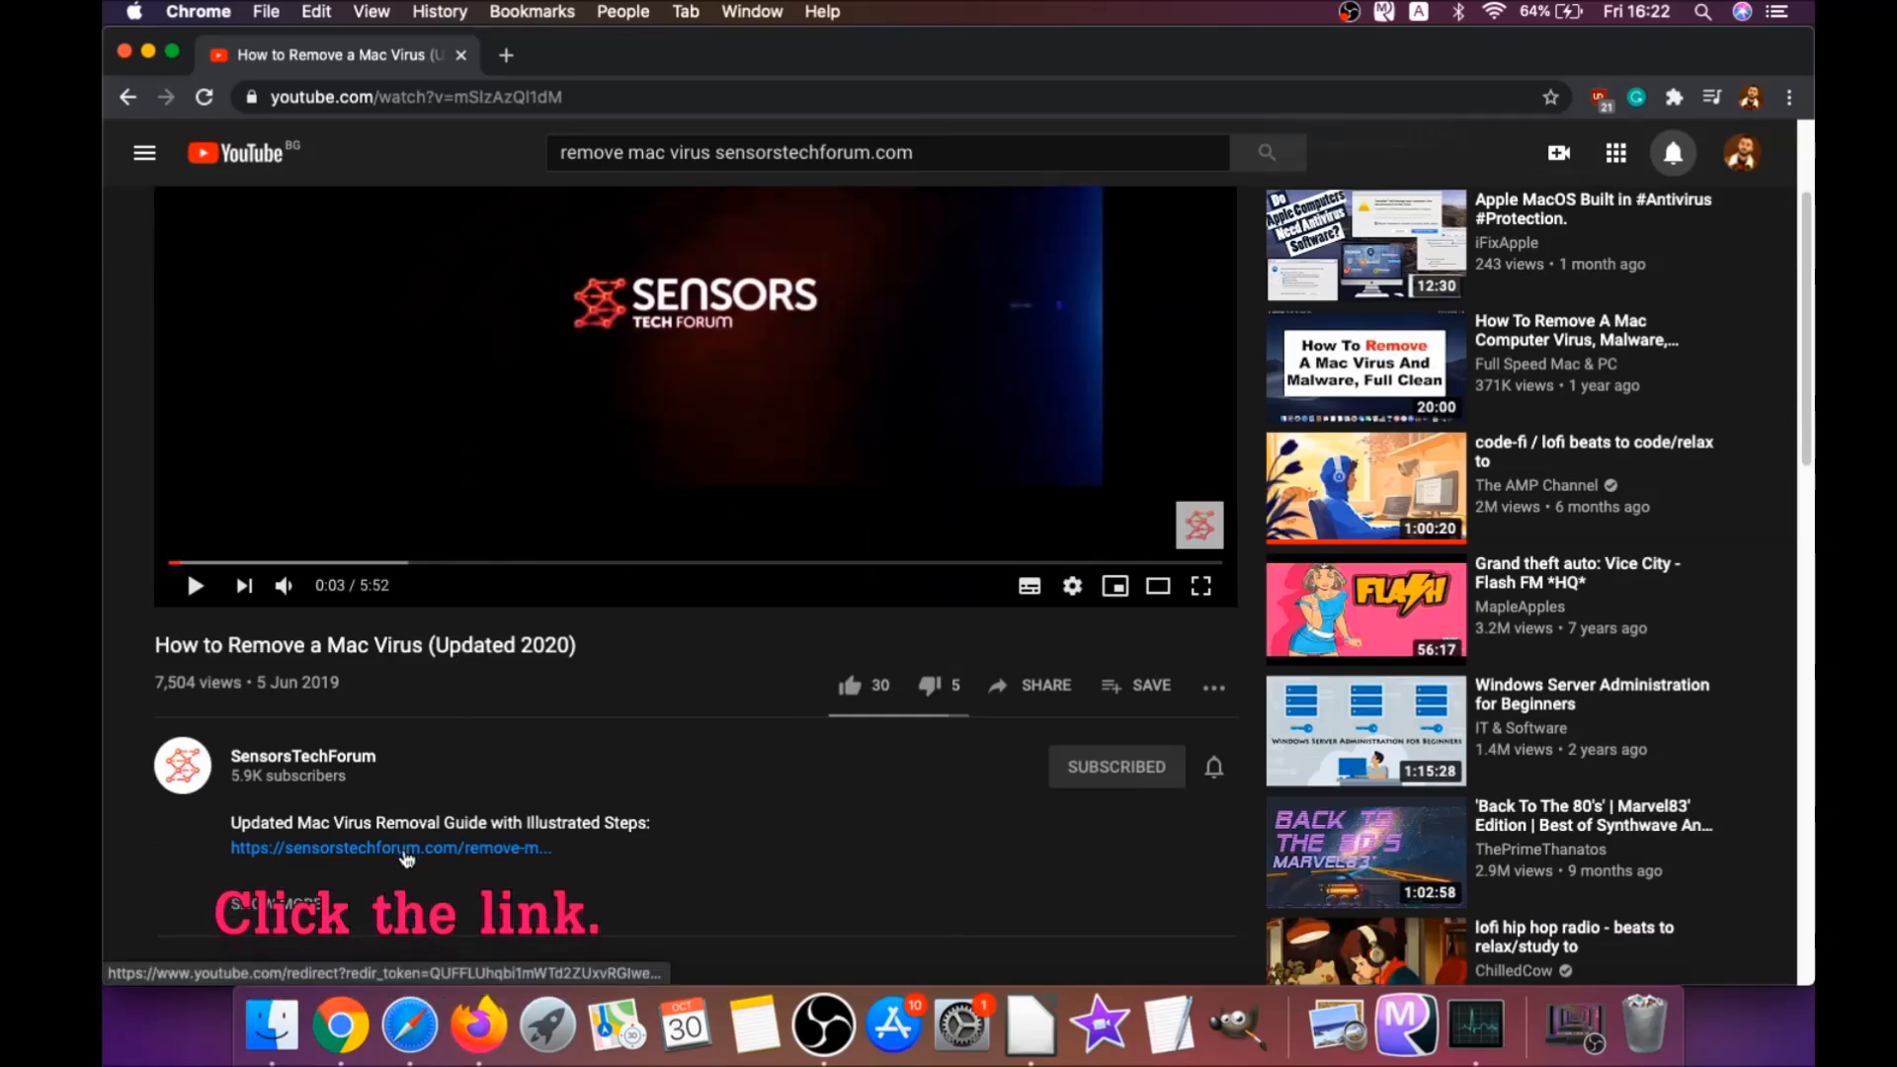
left_click(389, 848)
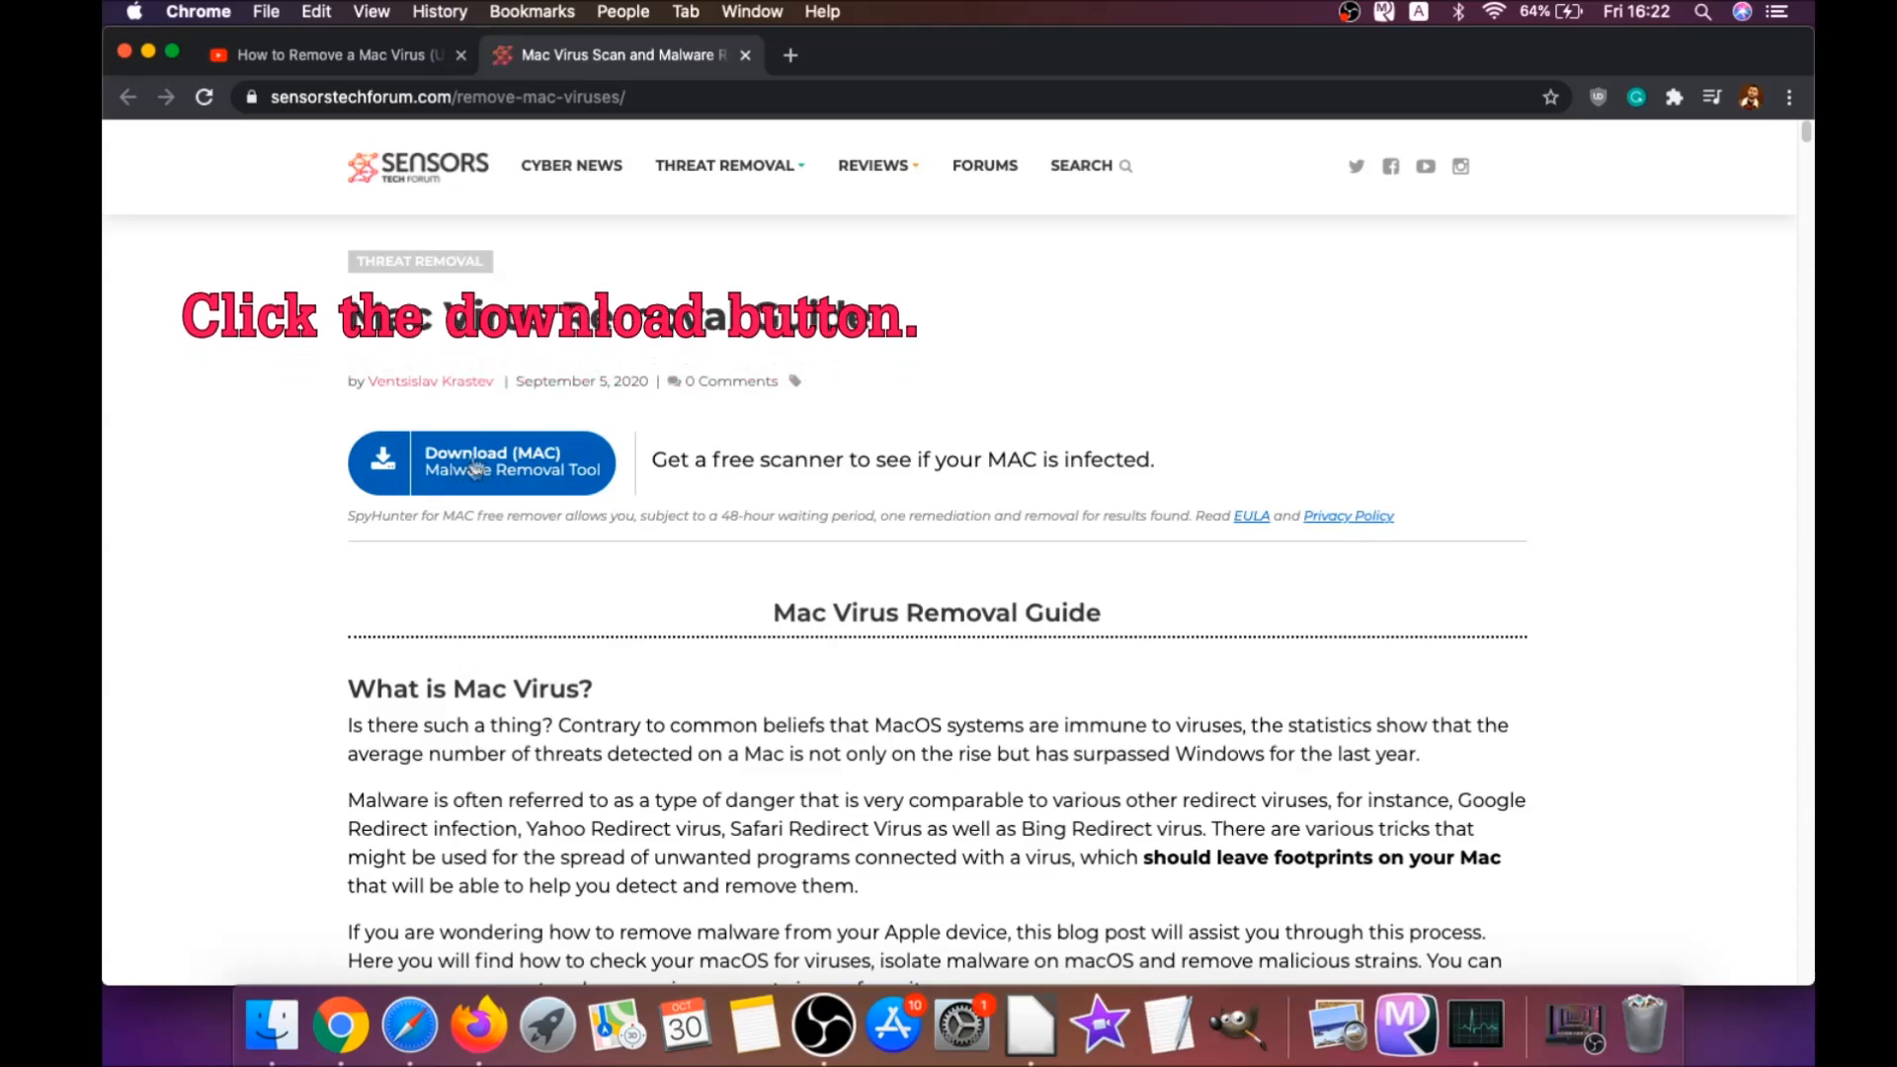
Step: Download the SpyHunter (MAC) Malware Removal Tool to the desktop and close Chrome
left_click(480, 462)
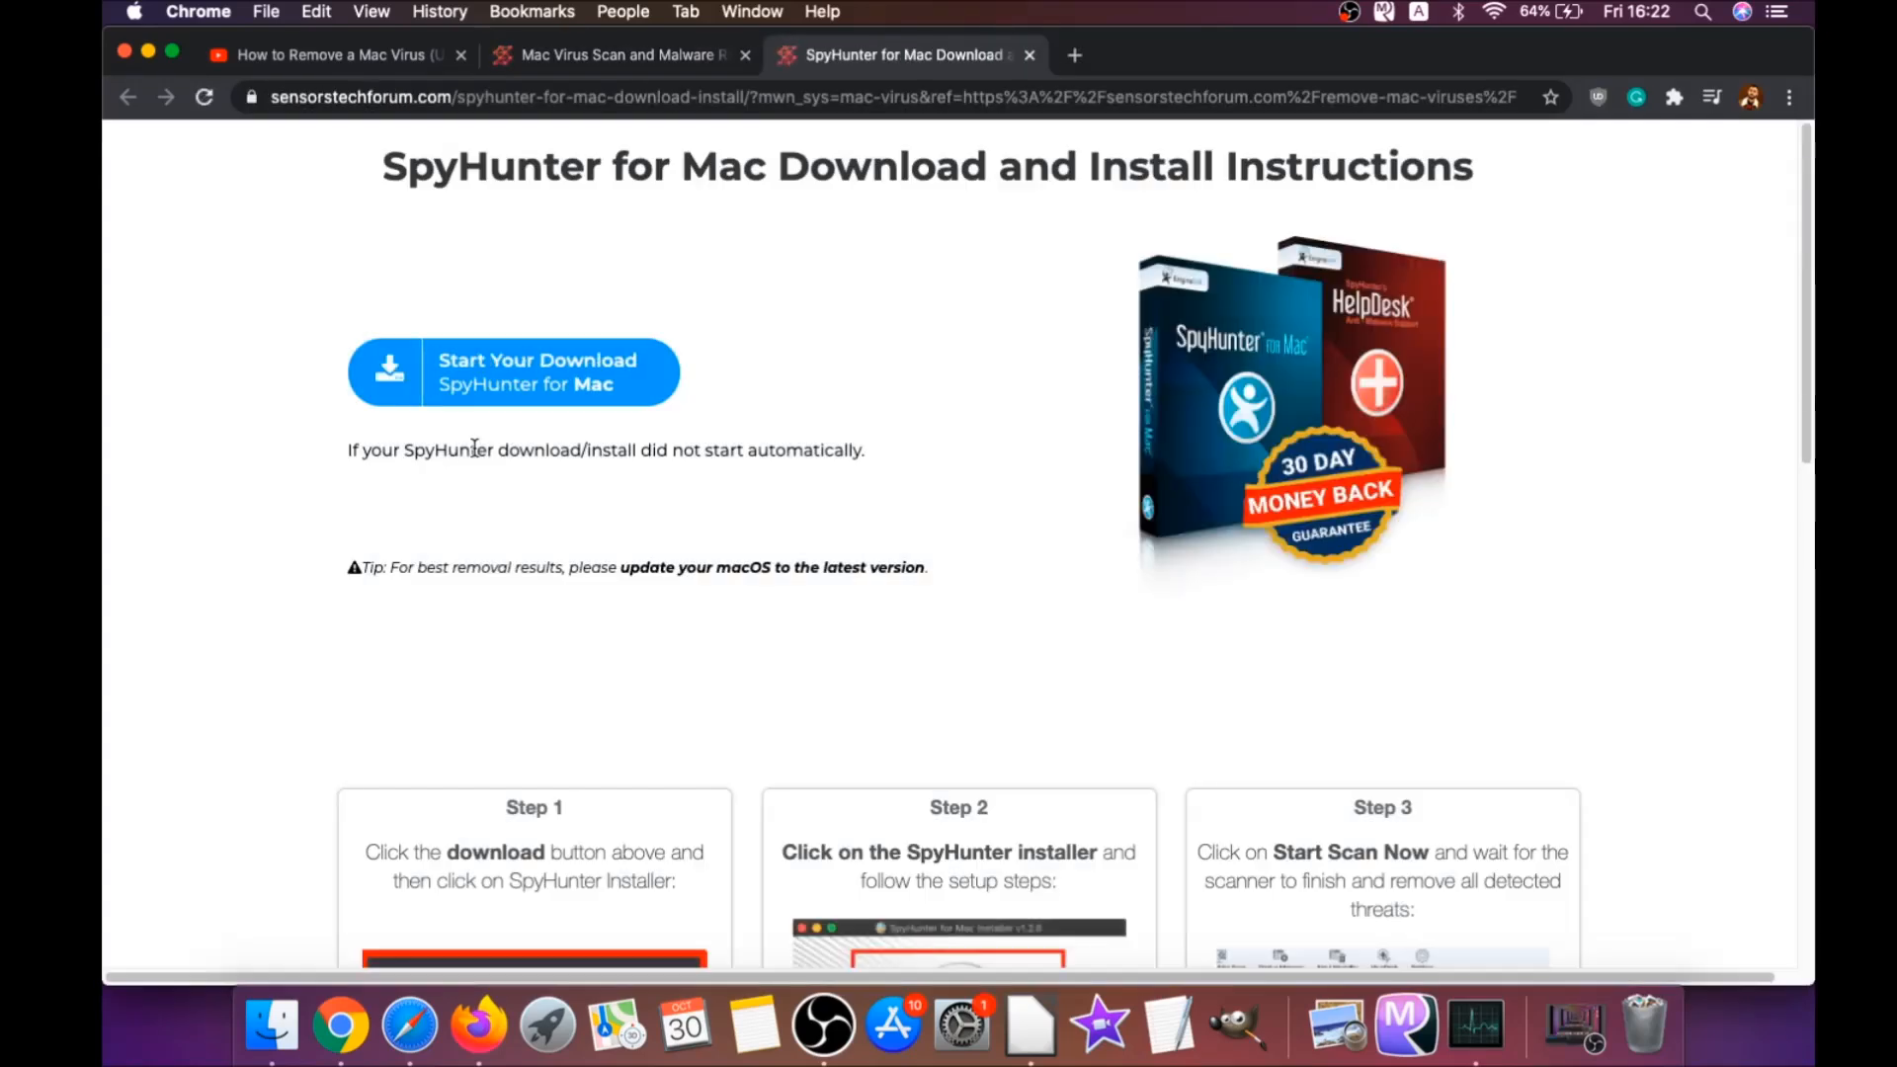
mouse_move(945, 569)
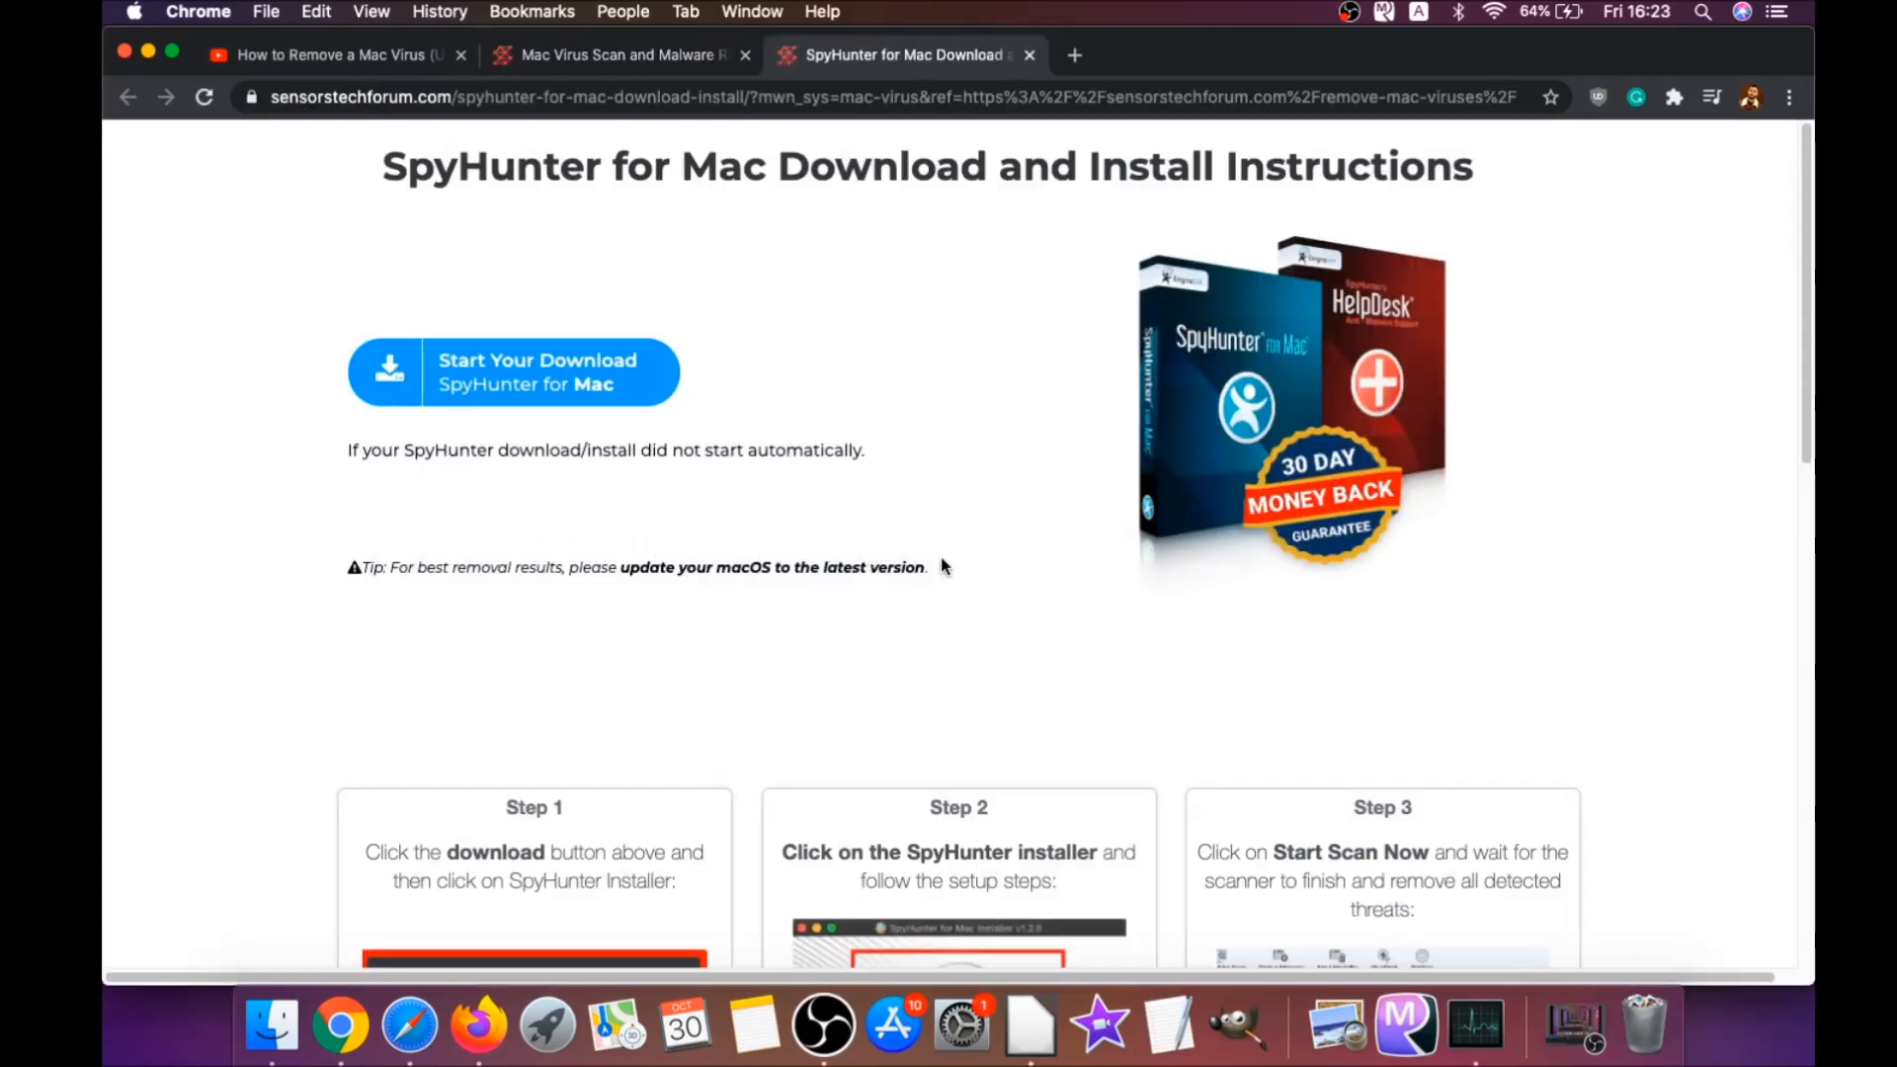
left_click(514, 372)
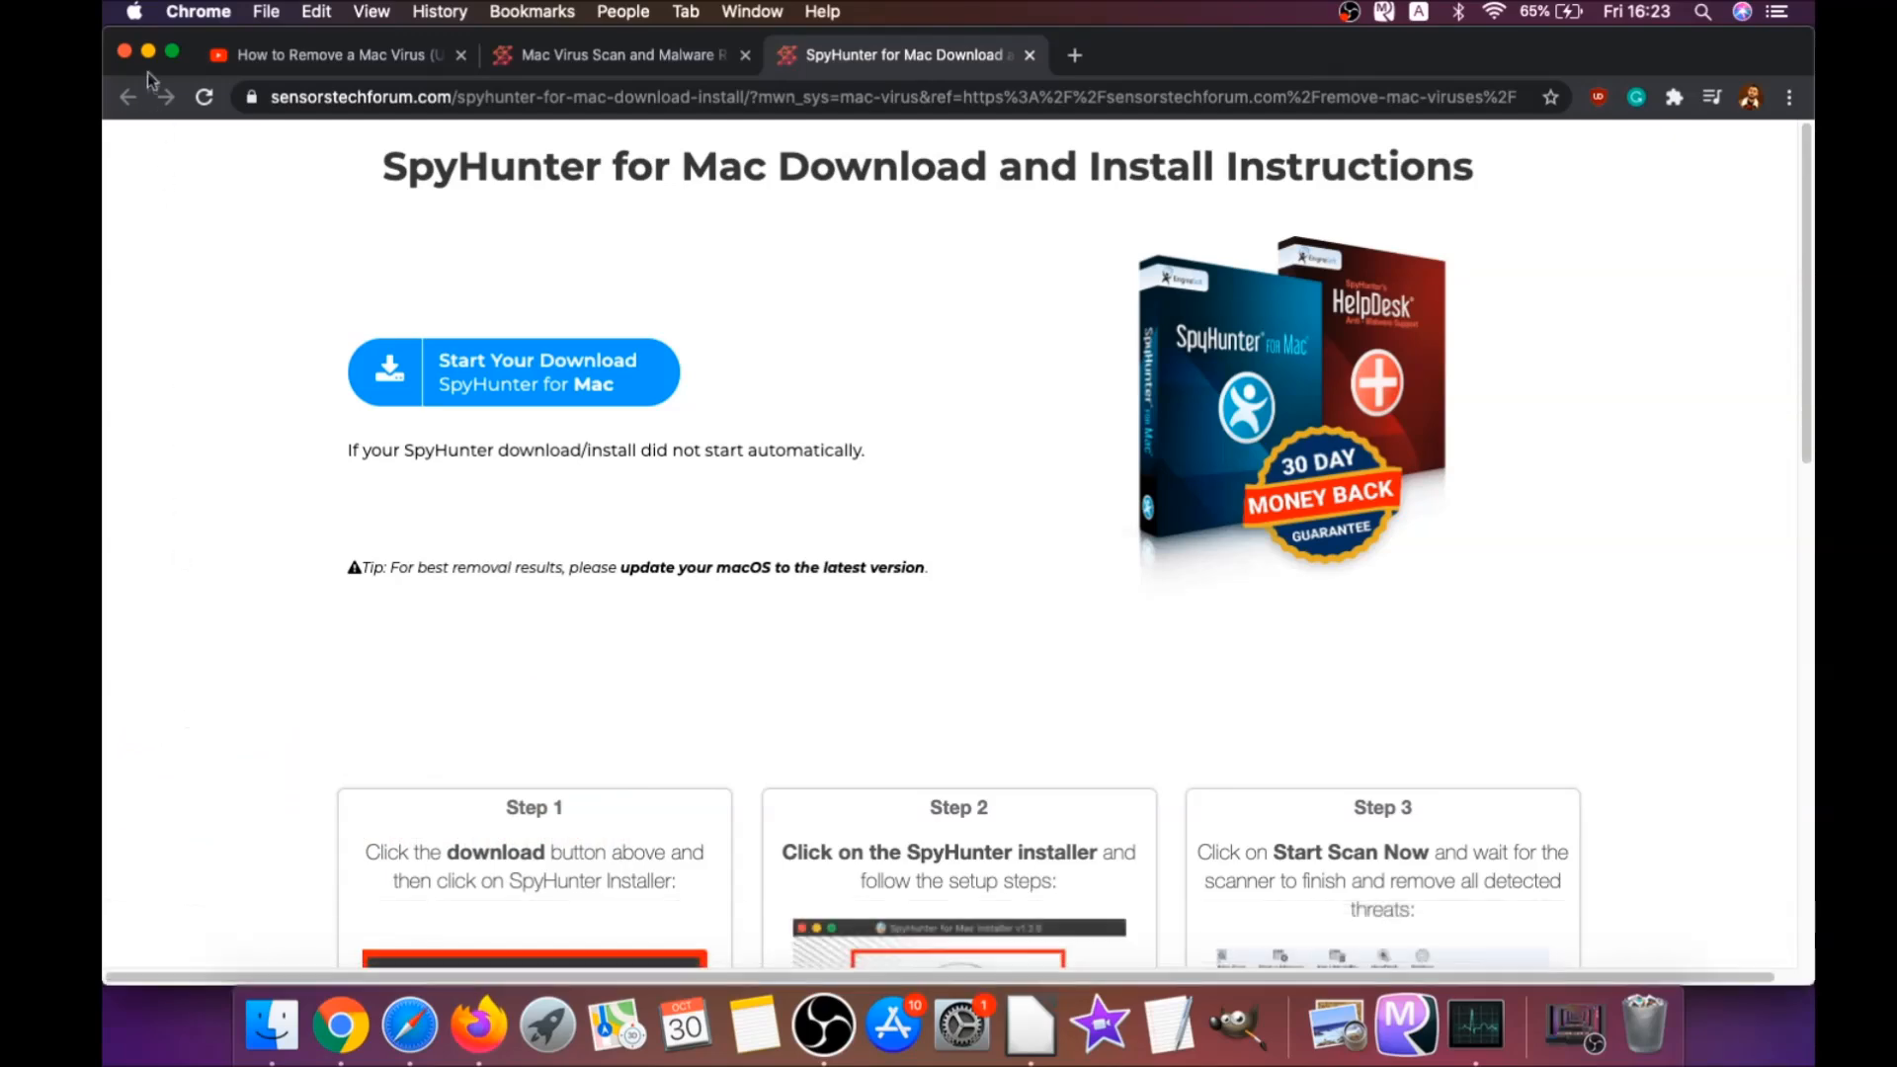
left_click(513, 371)
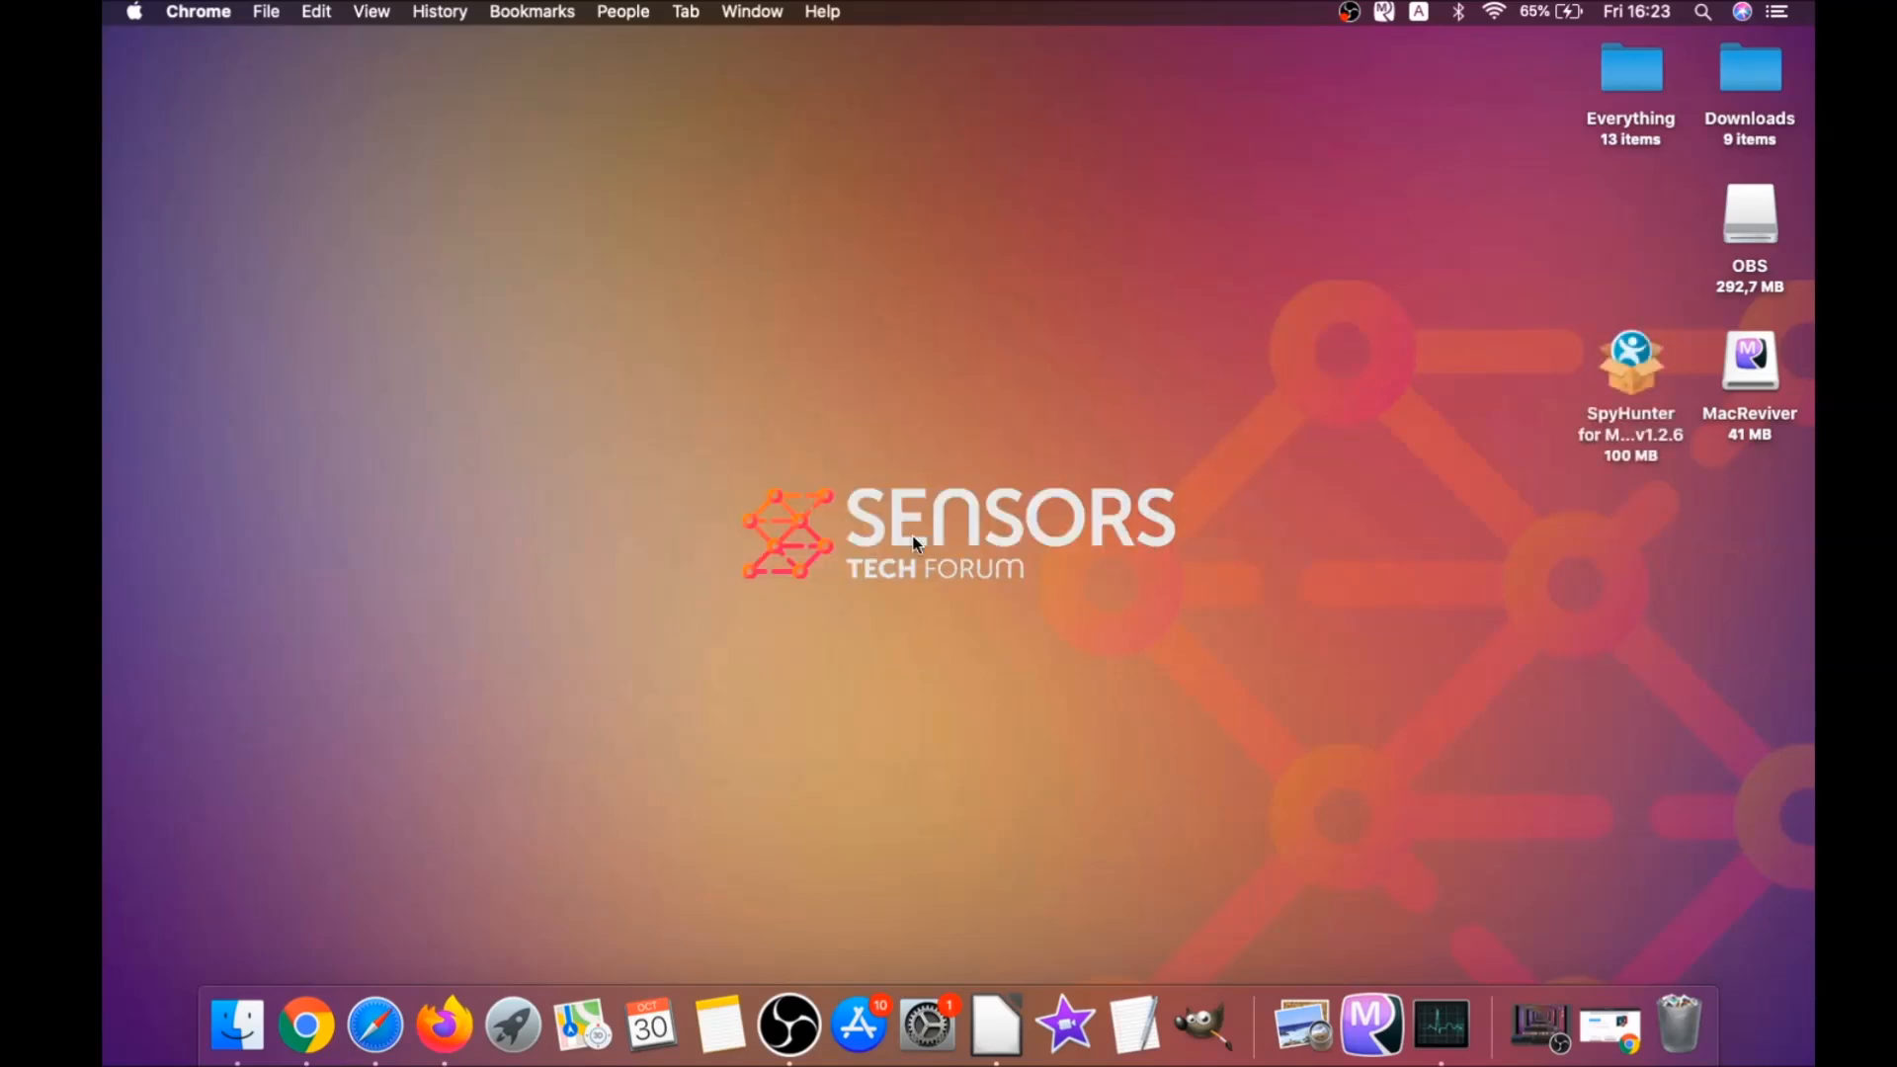
Step: Launch the SpyHunter disk image from the desktop and approve the internet-download warning
double_click(1631, 360)
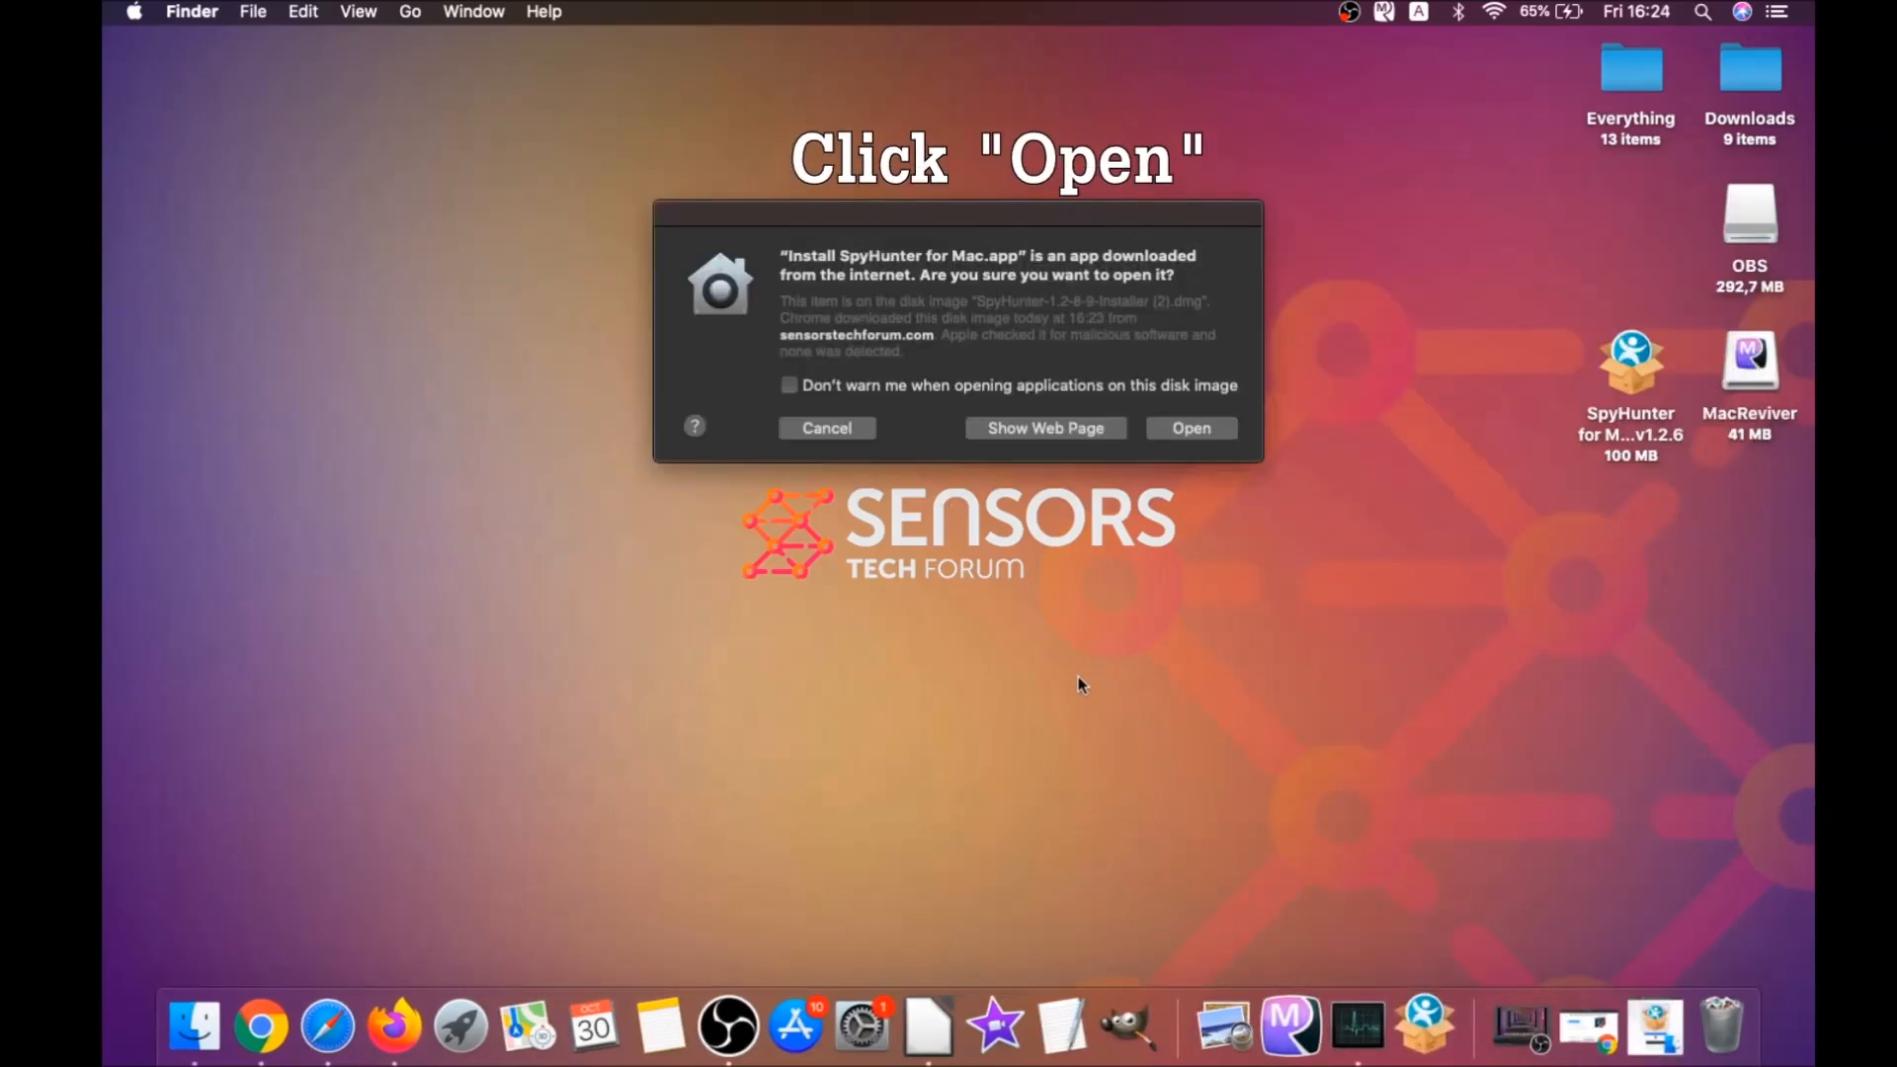
left_click(1190, 427)
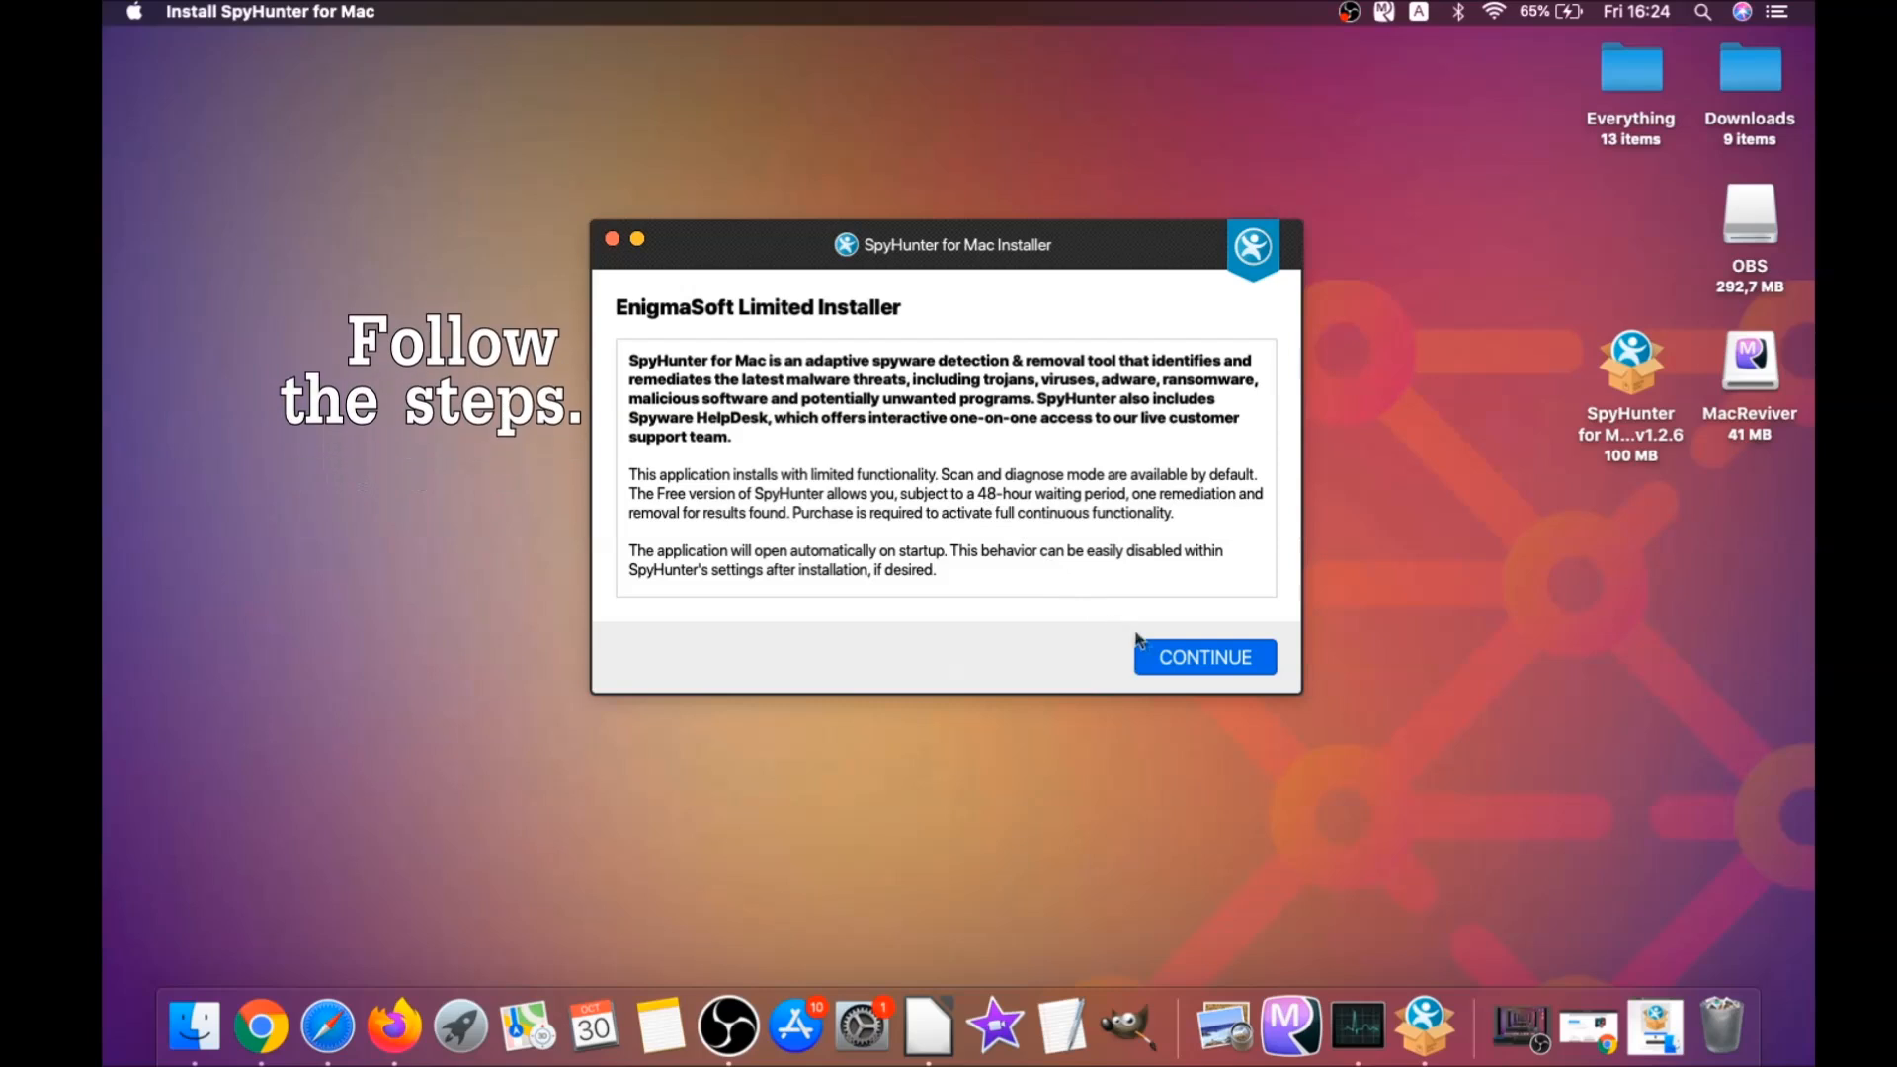
Step: Accept the EULA, install SpyHunter for Mac and finish once all tasks complete
left_click(1203, 656)
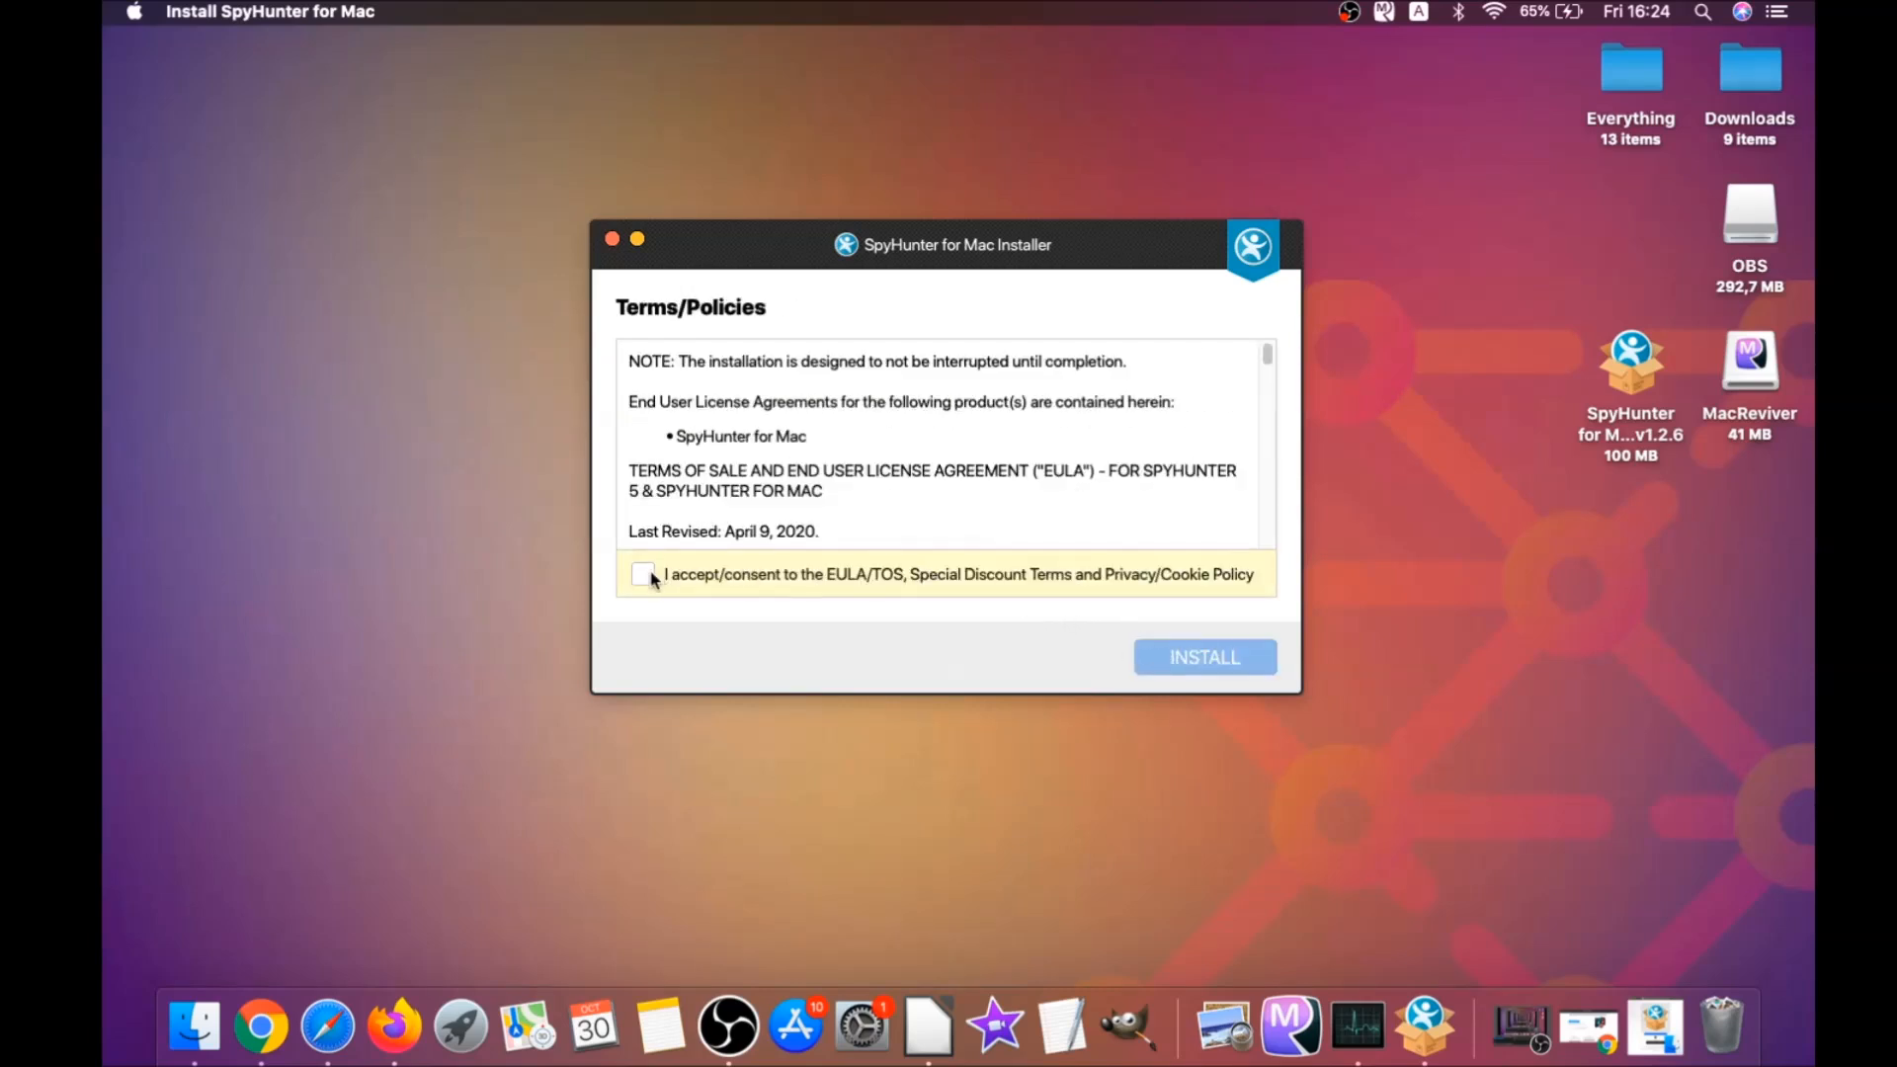
left_click(643, 573)
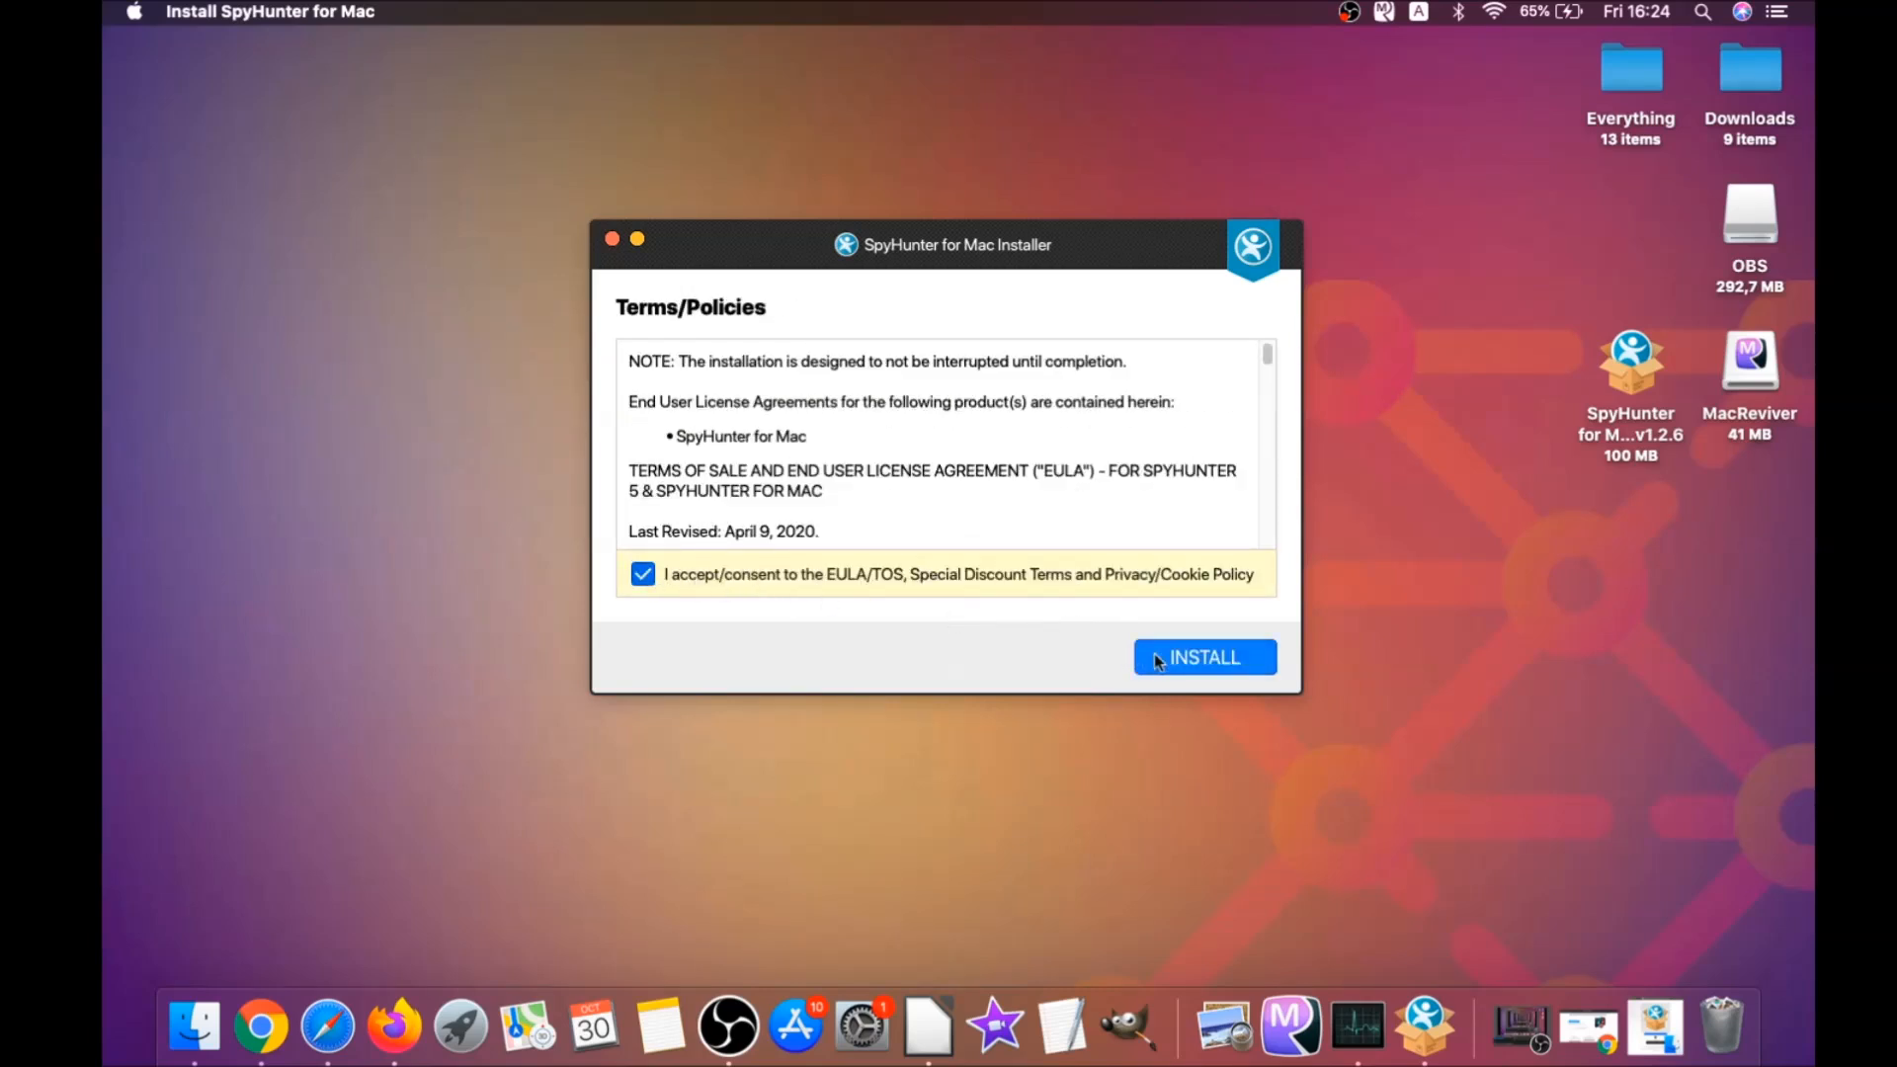
left_click(1204, 656)
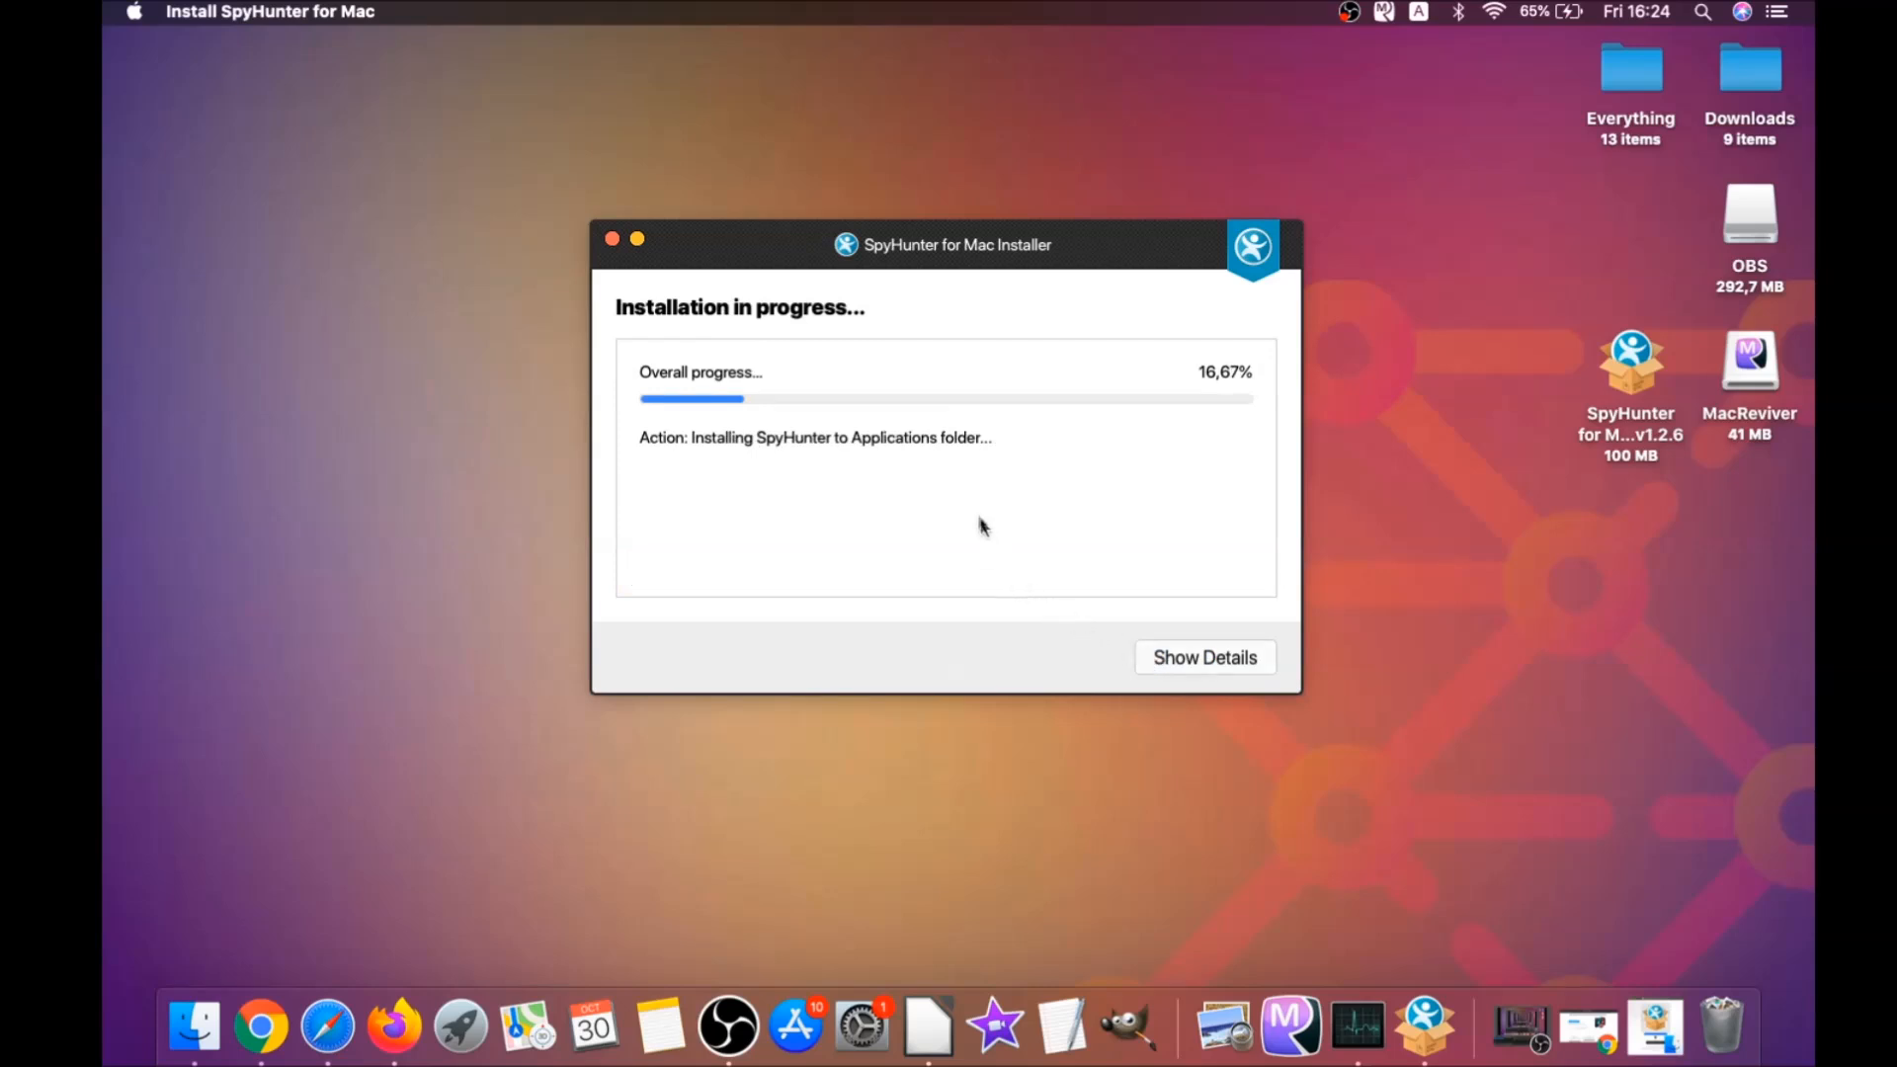
mouse_move(966, 504)
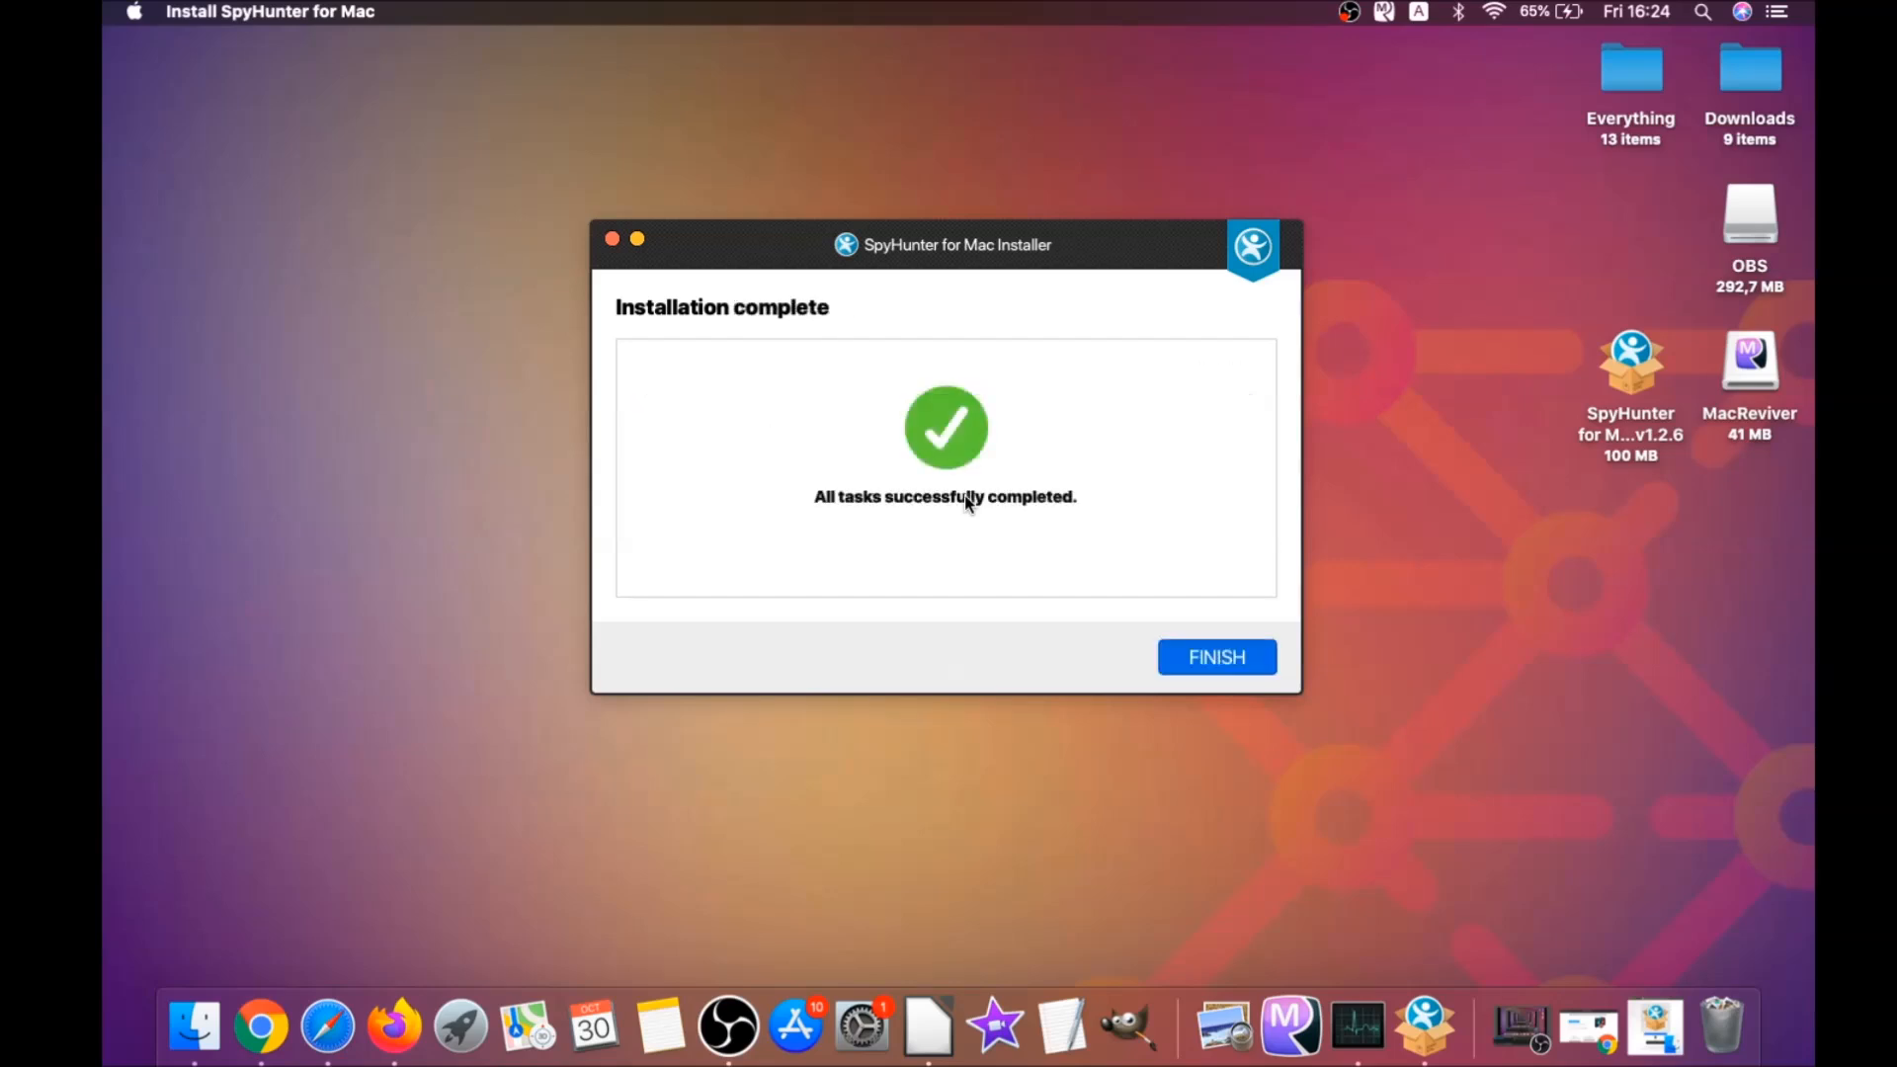
left_click(1216, 656)
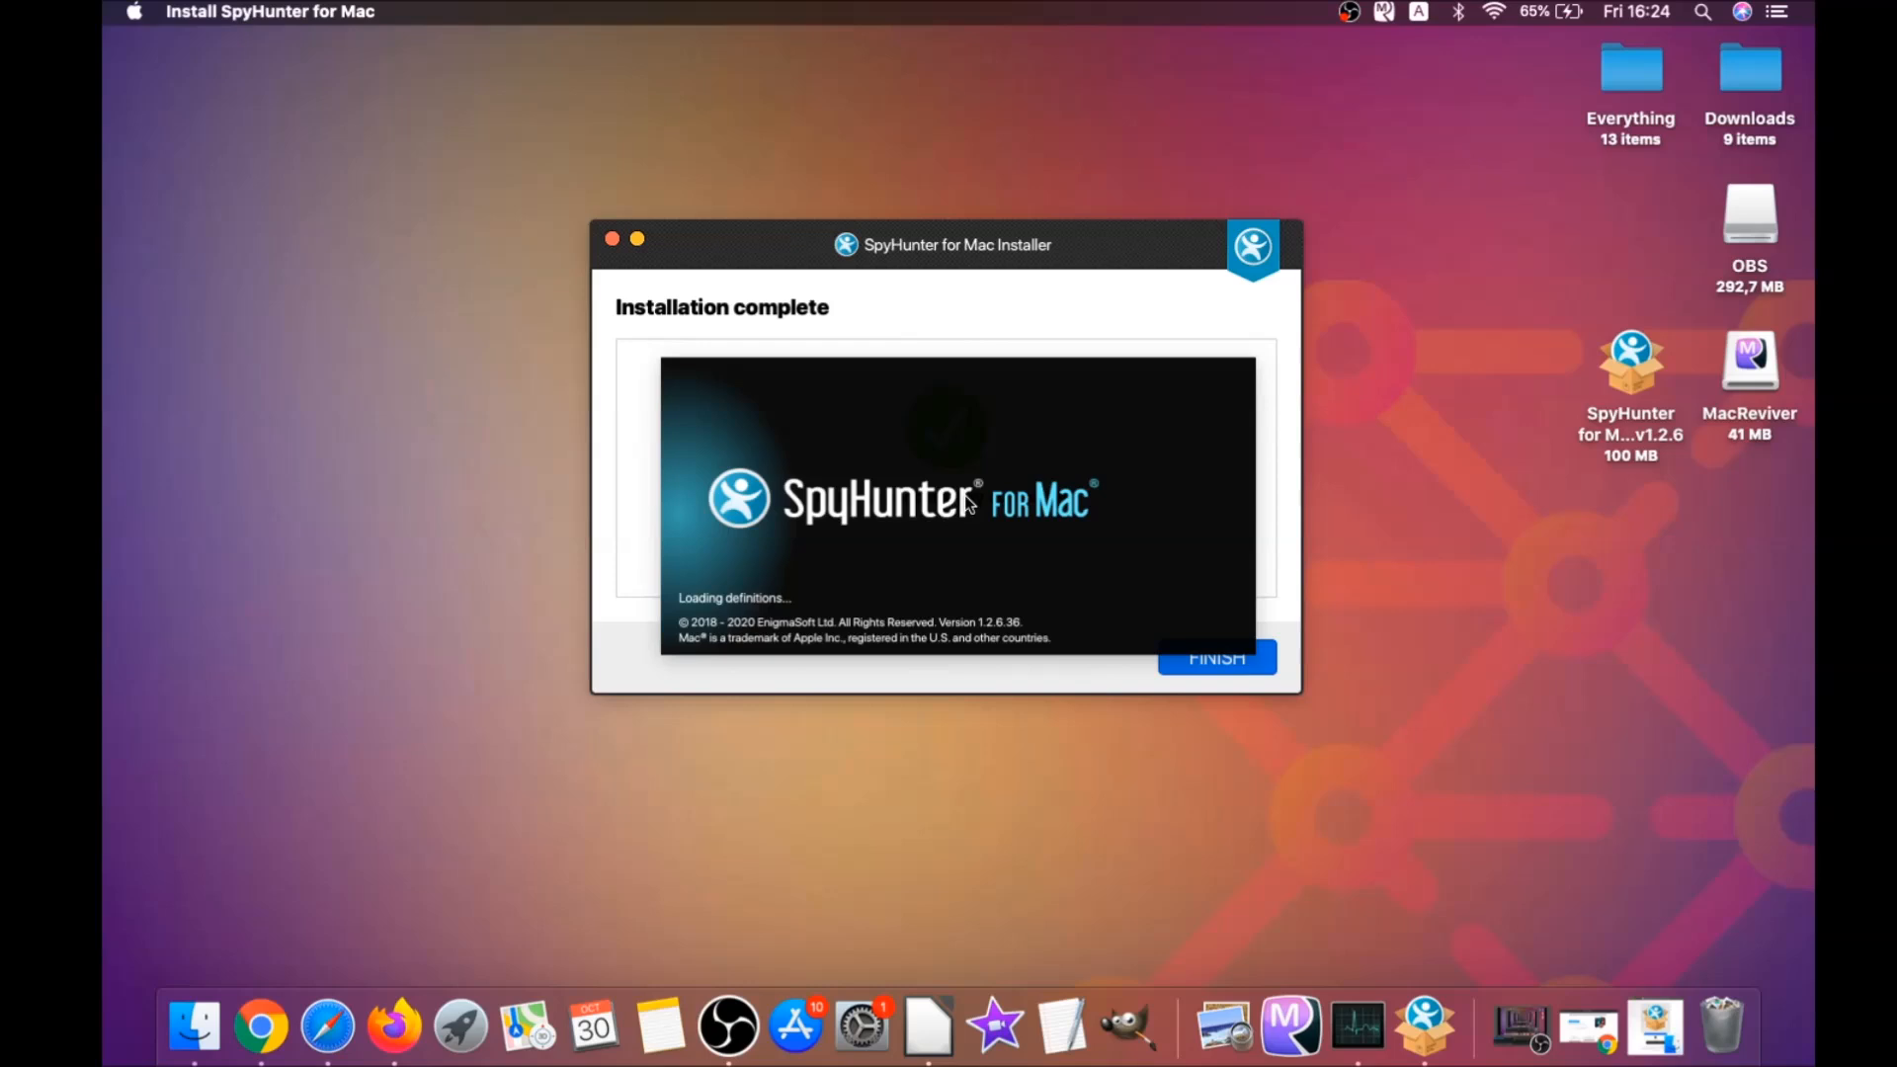
Step: Start a scan that reports 3 security issues including MacReviverSetup.dmg malware
left_click(1215, 656)
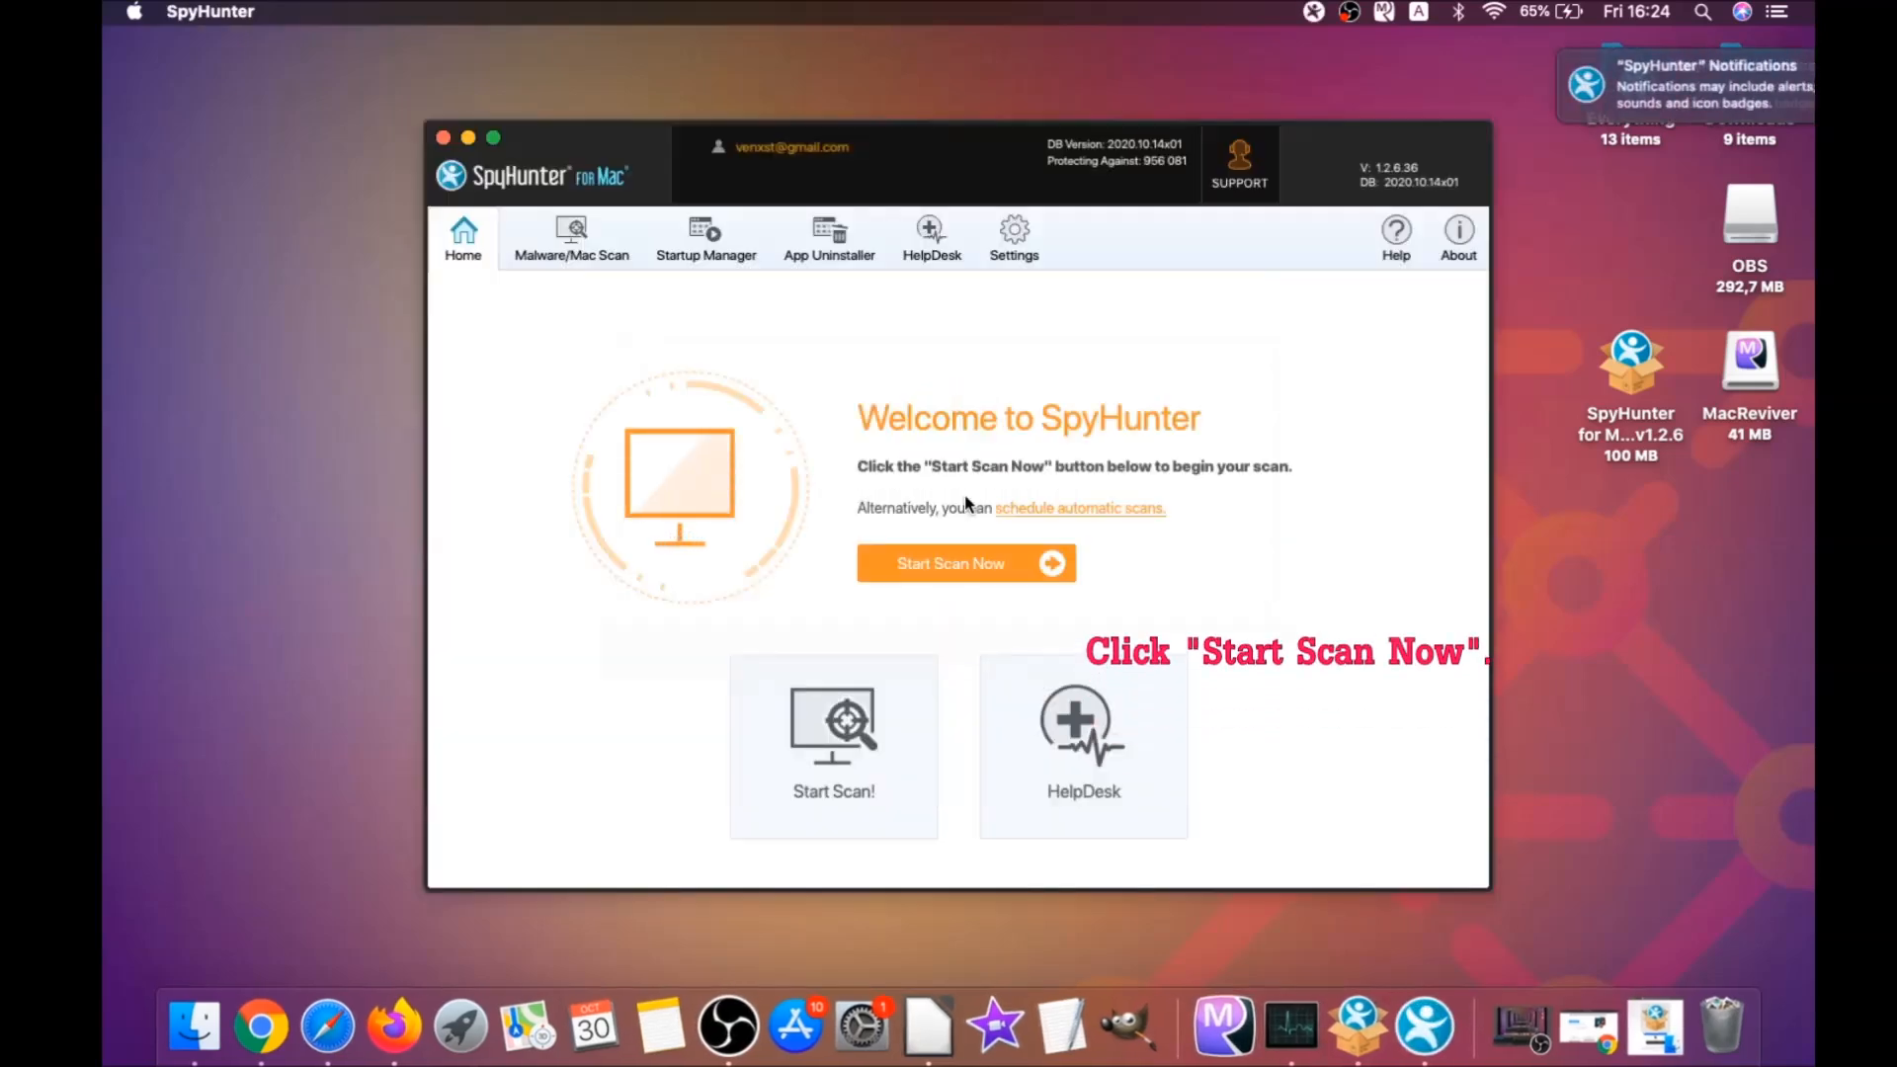
left_click(965, 563)
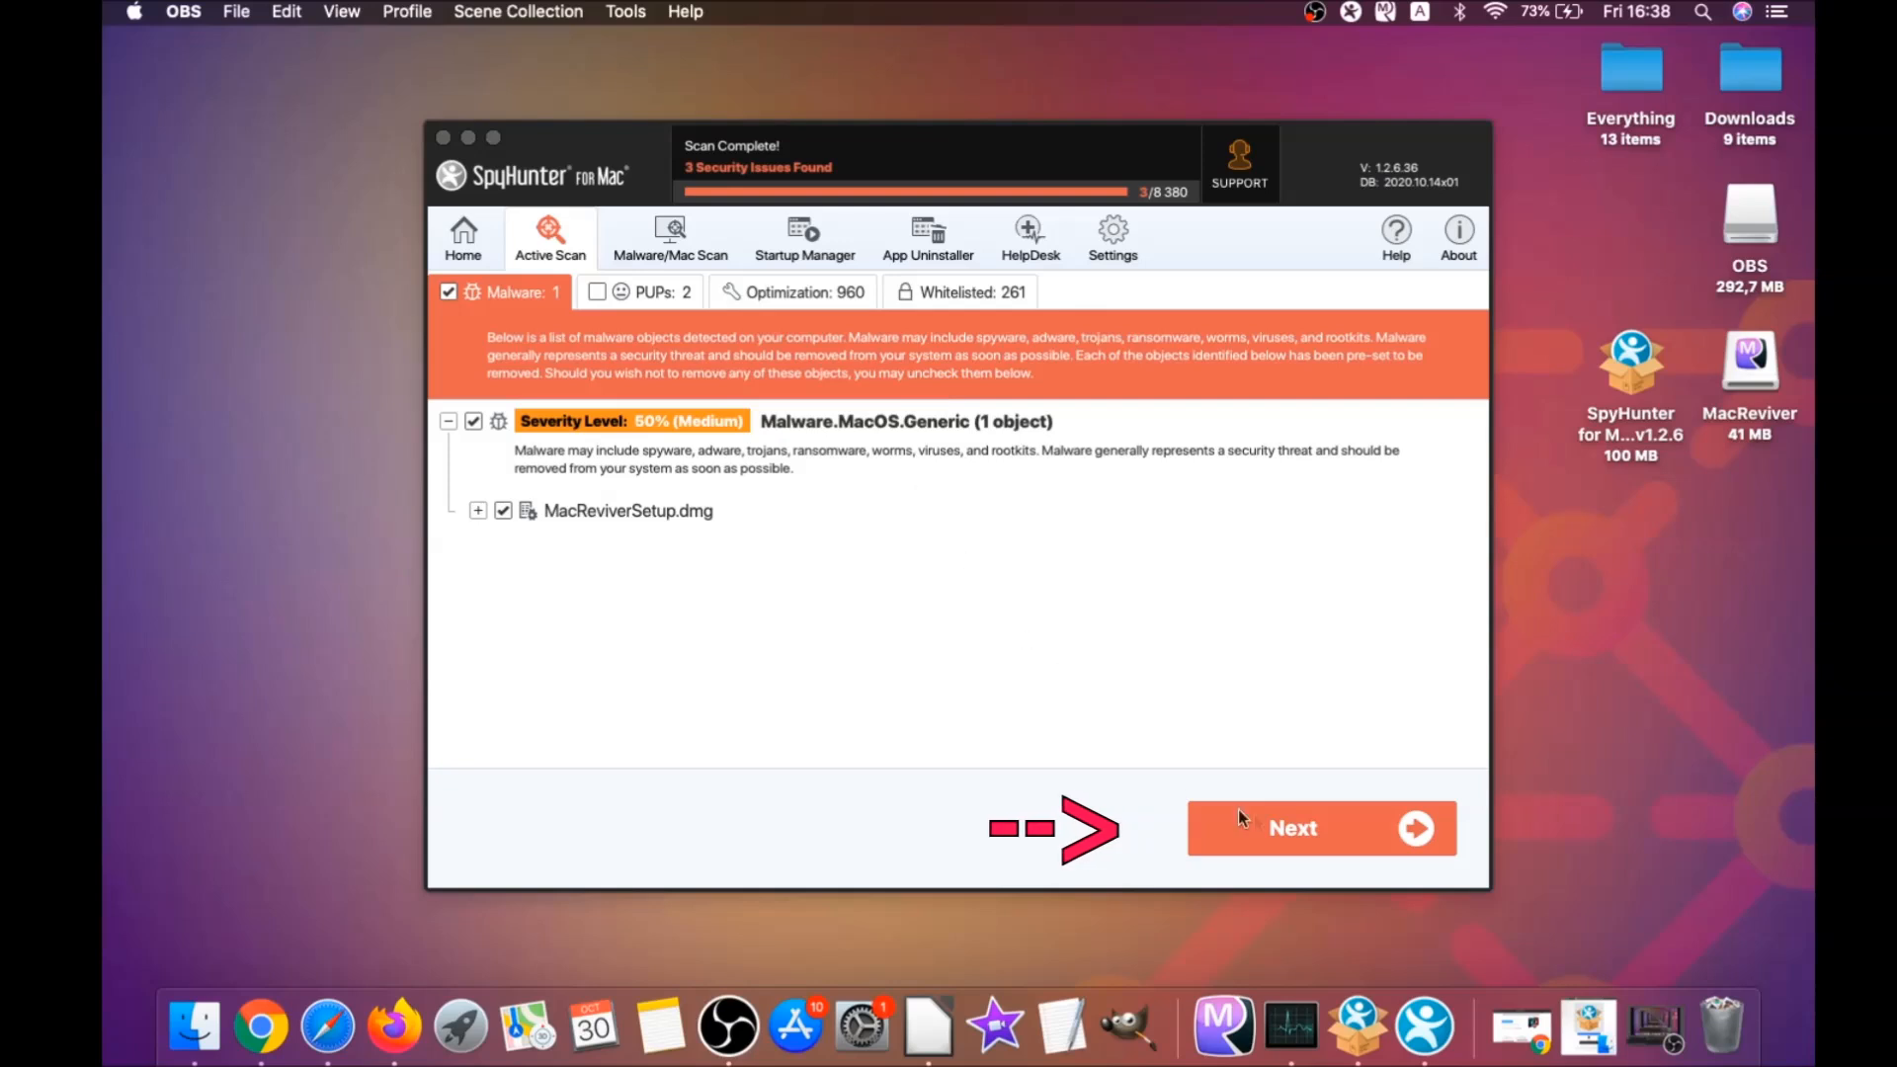
Step: Remove MacReviverSetup.dmg and both MacReviver PUPs, then finish back to the welcome screen
left_click(1292, 828)
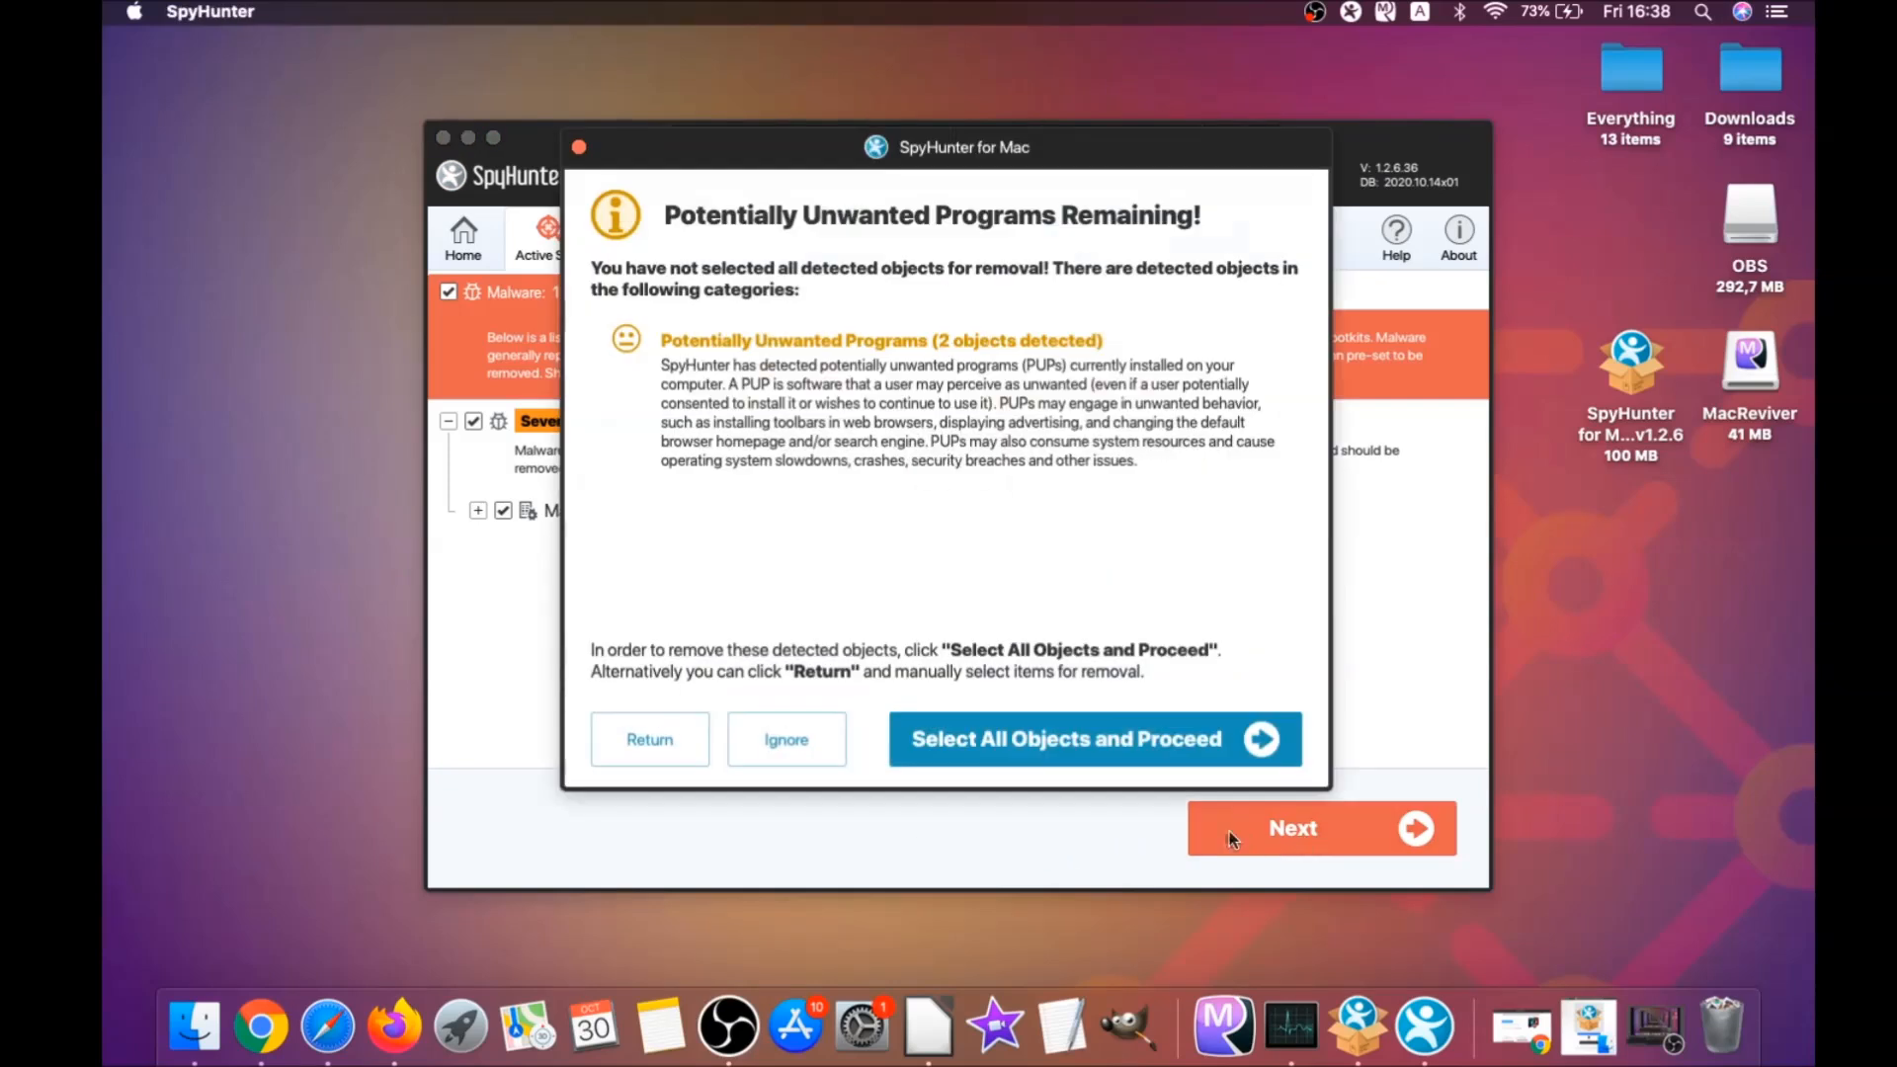
mouse_move(650, 739)
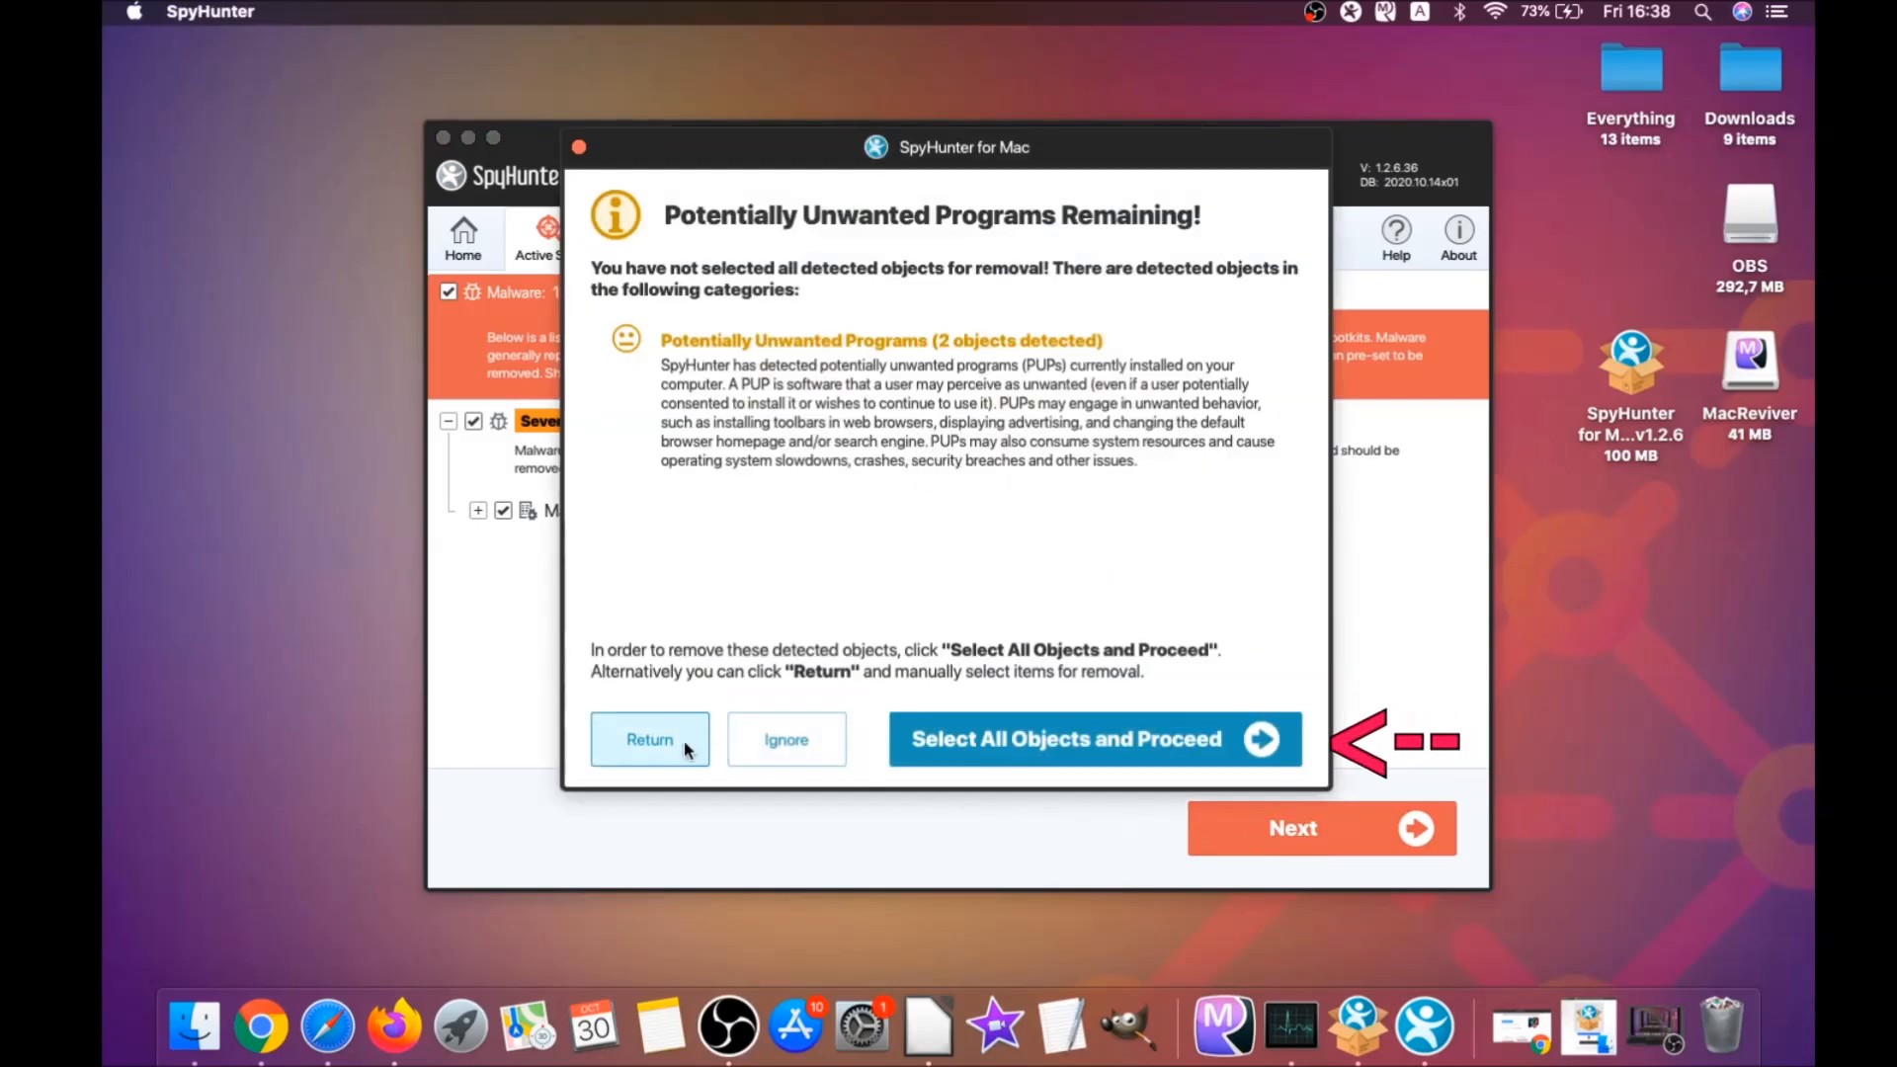
left_click(1093, 739)
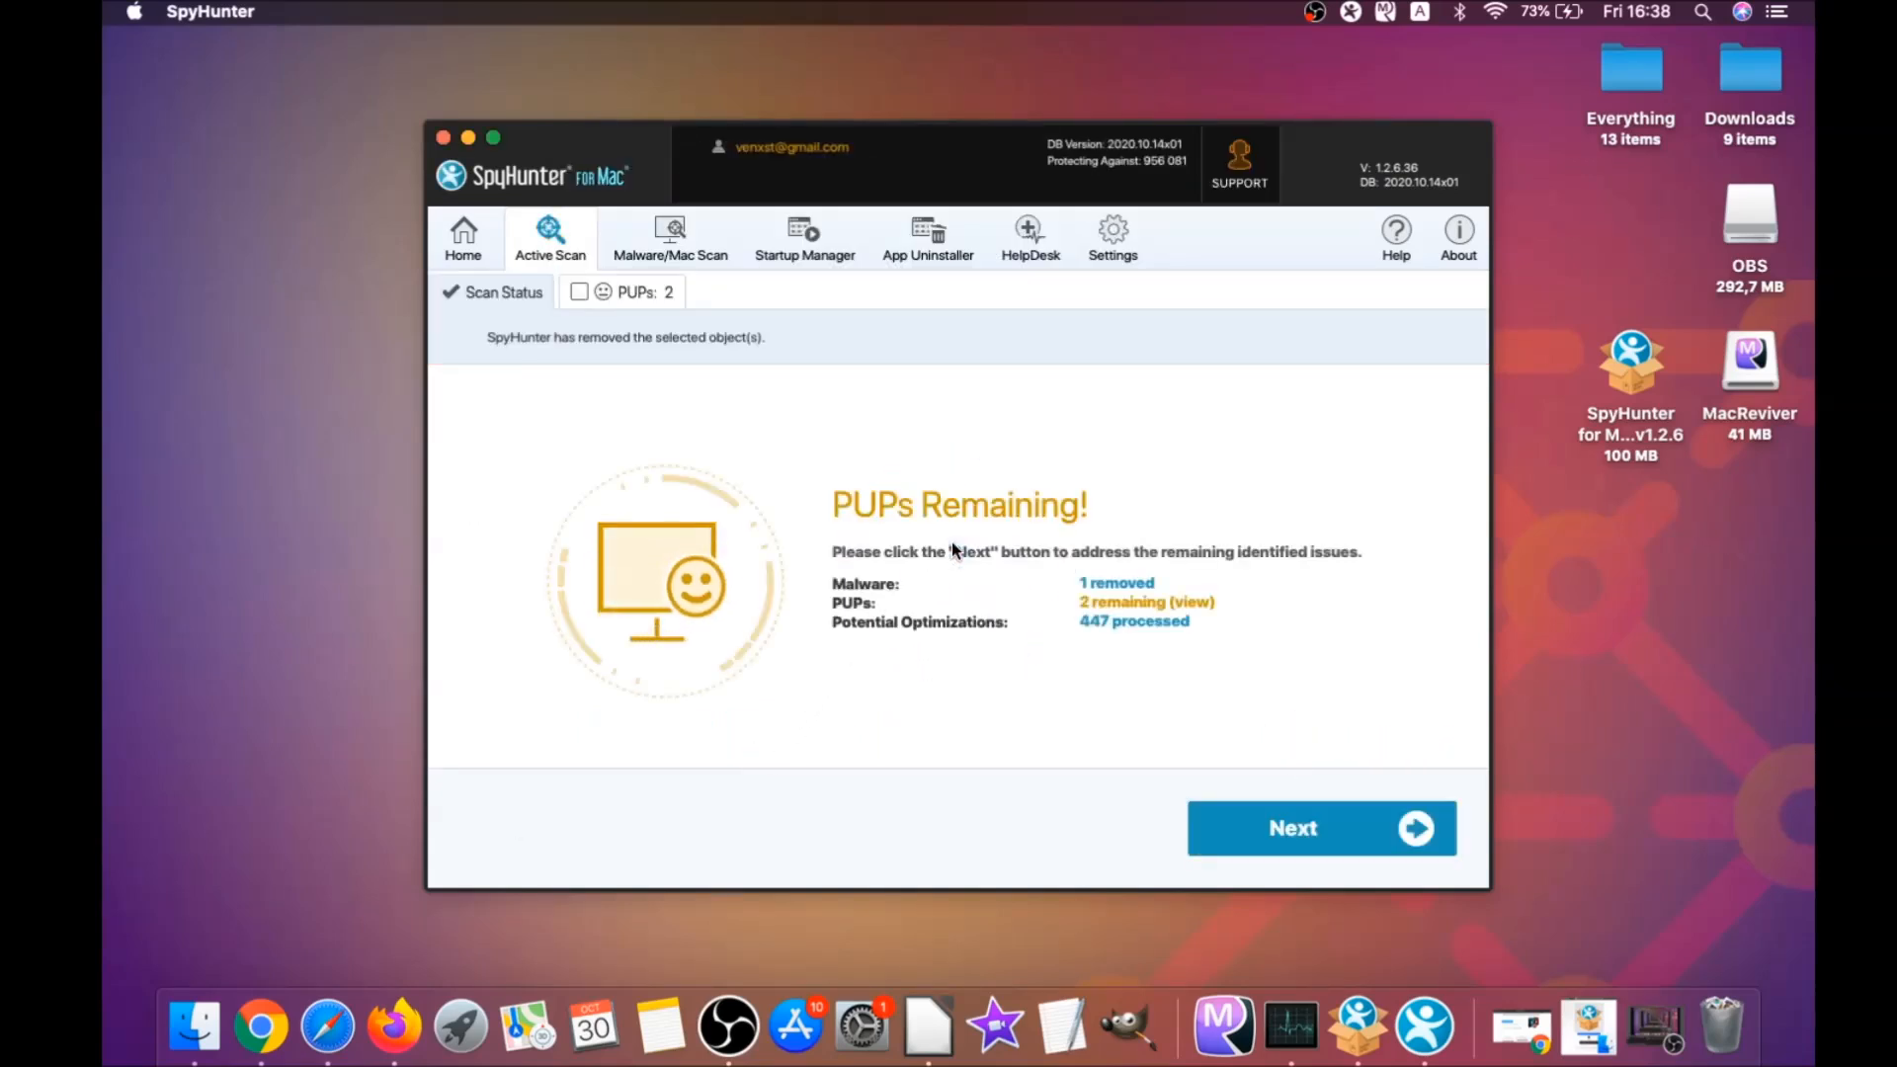
mouse_move(890, 523)
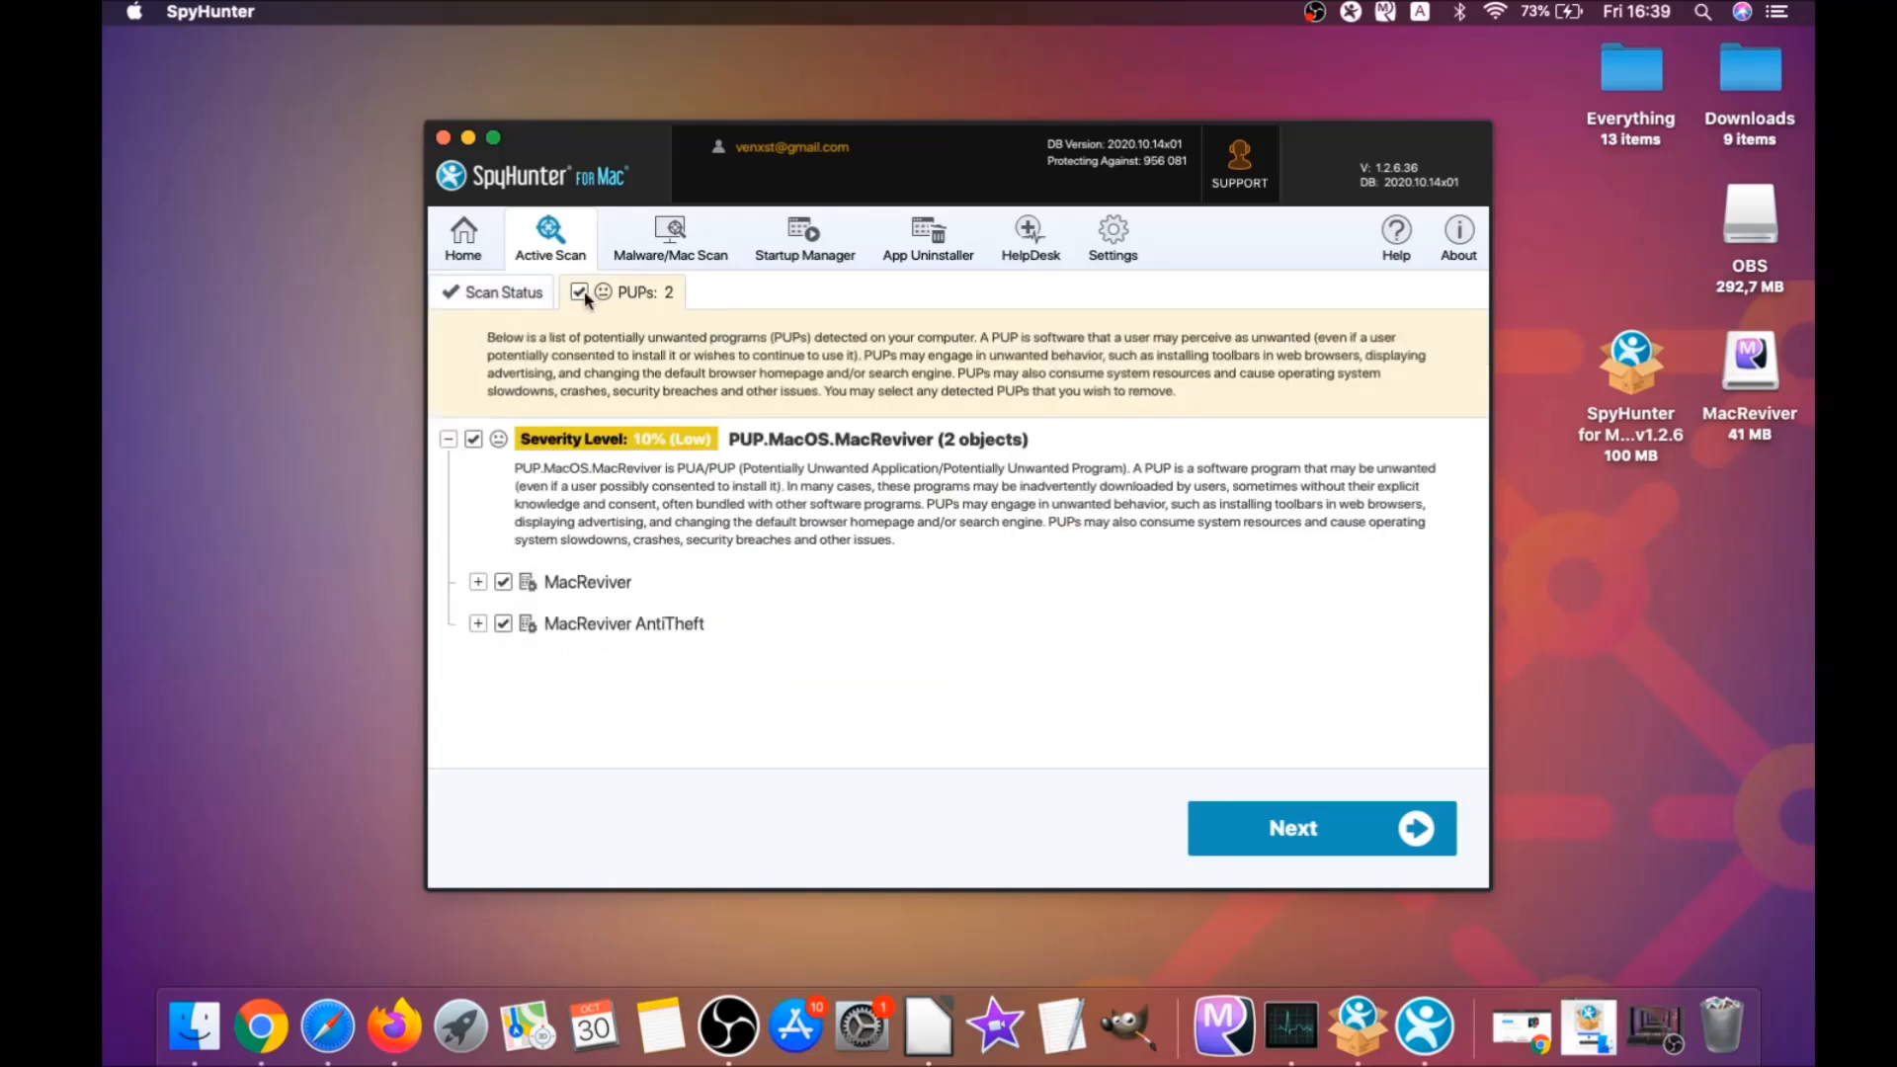
left_click(1321, 828)
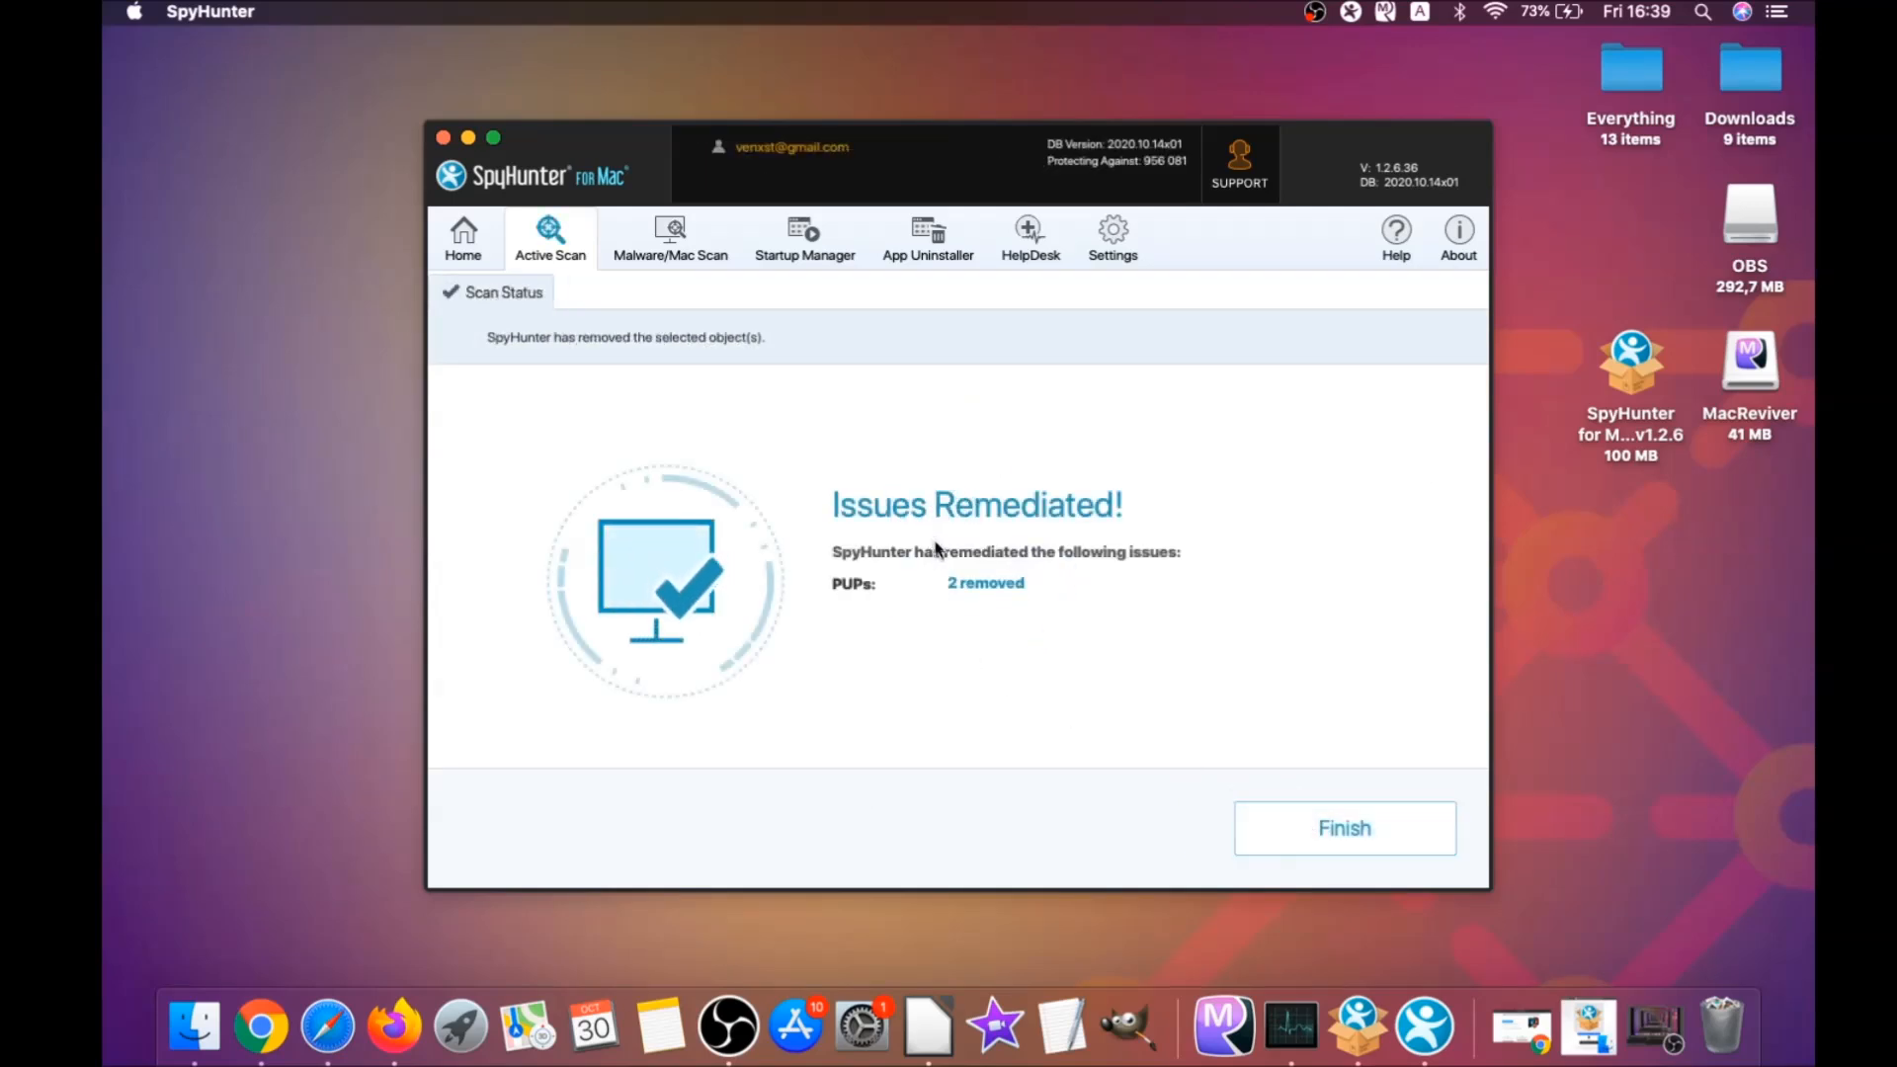
mouse_move(1166, 686)
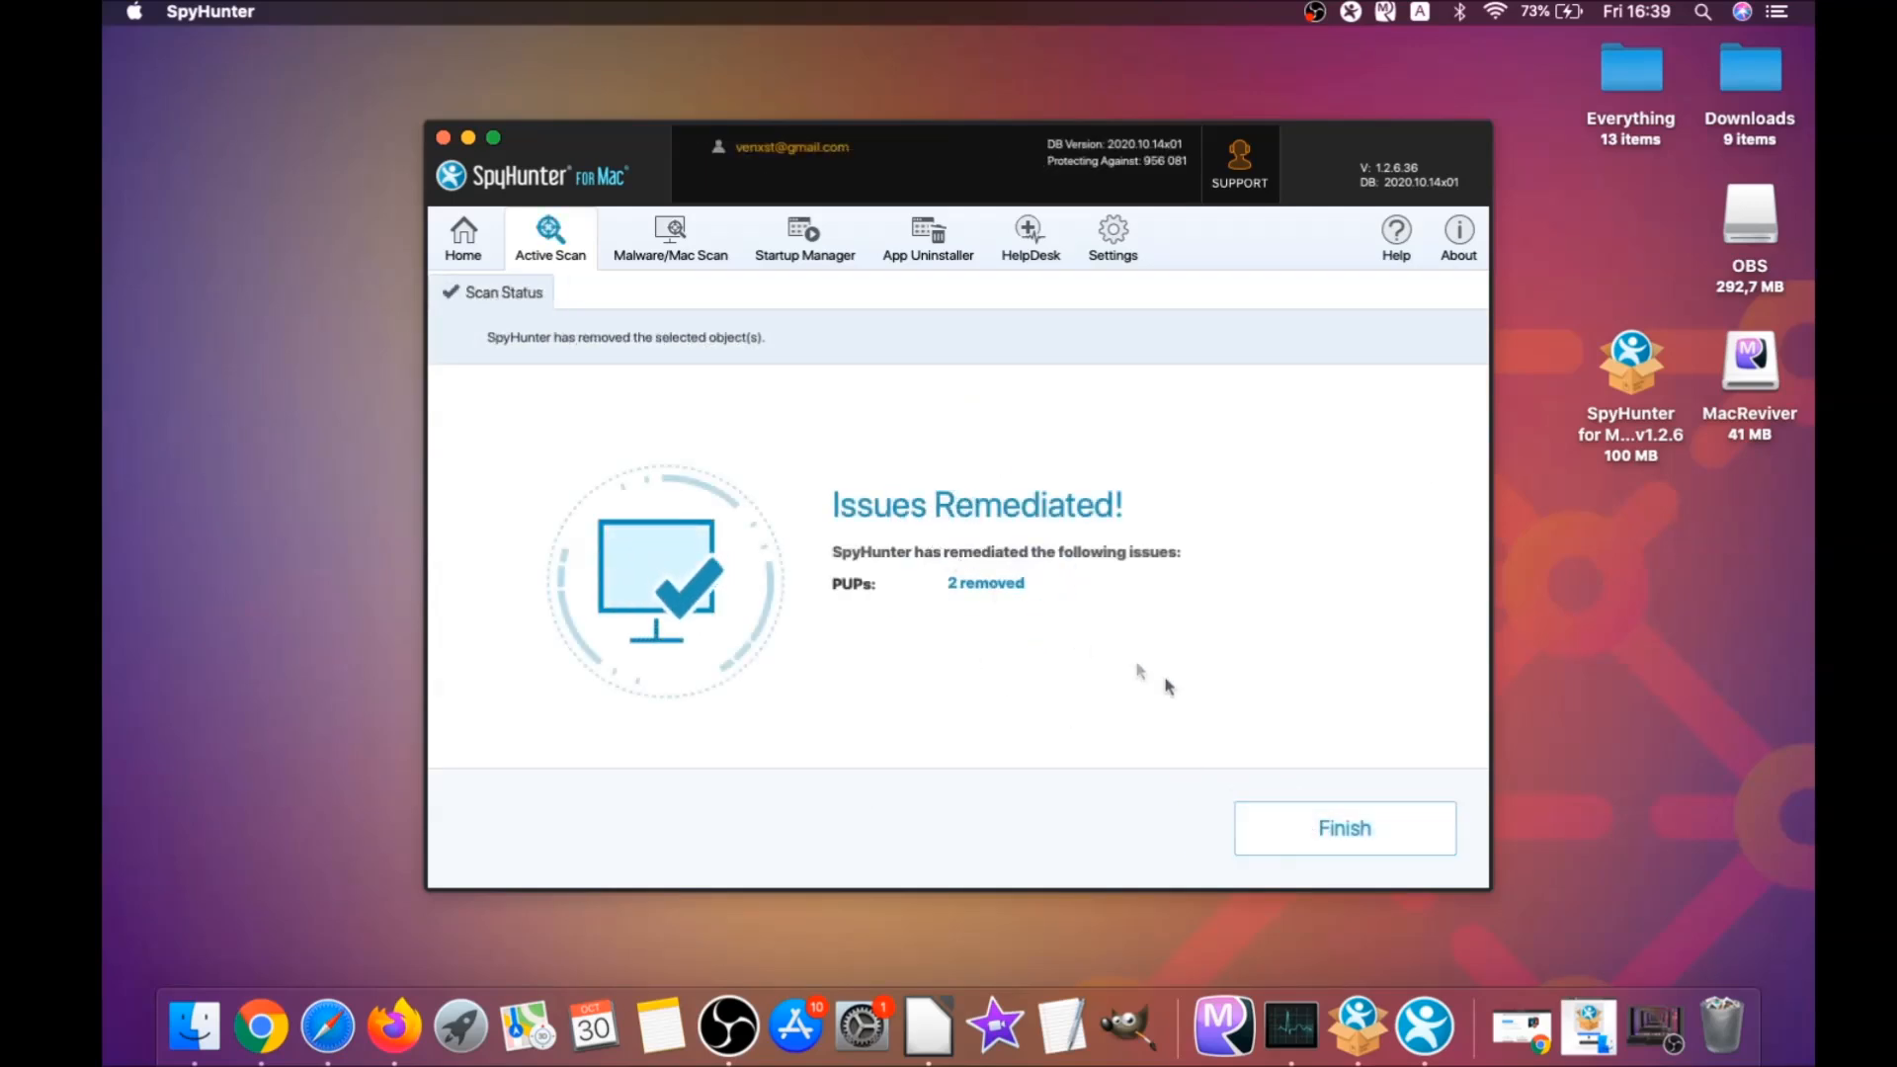
left_click(1344, 829)
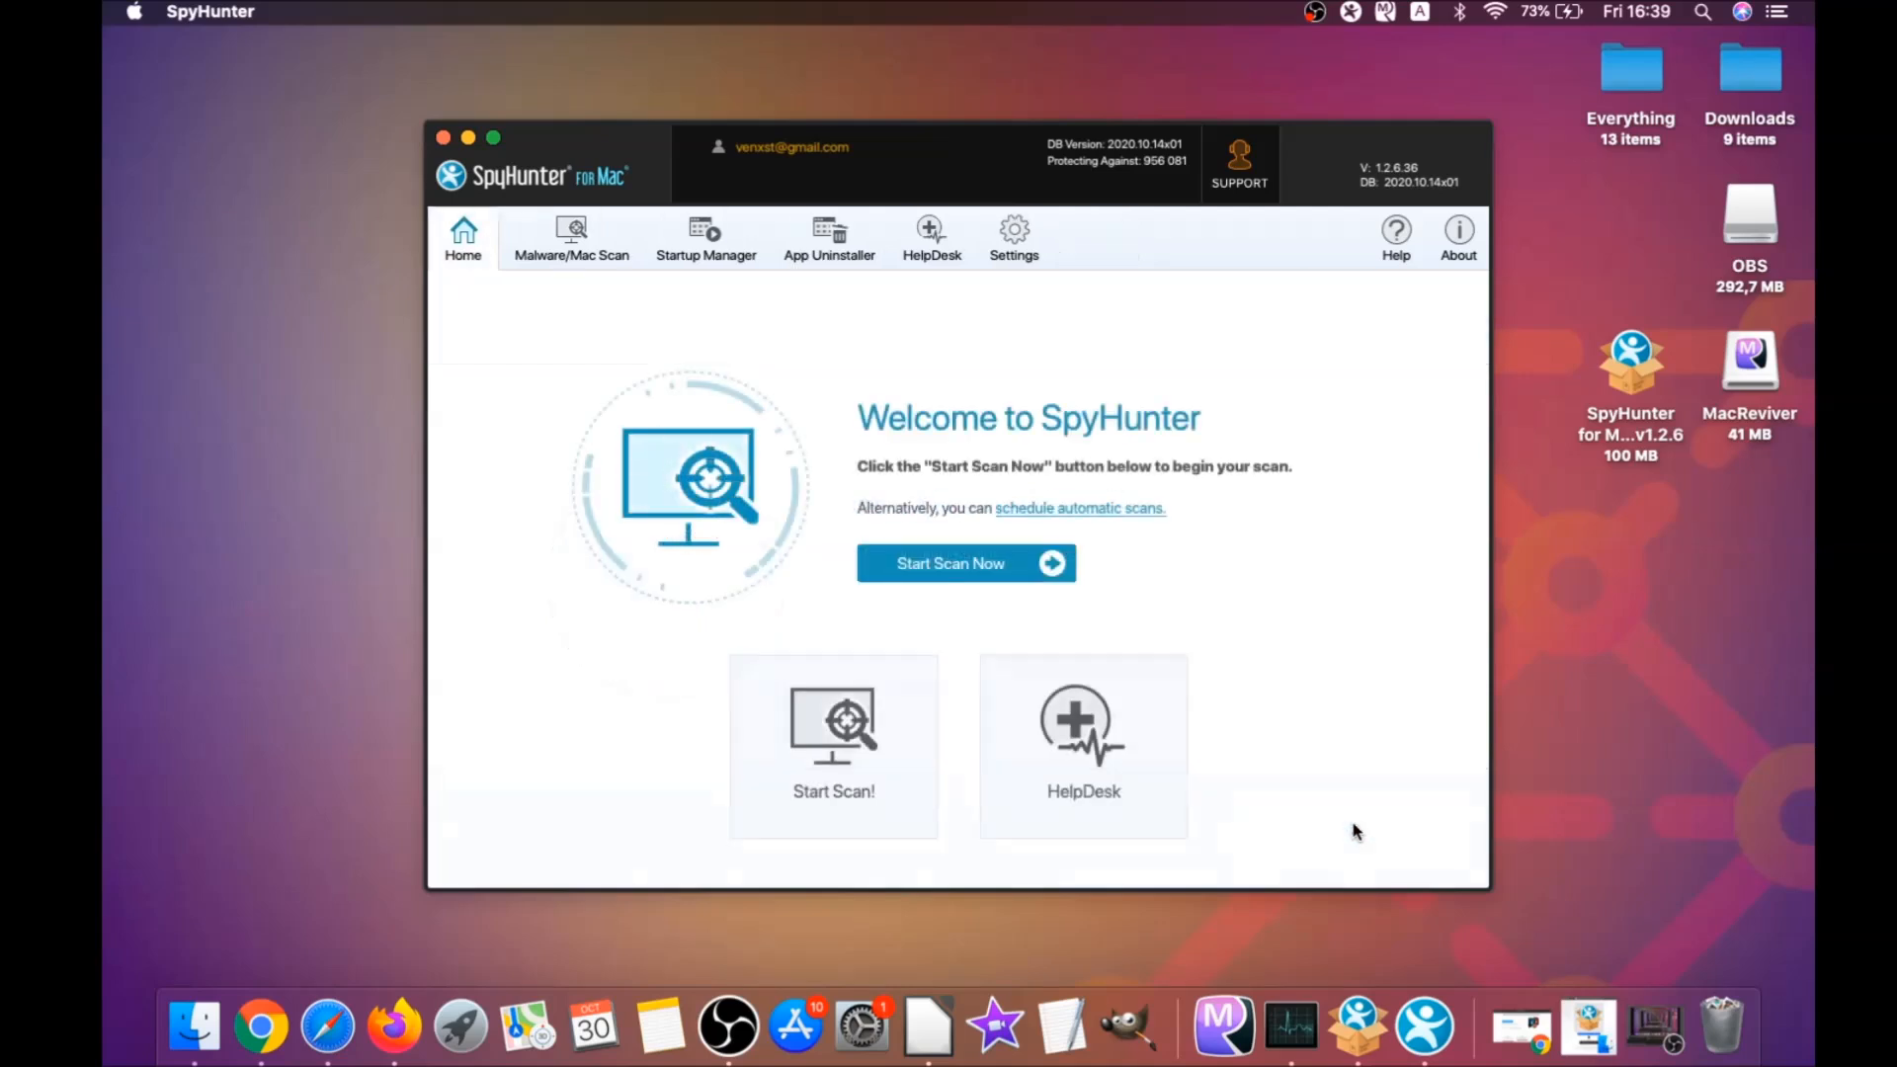
mouse_move(967, 563)
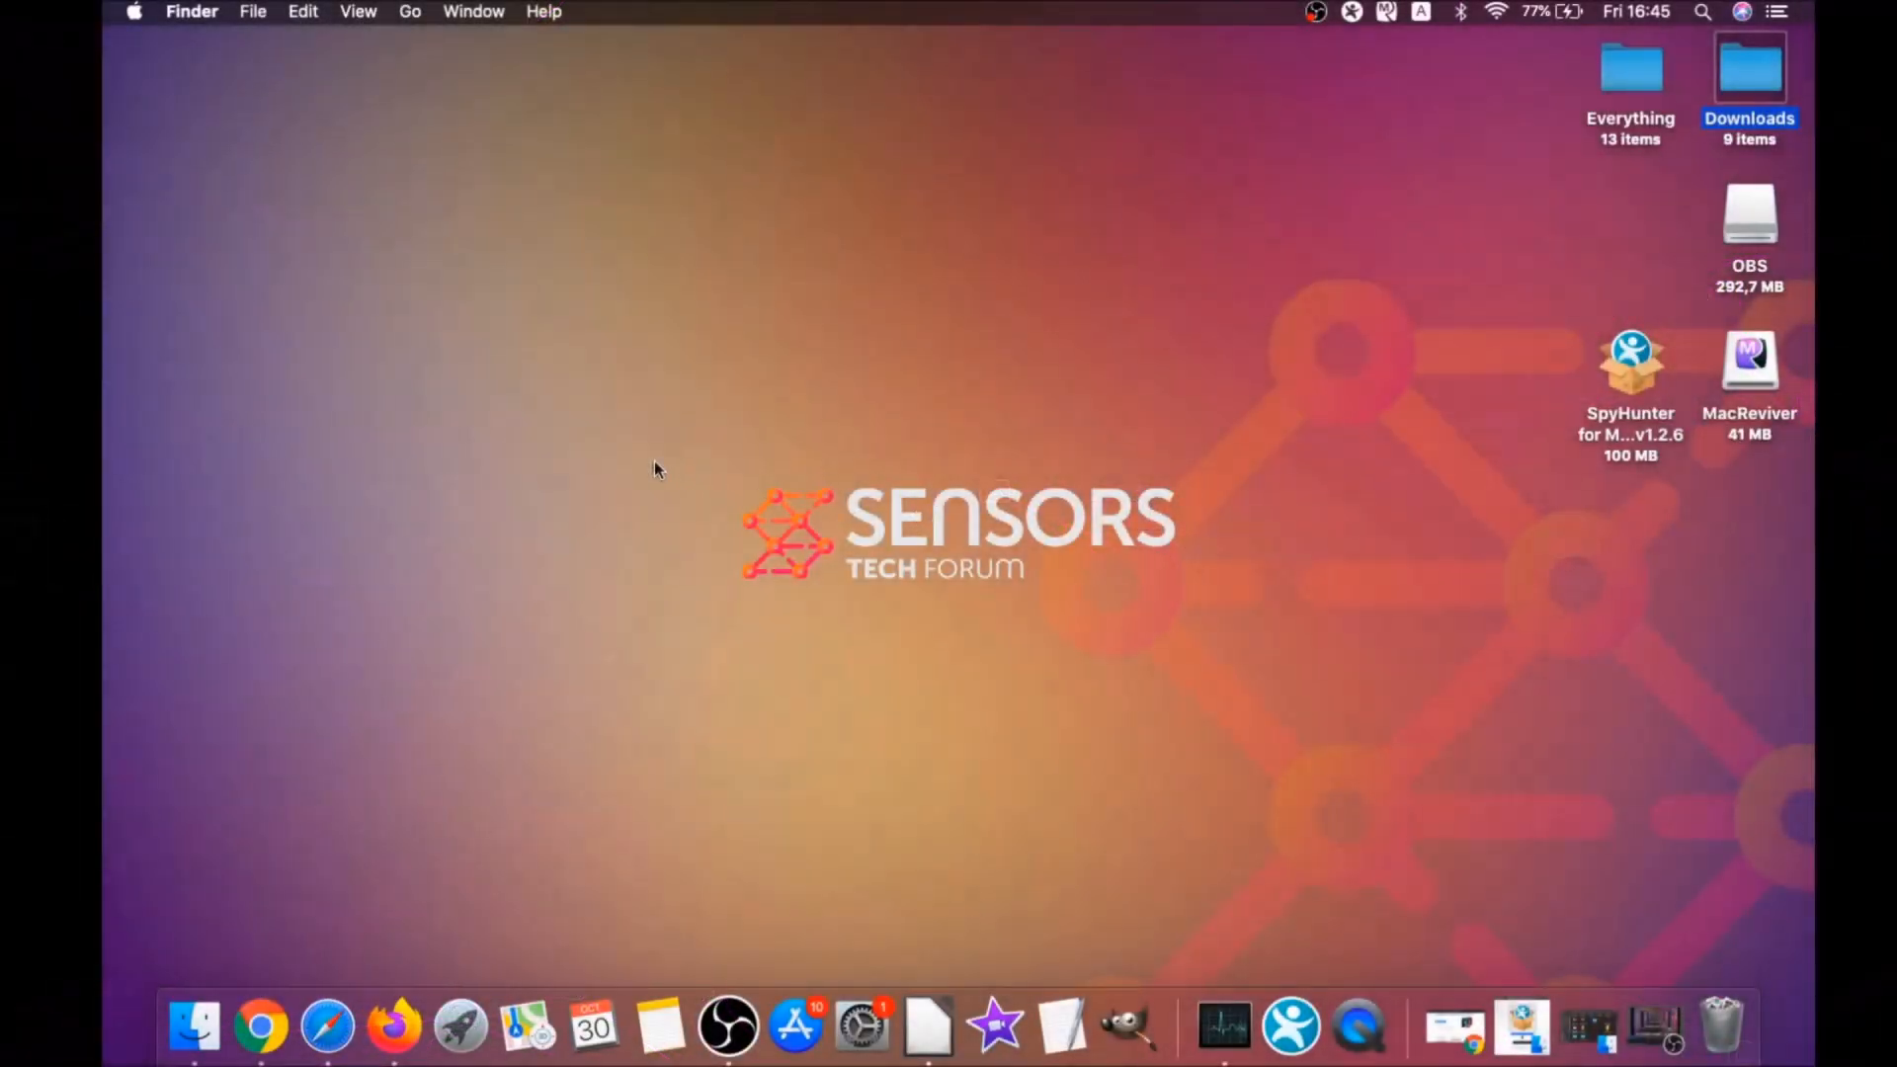
Step: Check the Applications folder no longer lists MacReviver.app and close the window
left_click(409, 11)
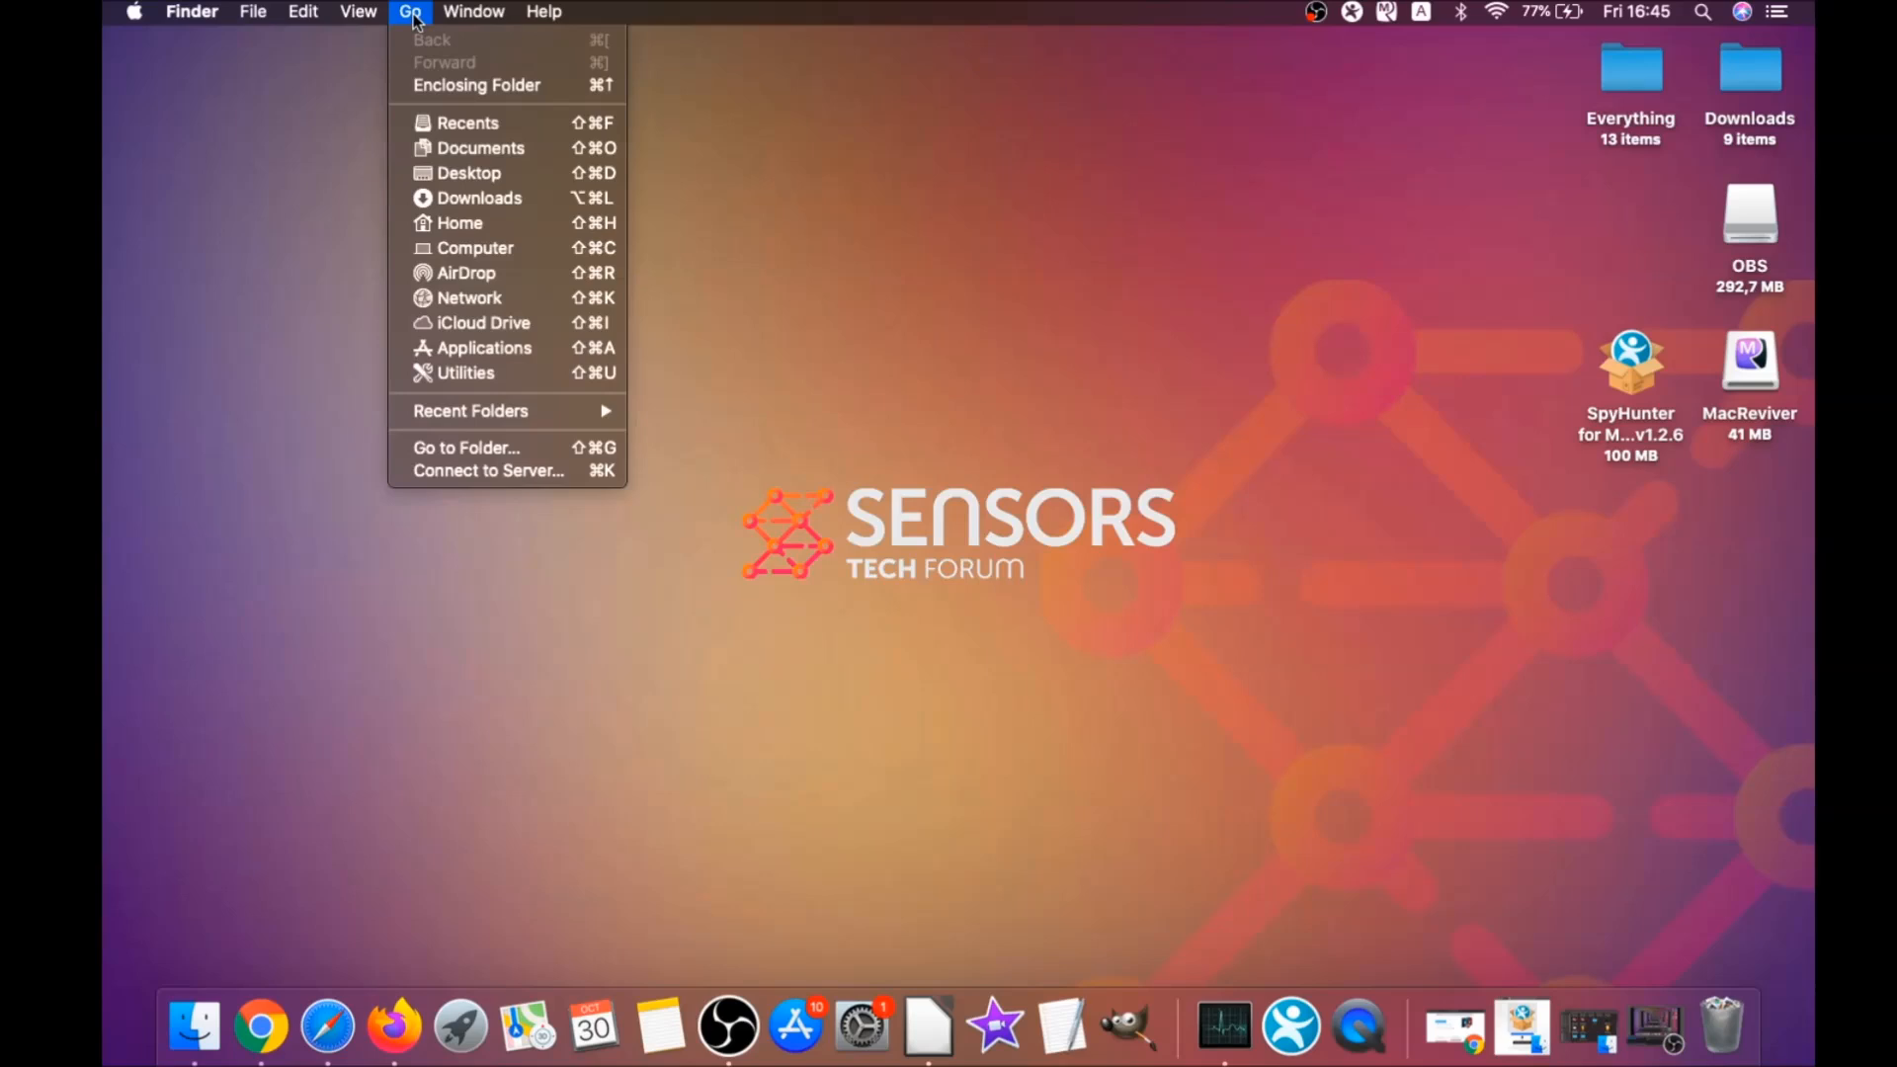
mouse_move(482, 348)
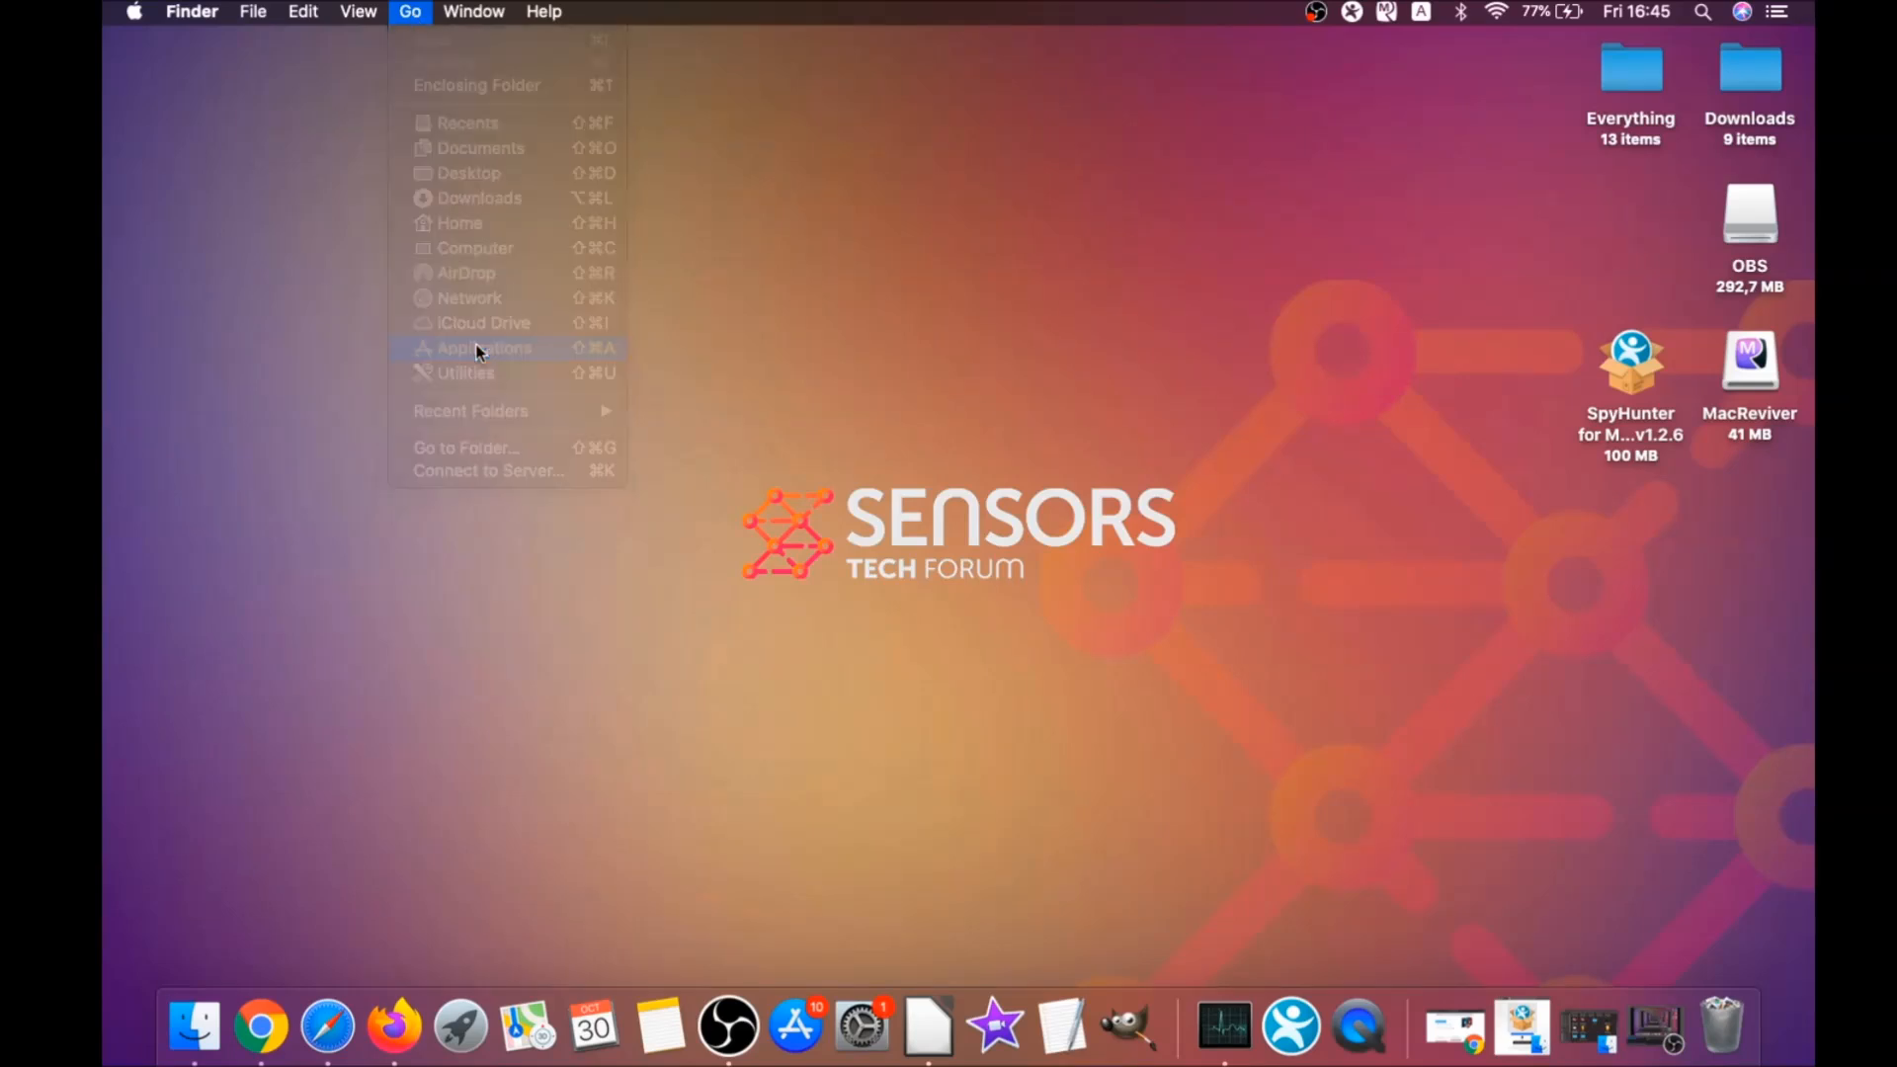
left_click(482, 348)
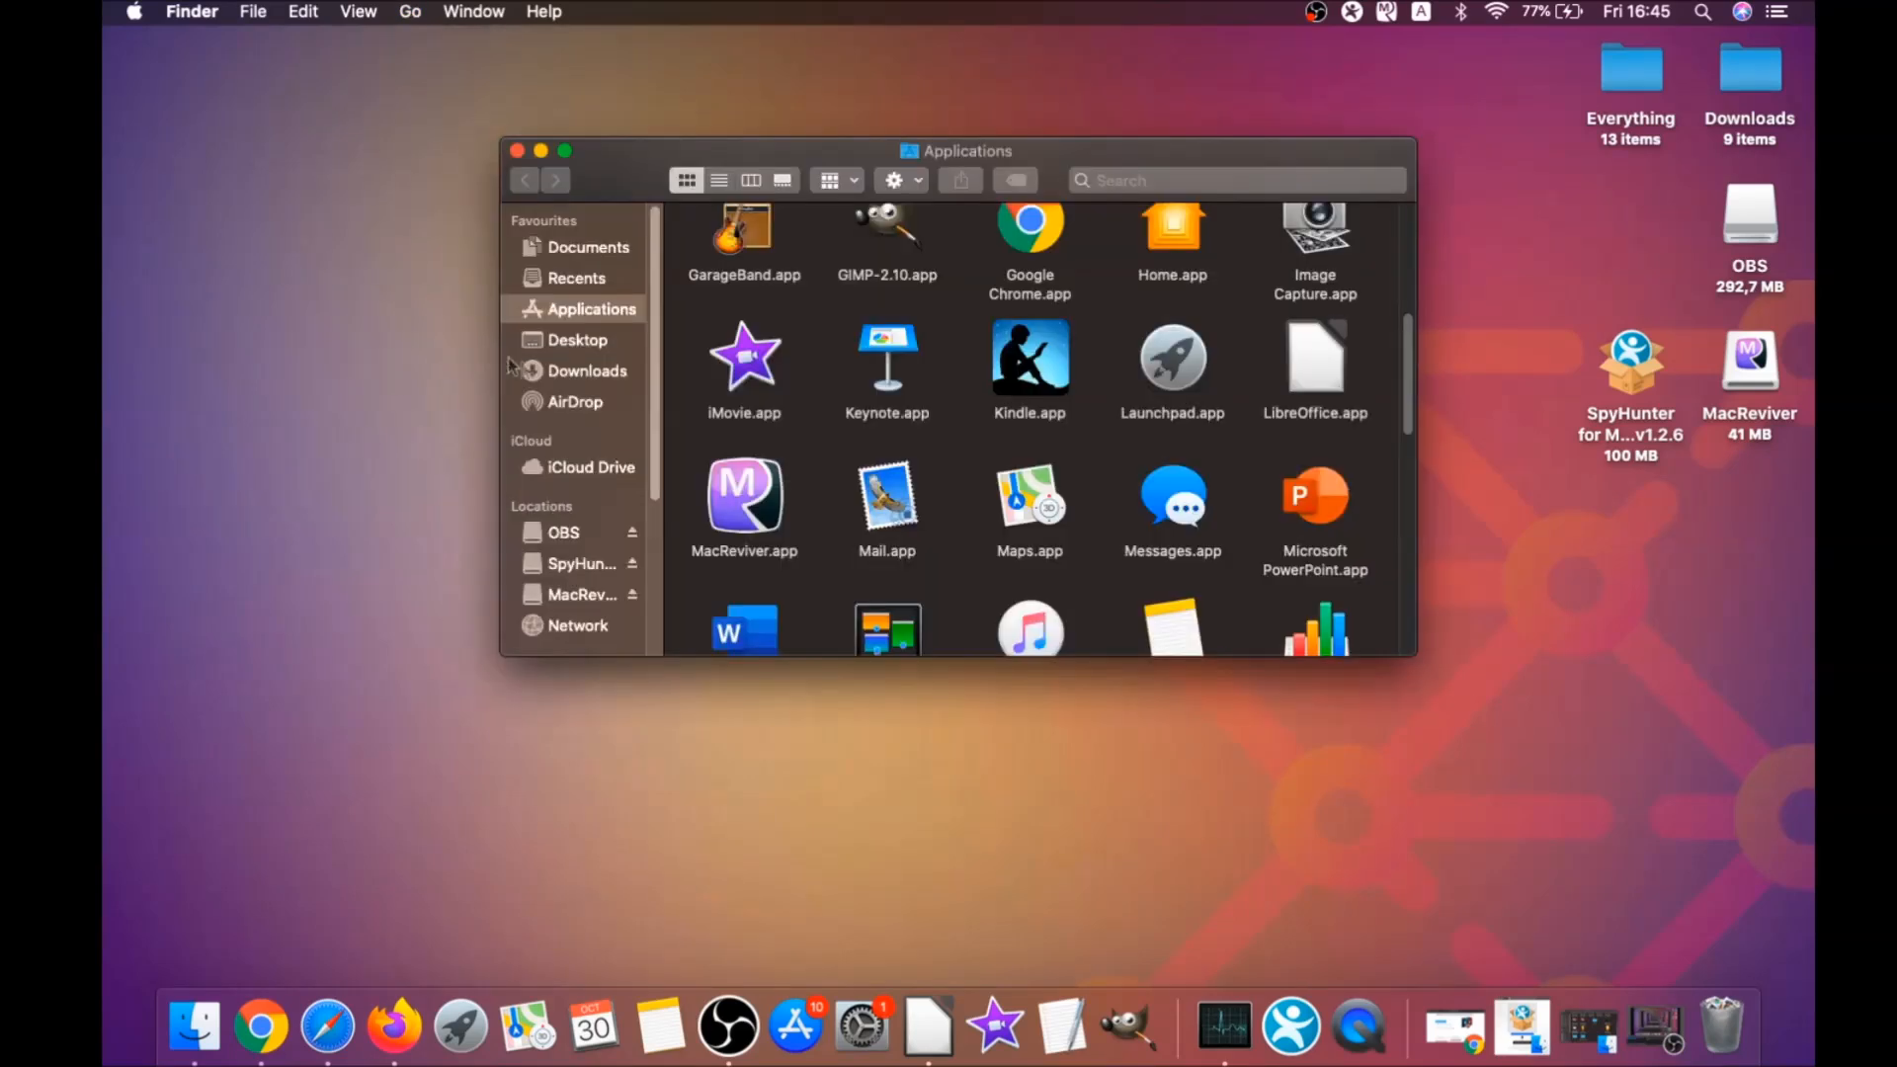
left_click(745, 496)
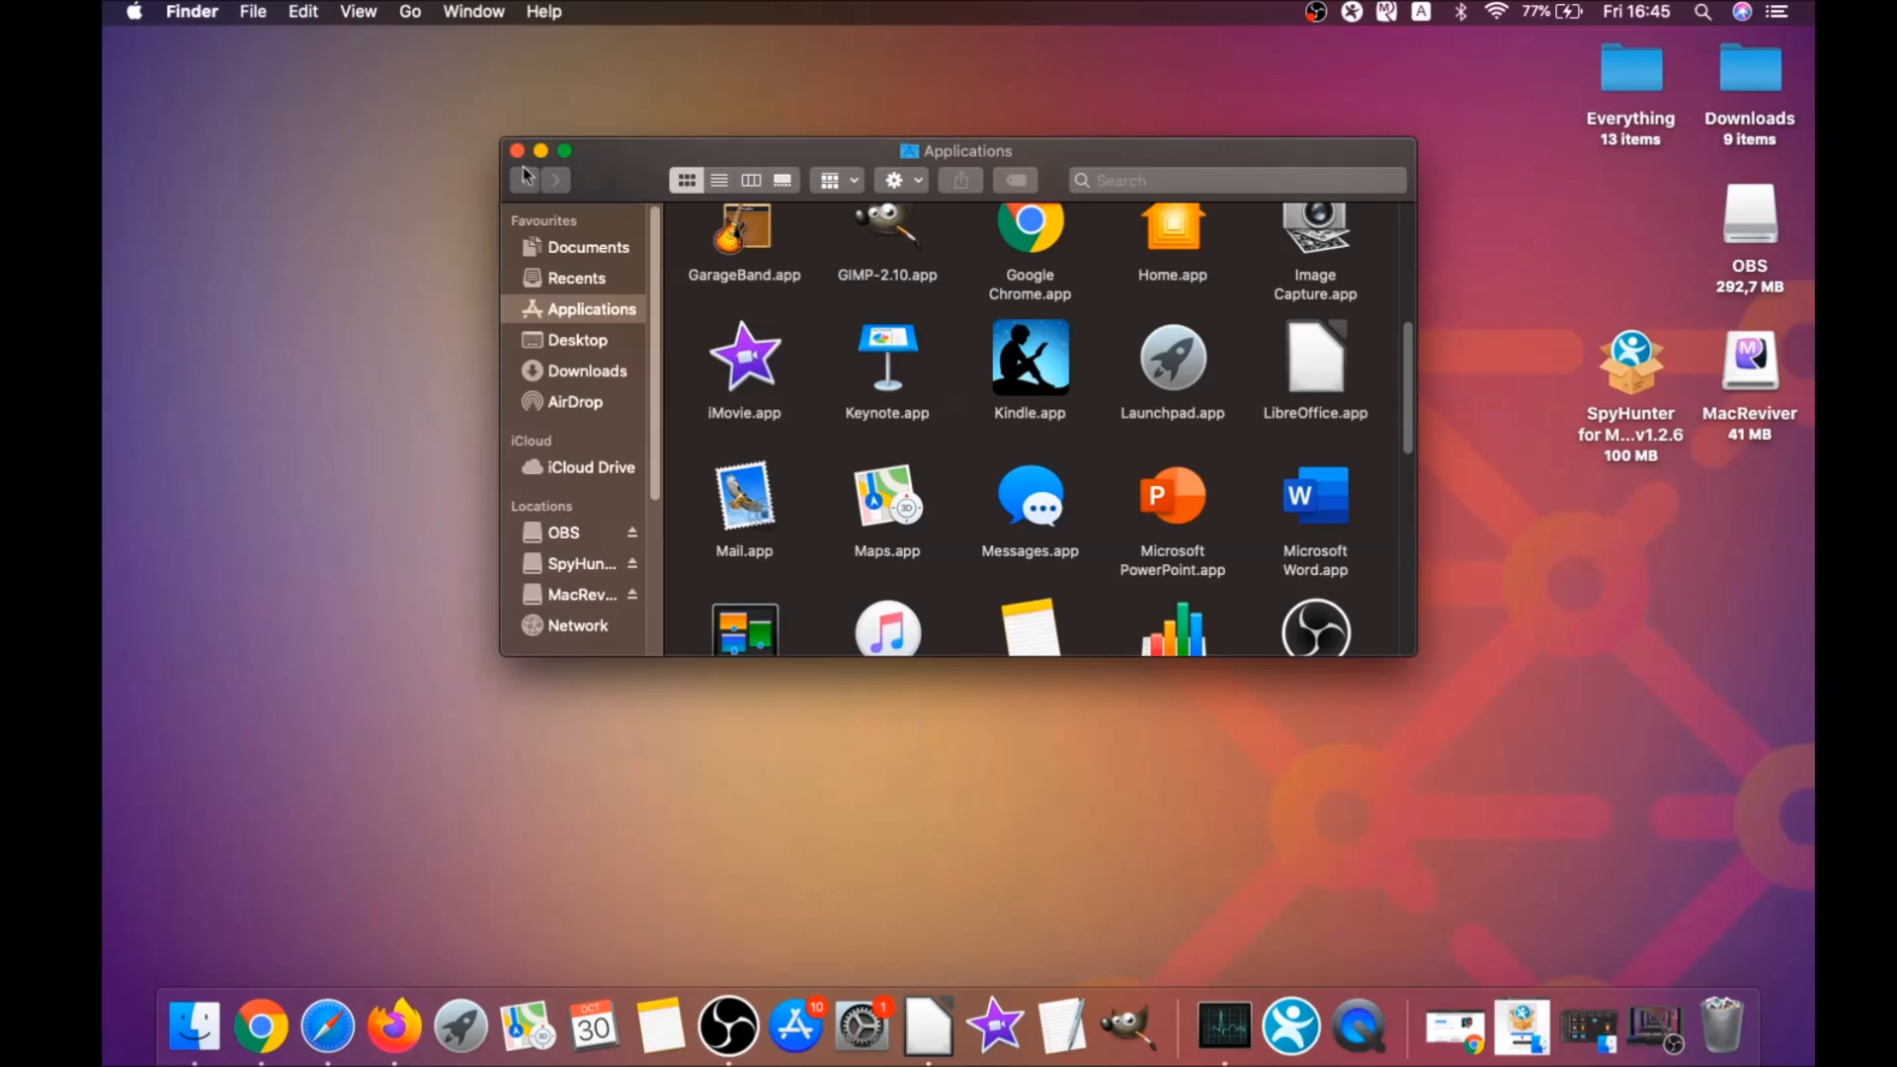
left_click(515, 150)
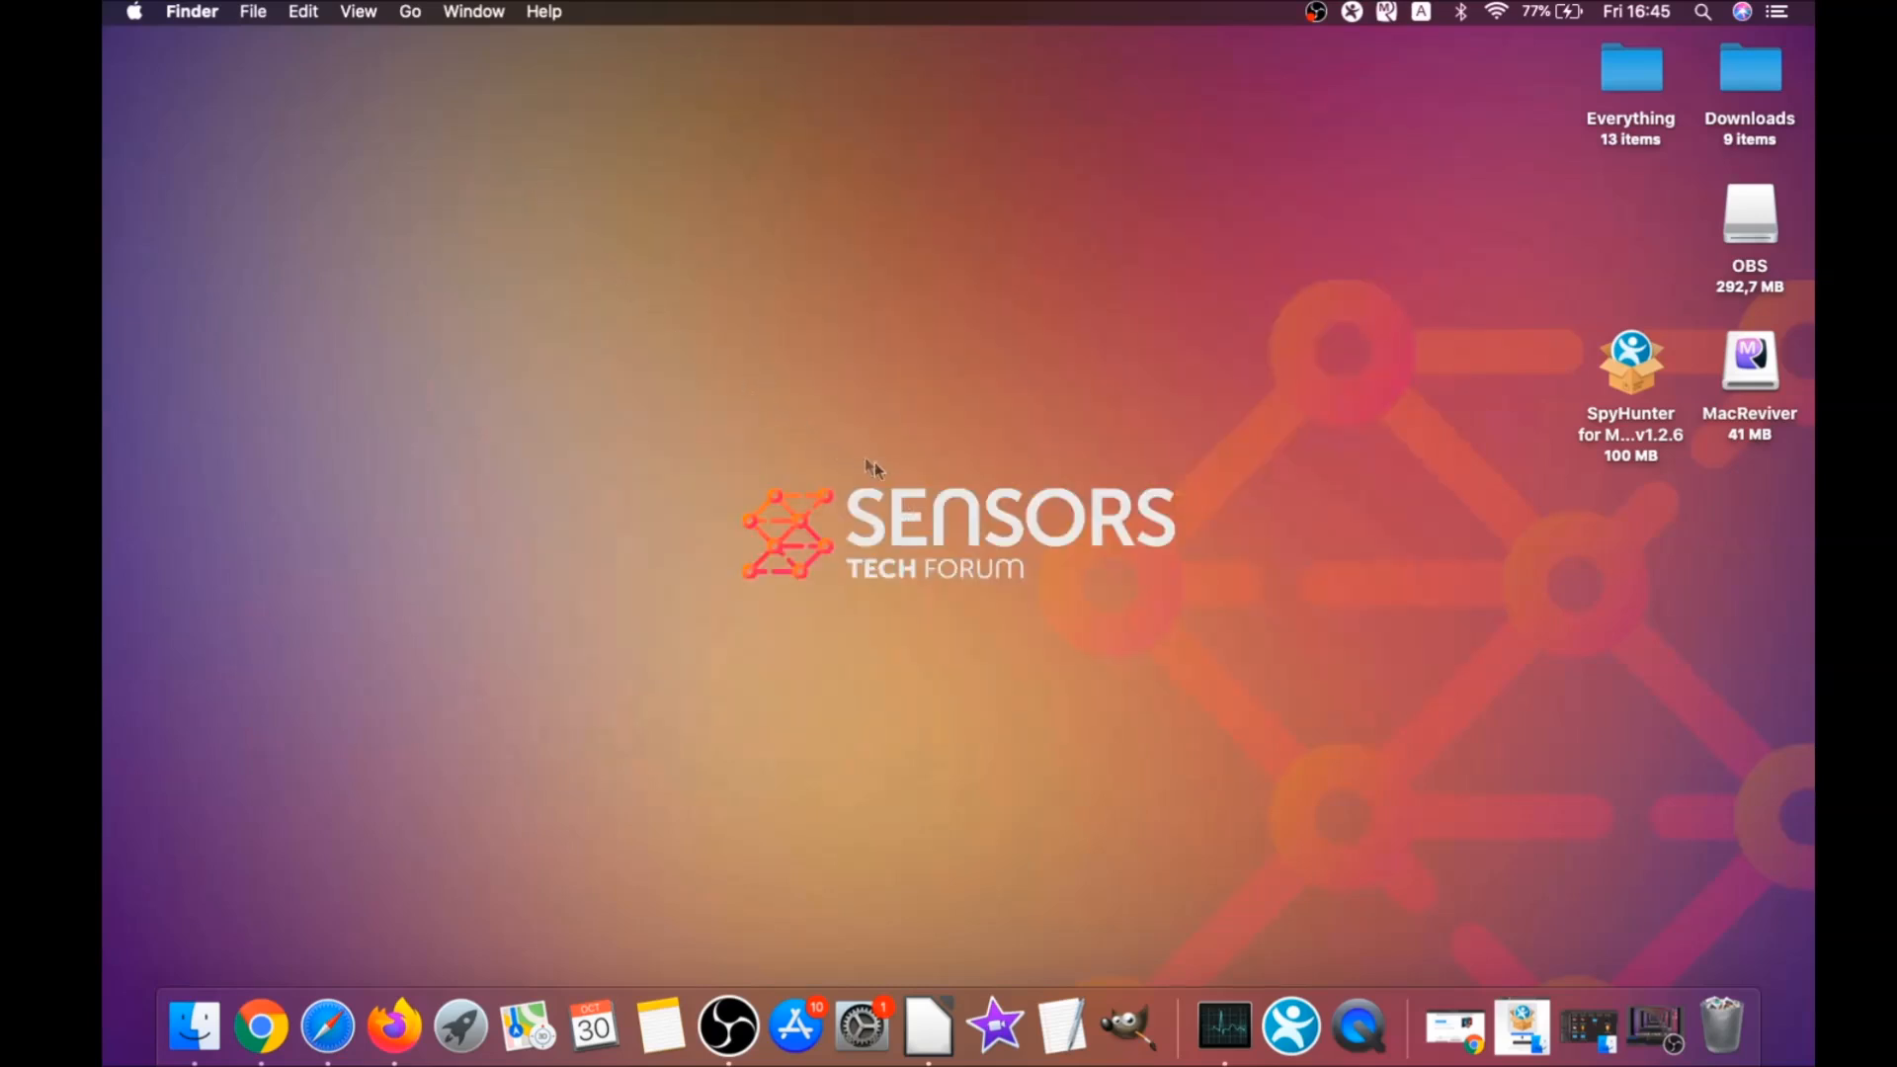
mouse_move(458, 95)
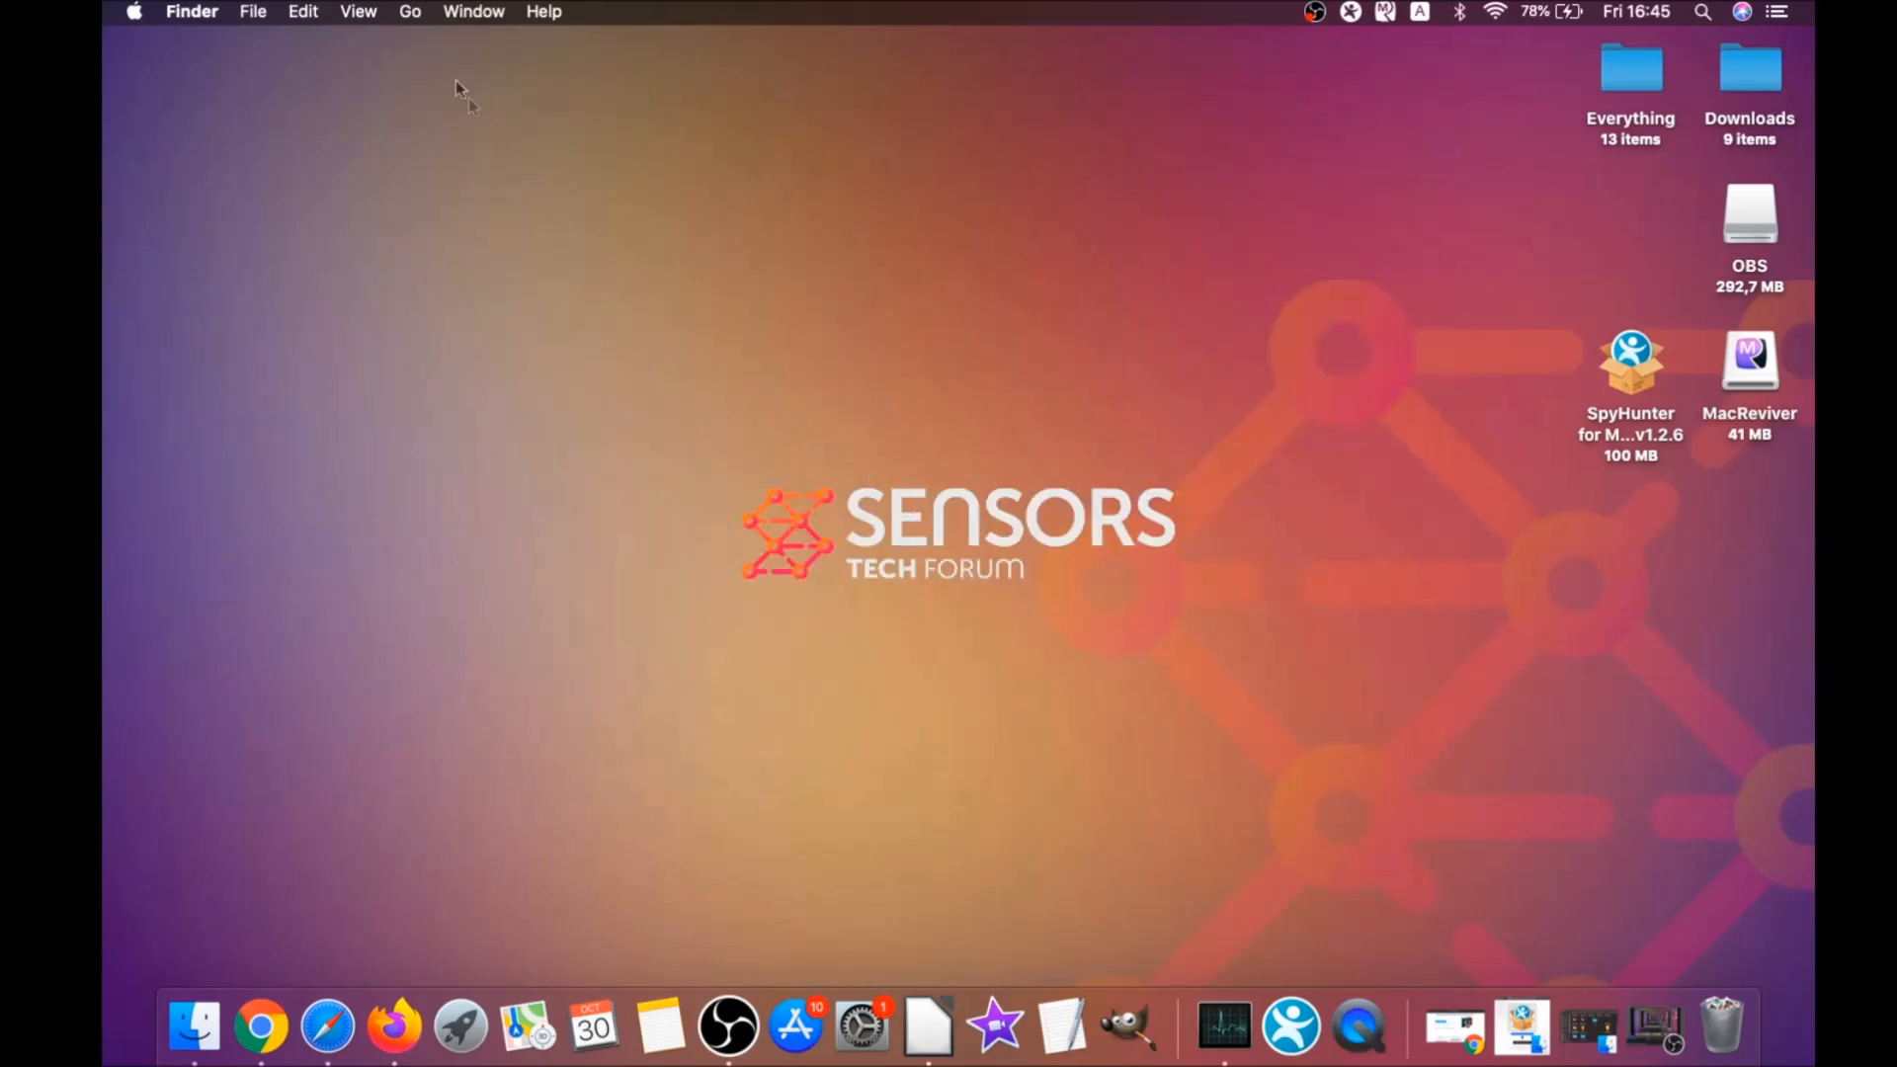
Step: Go to the Utilities folder and launch Activity Monitor
left_click(409, 11)
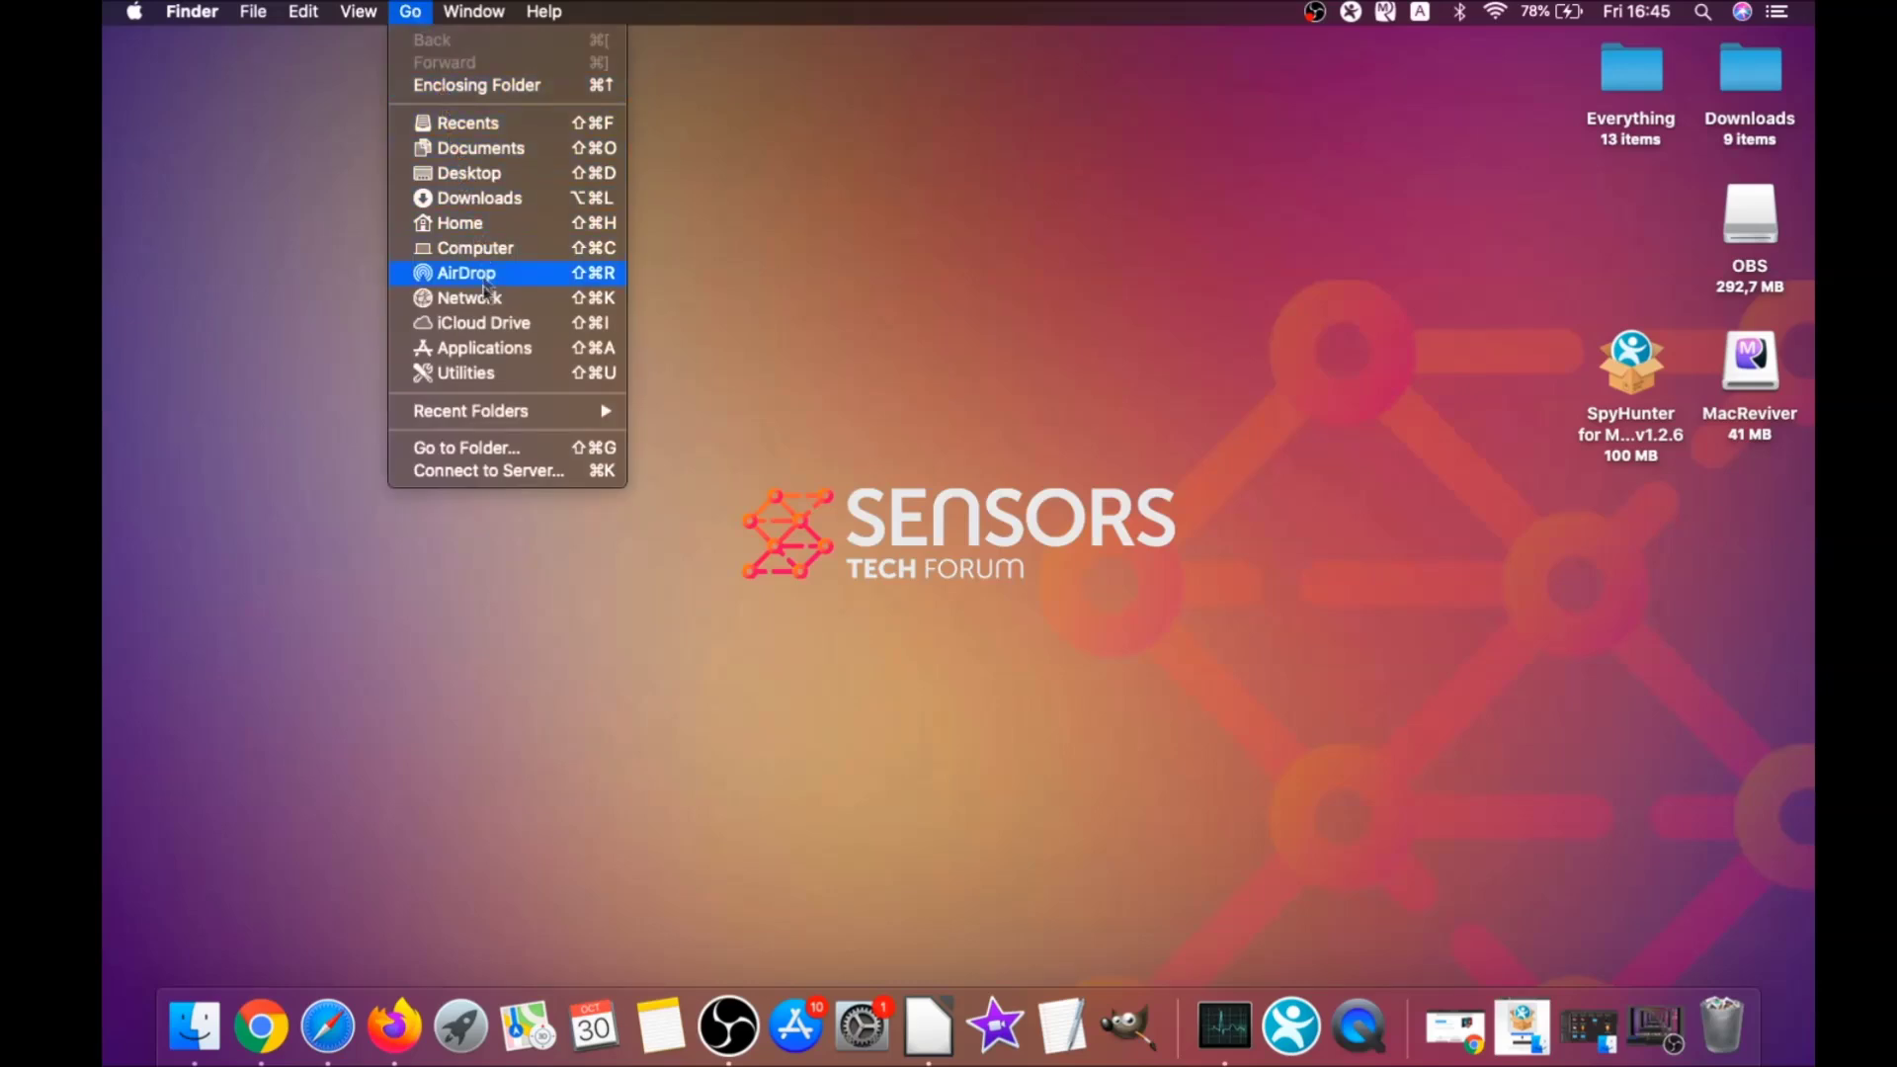
left_click(464, 373)
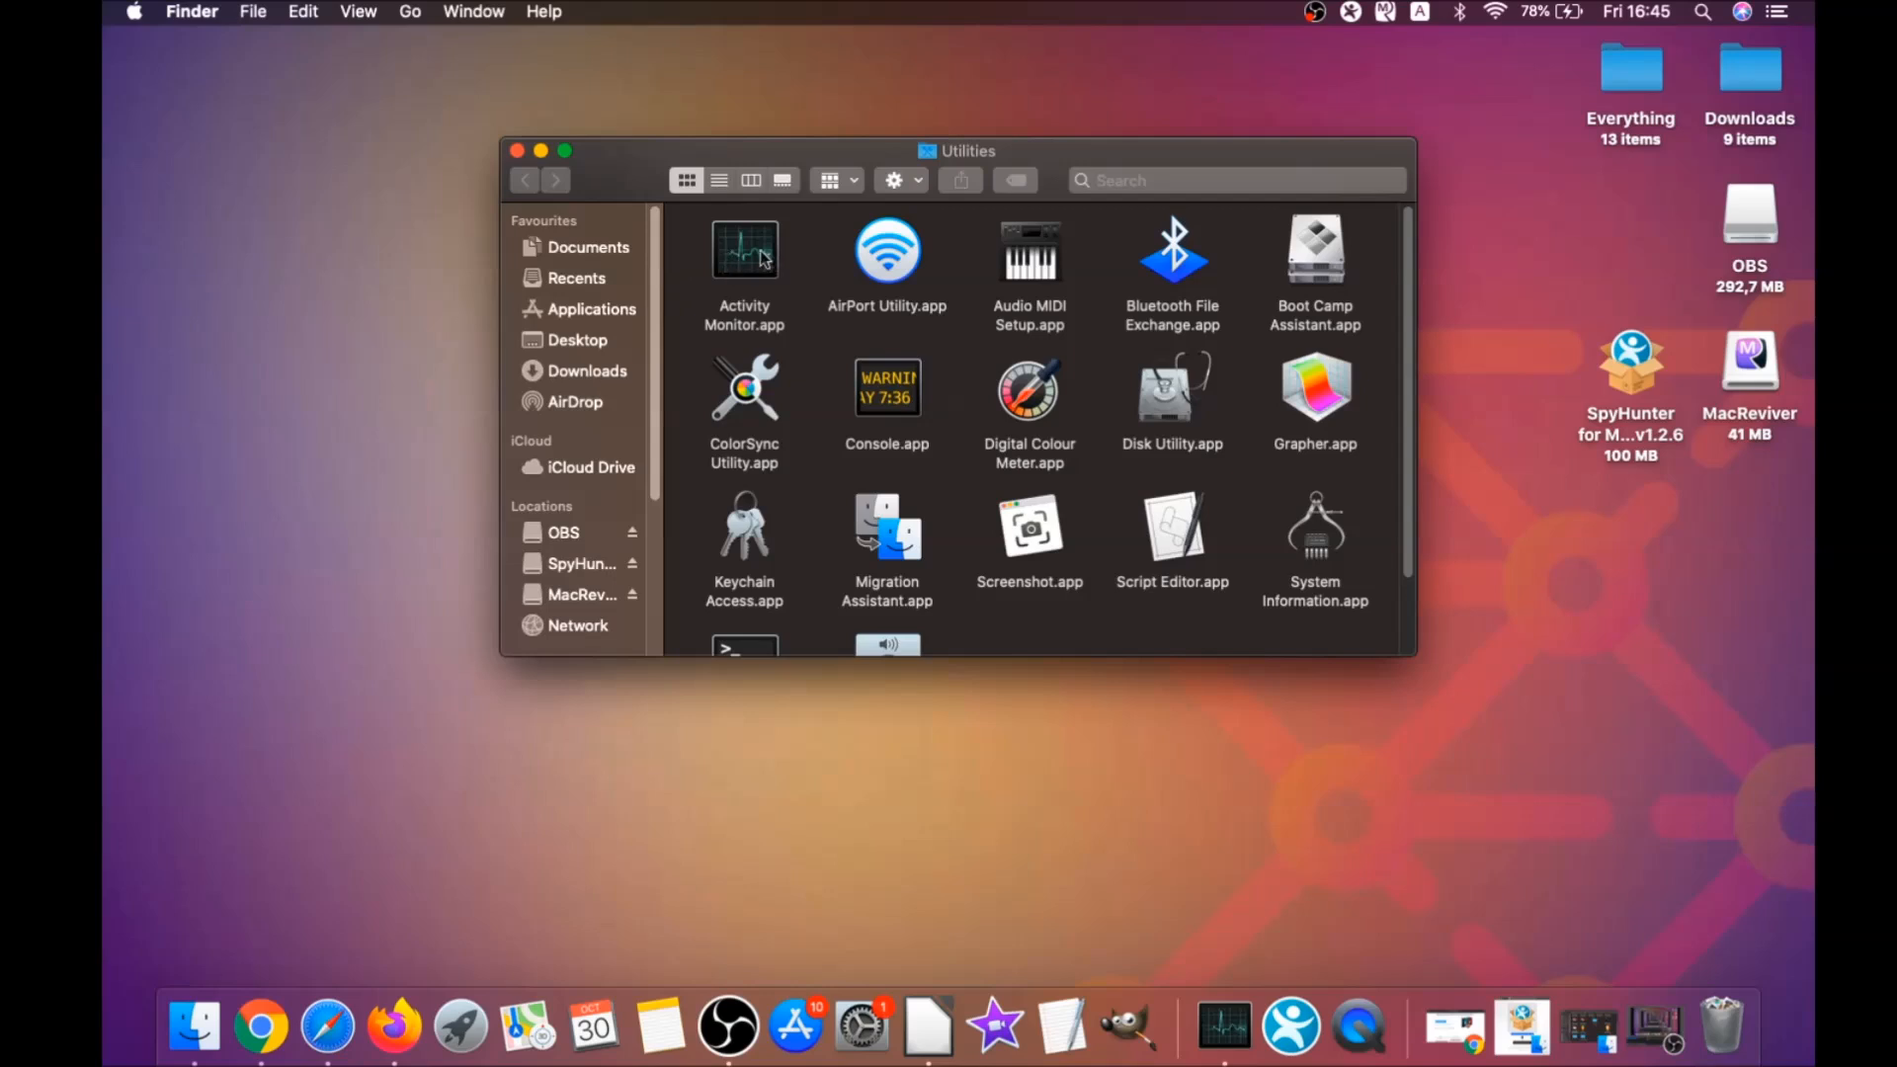
double_click(746, 251)
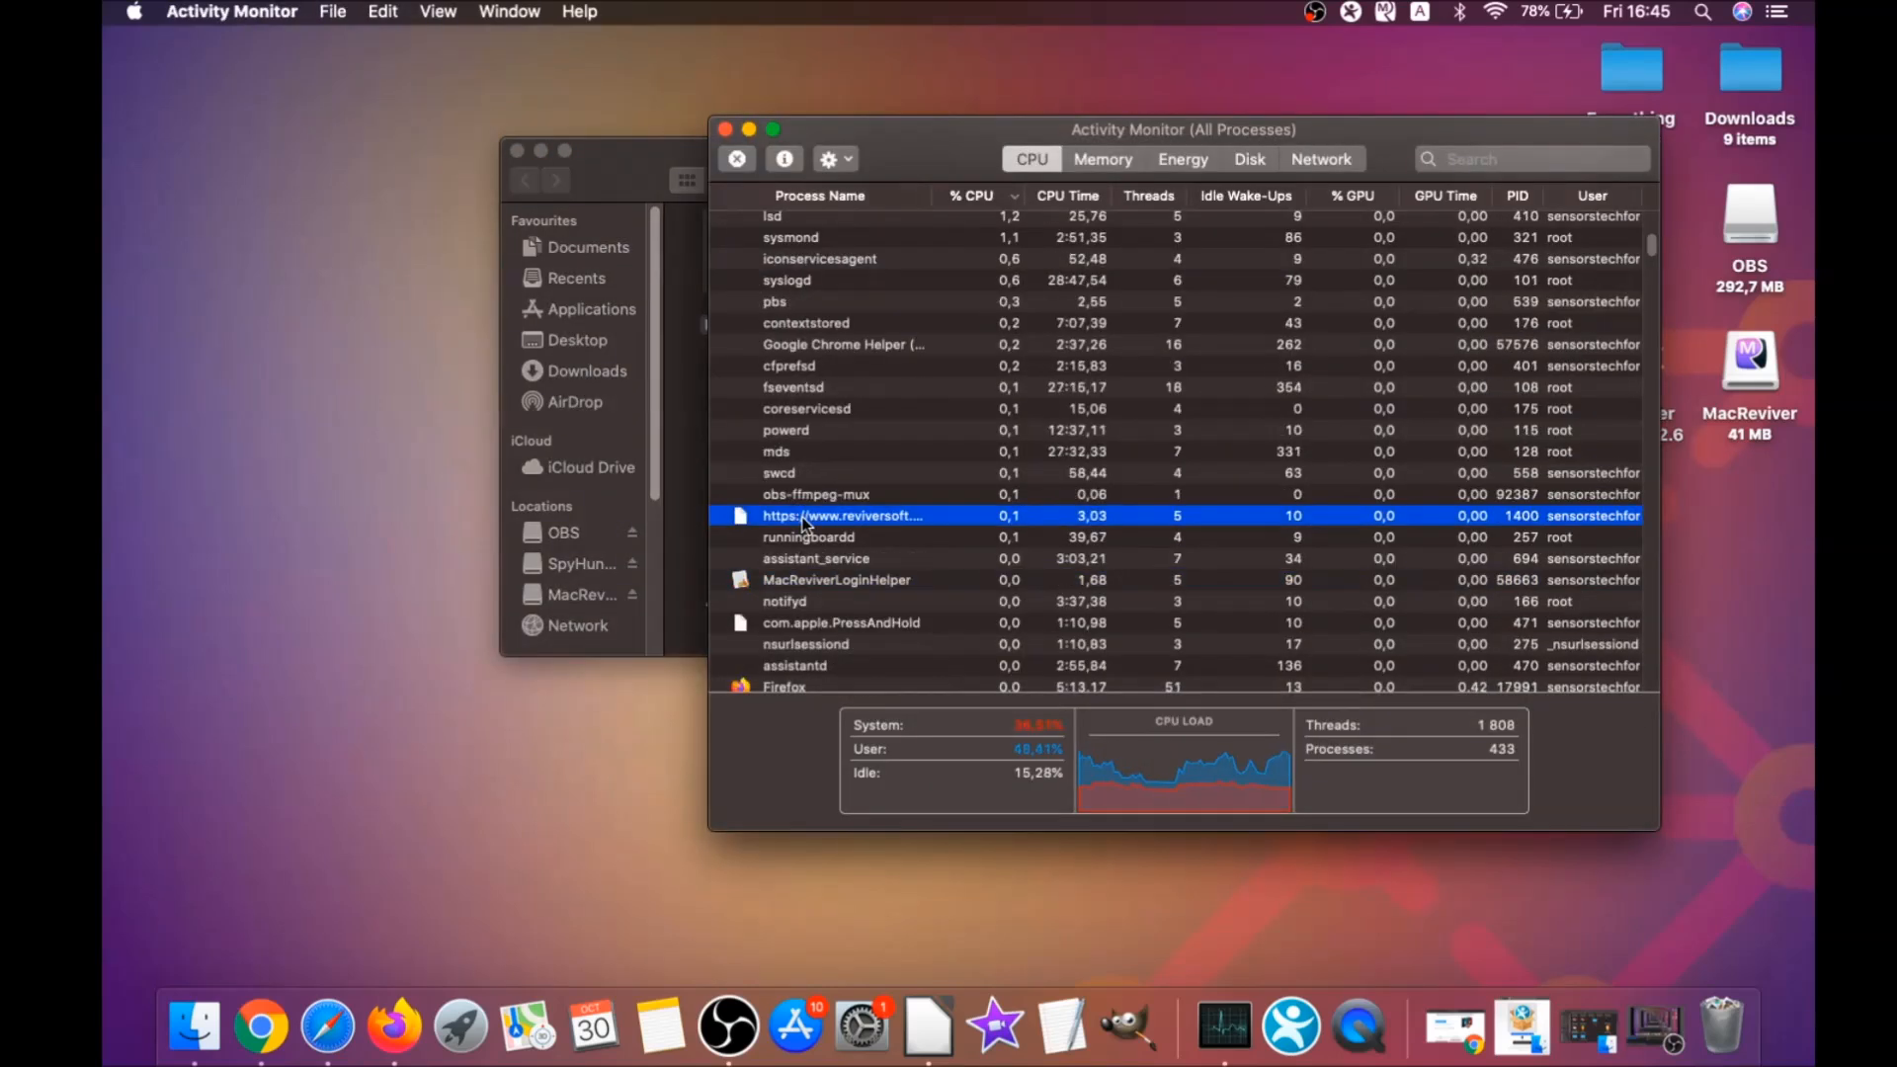
Step: Locate MacReviverLoginHelper in the process list and force quit it
scroll("down", 3)
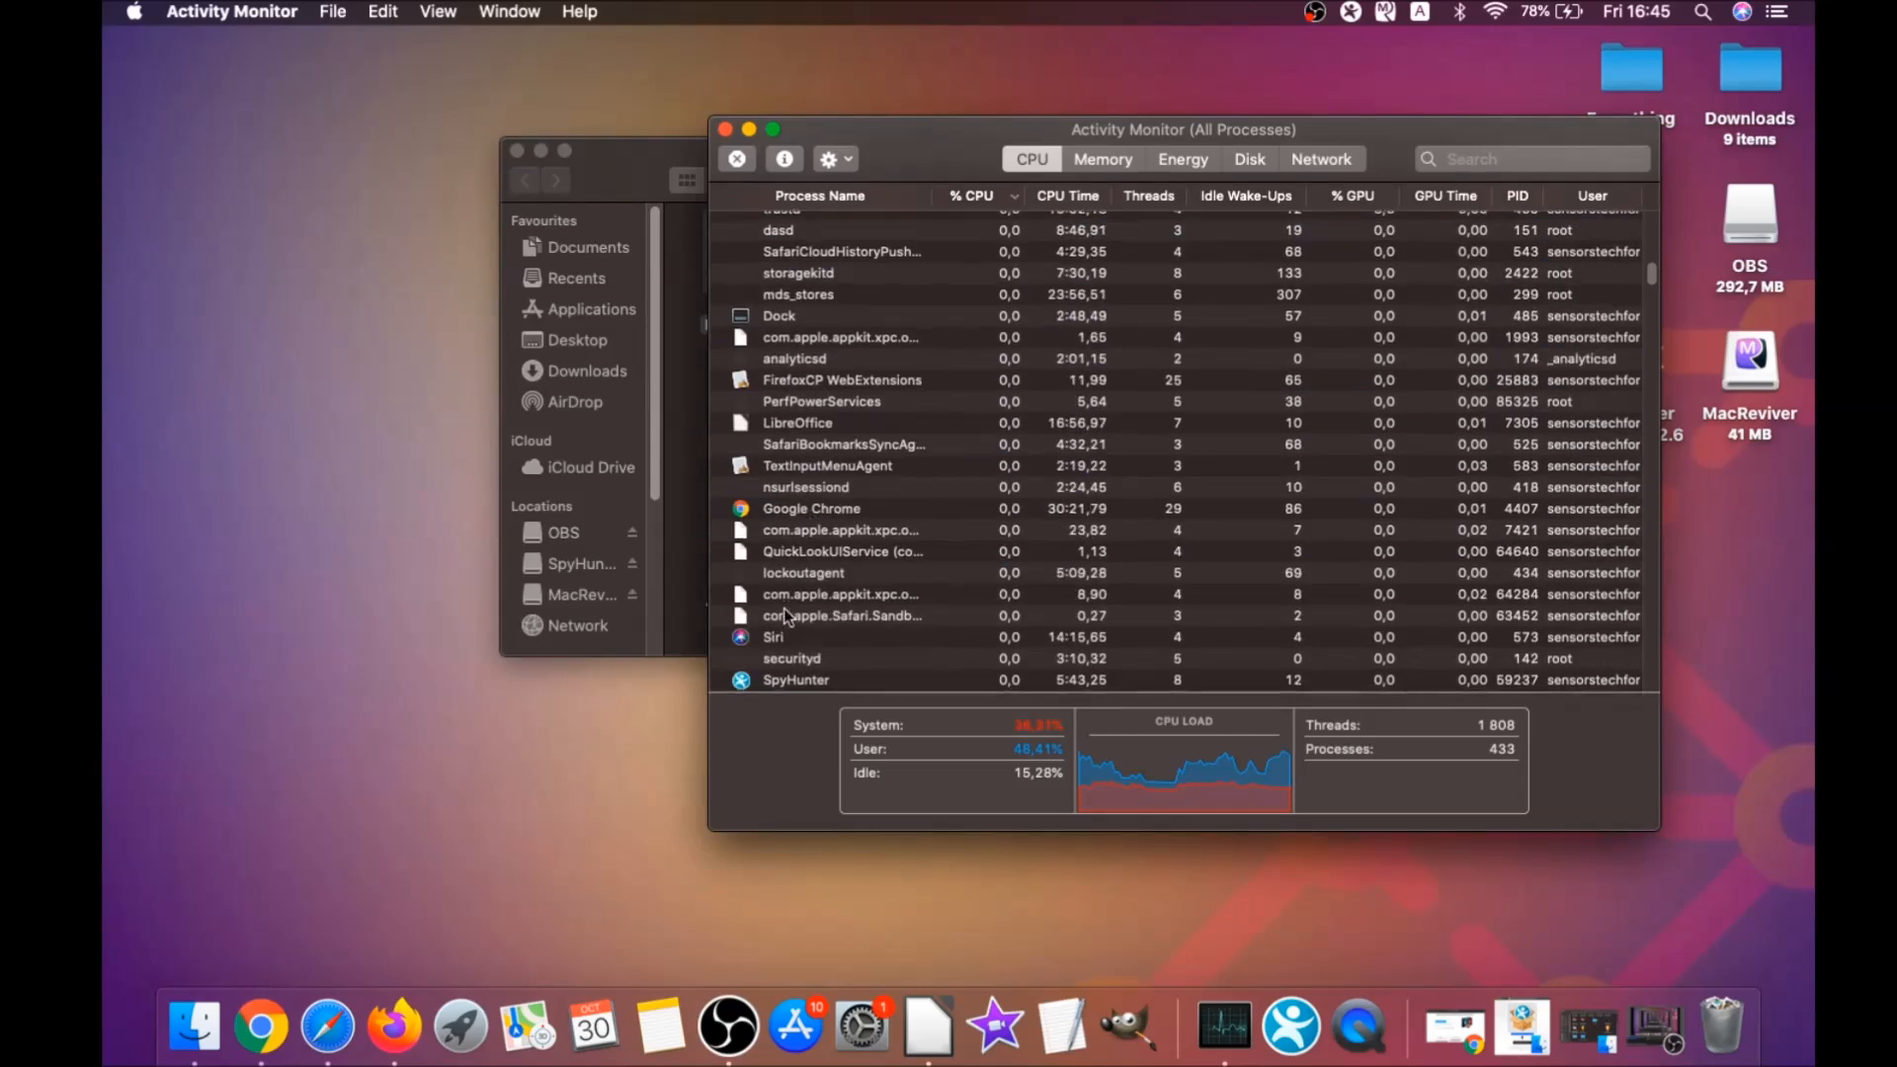
scroll("down", 3)
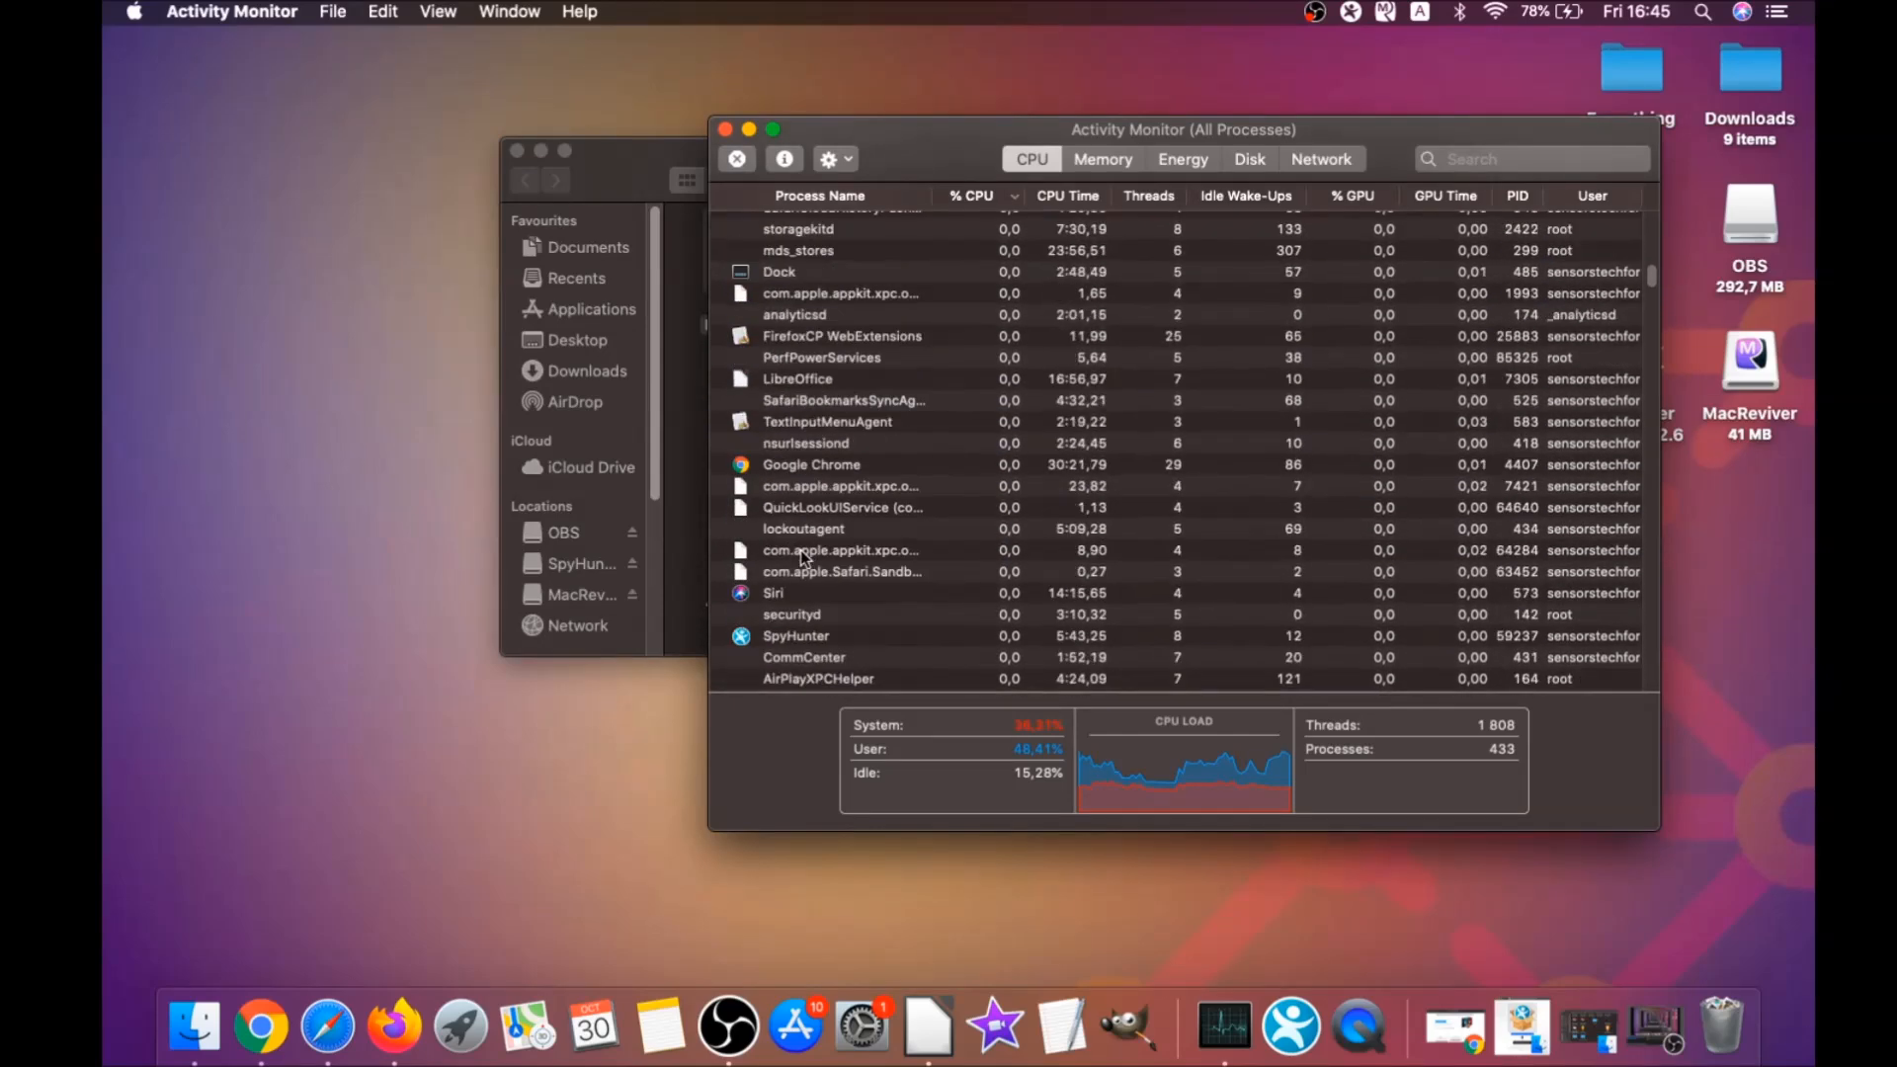
scroll("down", 3)
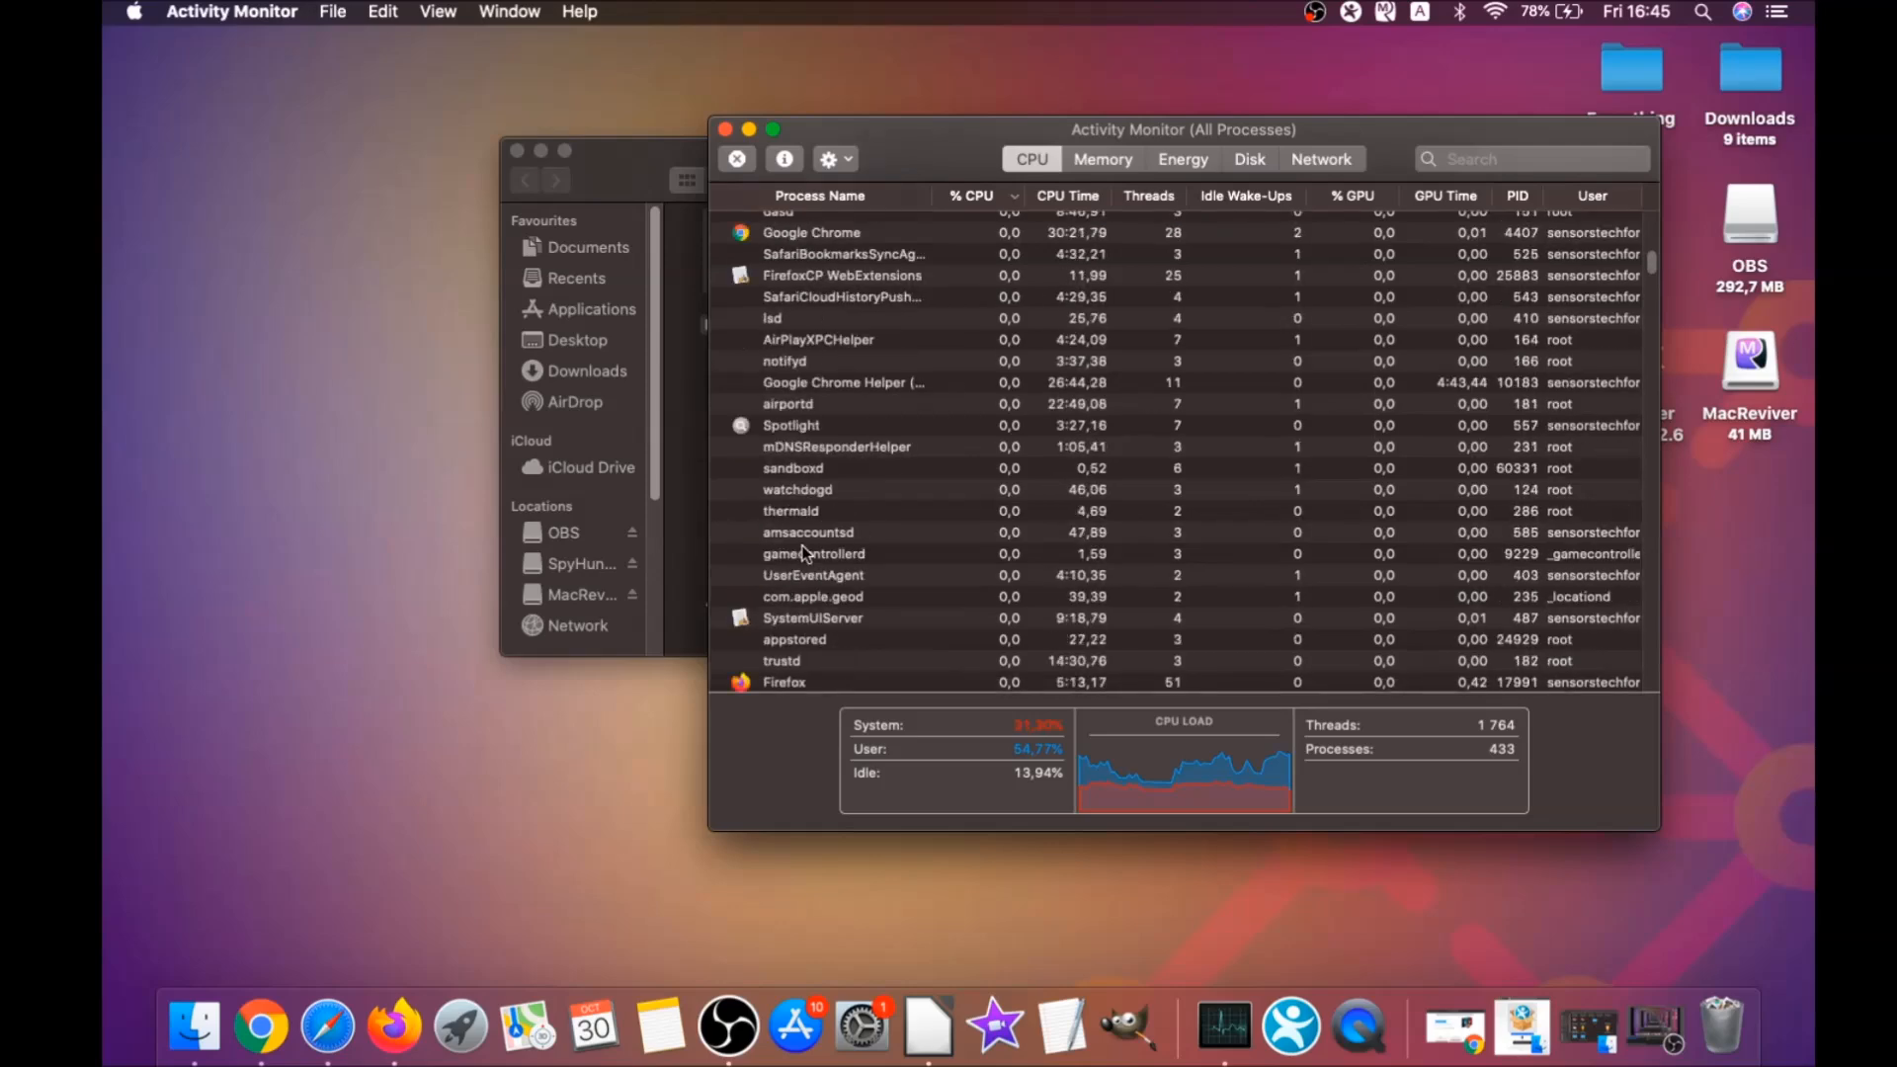
scroll("up", 3)
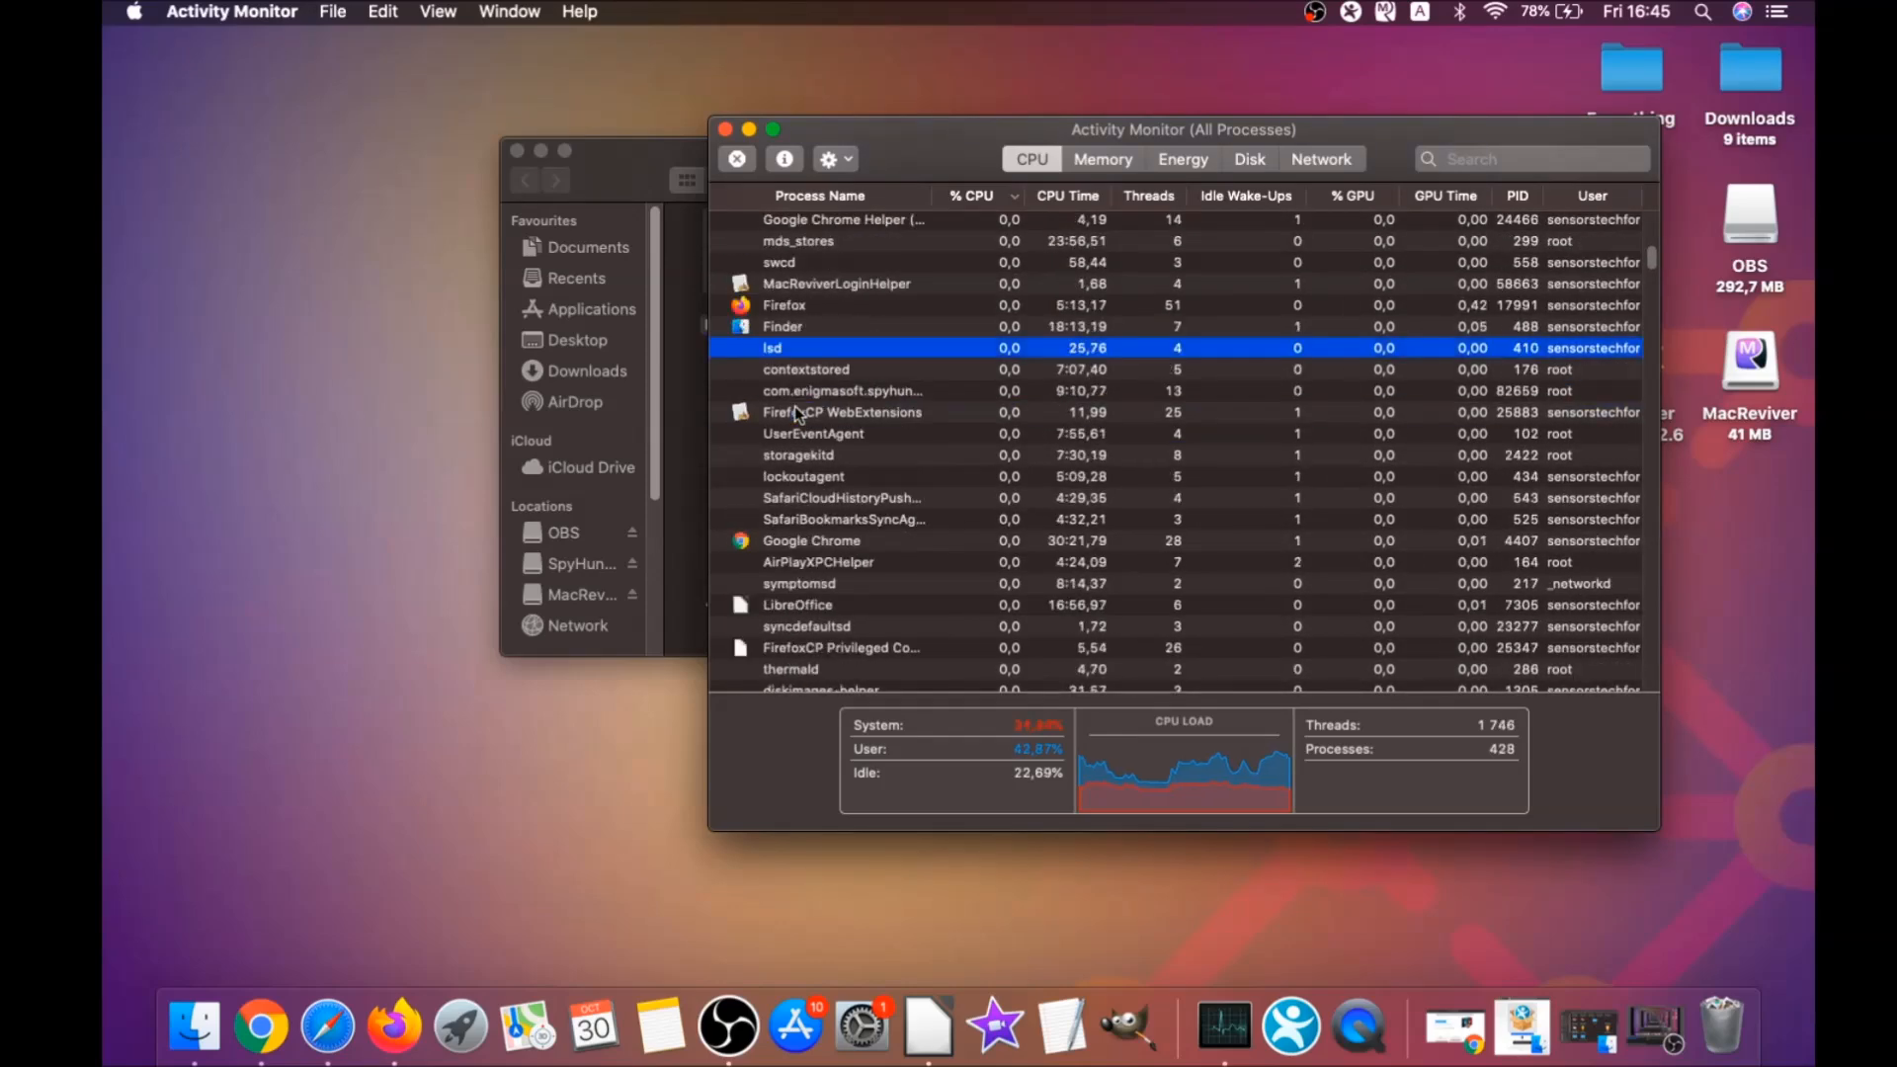
left_click(735, 158)
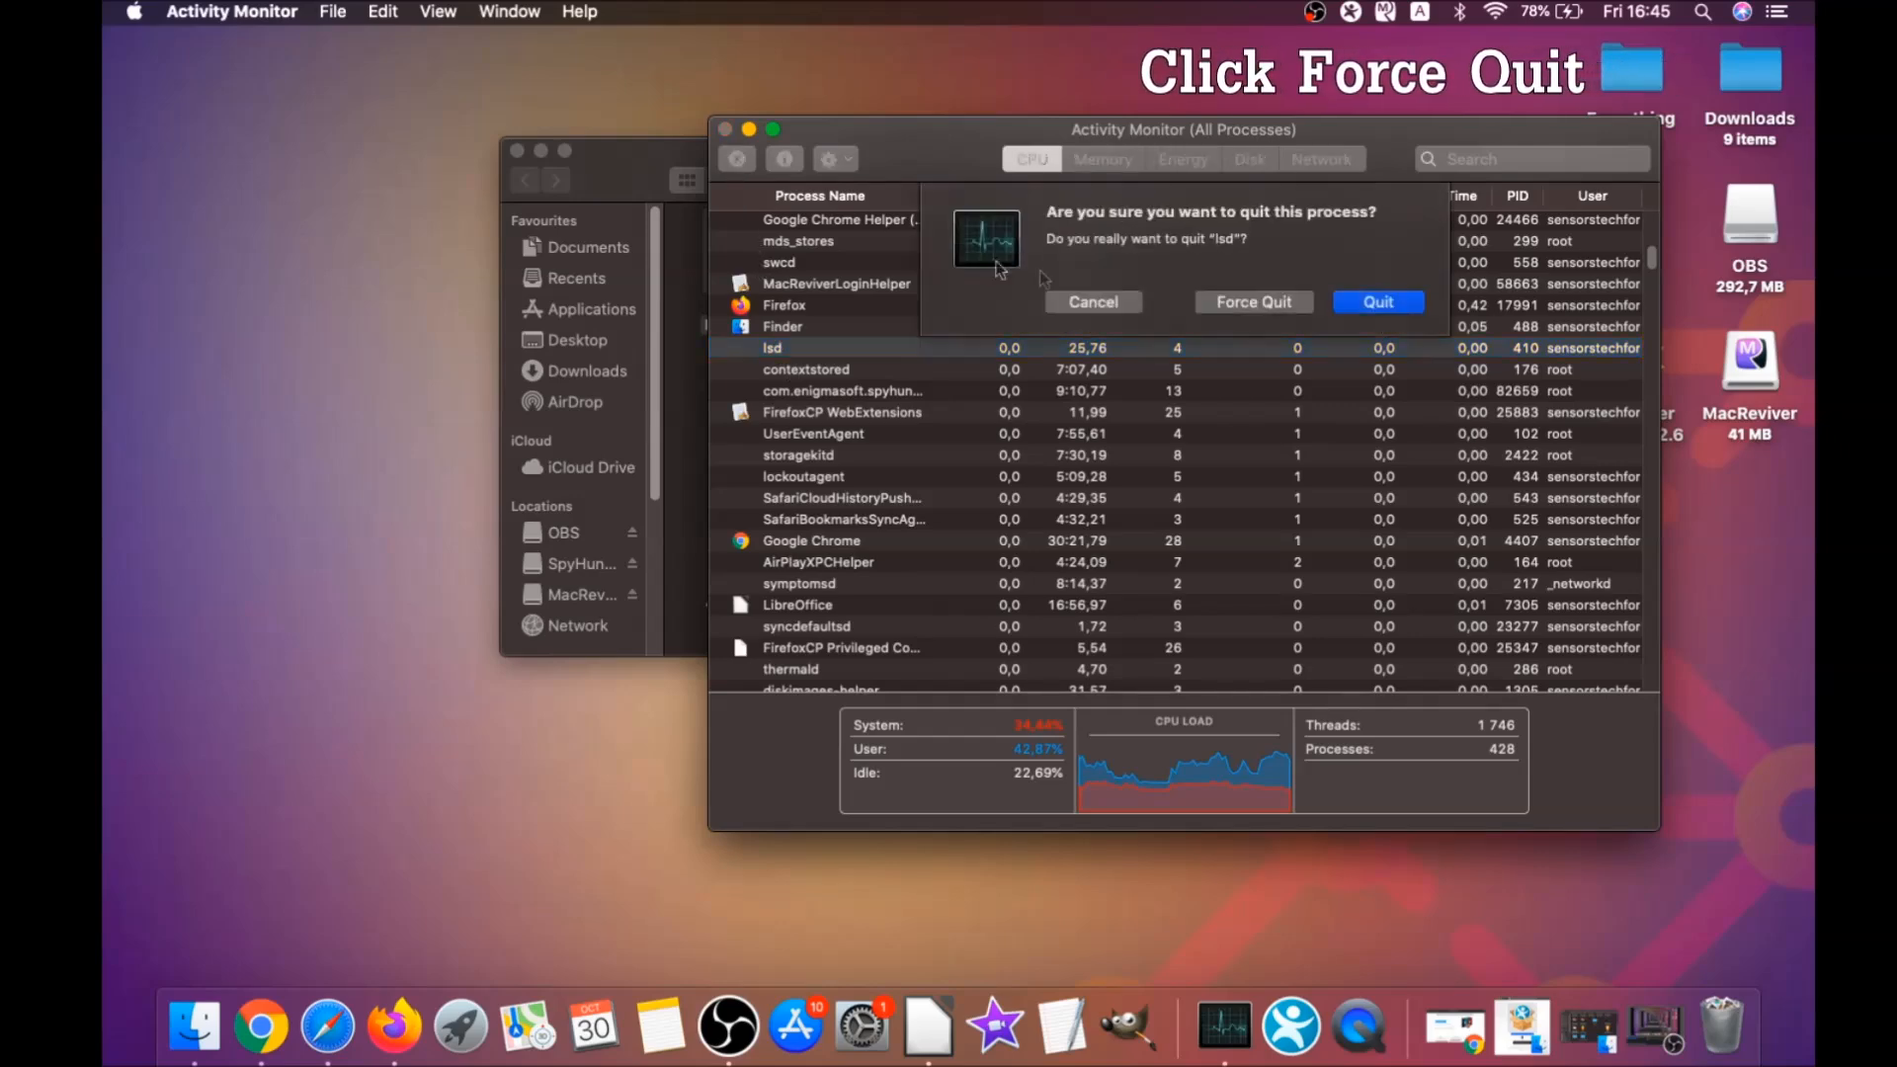
left_click(1091, 301)
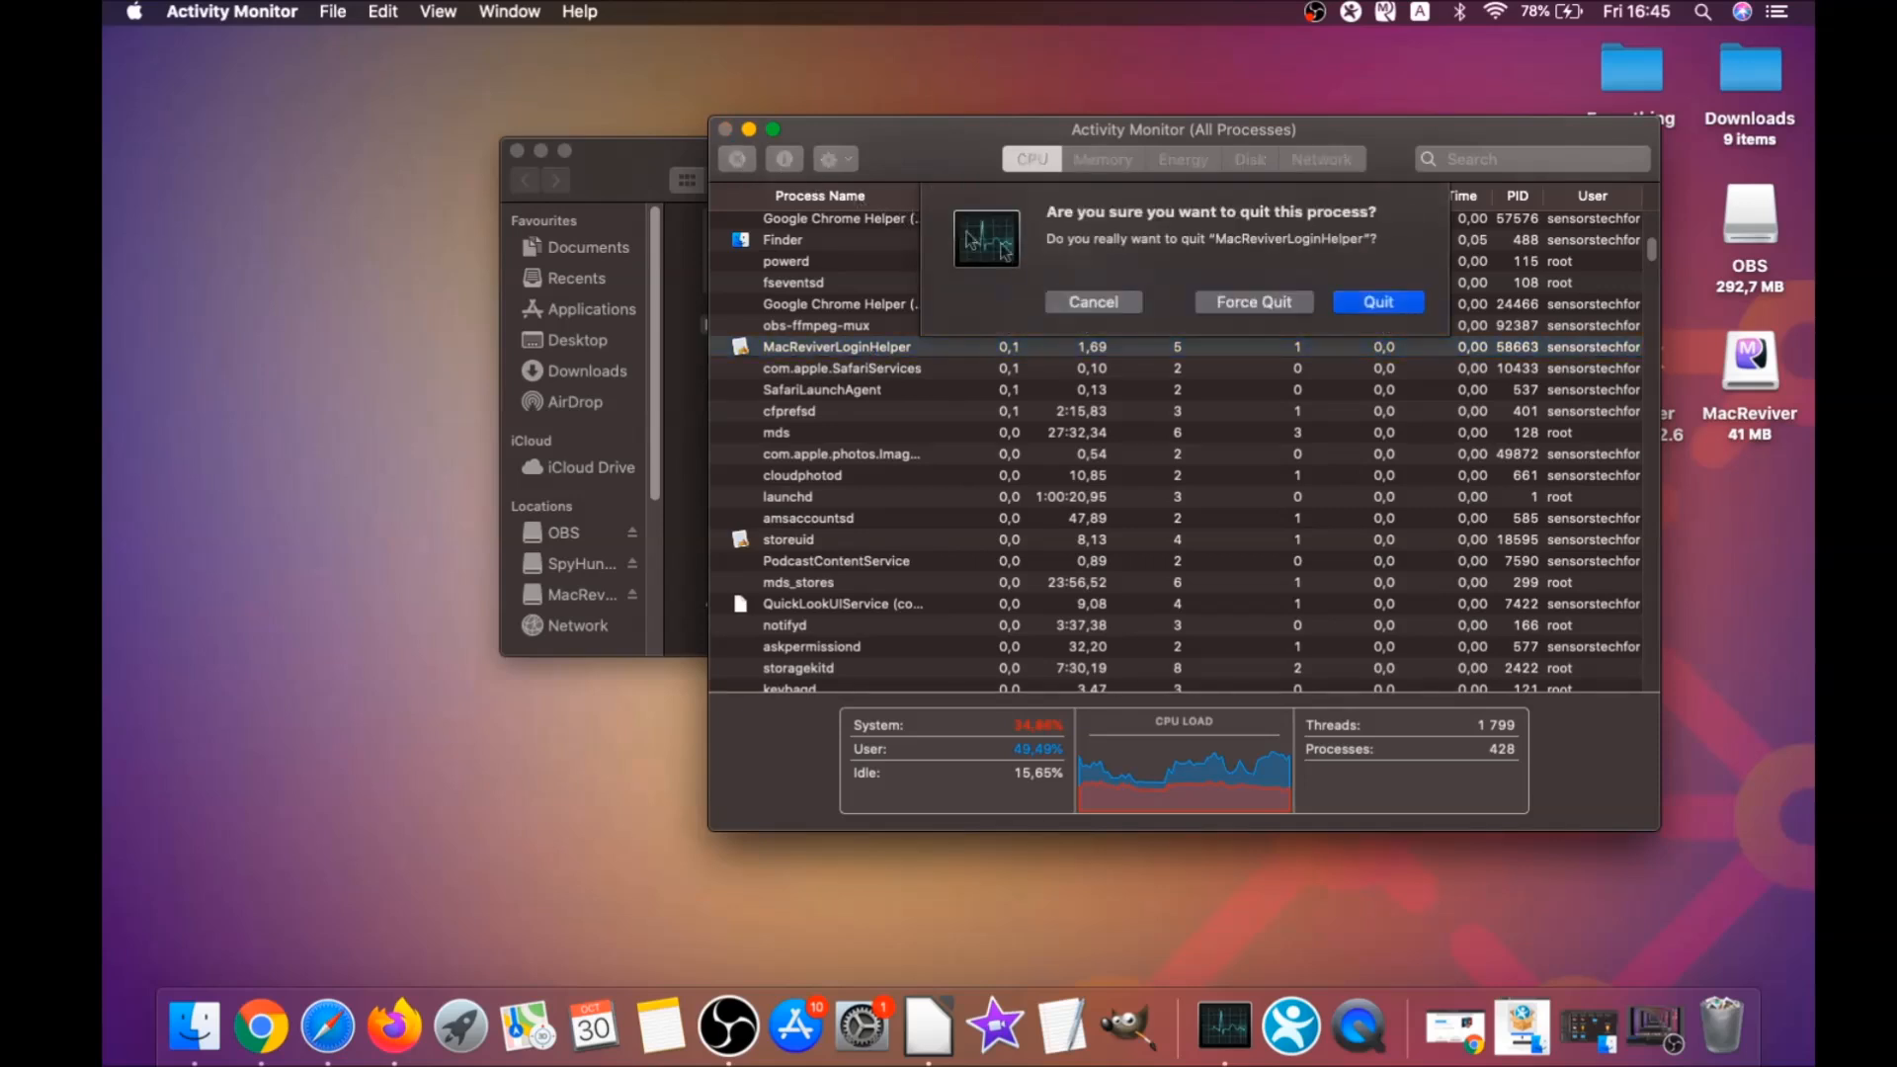
left_click(1378, 301)
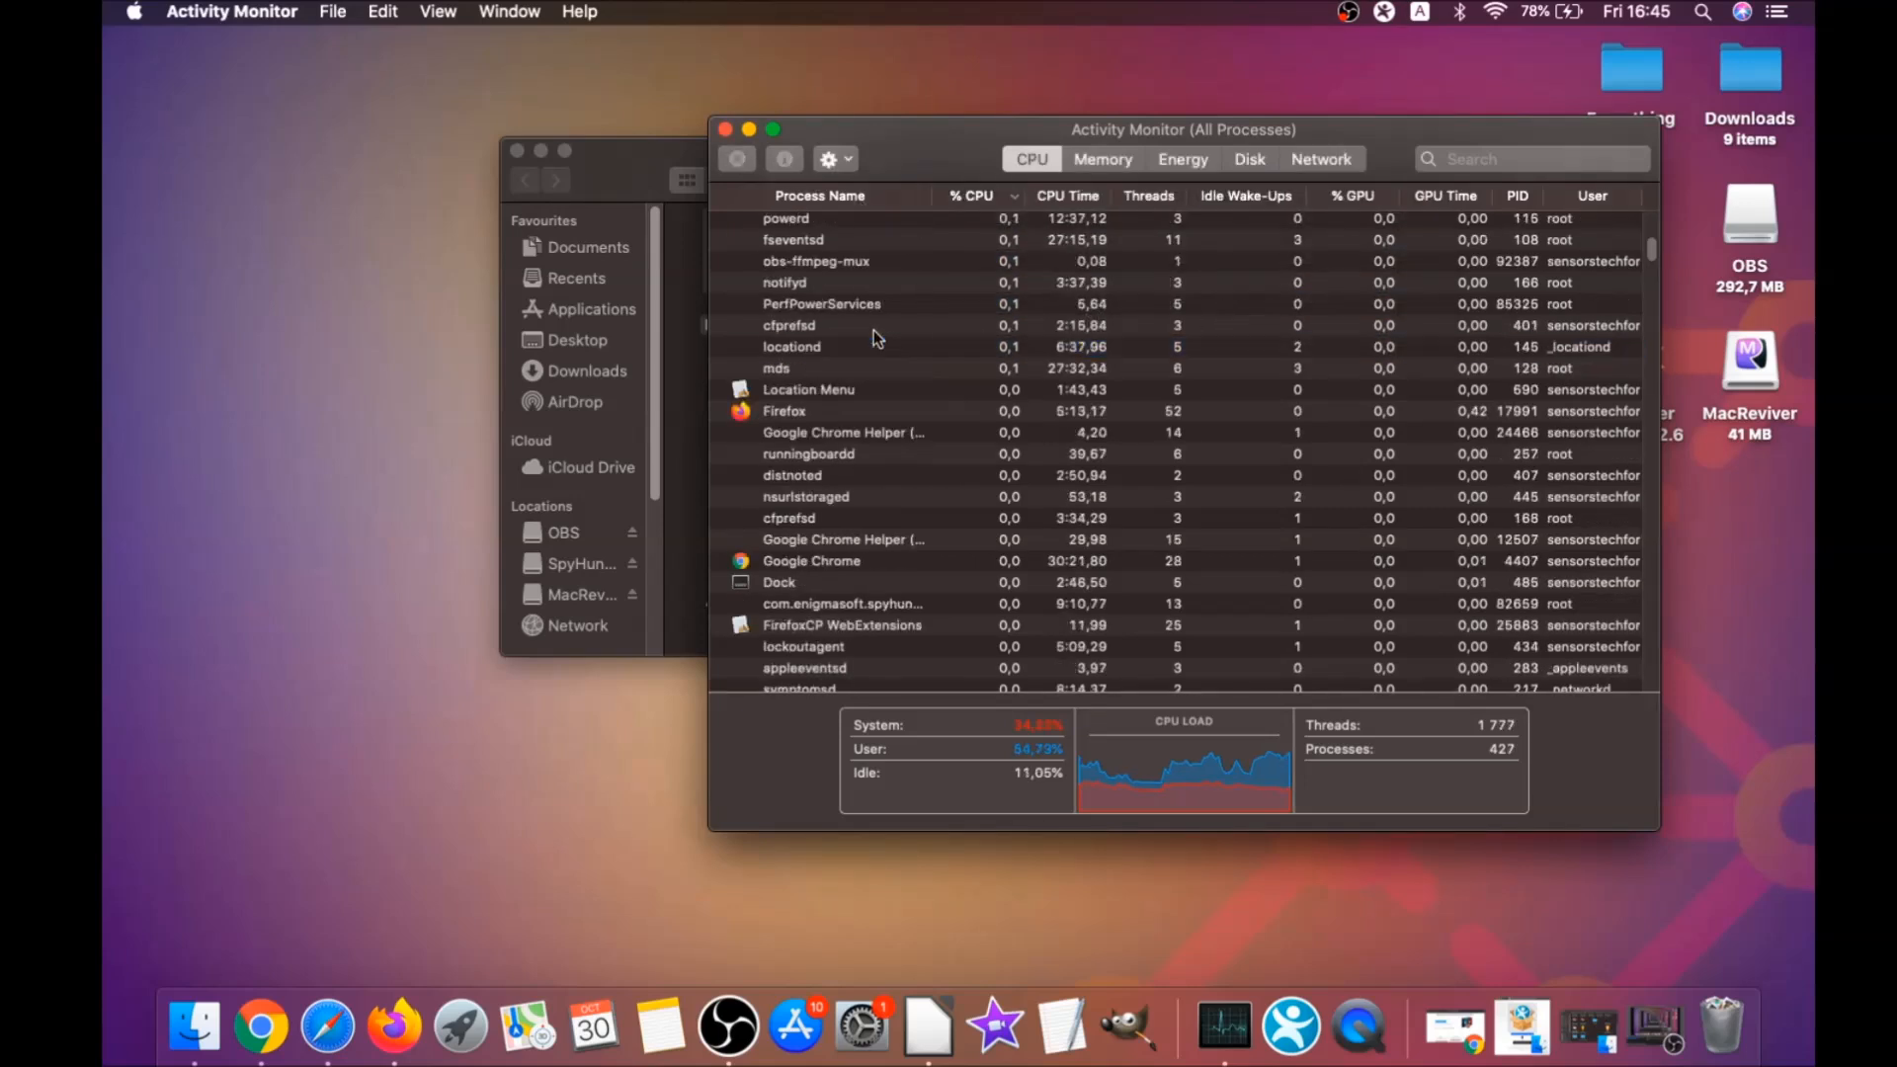
Step: Close Activity Monitor and the Utilities Finder window, leaving the desktop
left_click(973, 195)
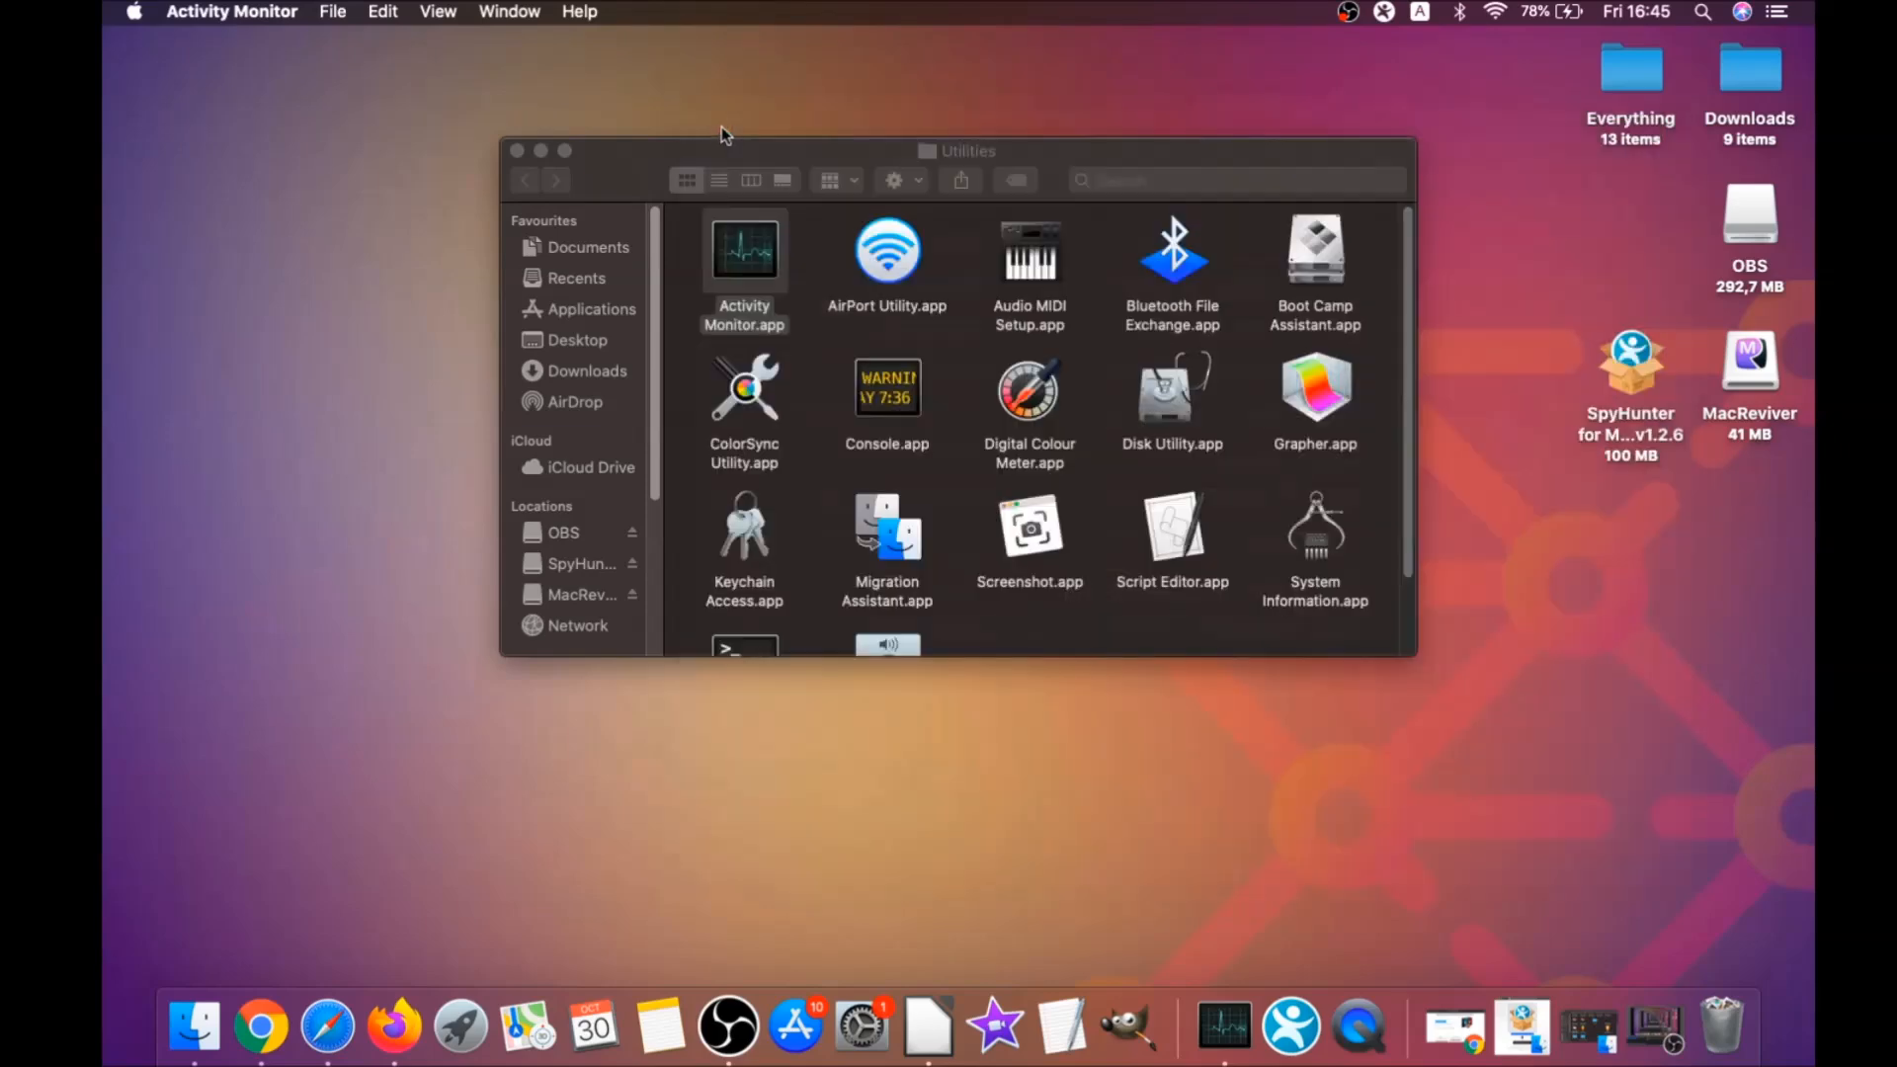
left_click(516, 150)
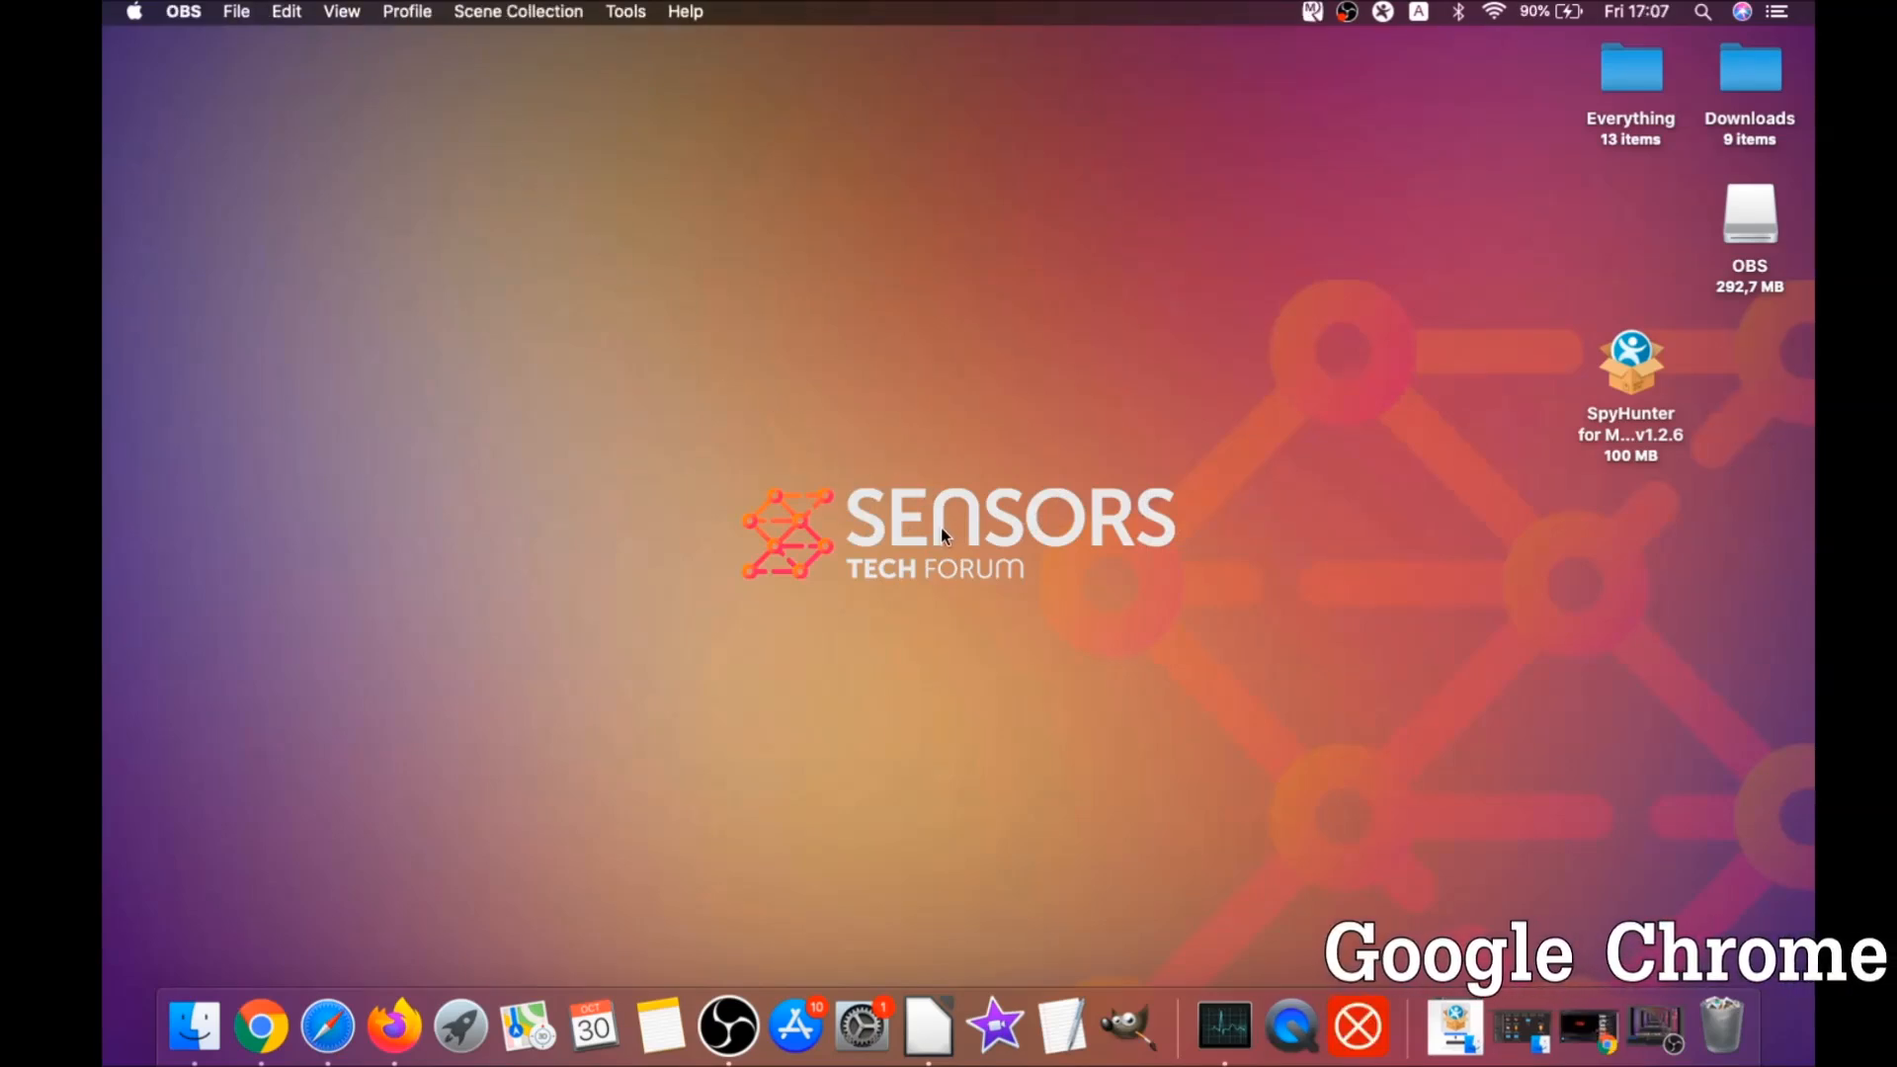
Step: Navigate Chrome to about://settings/clearBrowserData to reach the clear browsing data page
left_click(261, 1027)
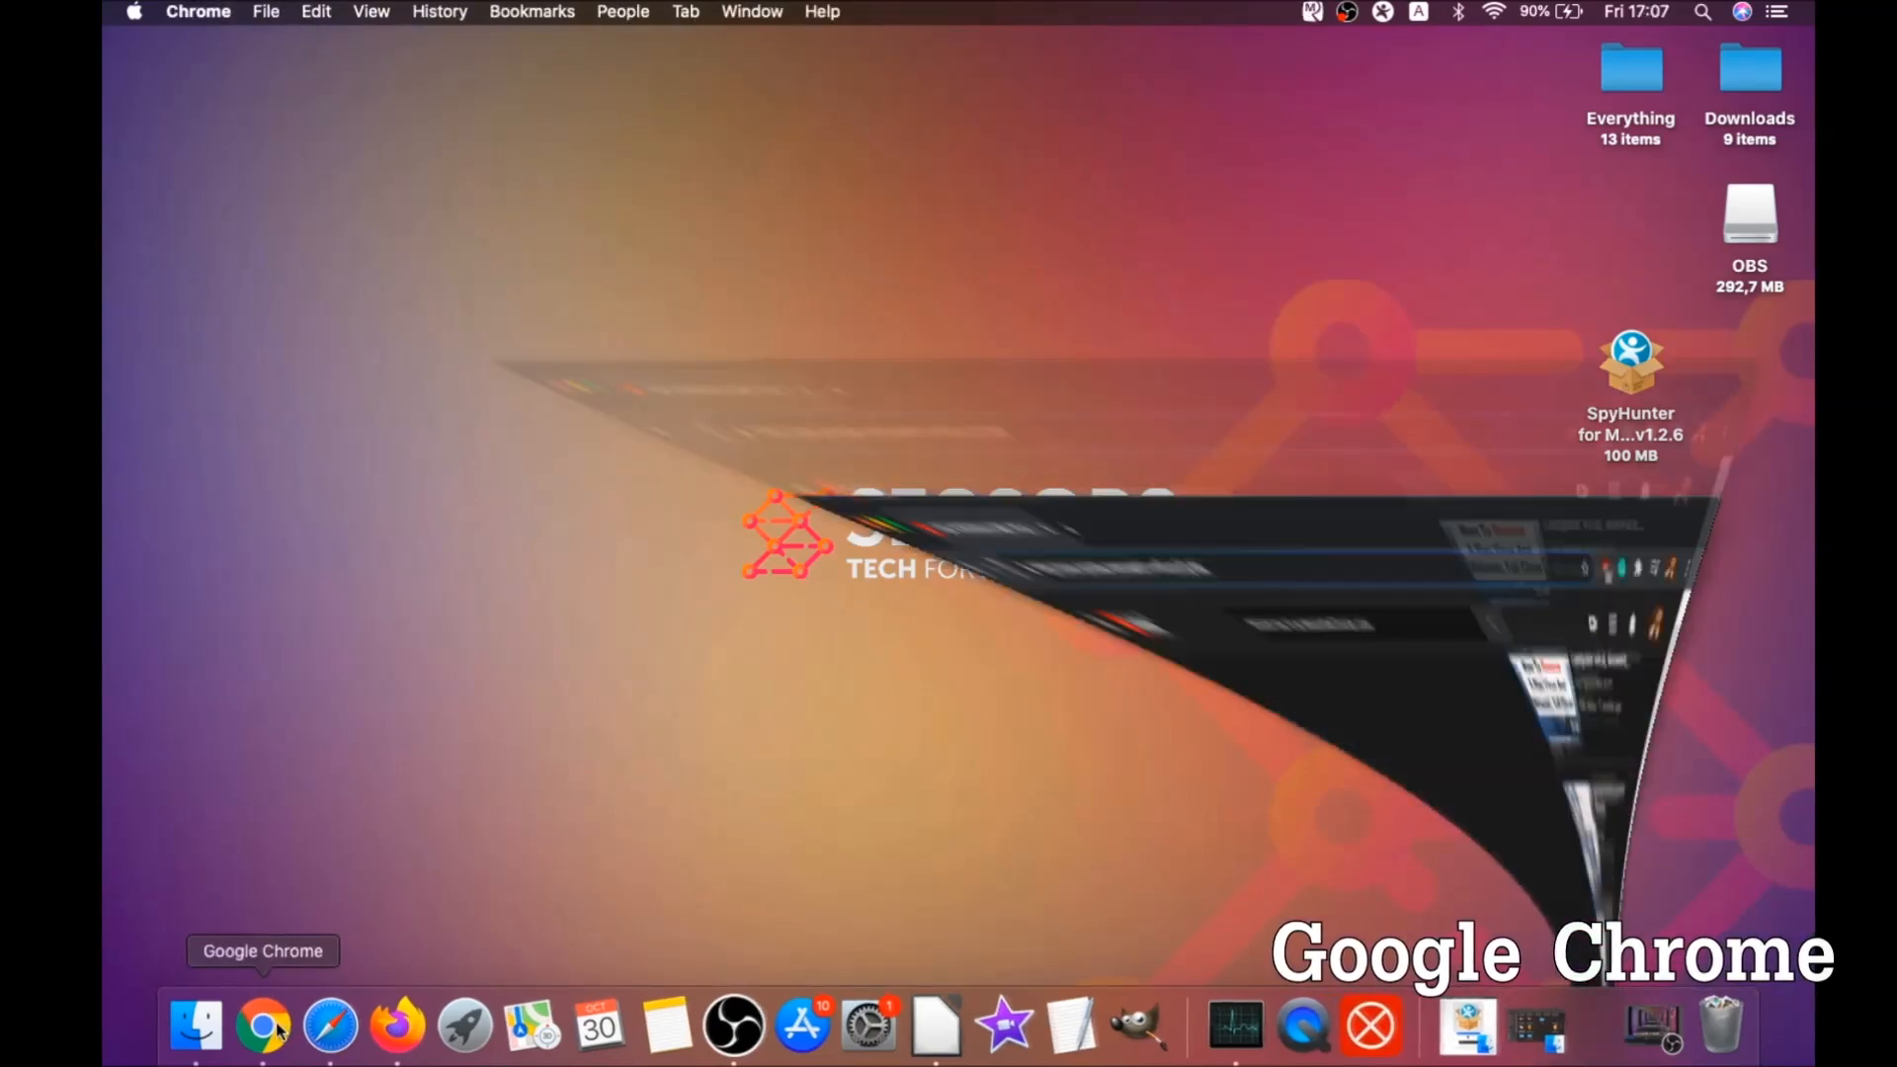
left_click(263, 1028)
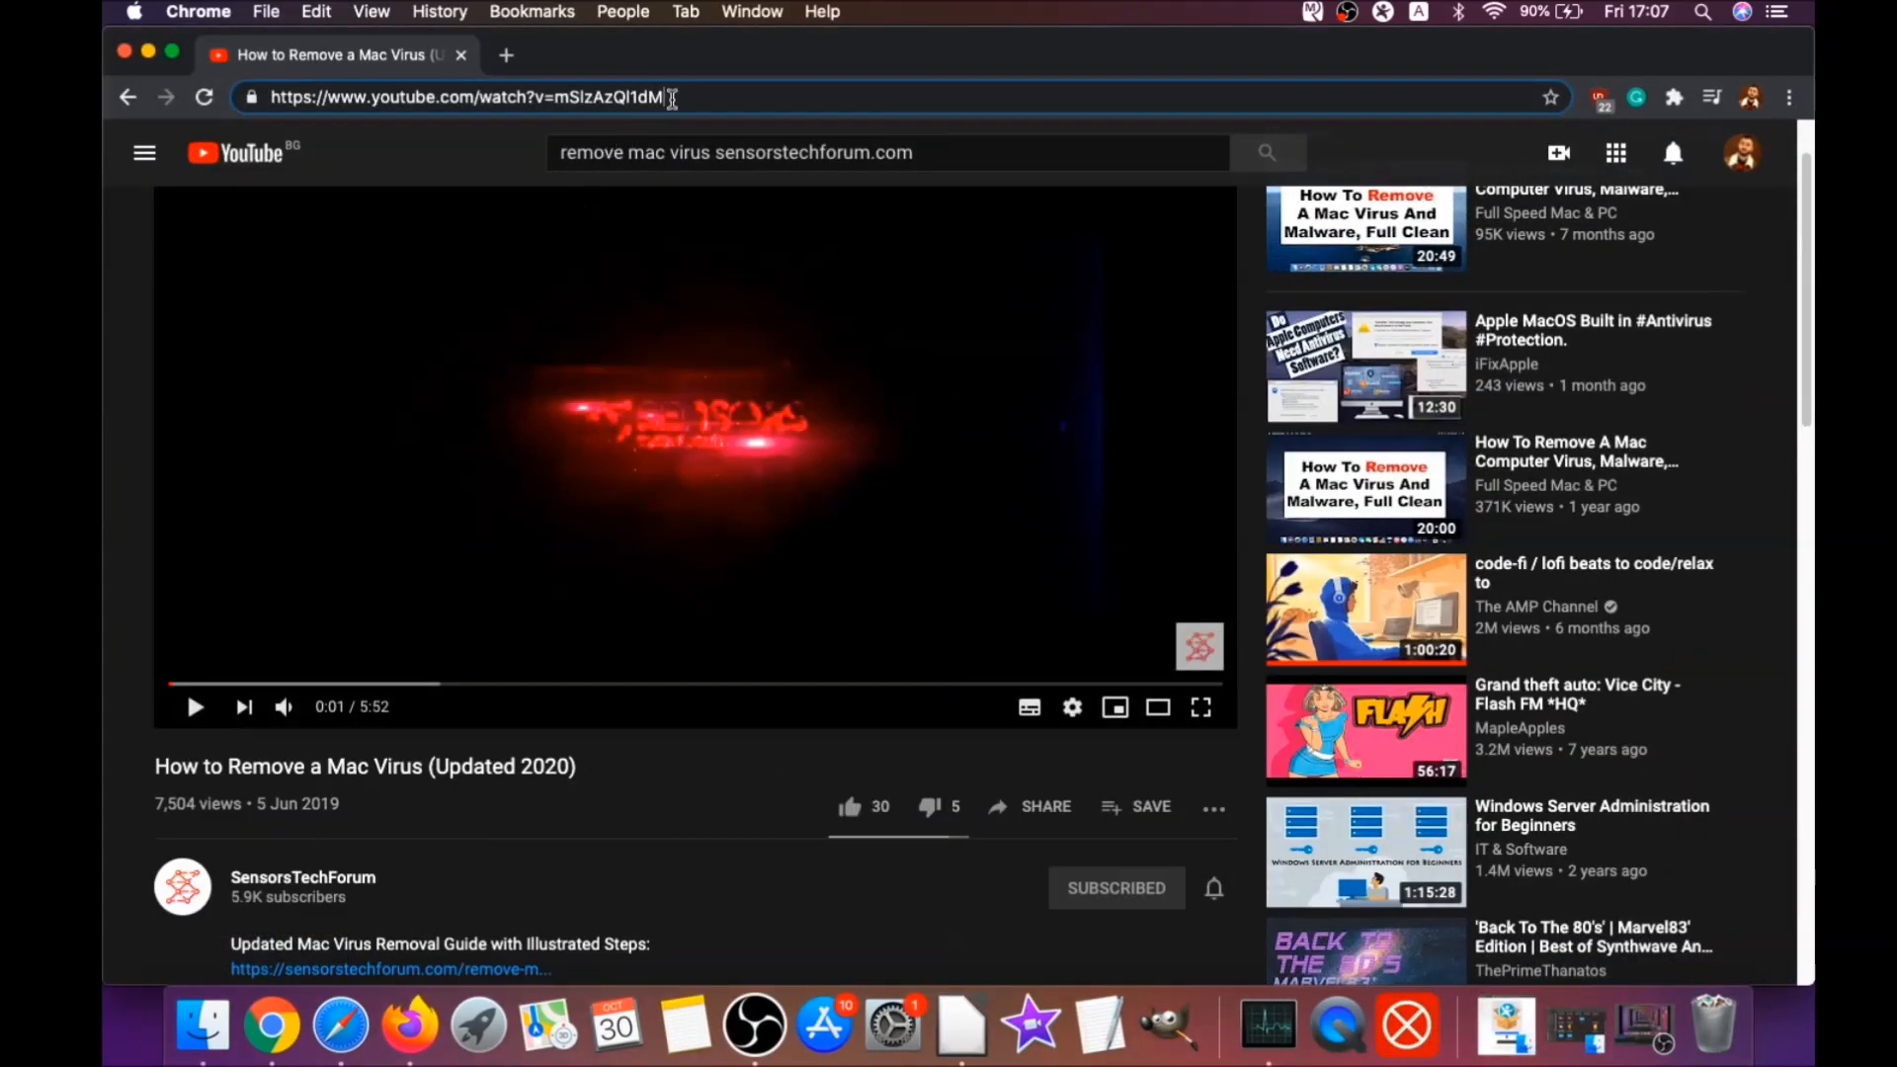
type("about:/")
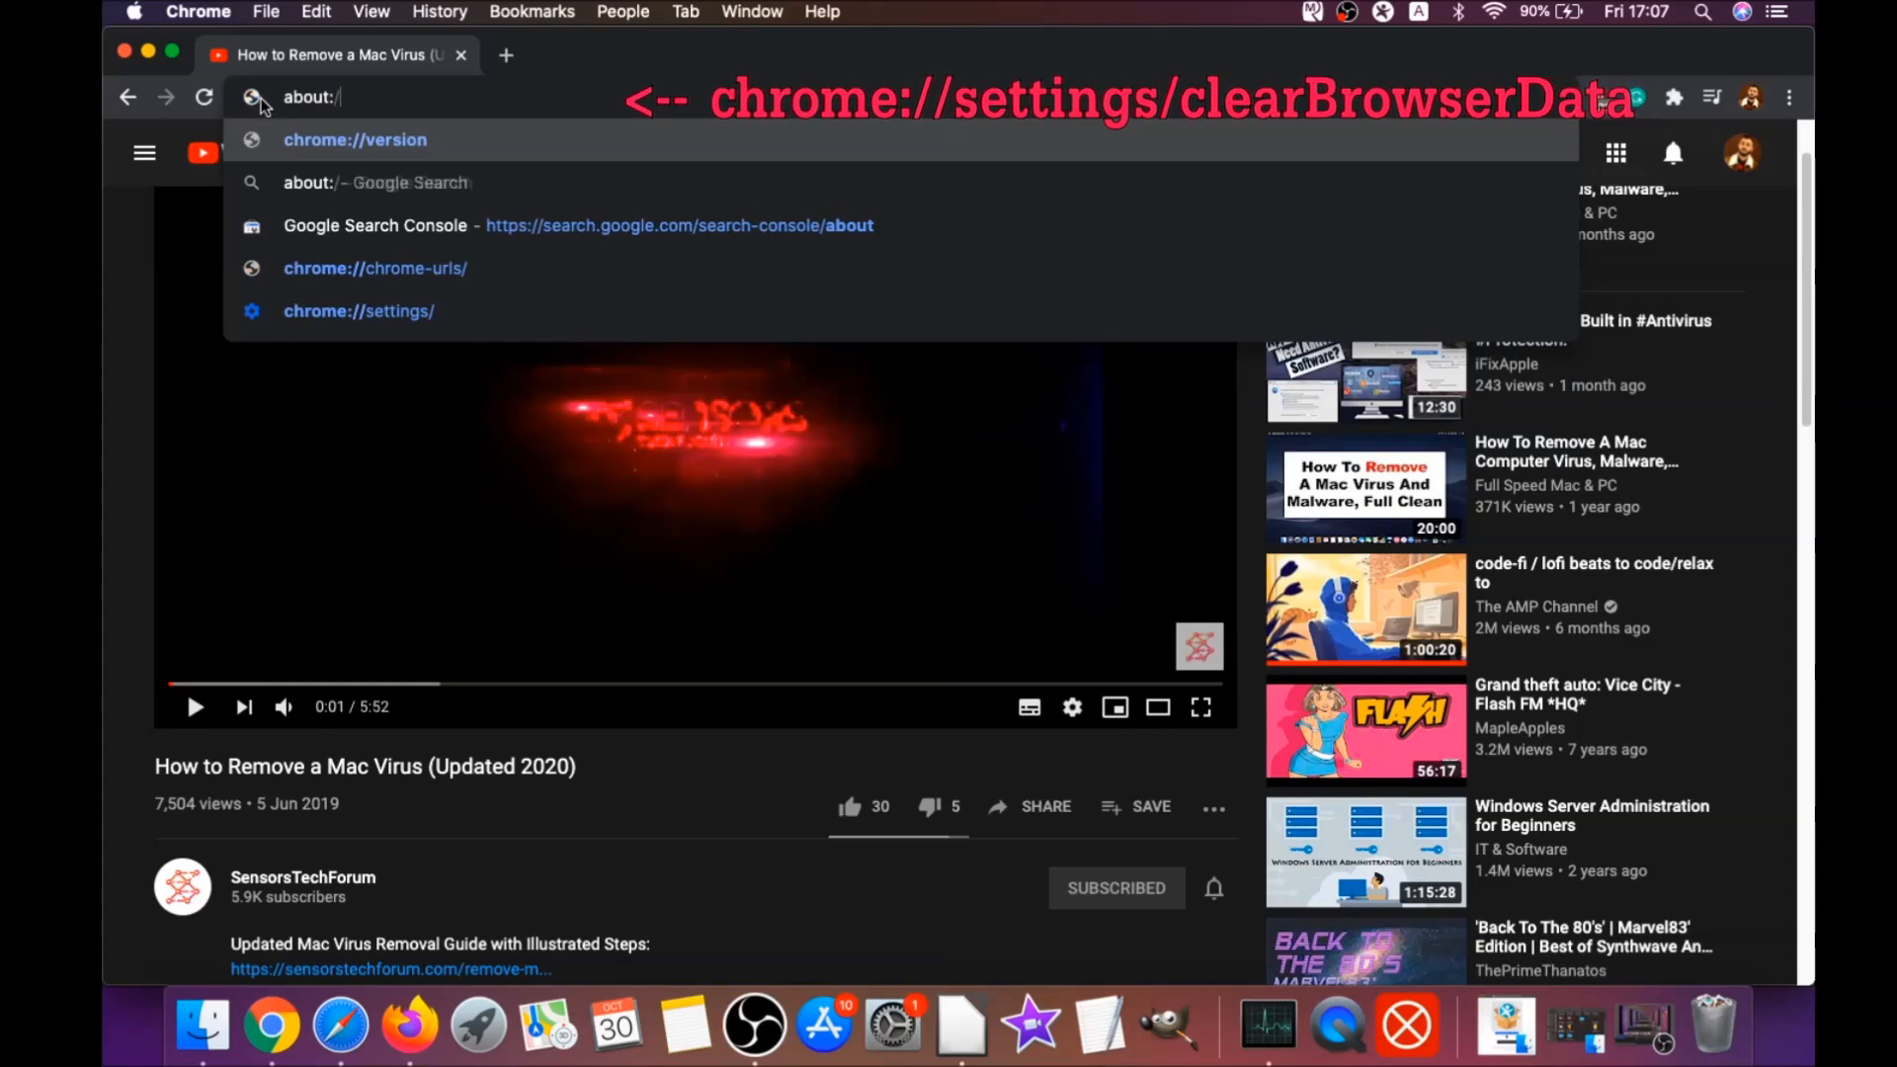
type("settings")
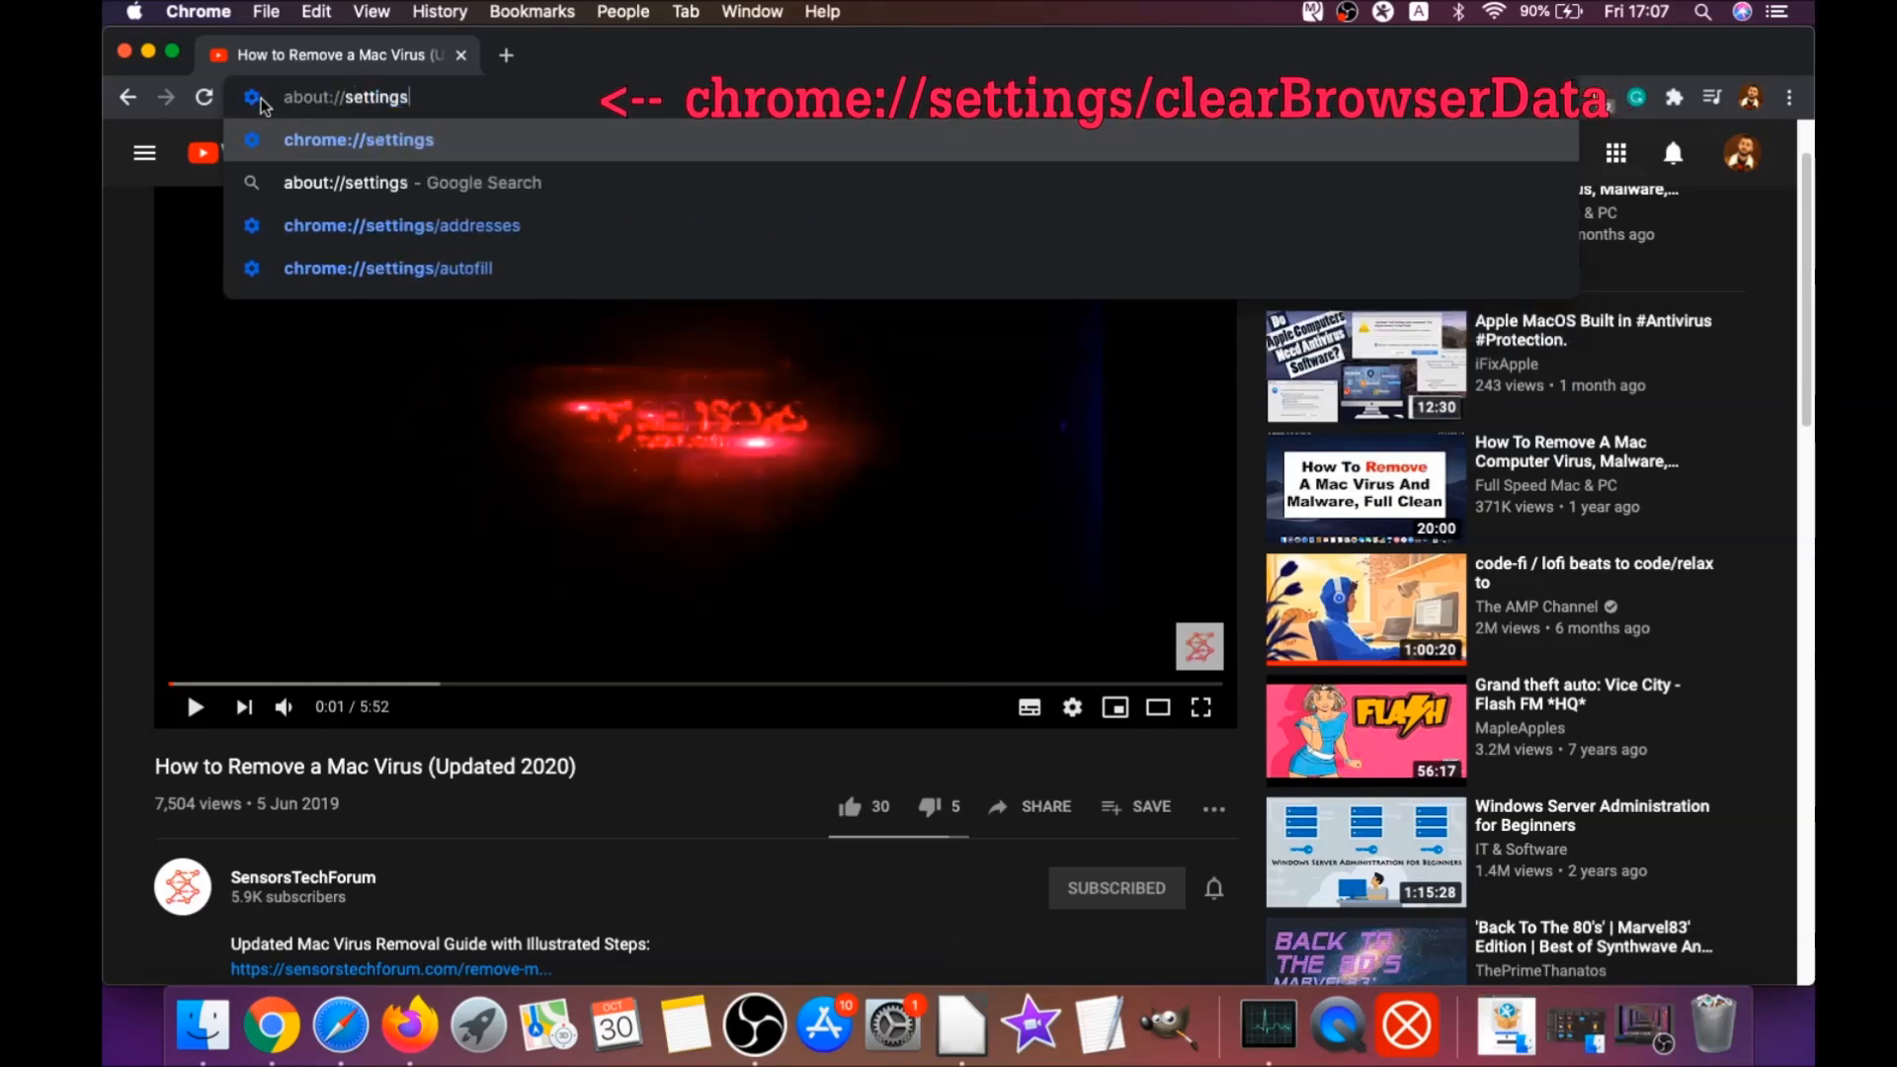
type("/clearBrowserData")
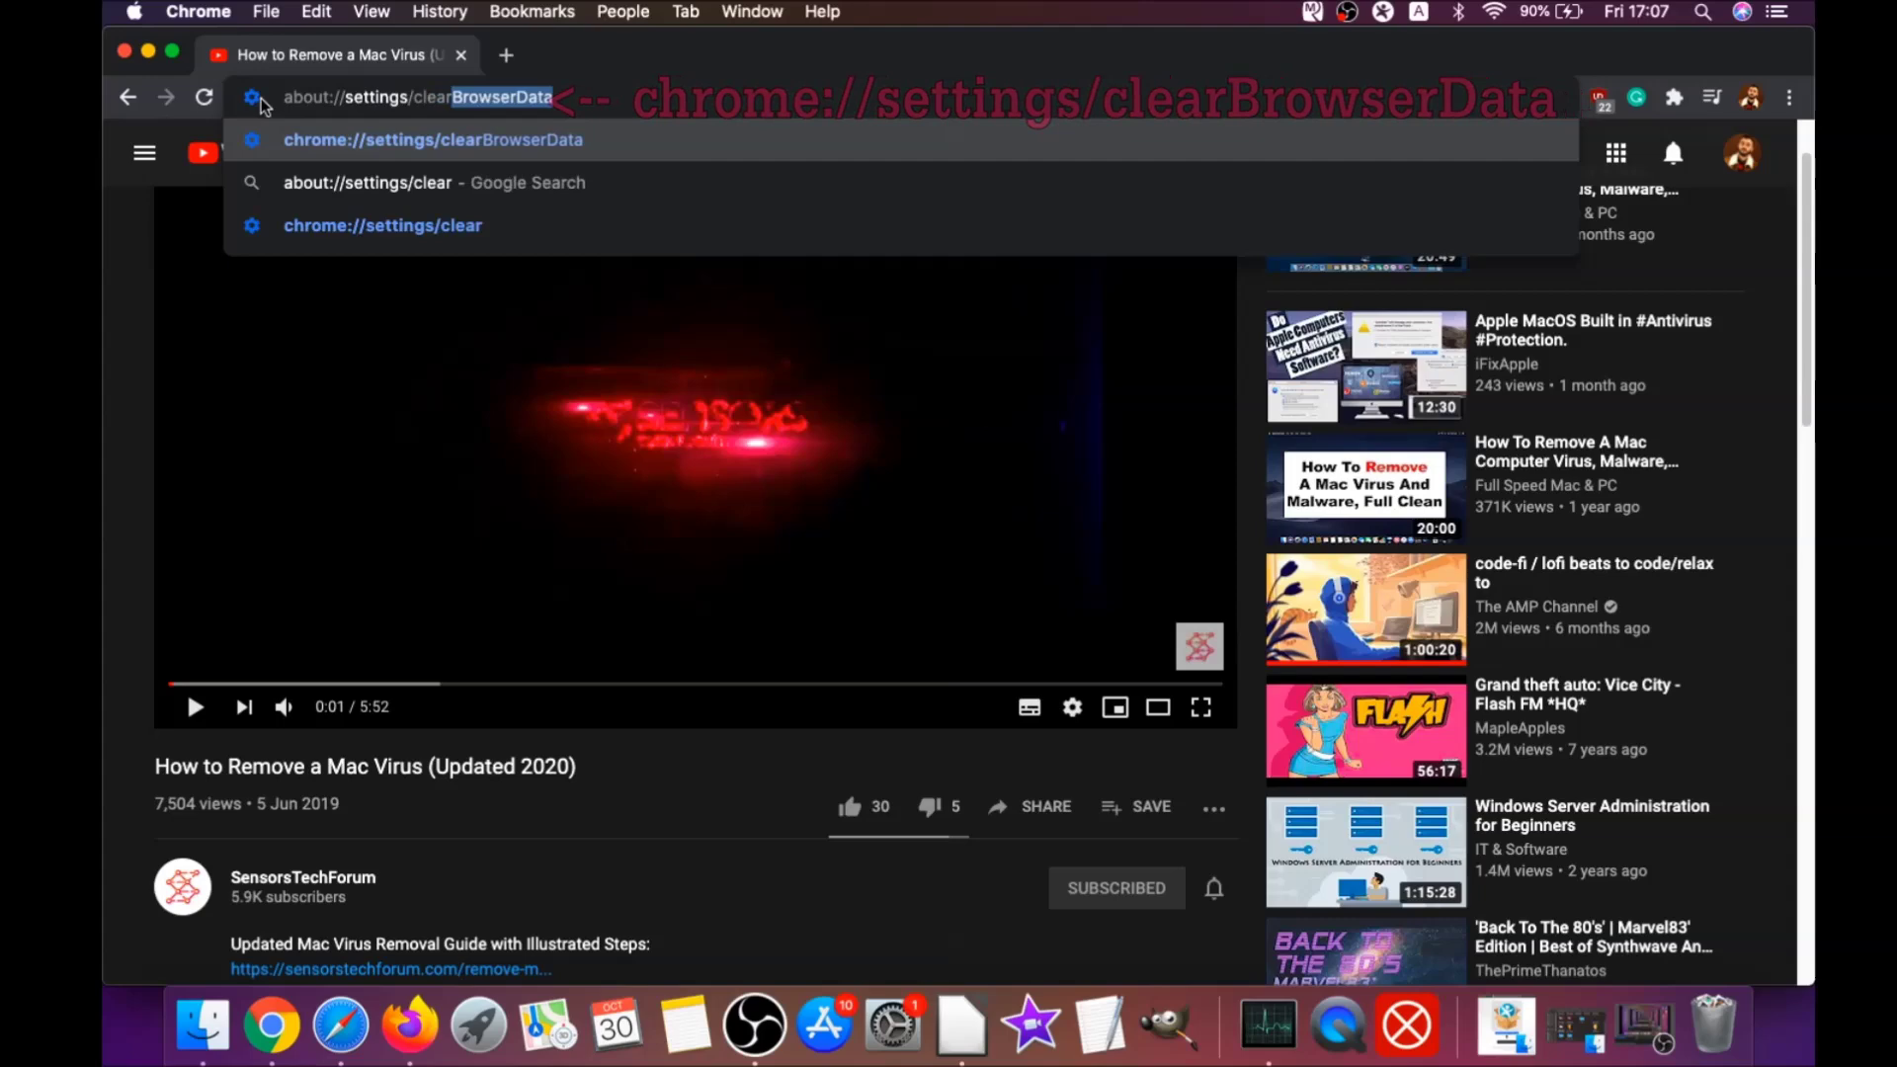
type("a")
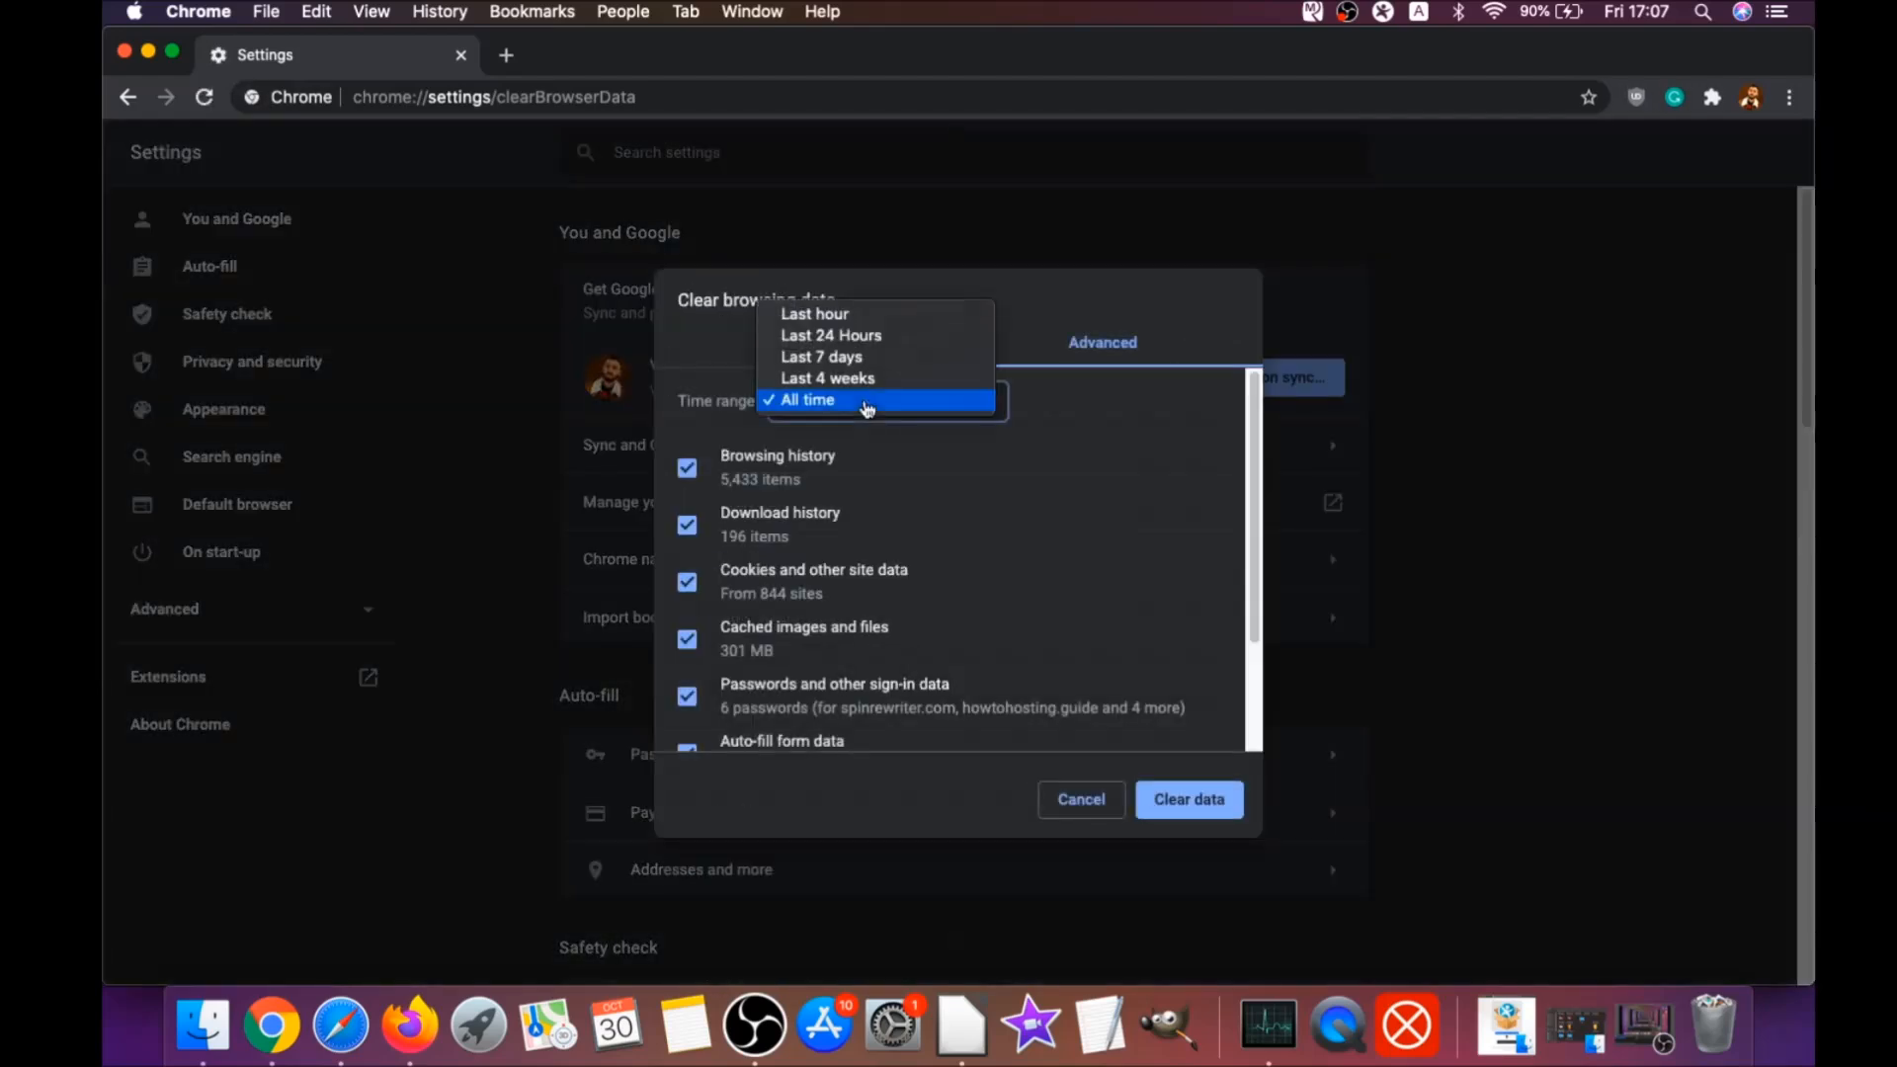
Step: Clear Chrome's history, cookies and cache for All time with Passwords left unticked
left_click(806, 400)
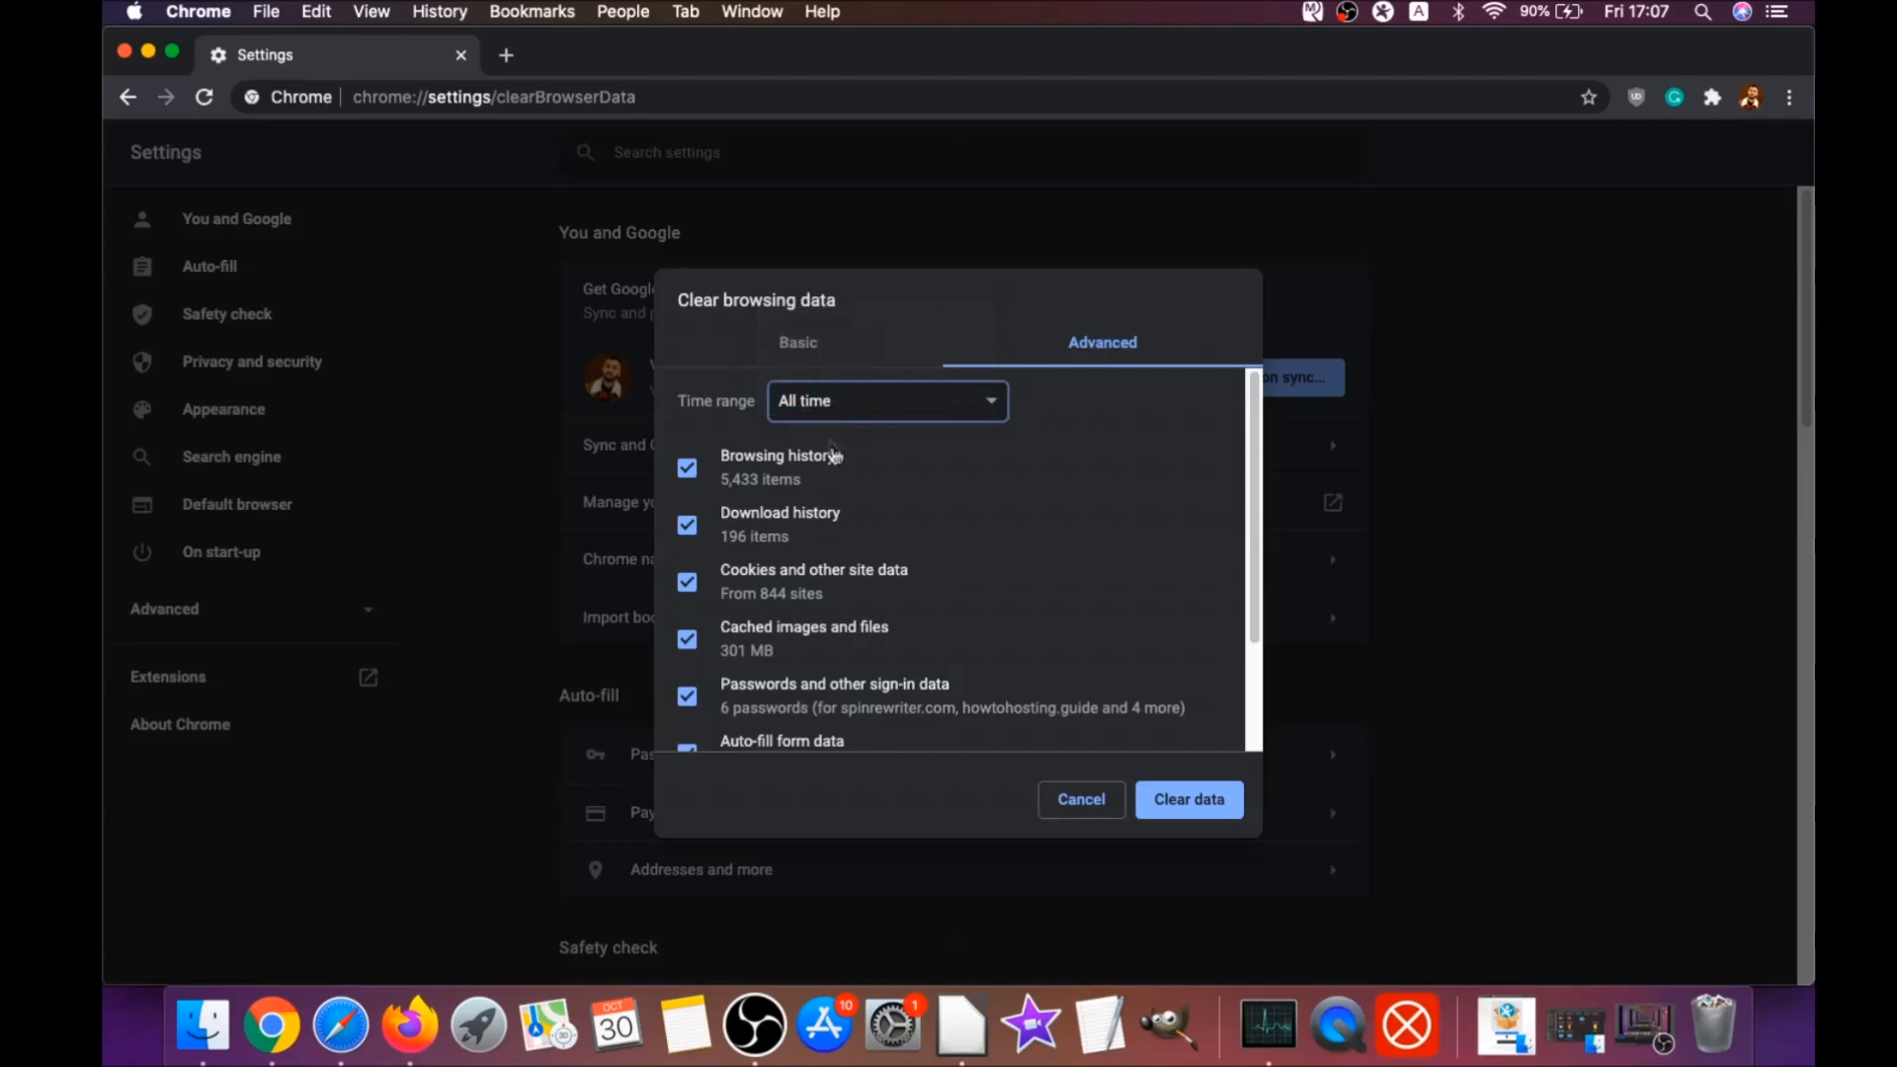
scroll("down", 3)
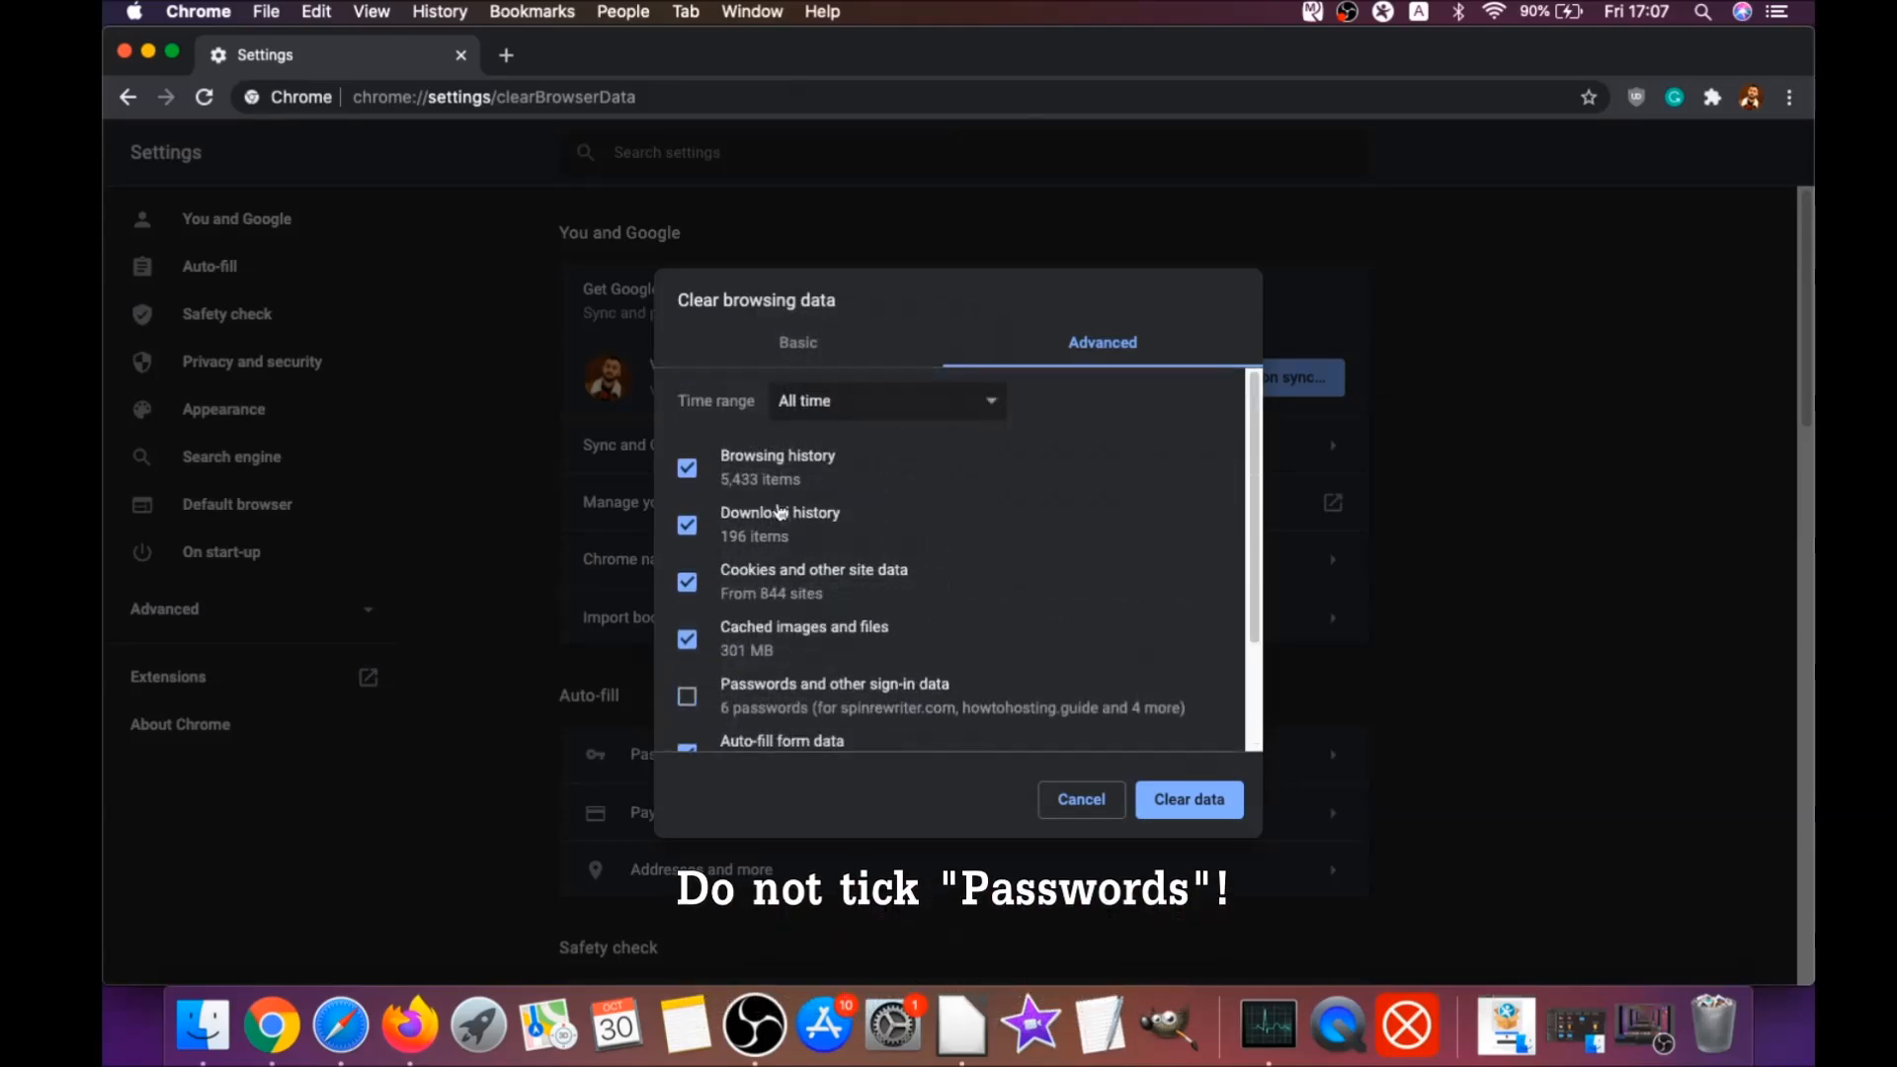
scroll("down", 3)
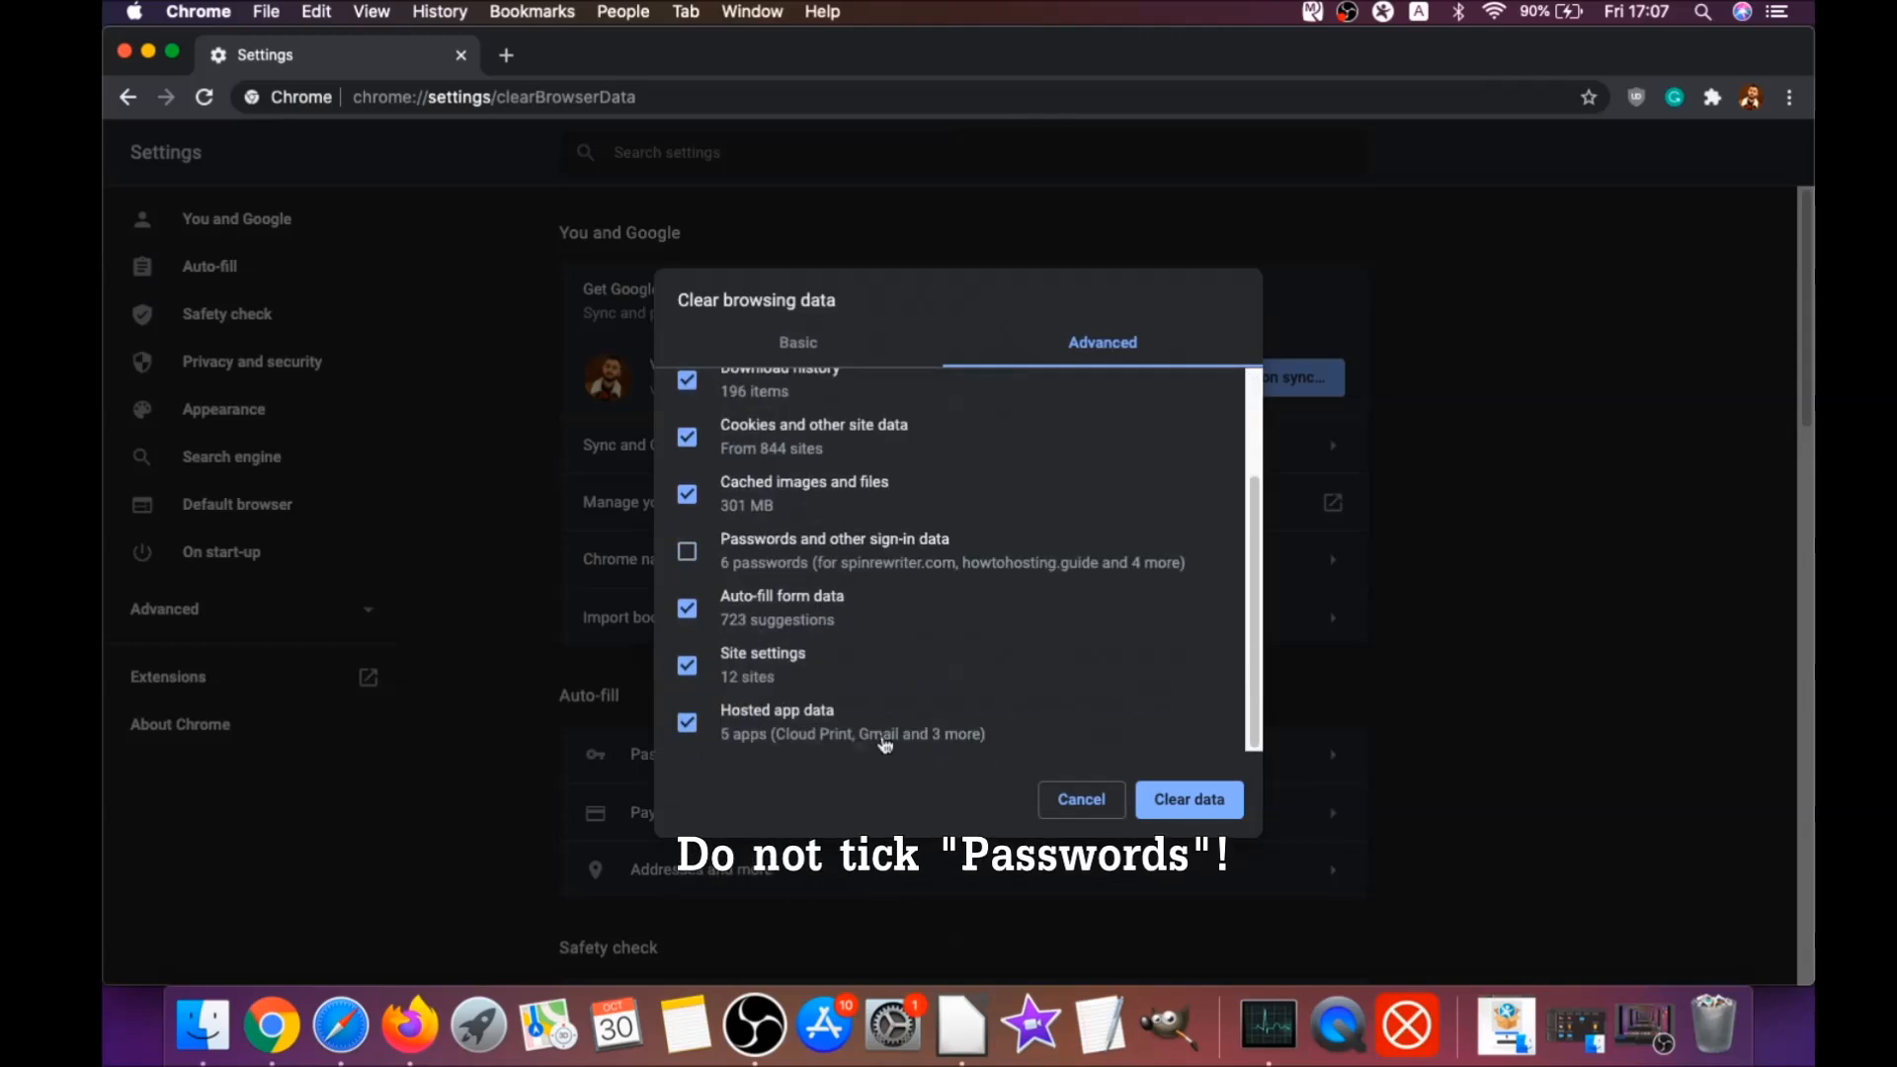
left_click(1188, 798)
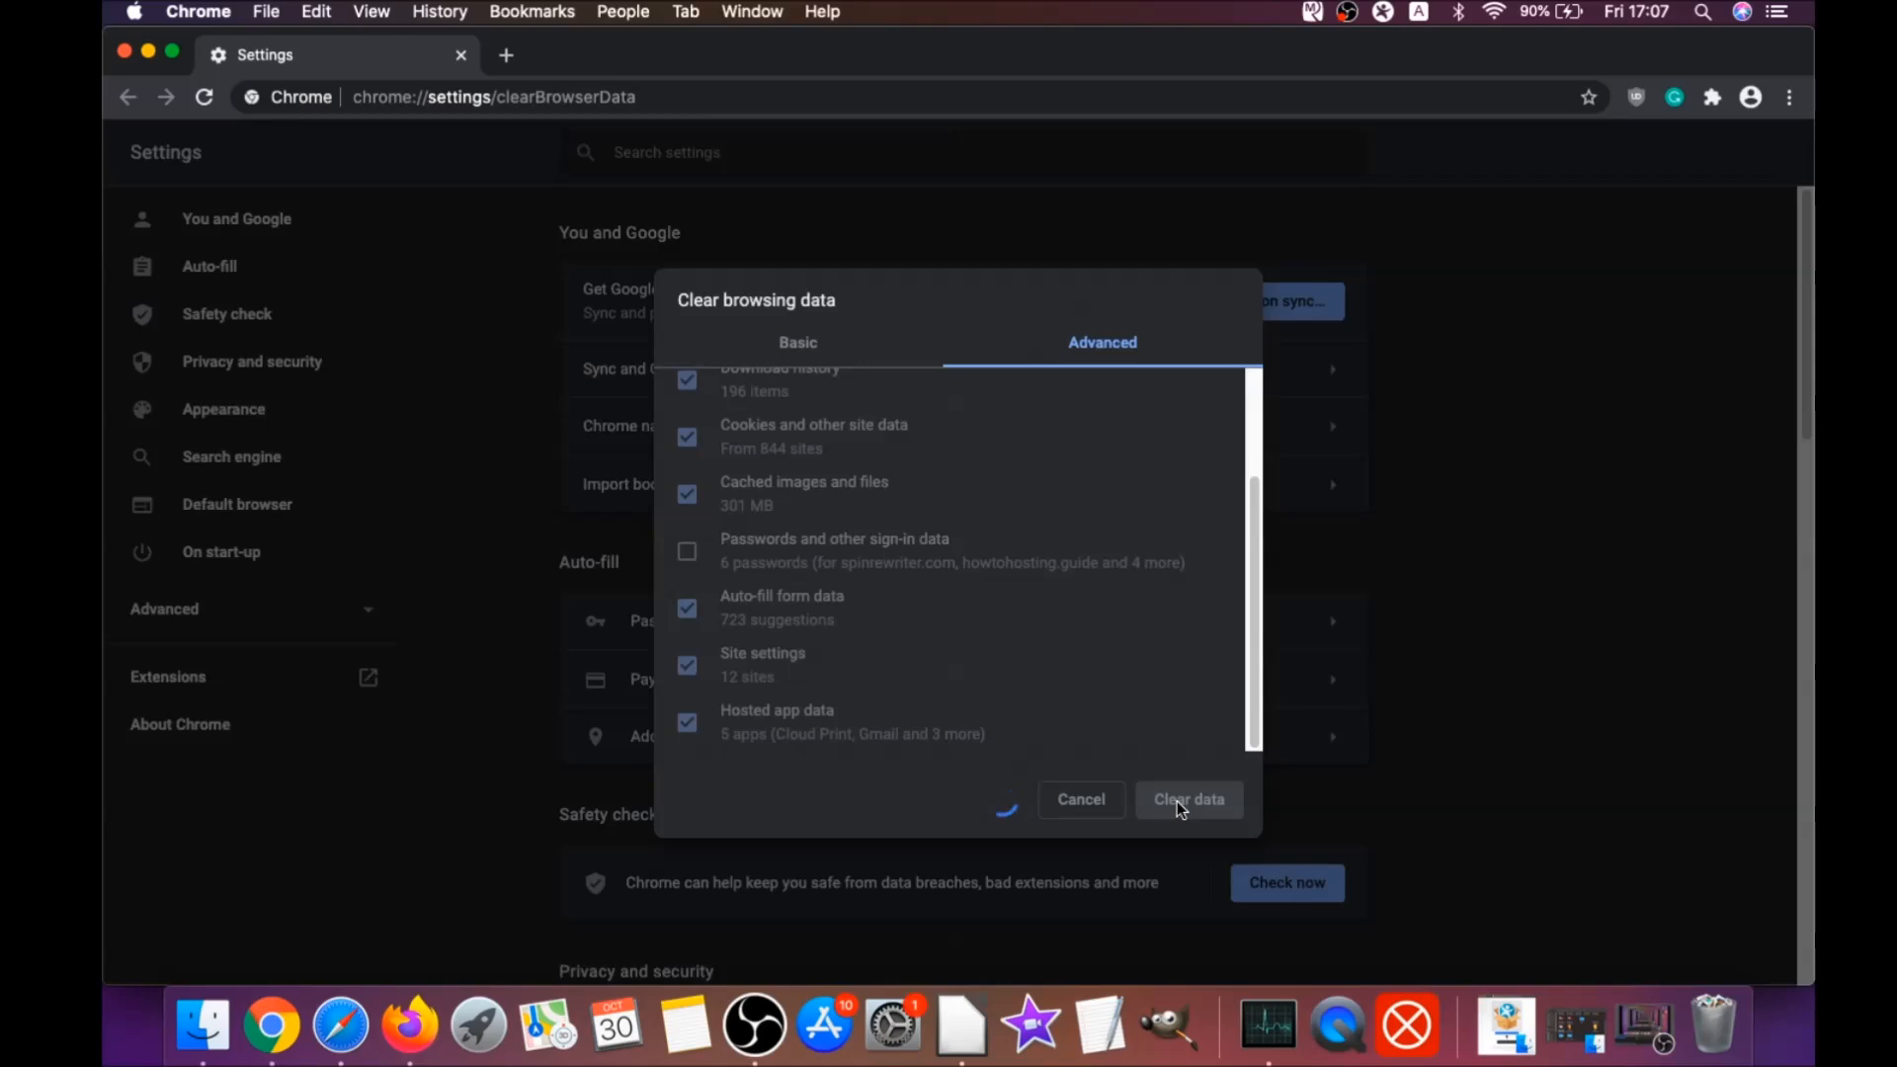
left_click(1188, 798)
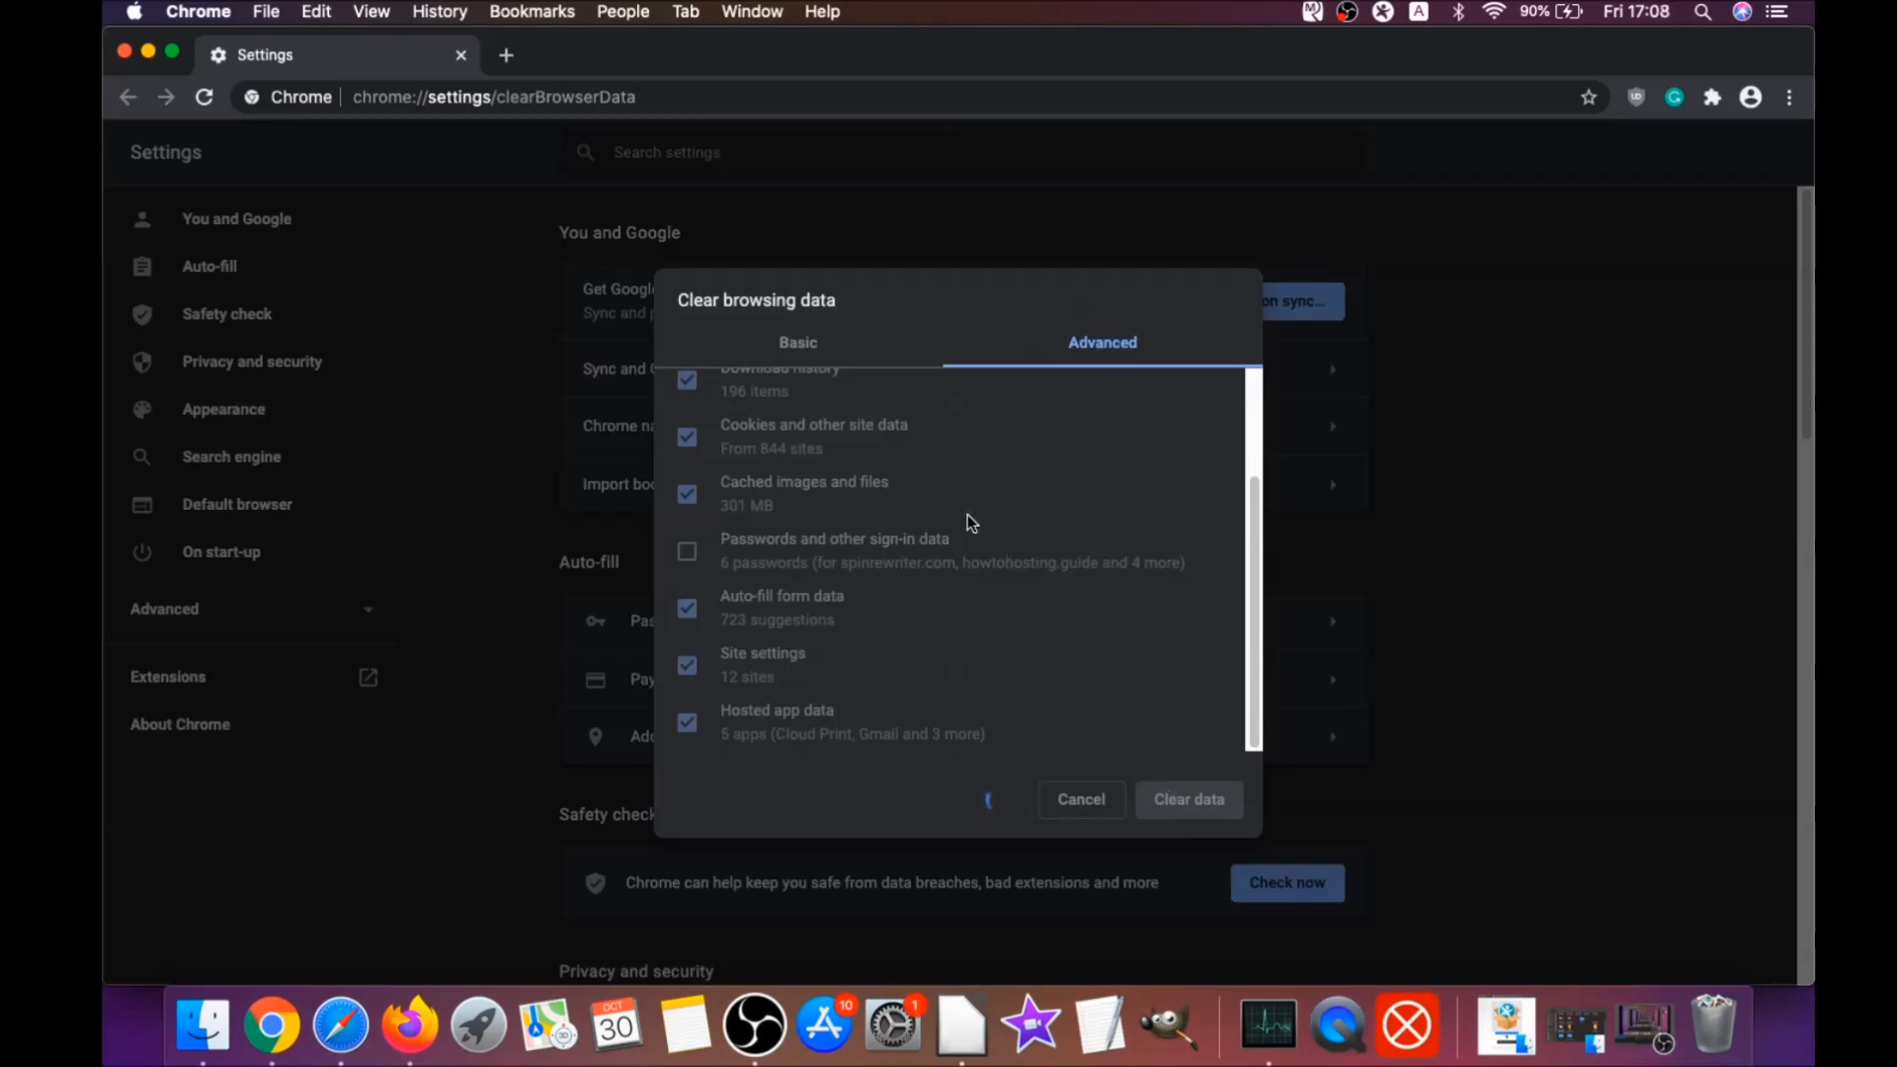
left_click(1079, 798)
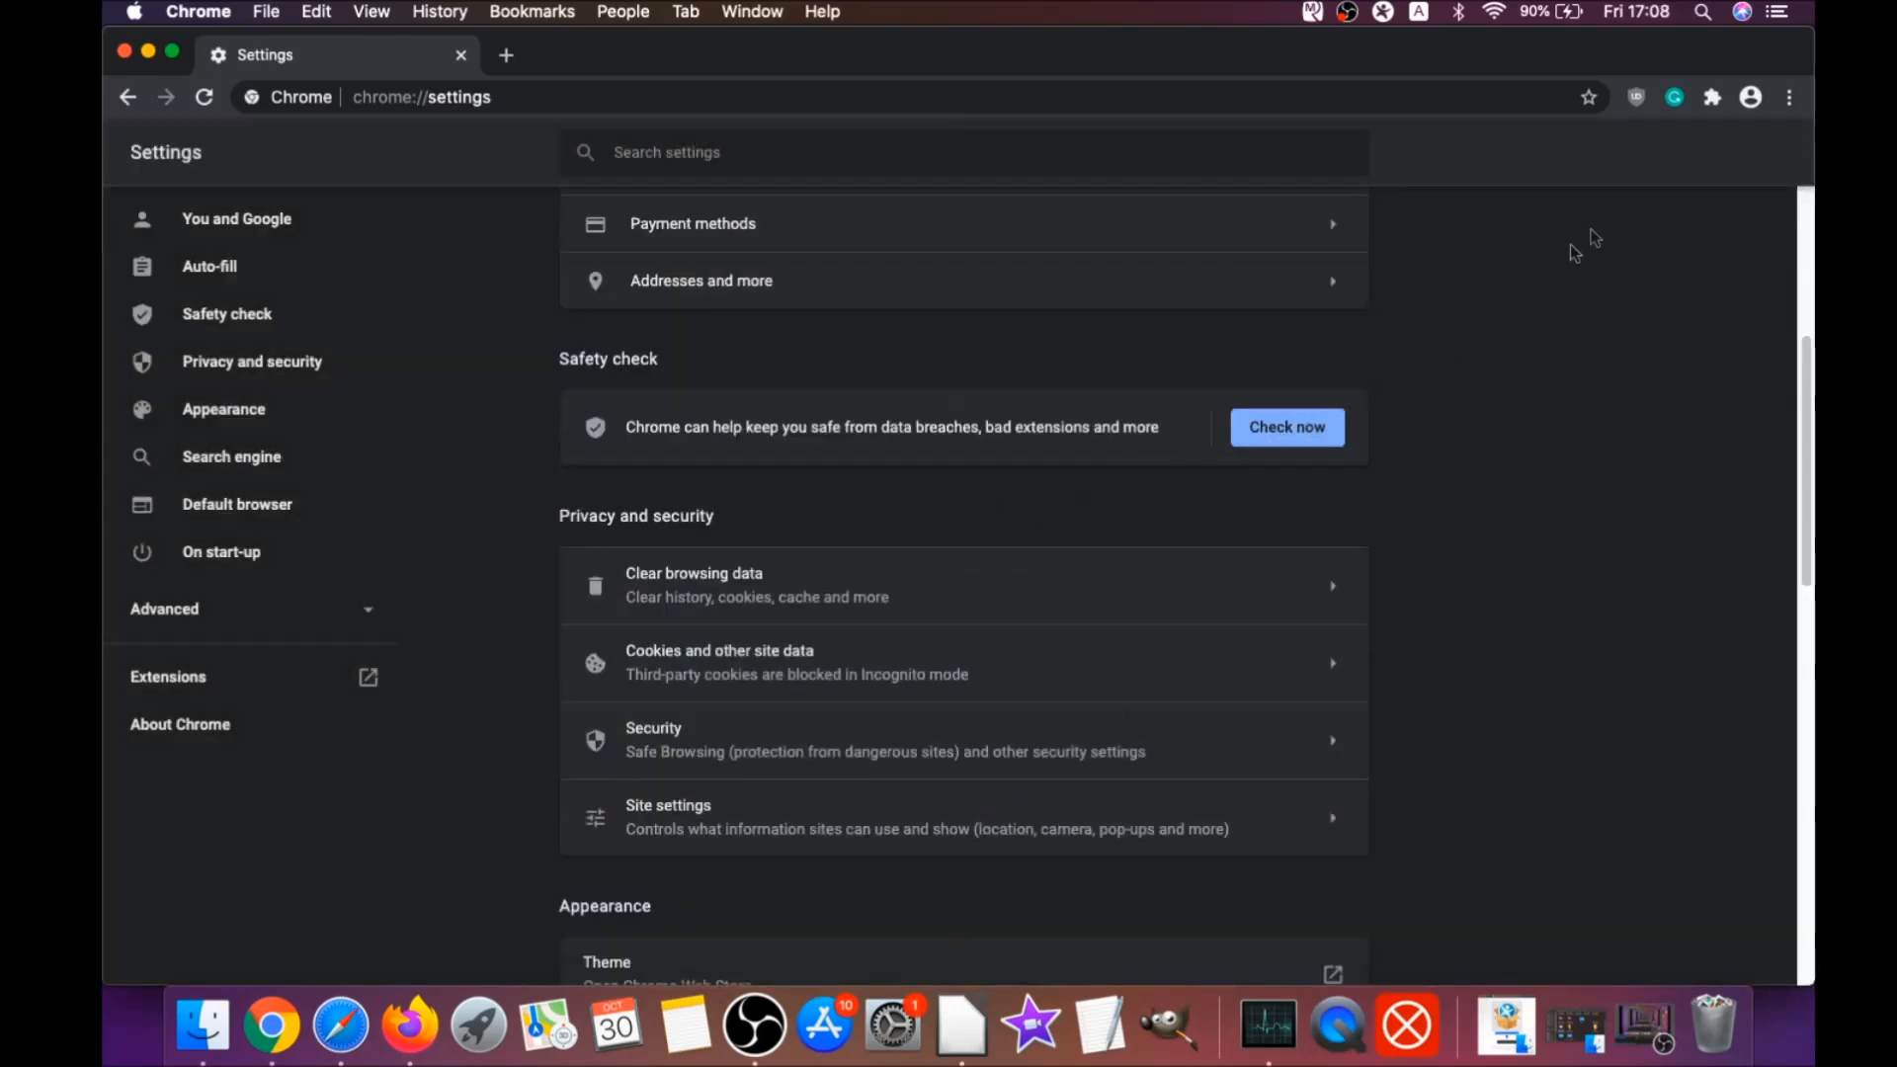
left_click(1789, 97)
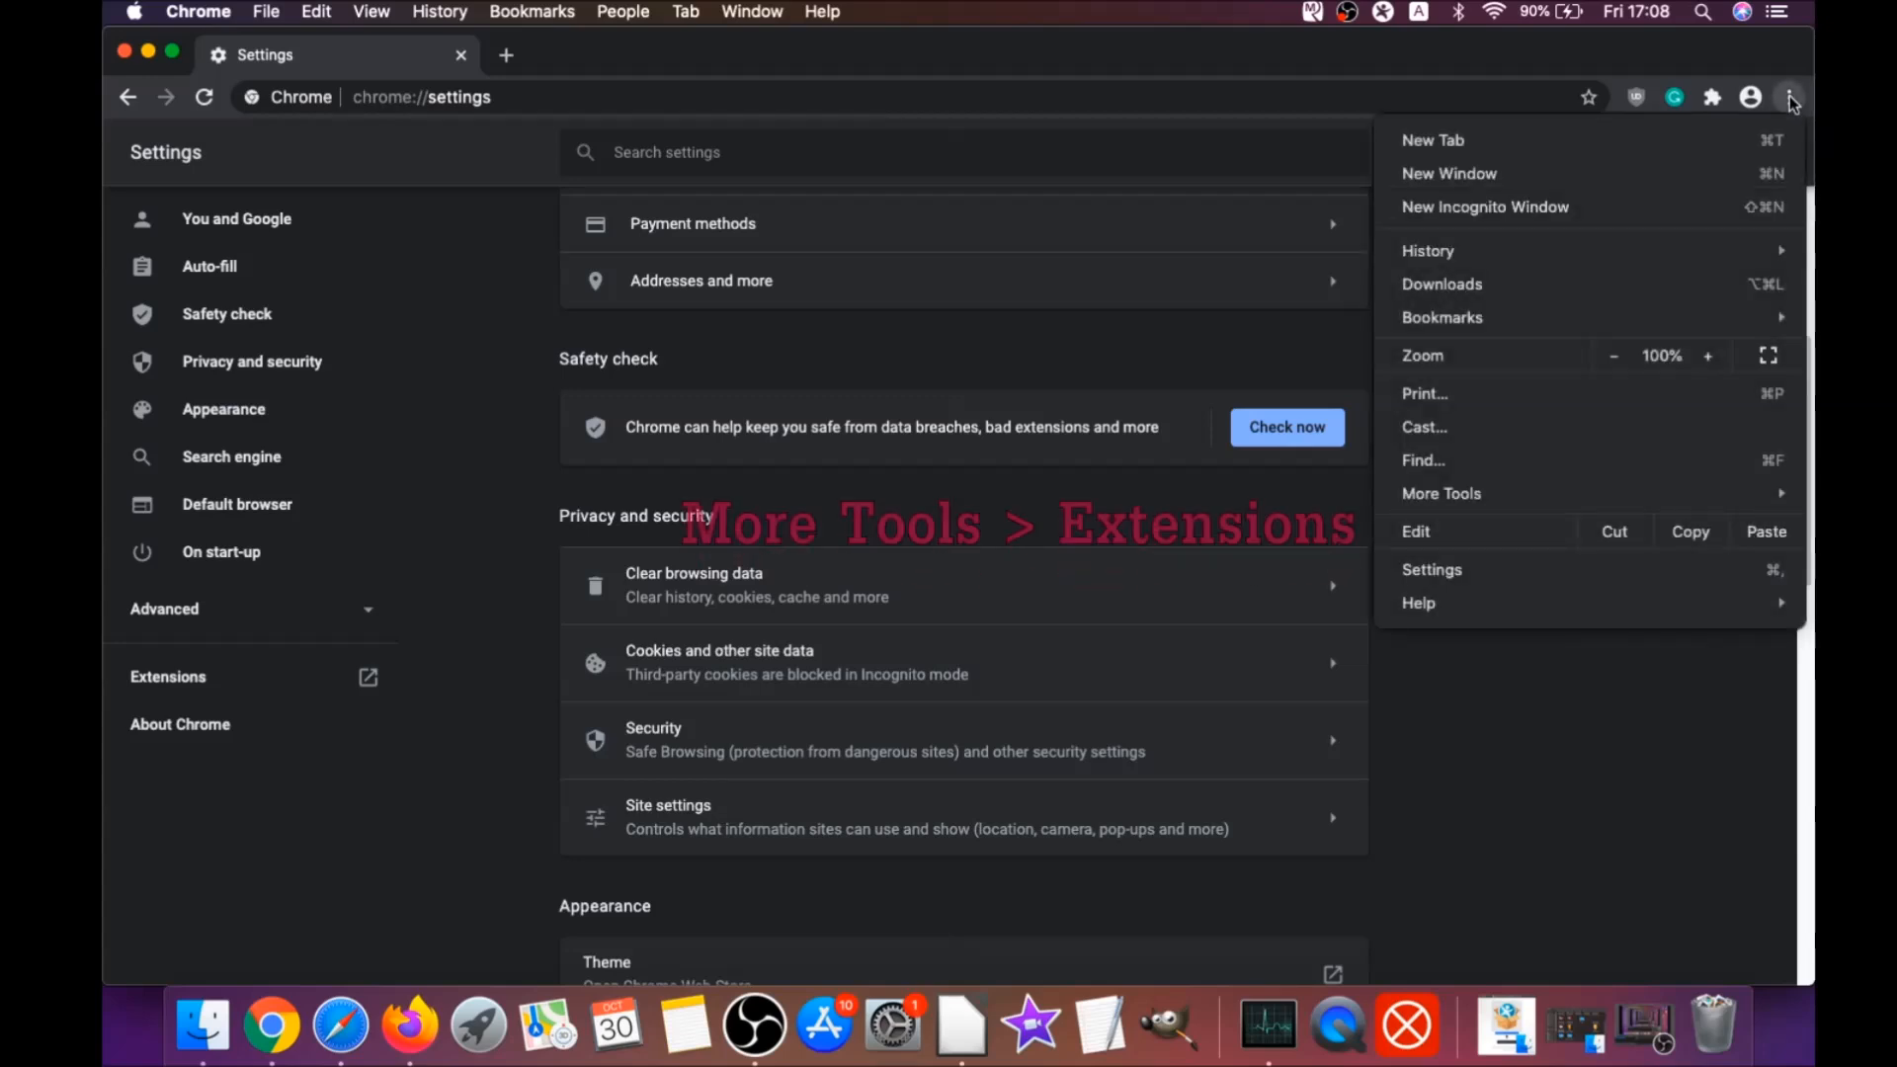
mouse_move(1562, 498)
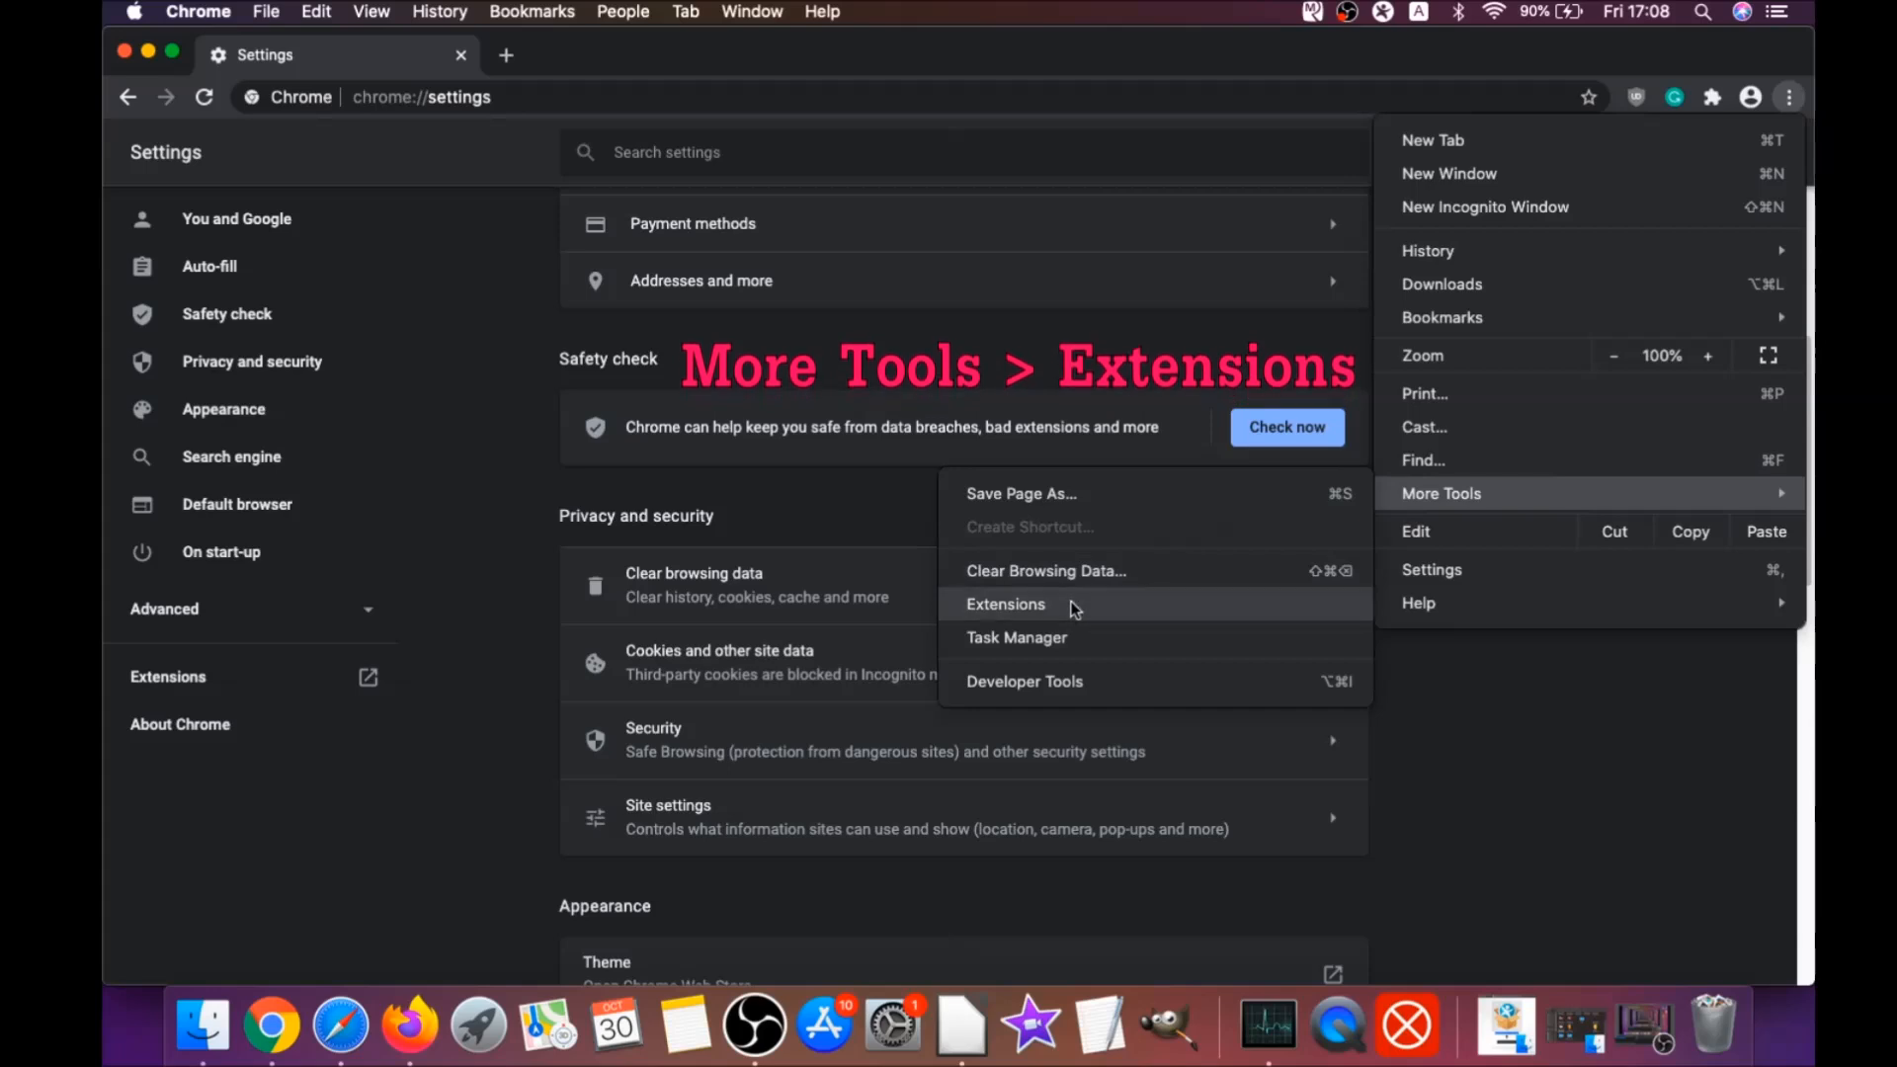
Step: Remove uBlock Origin from Chrome's Extensions page and confirm the removal
left_click(1006, 605)
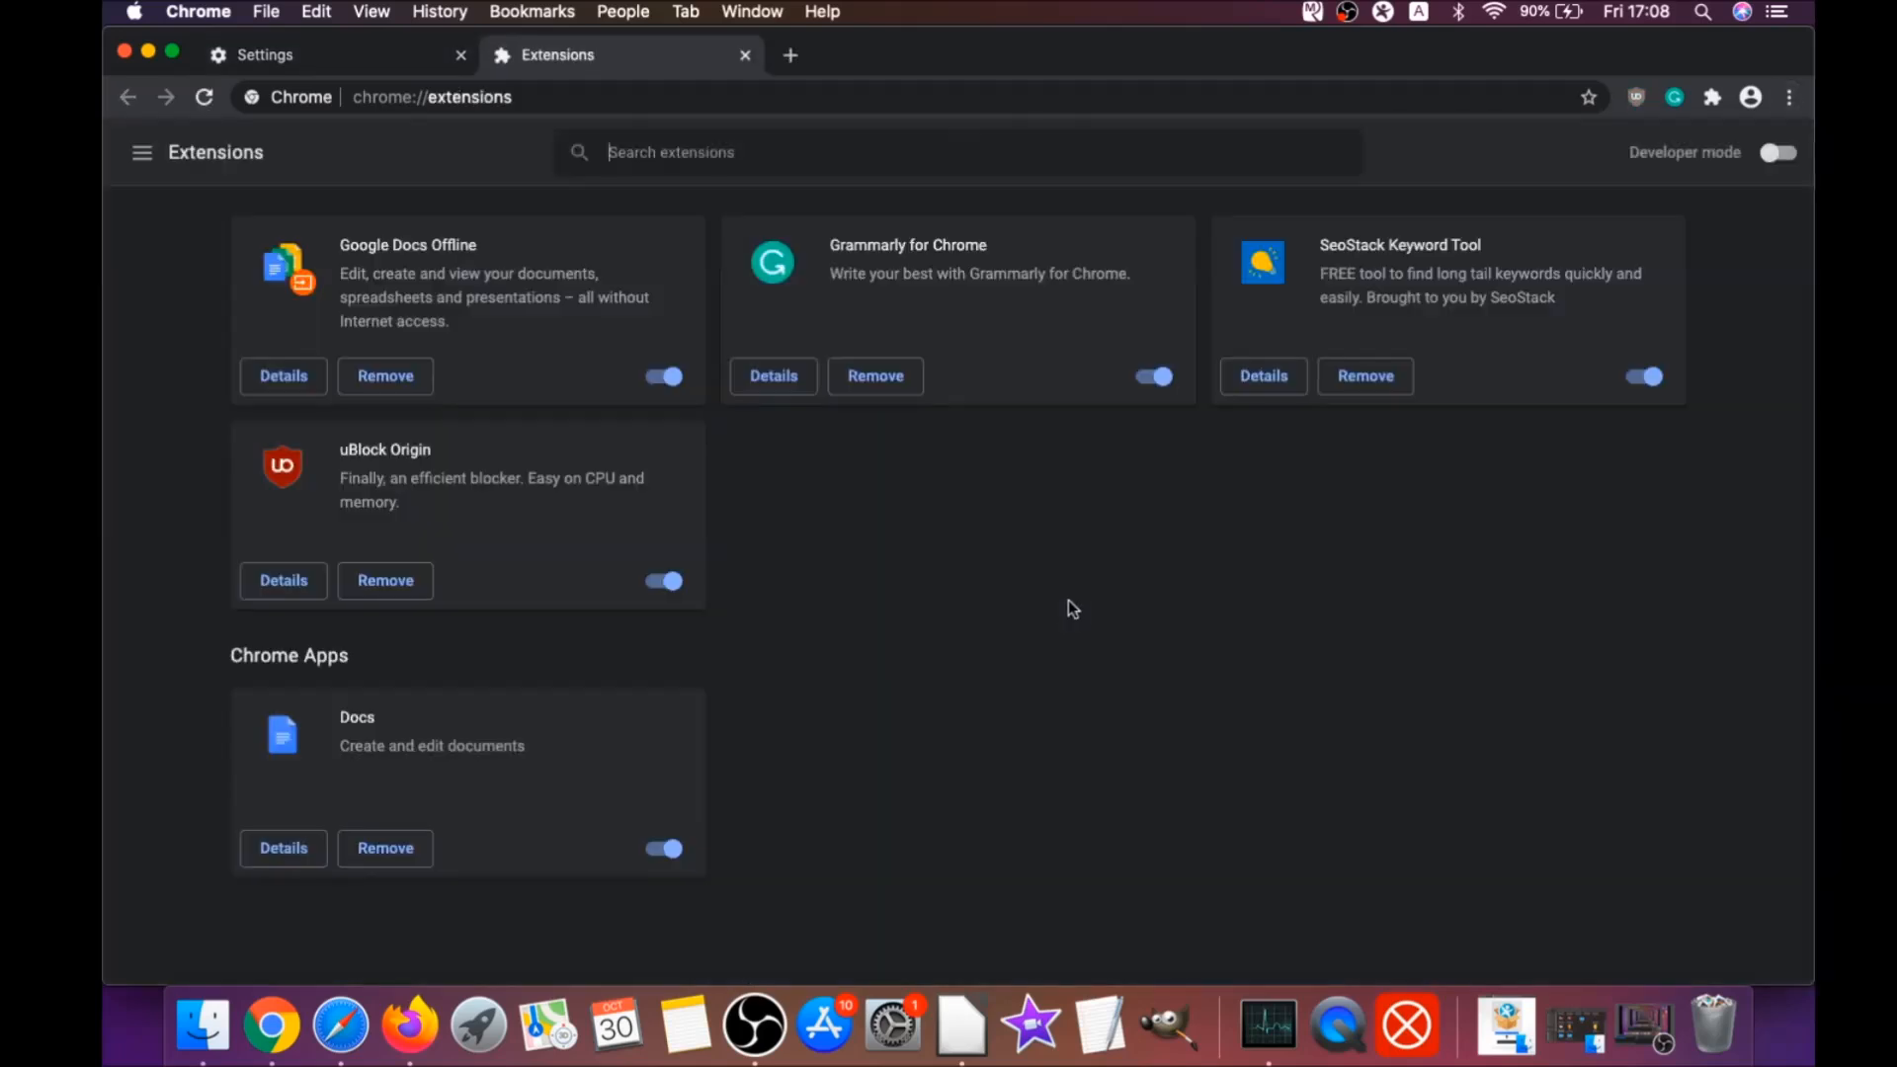
mouse_move(385, 581)
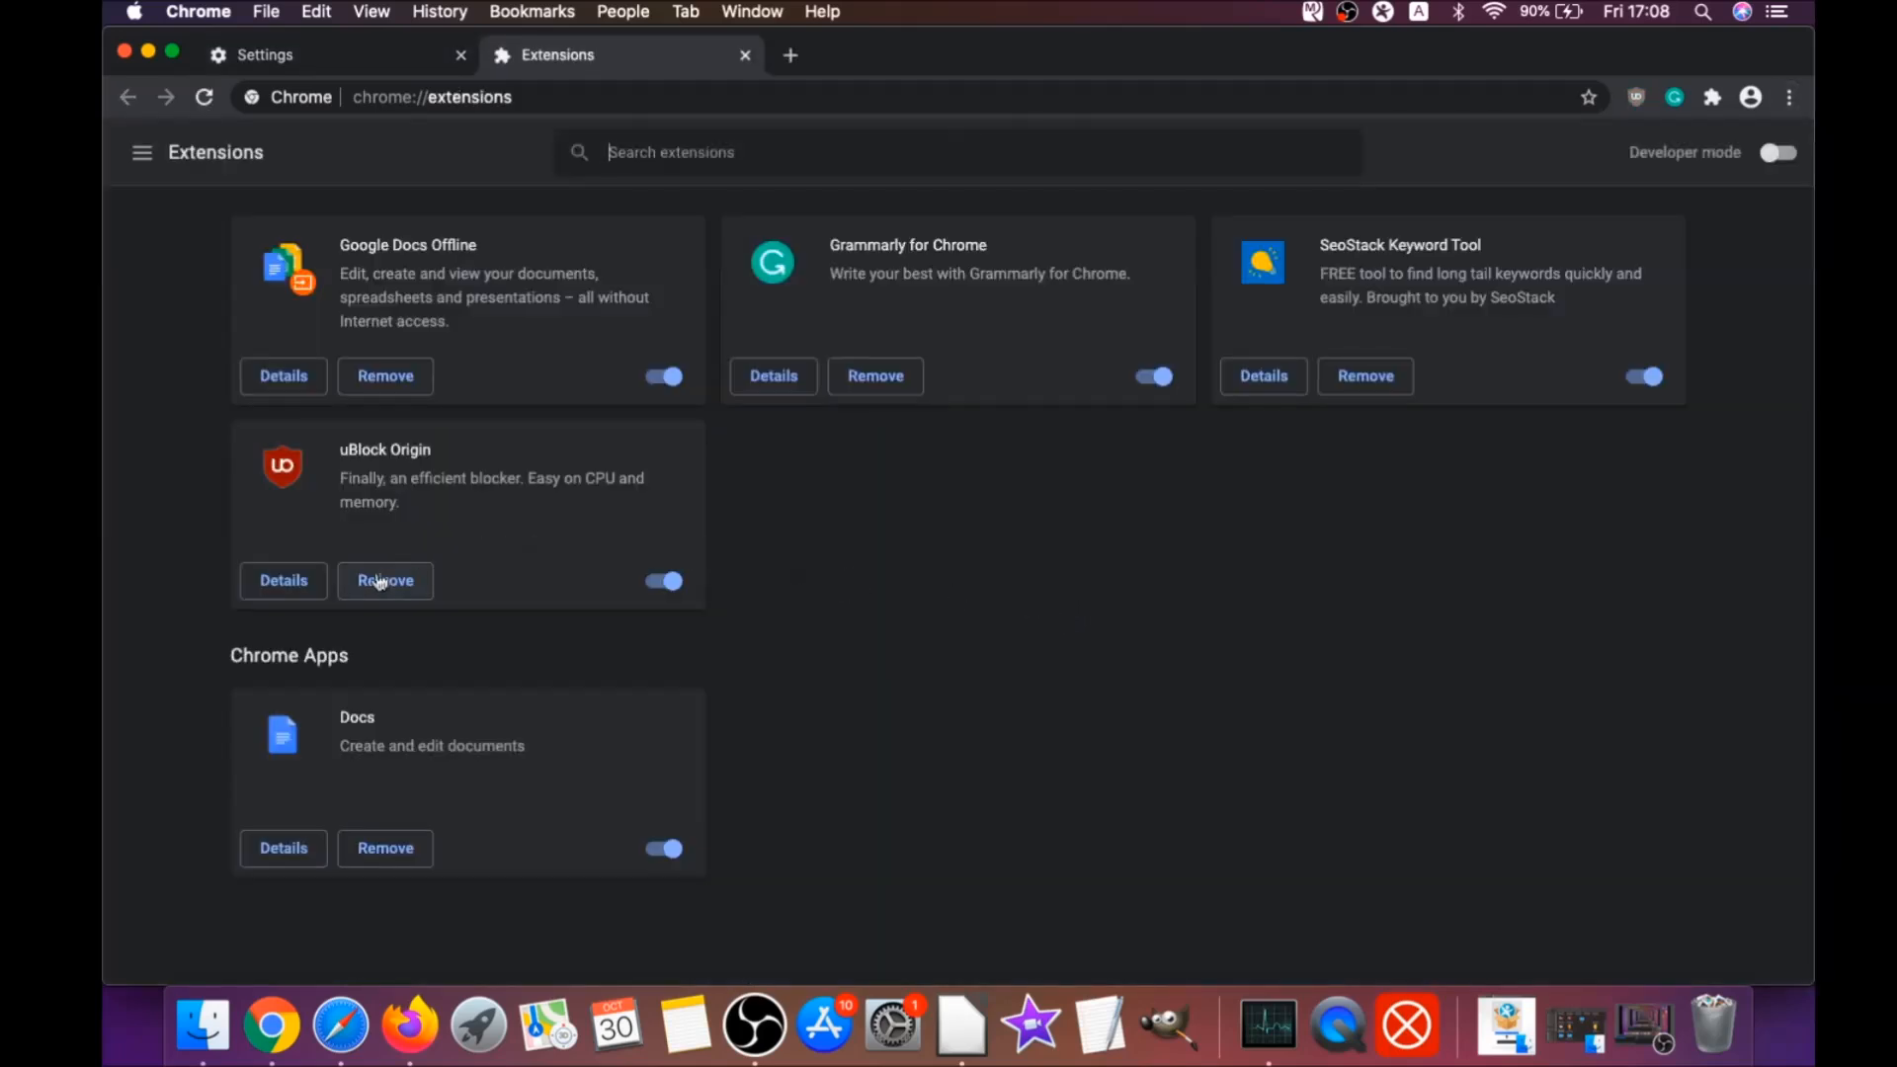
left_click(385, 579)
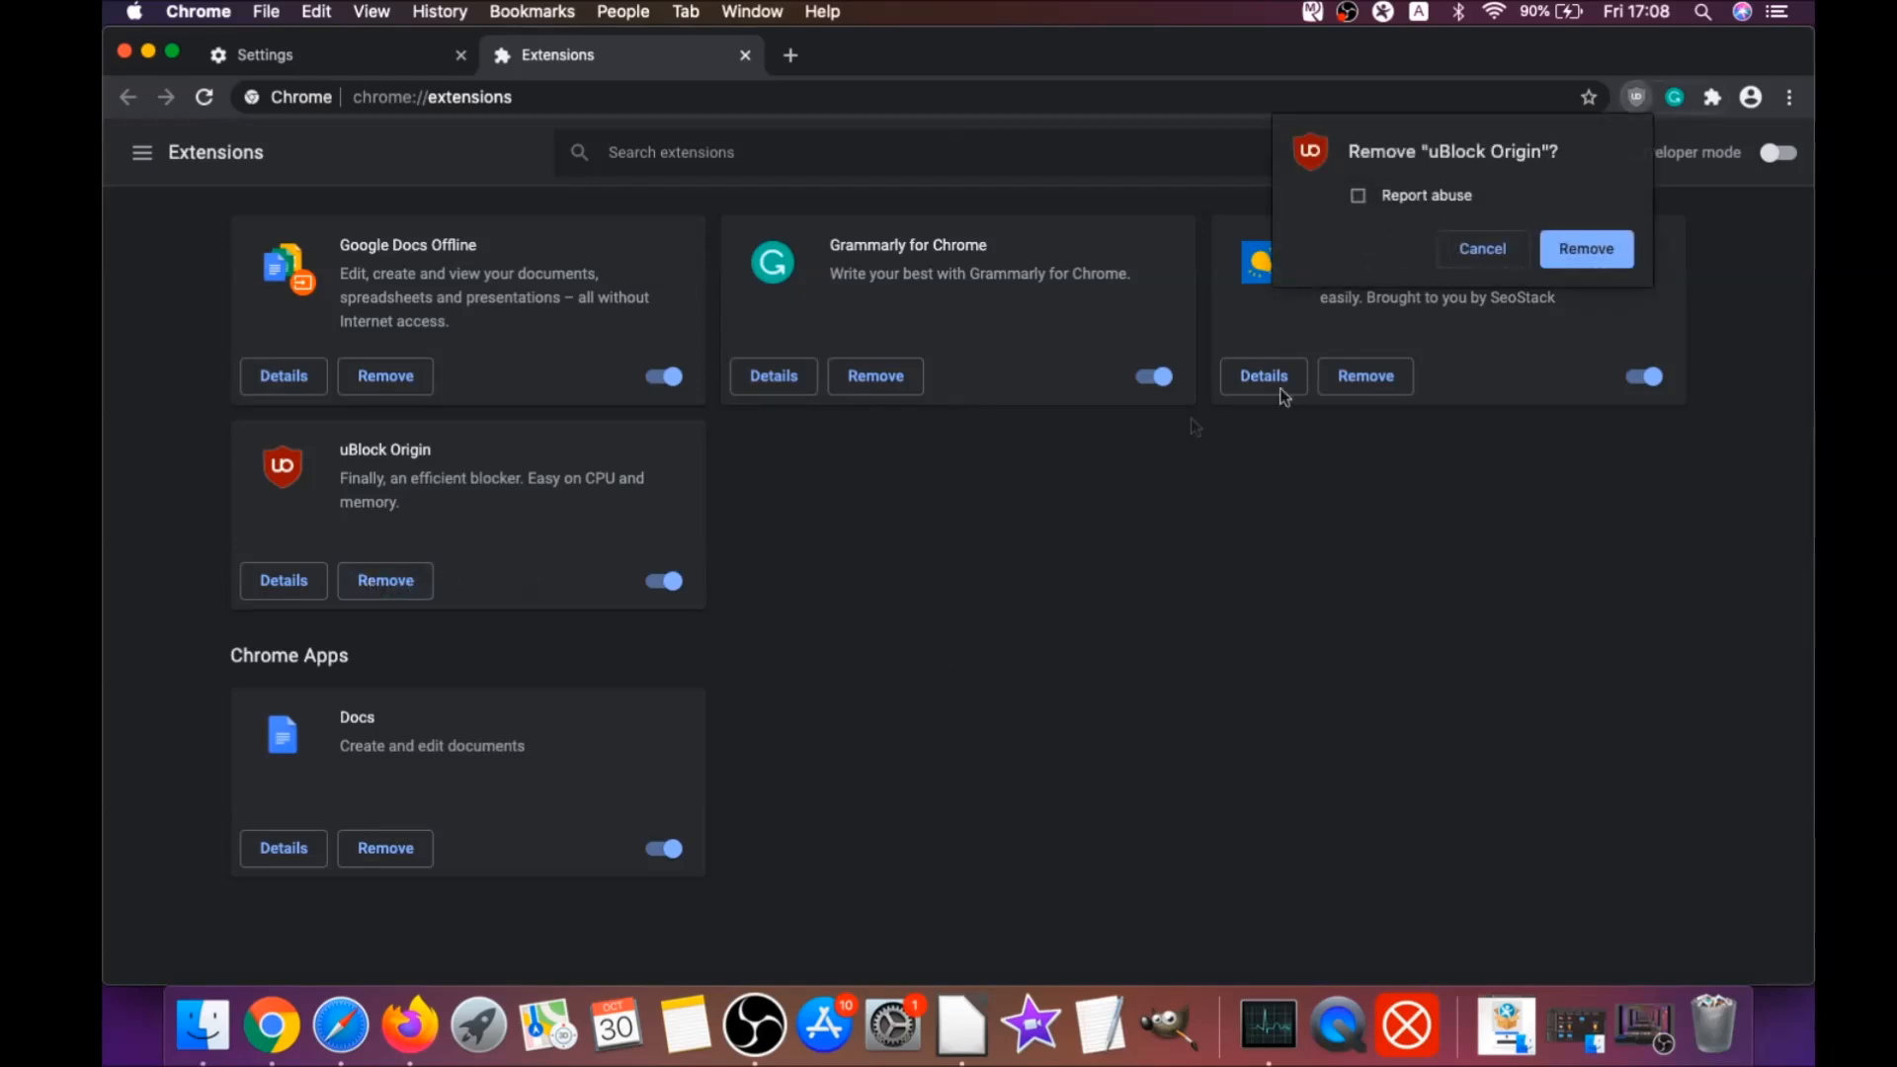
left_click(1587, 250)
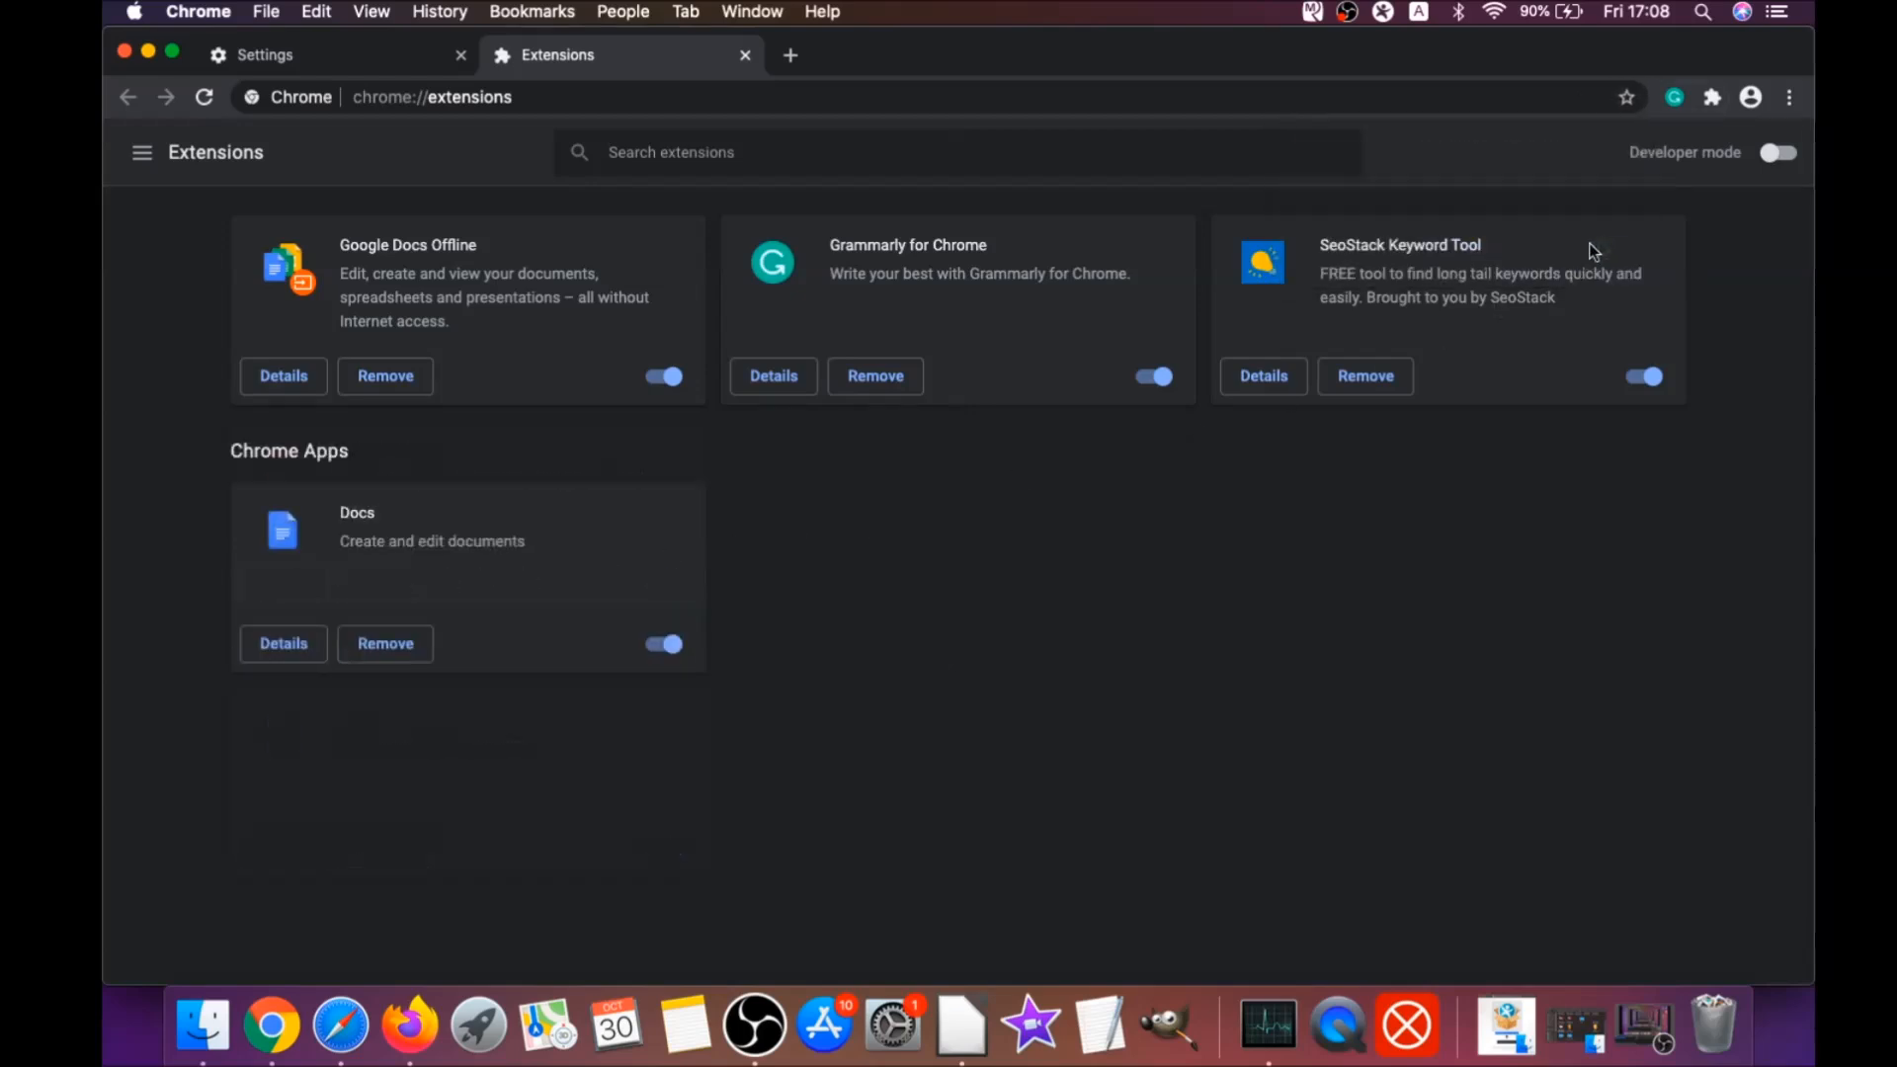
mouse_move(479, 304)
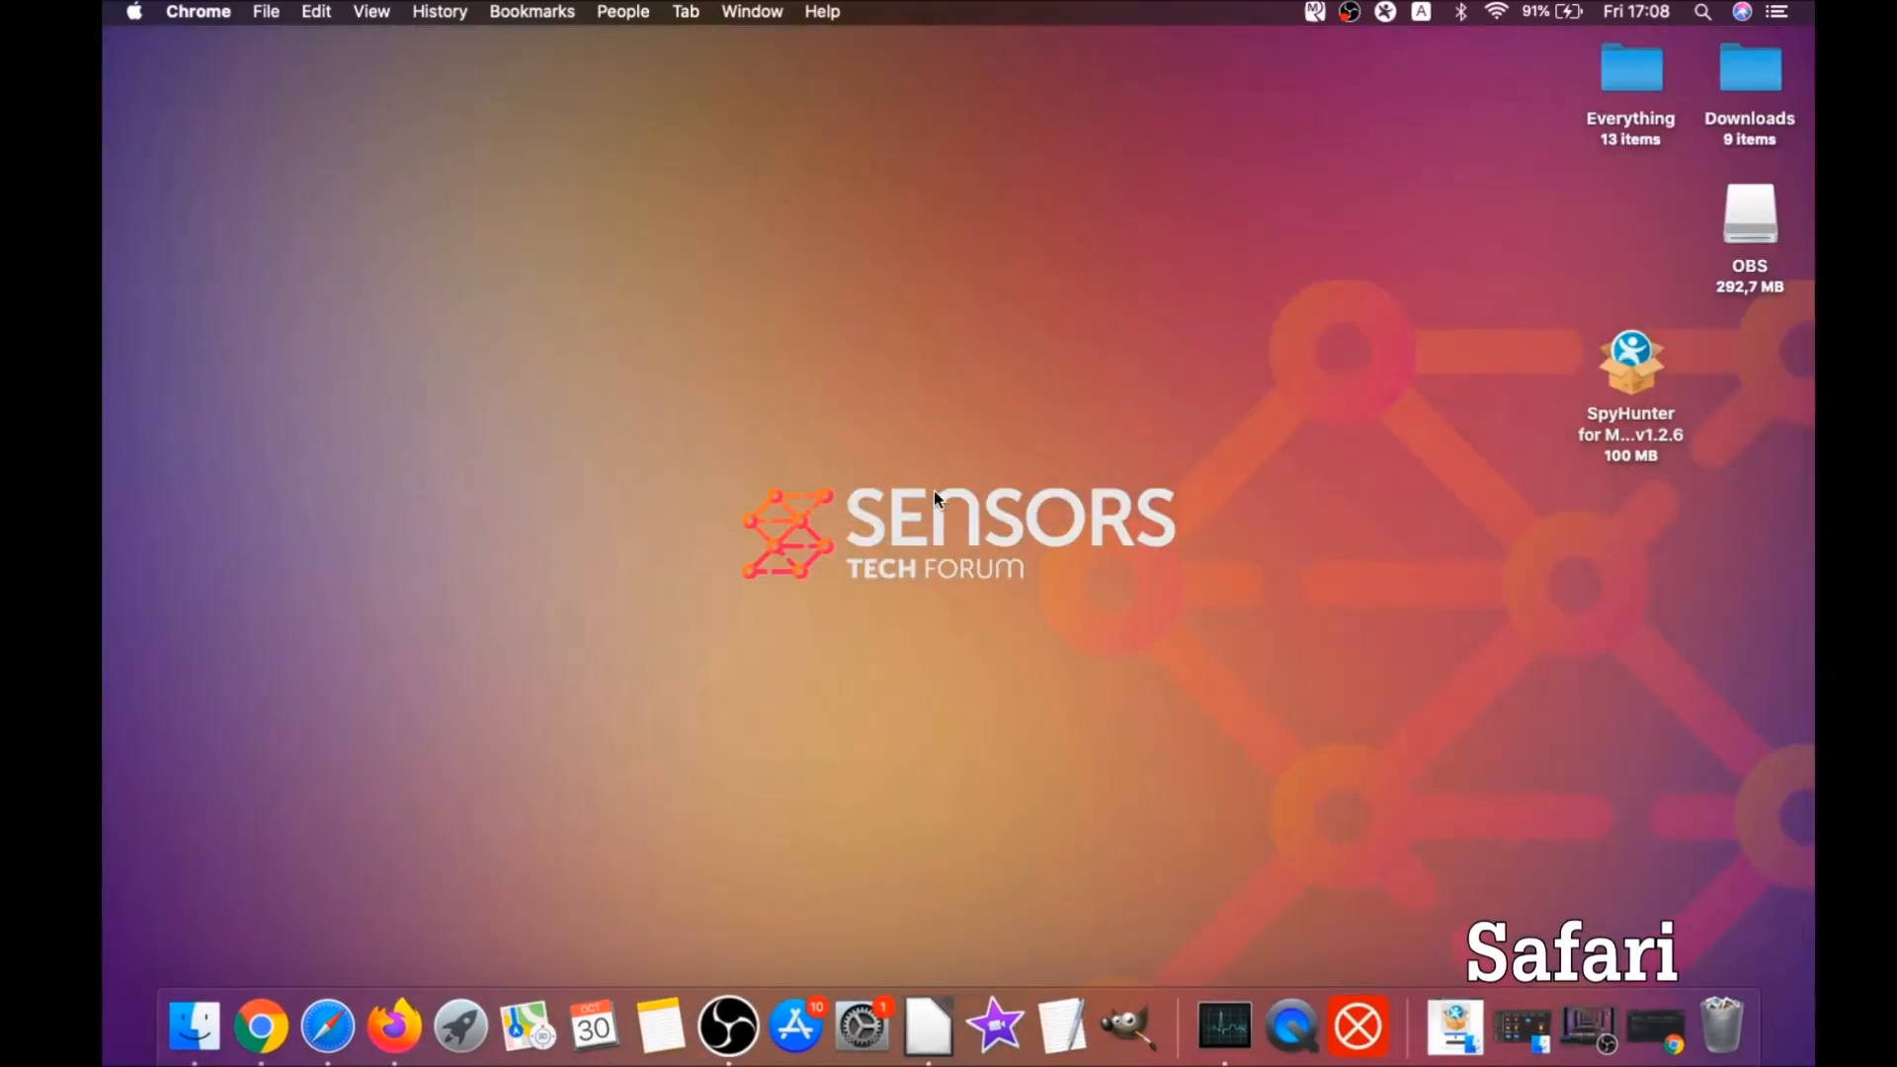
left_click(326, 1028)
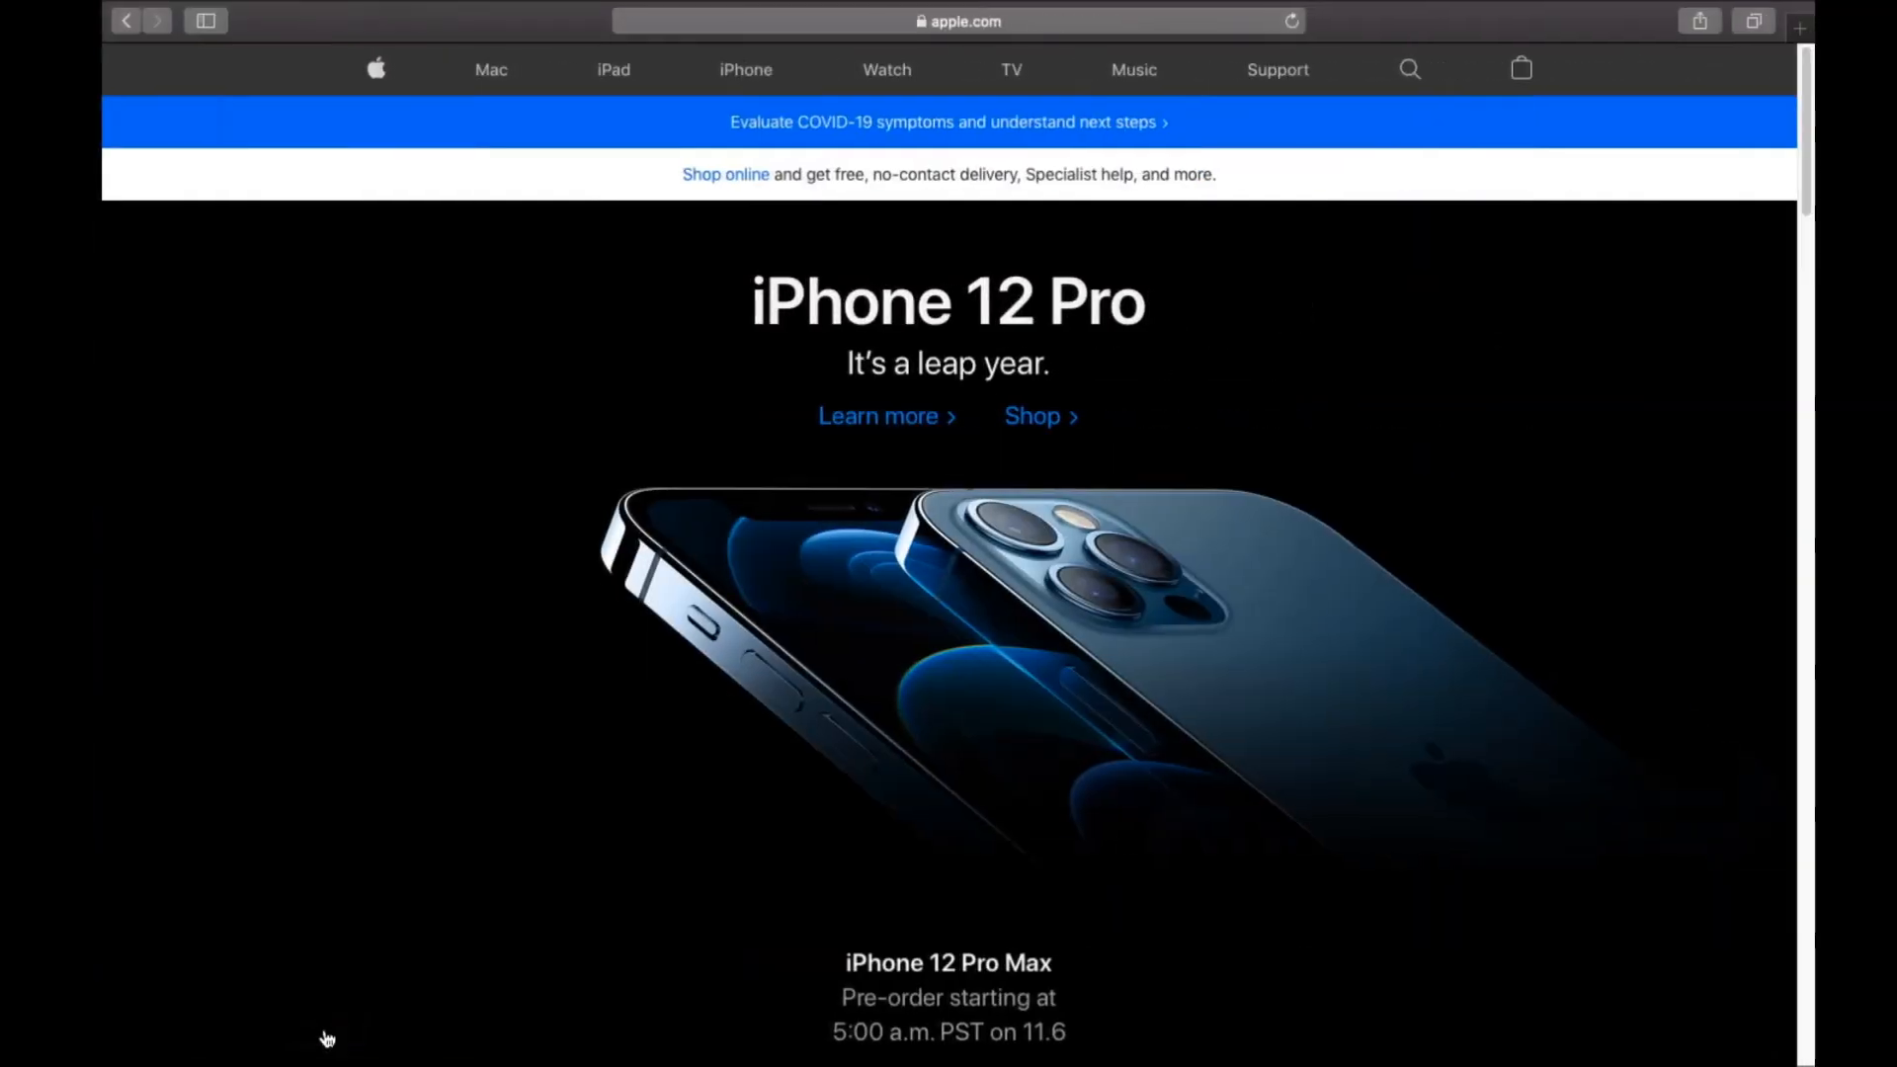
mouse_move(406, 33)
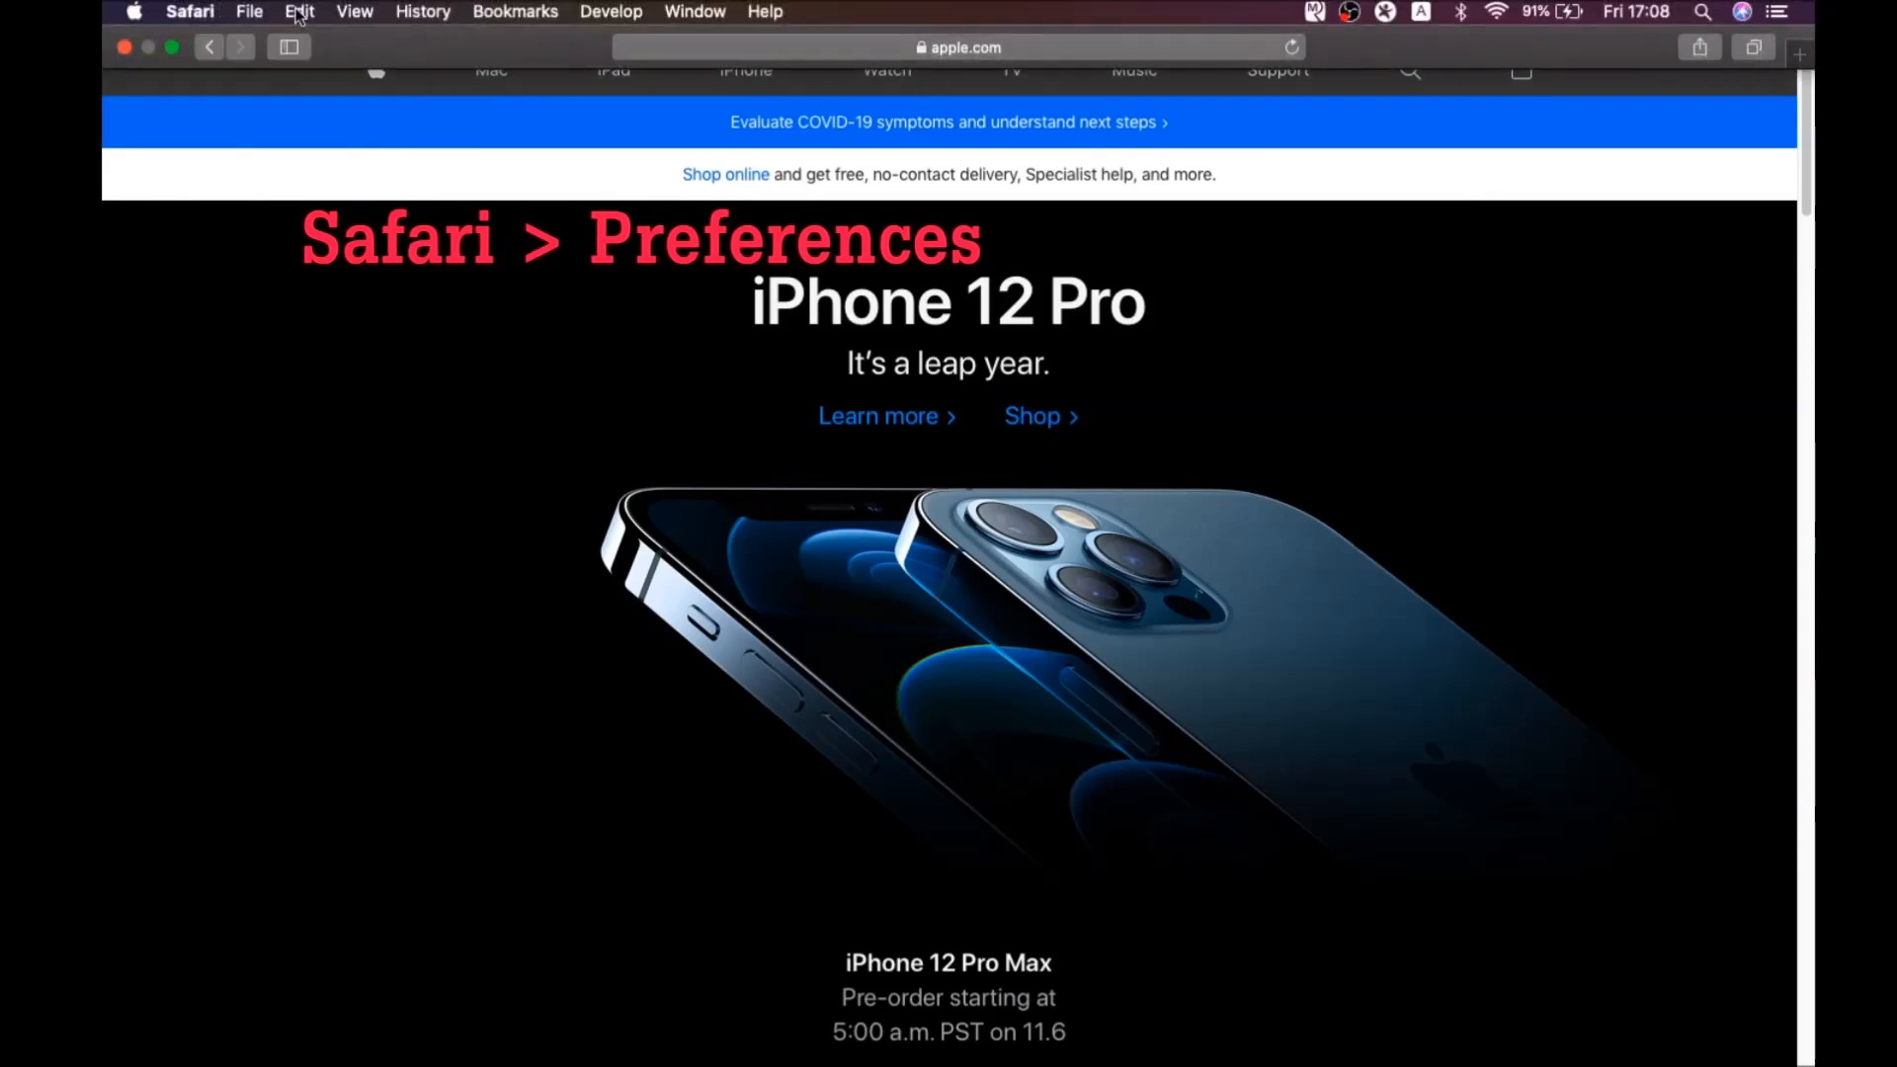
left_click(190, 12)
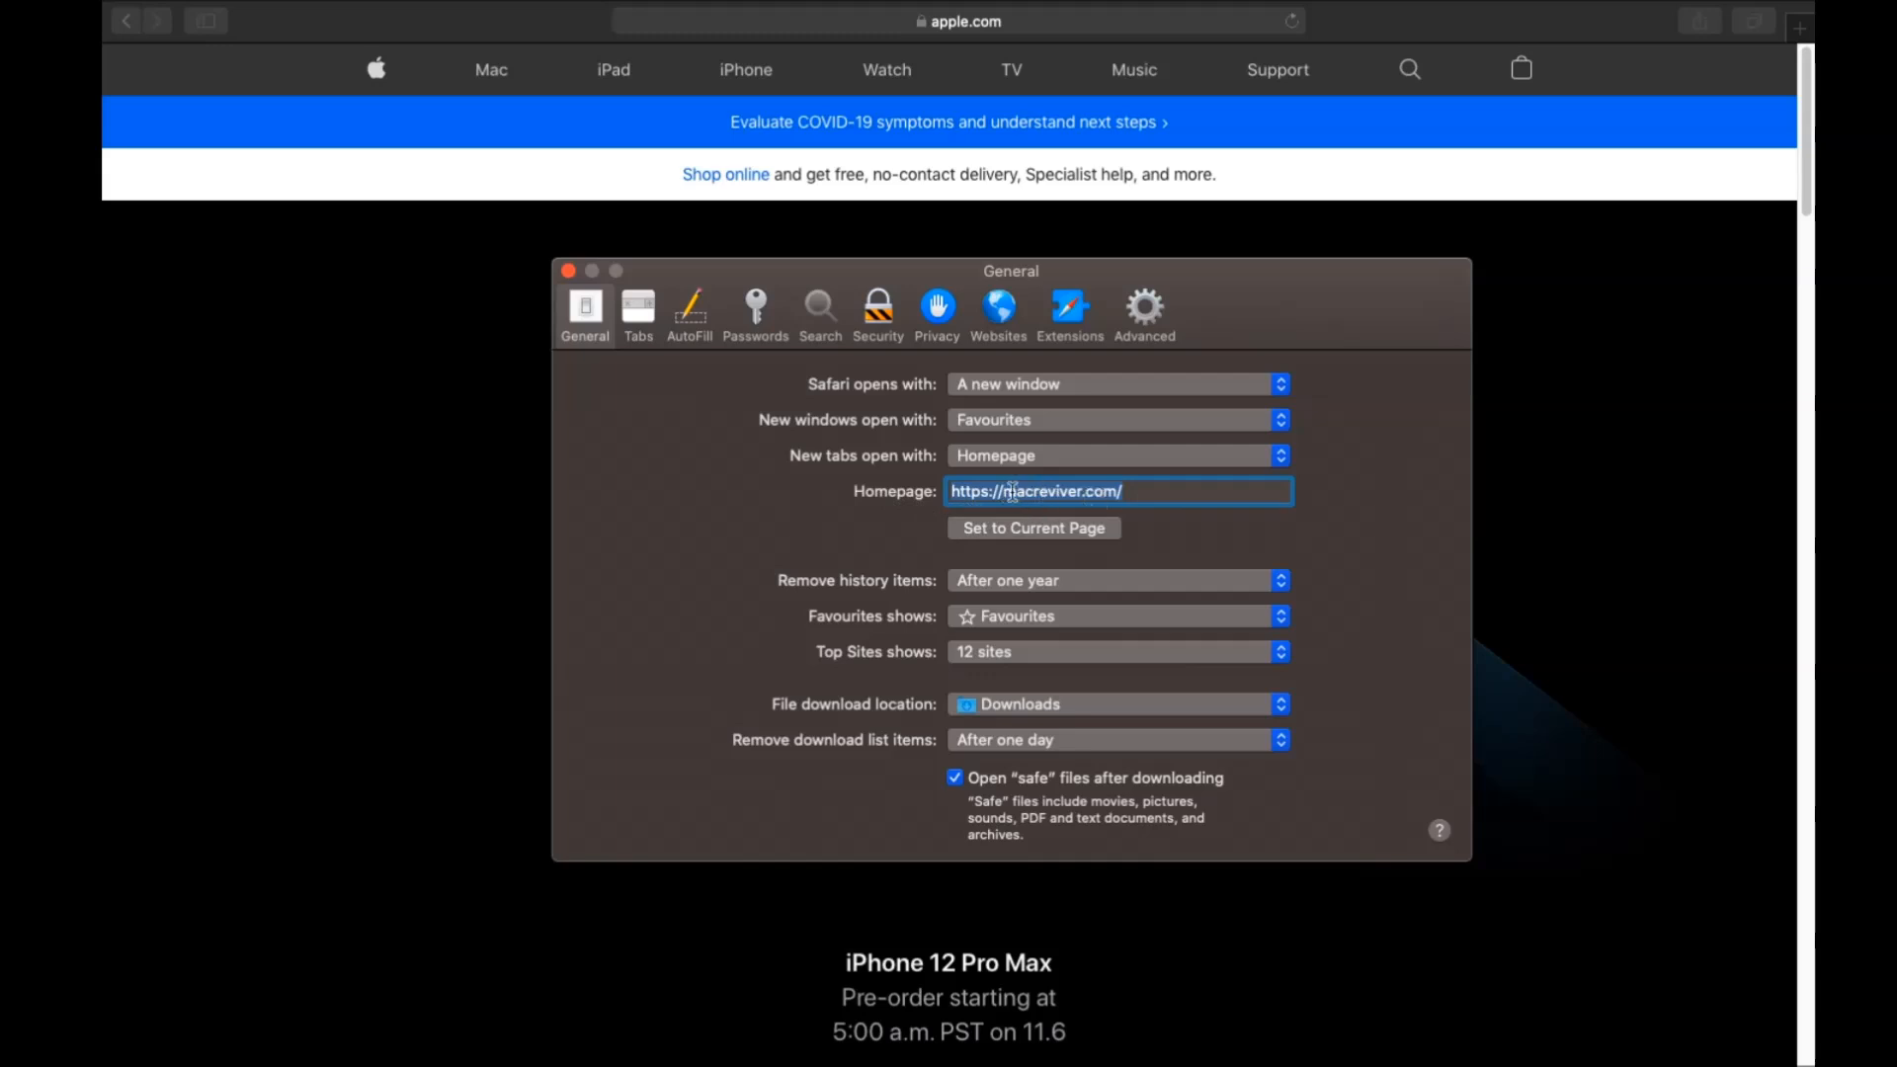
left_click(1032, 528)
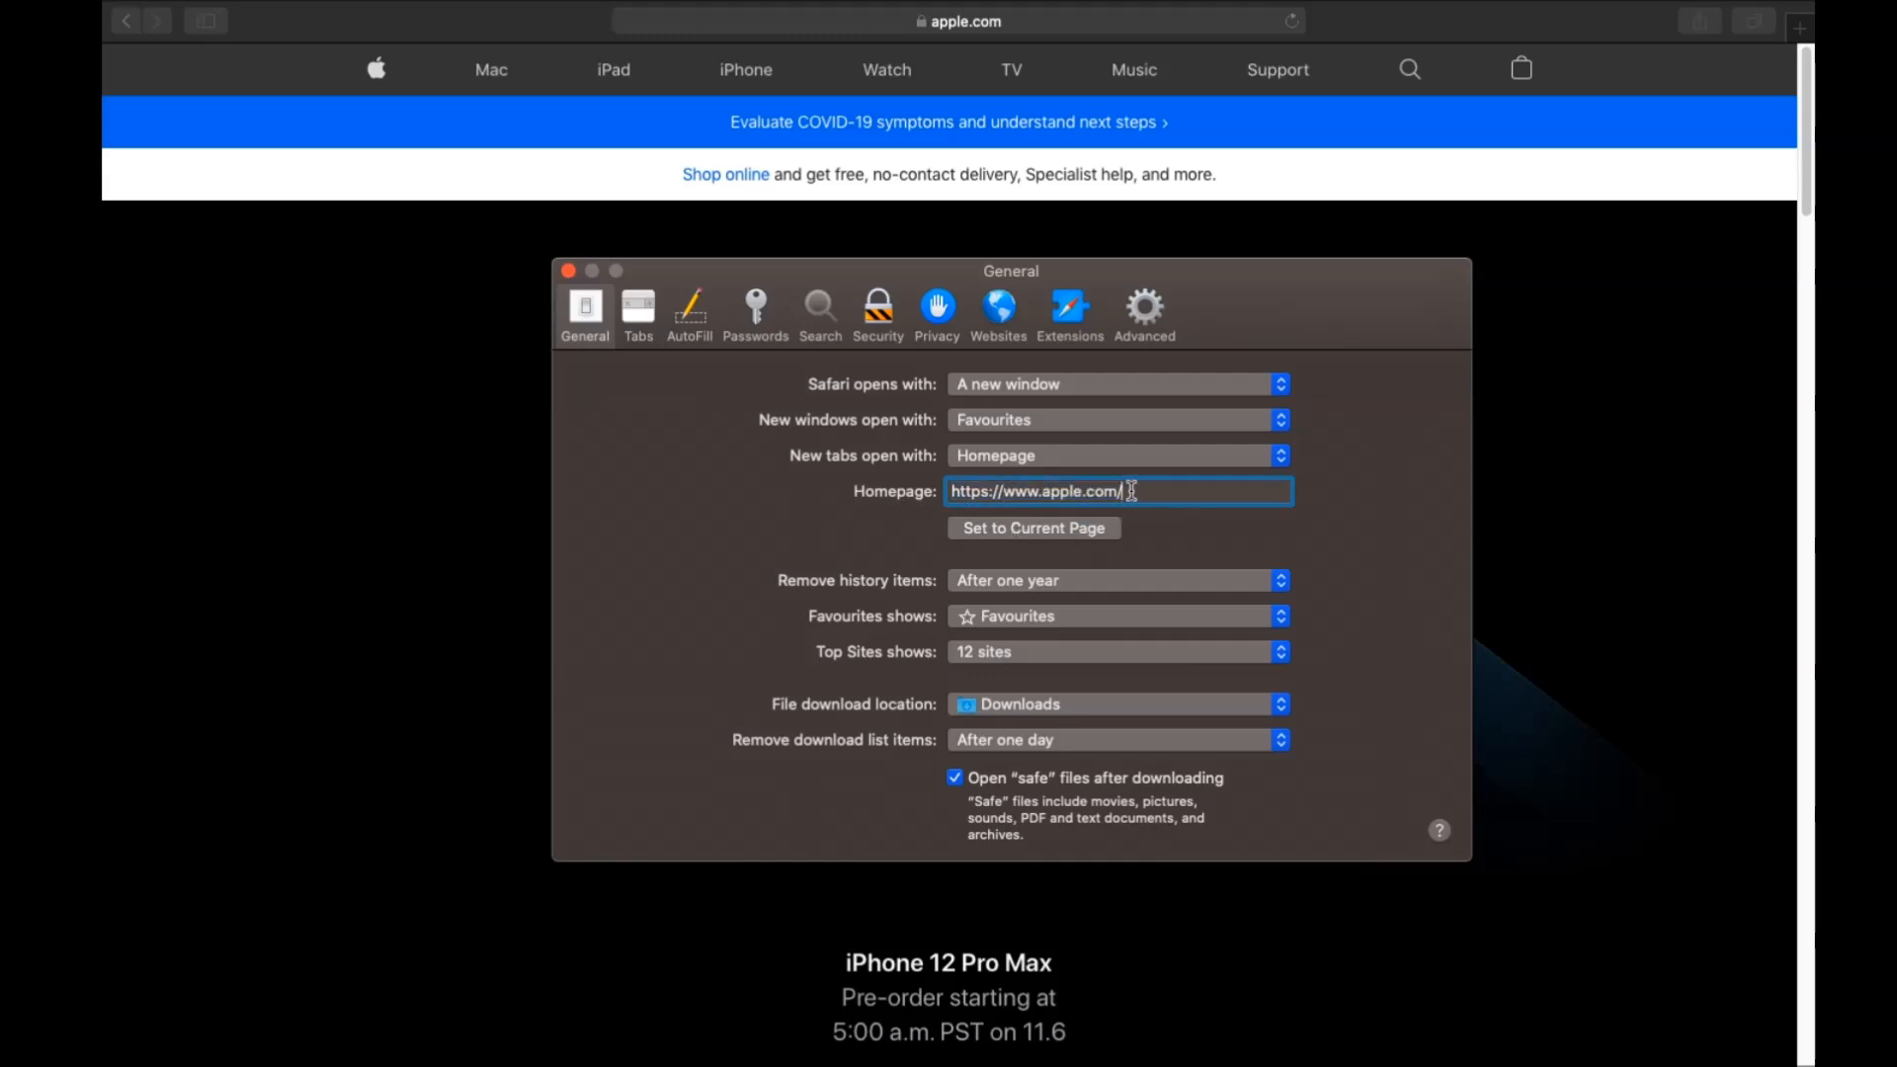
left_click(818, 312)
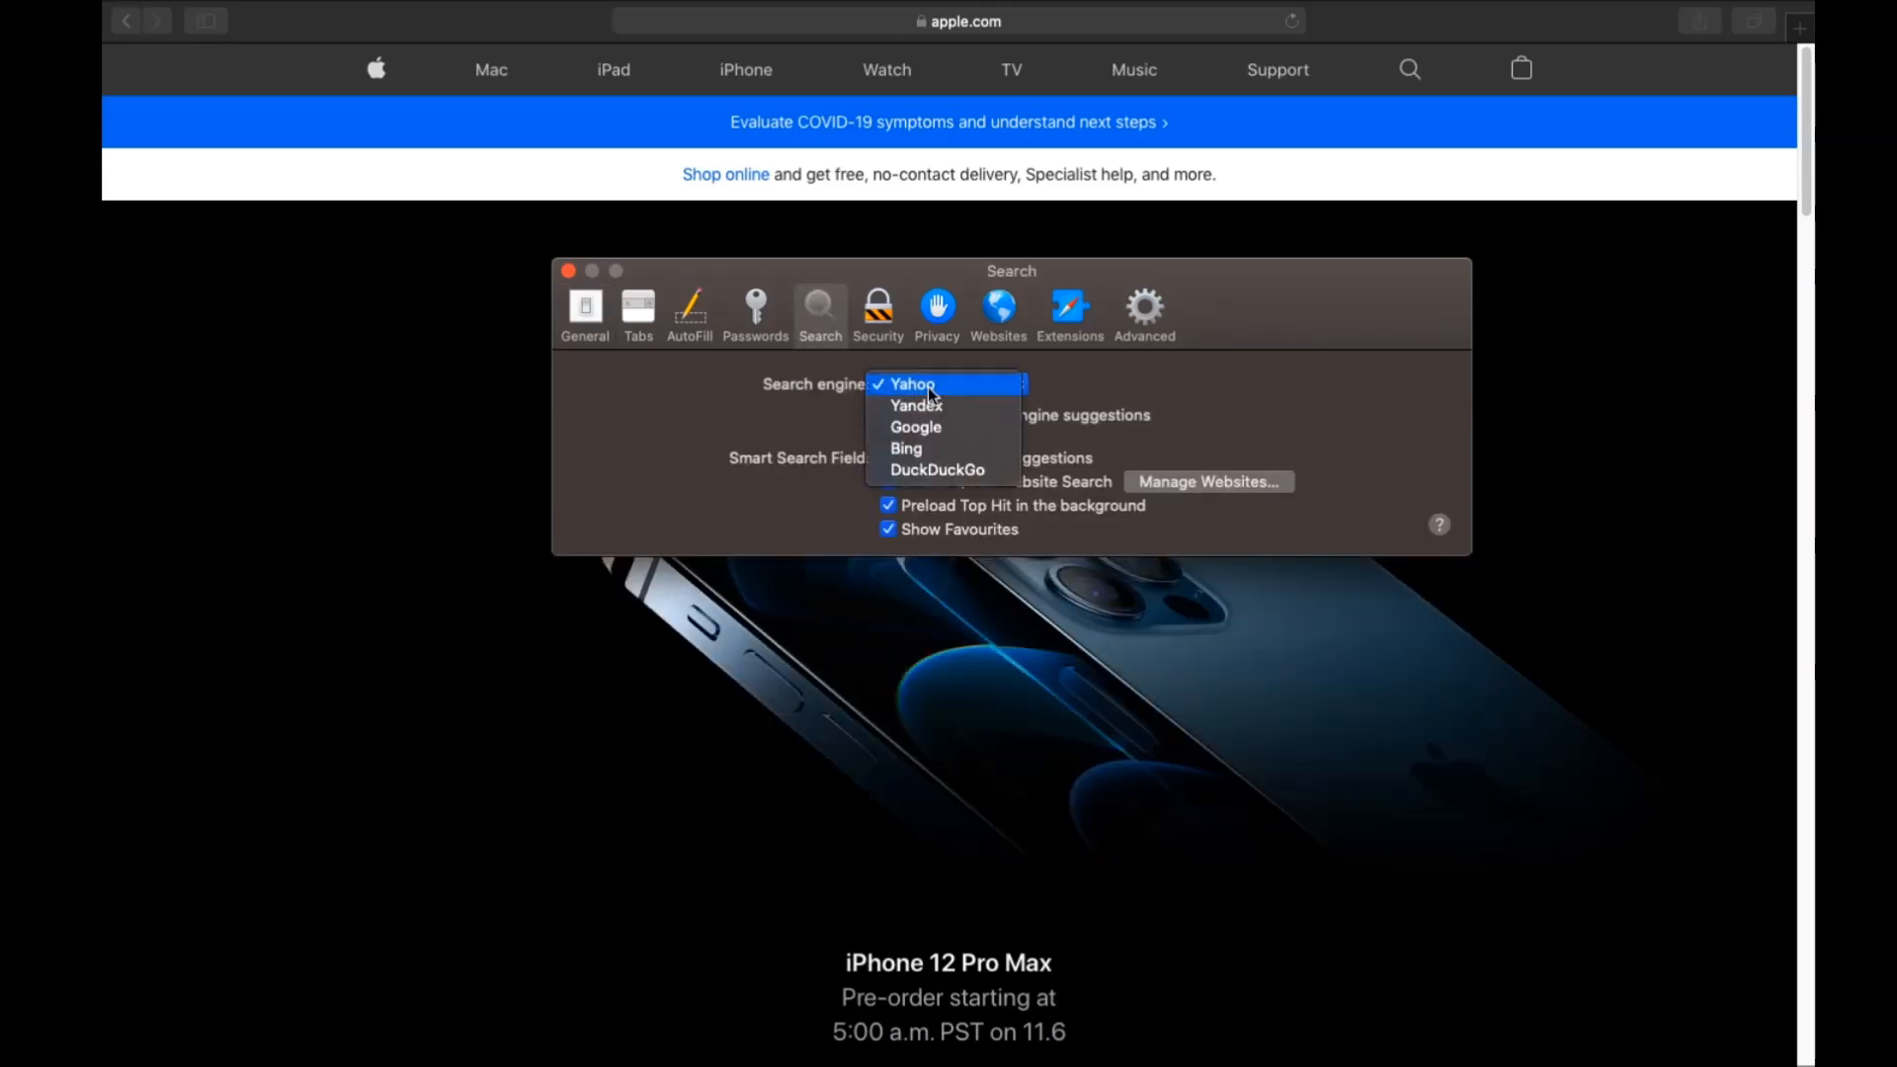
Step: Make Google Safari's search engine, then uninstall Porn Block Plus and show it in Finder
left_click(915, 427)
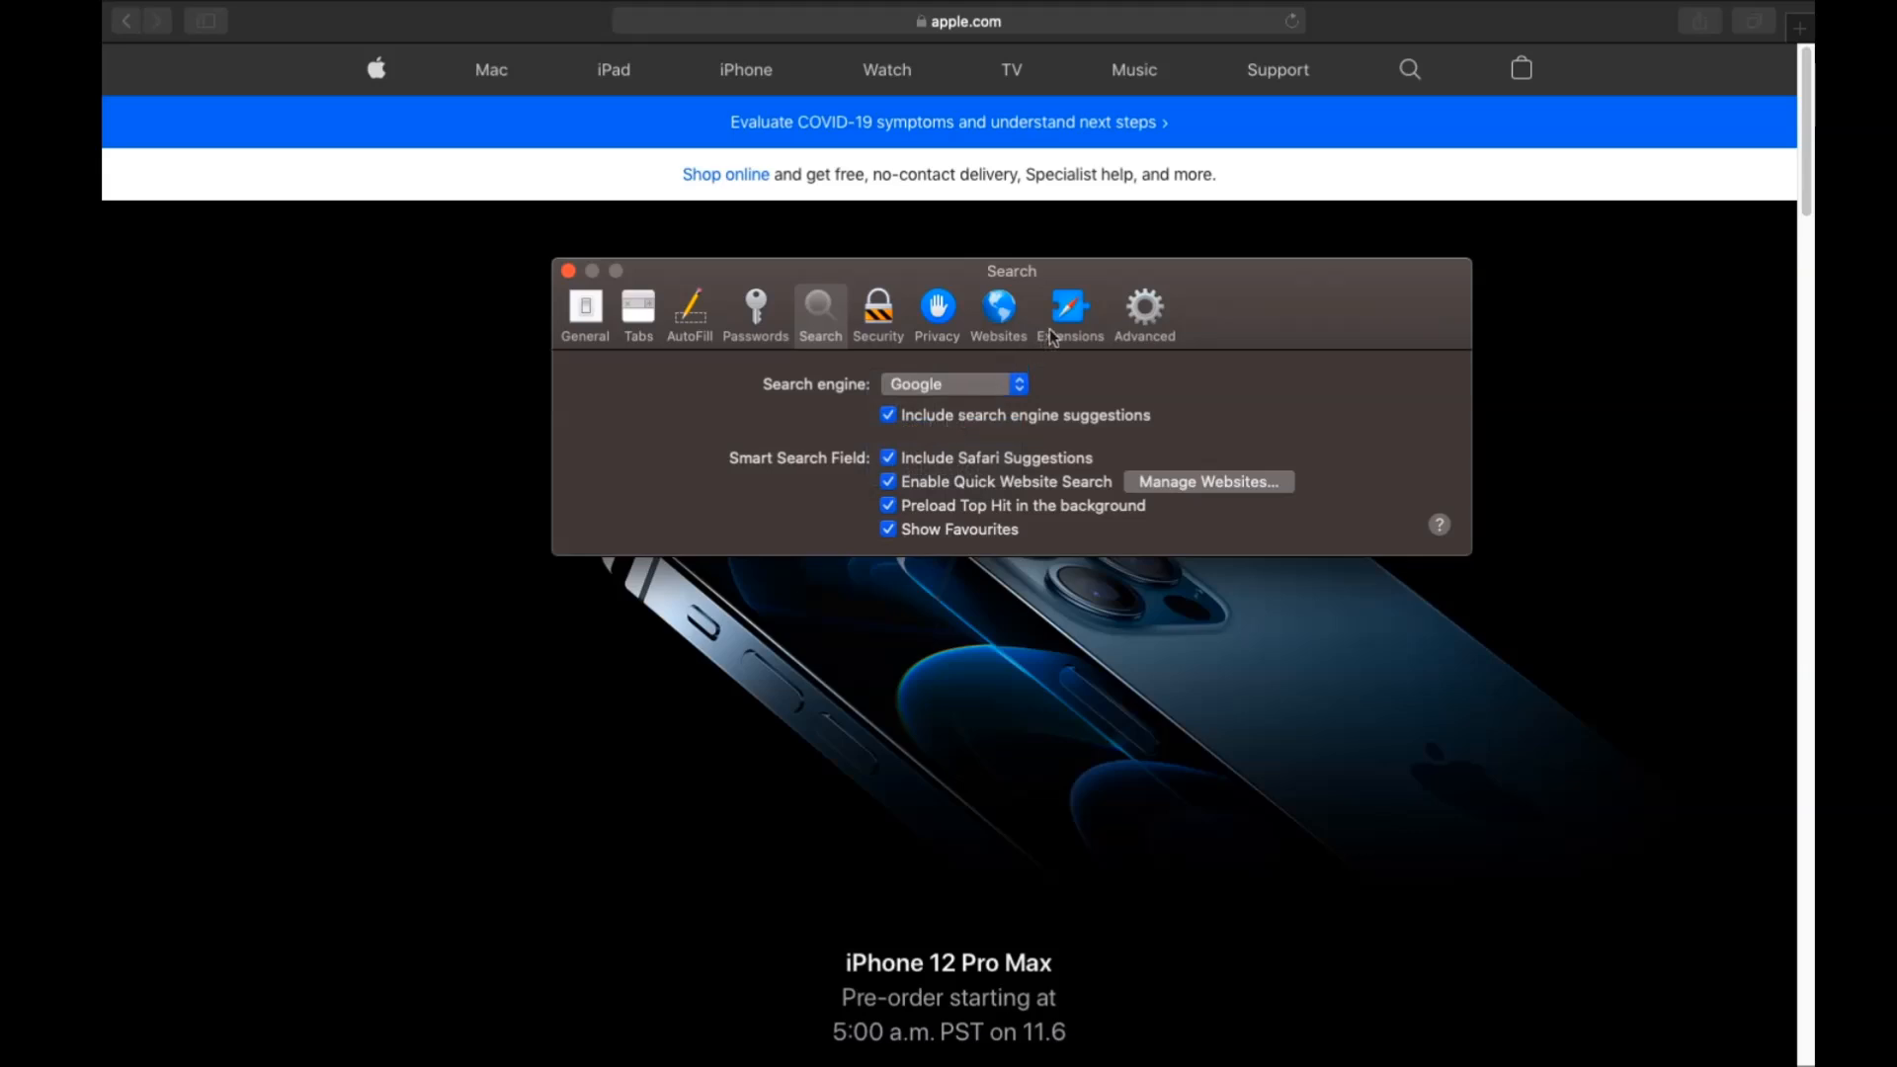
left_click(1069, 312)
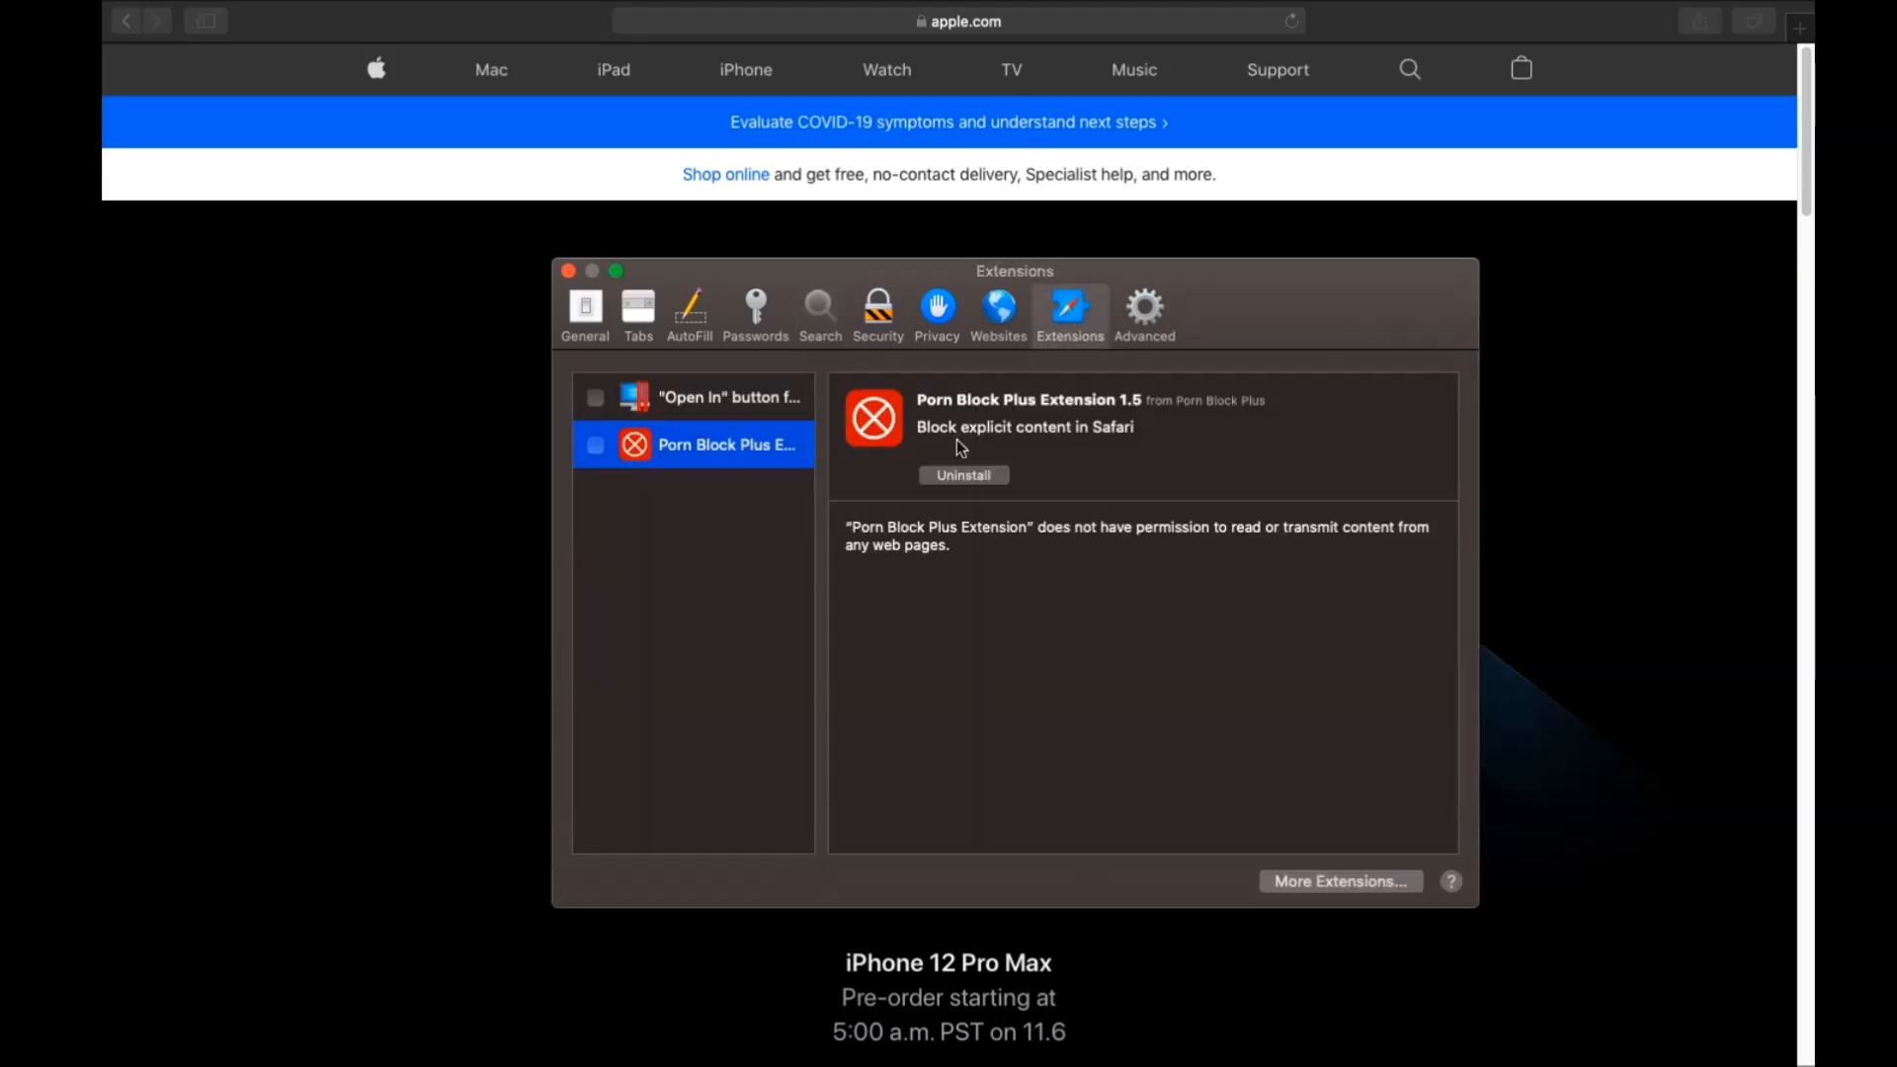
left_click(963, 475)
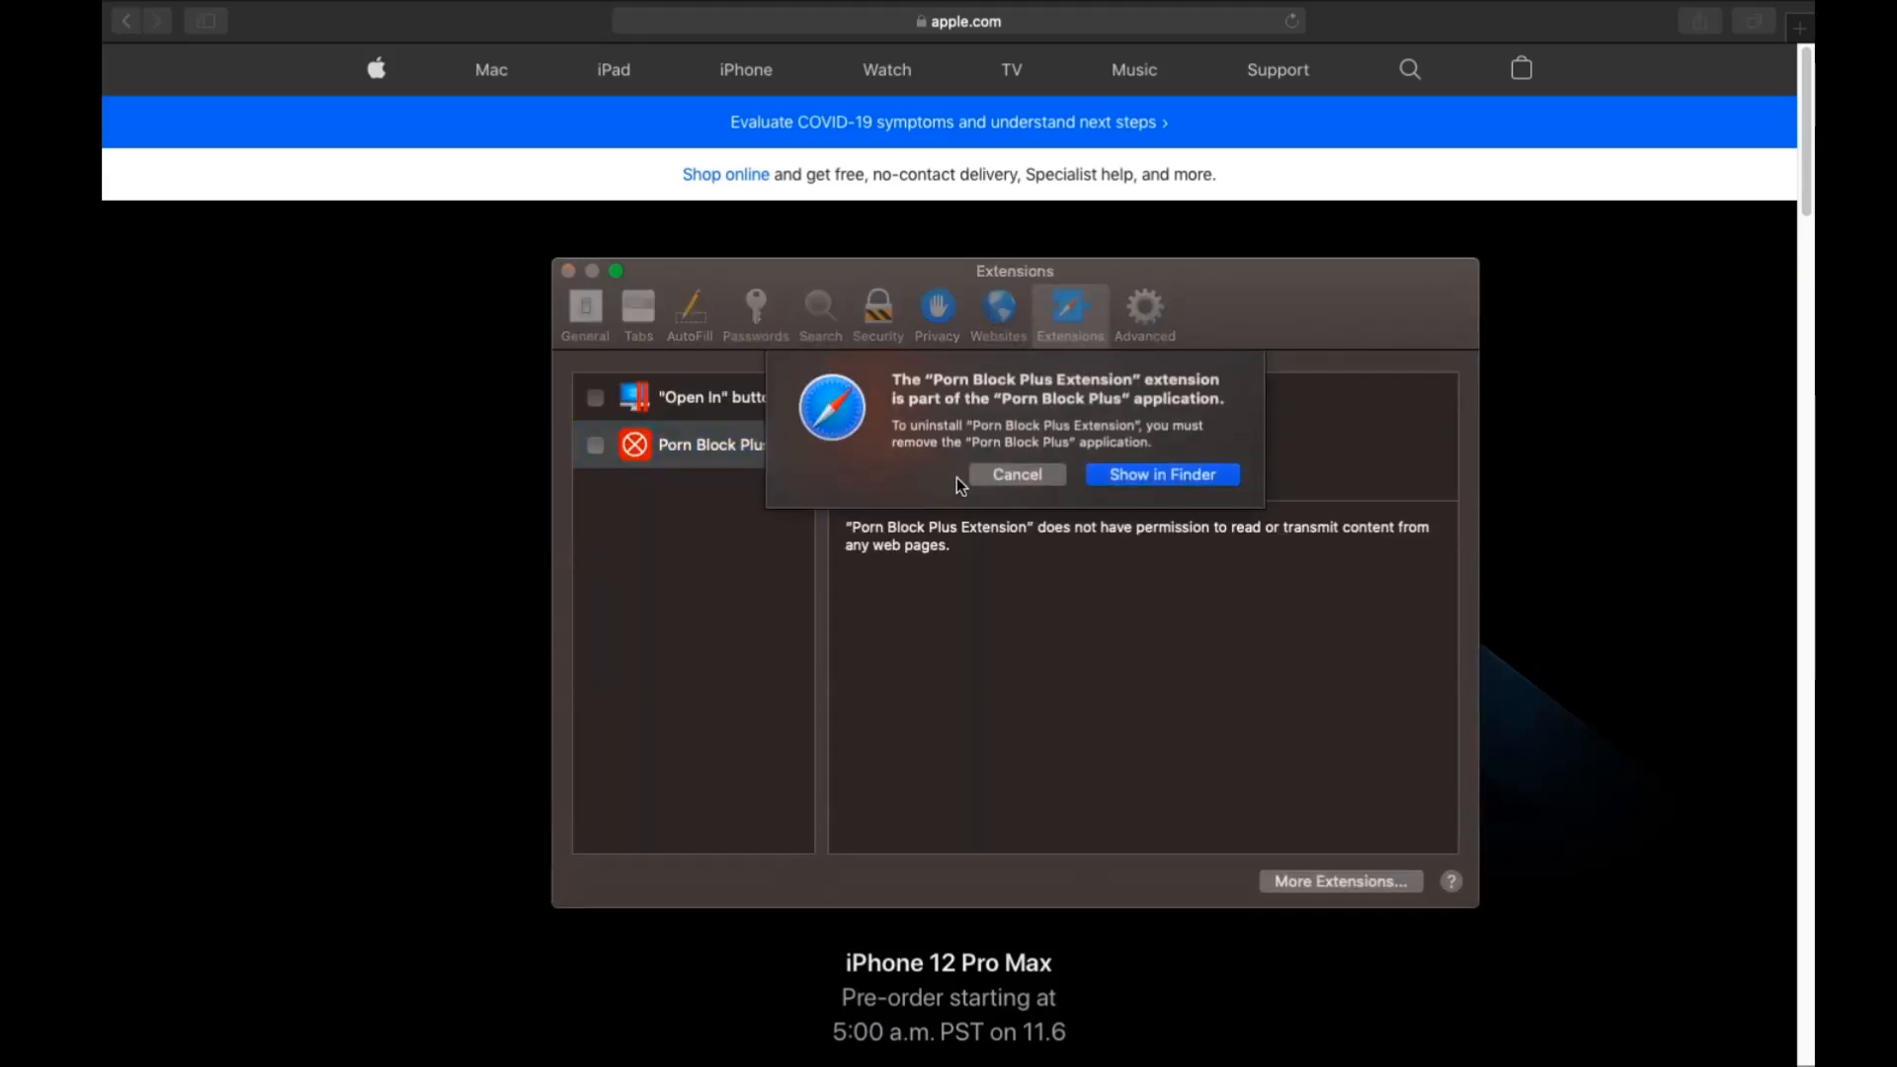
left_click(1016, 473)
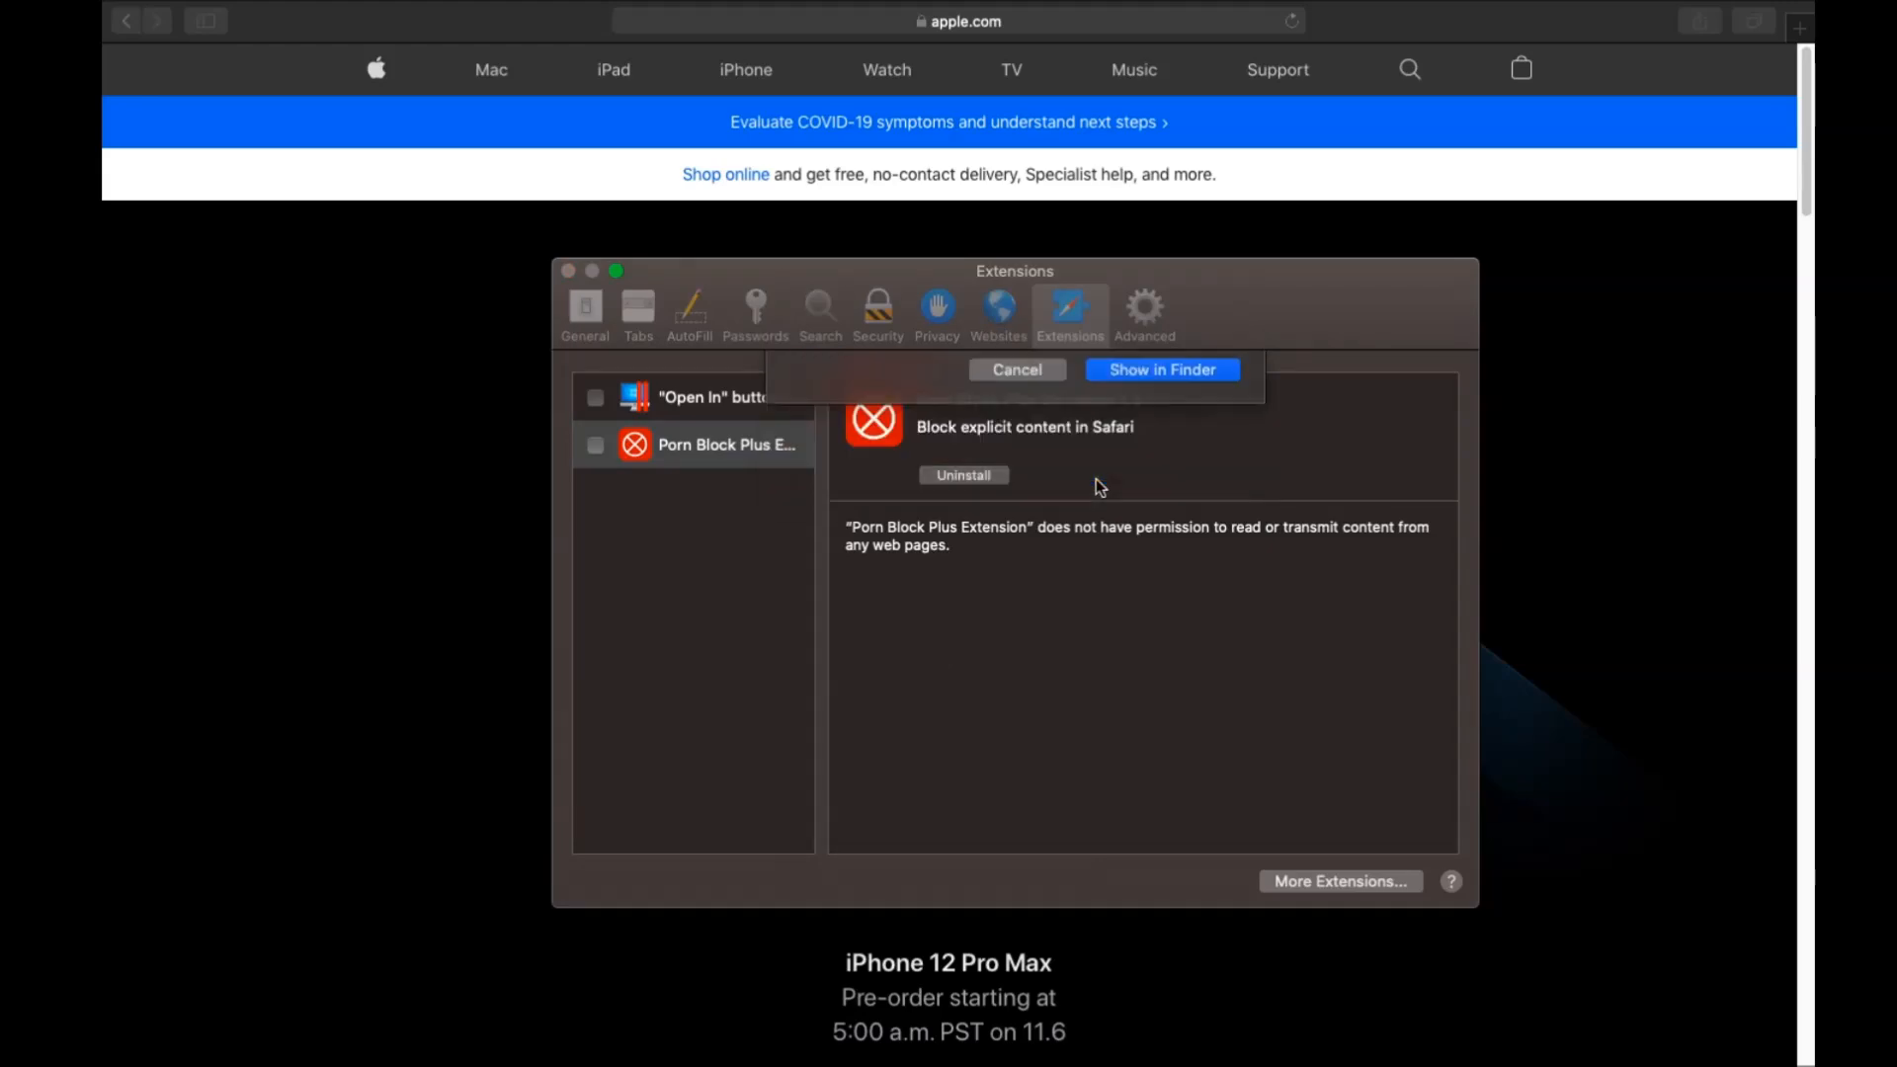
left_click(1160, 369)
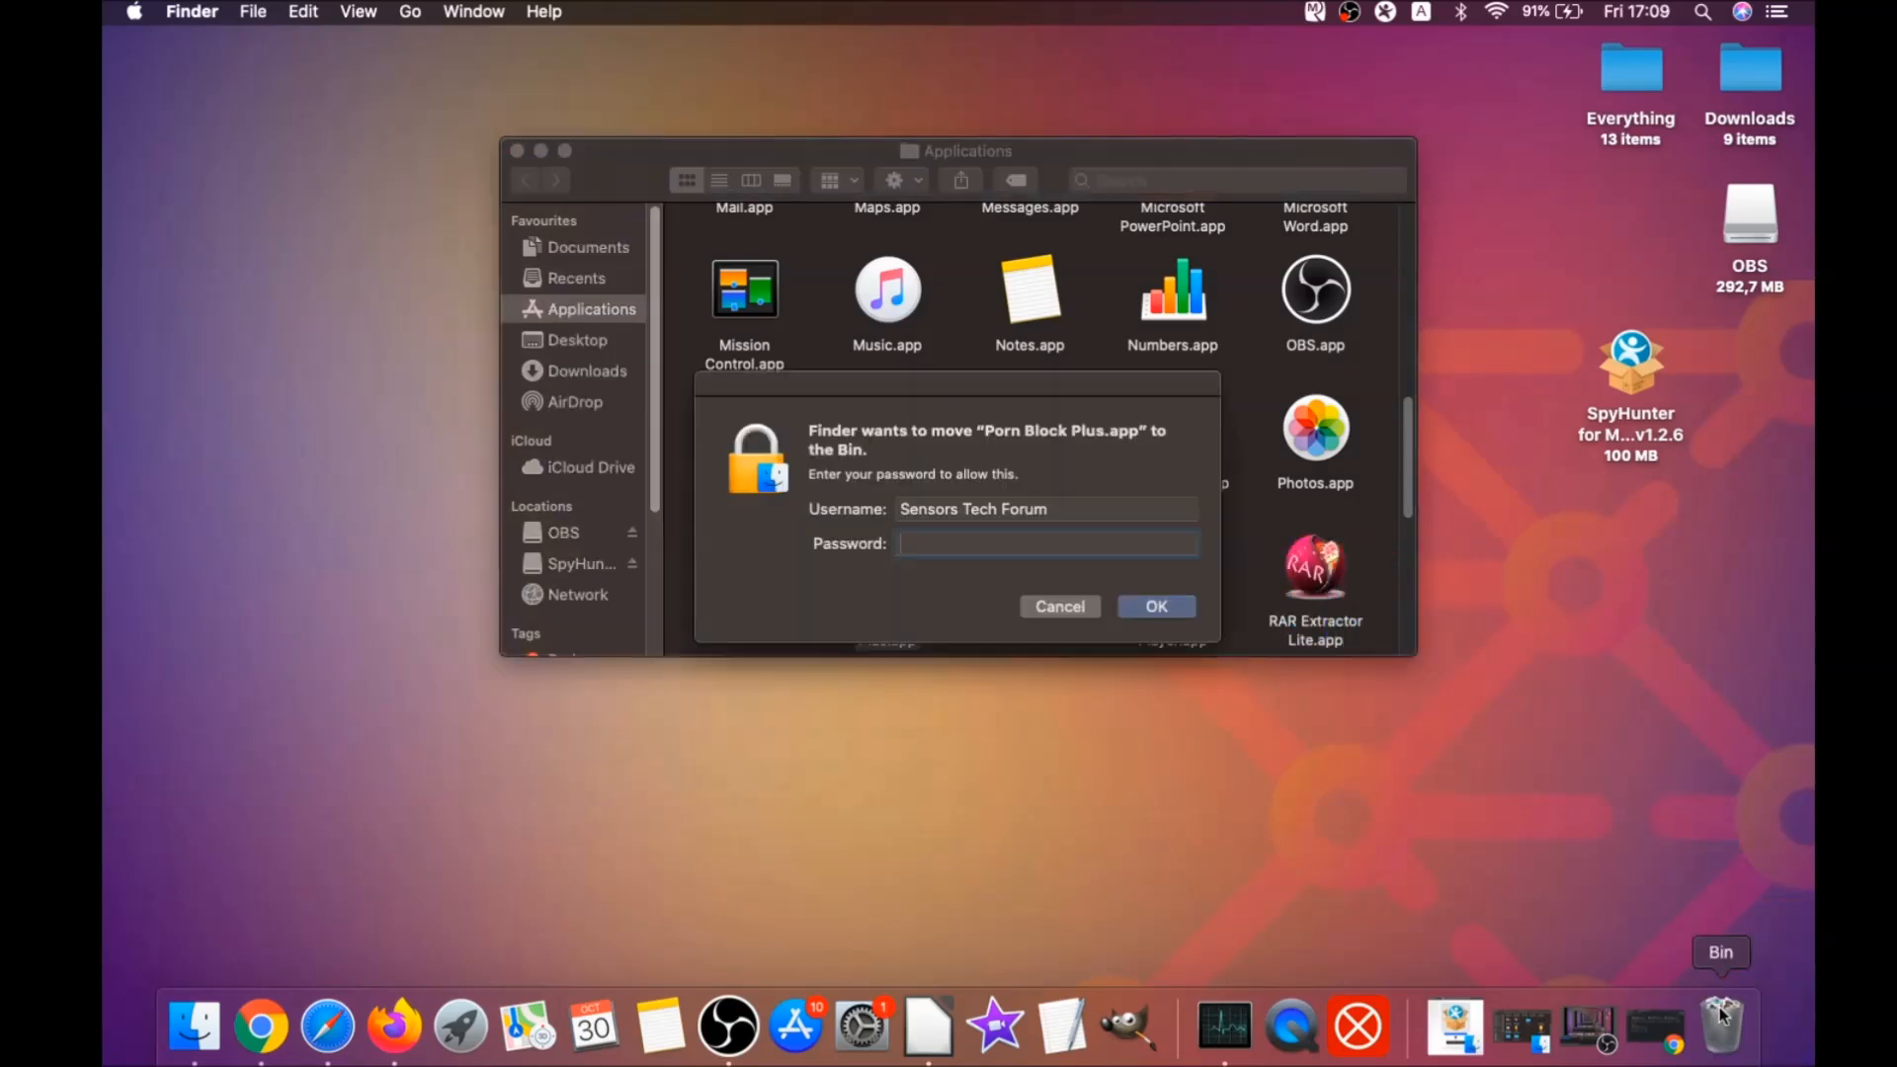
Step: Enter the admin password to authorise moving Porn Block Plus.app to the Bin
left_click(1047, 543)
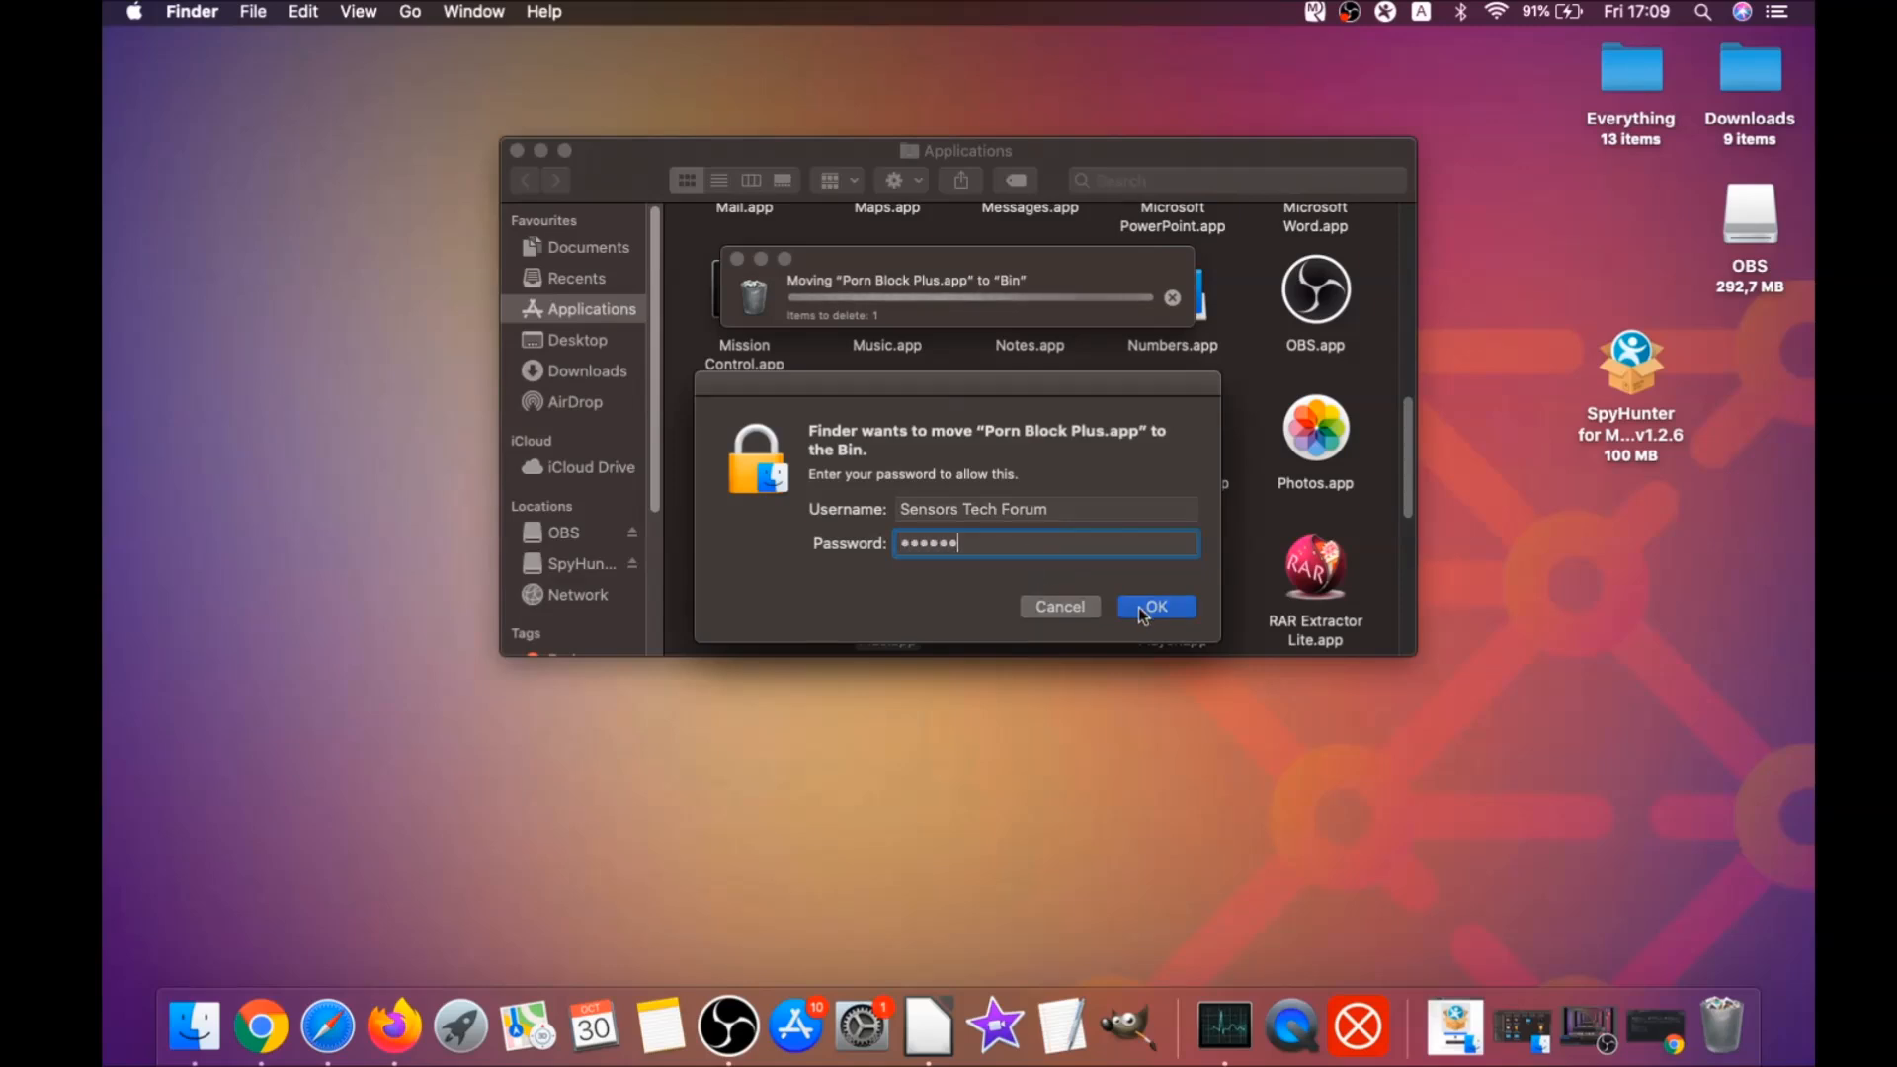
left_click(1155, 607)
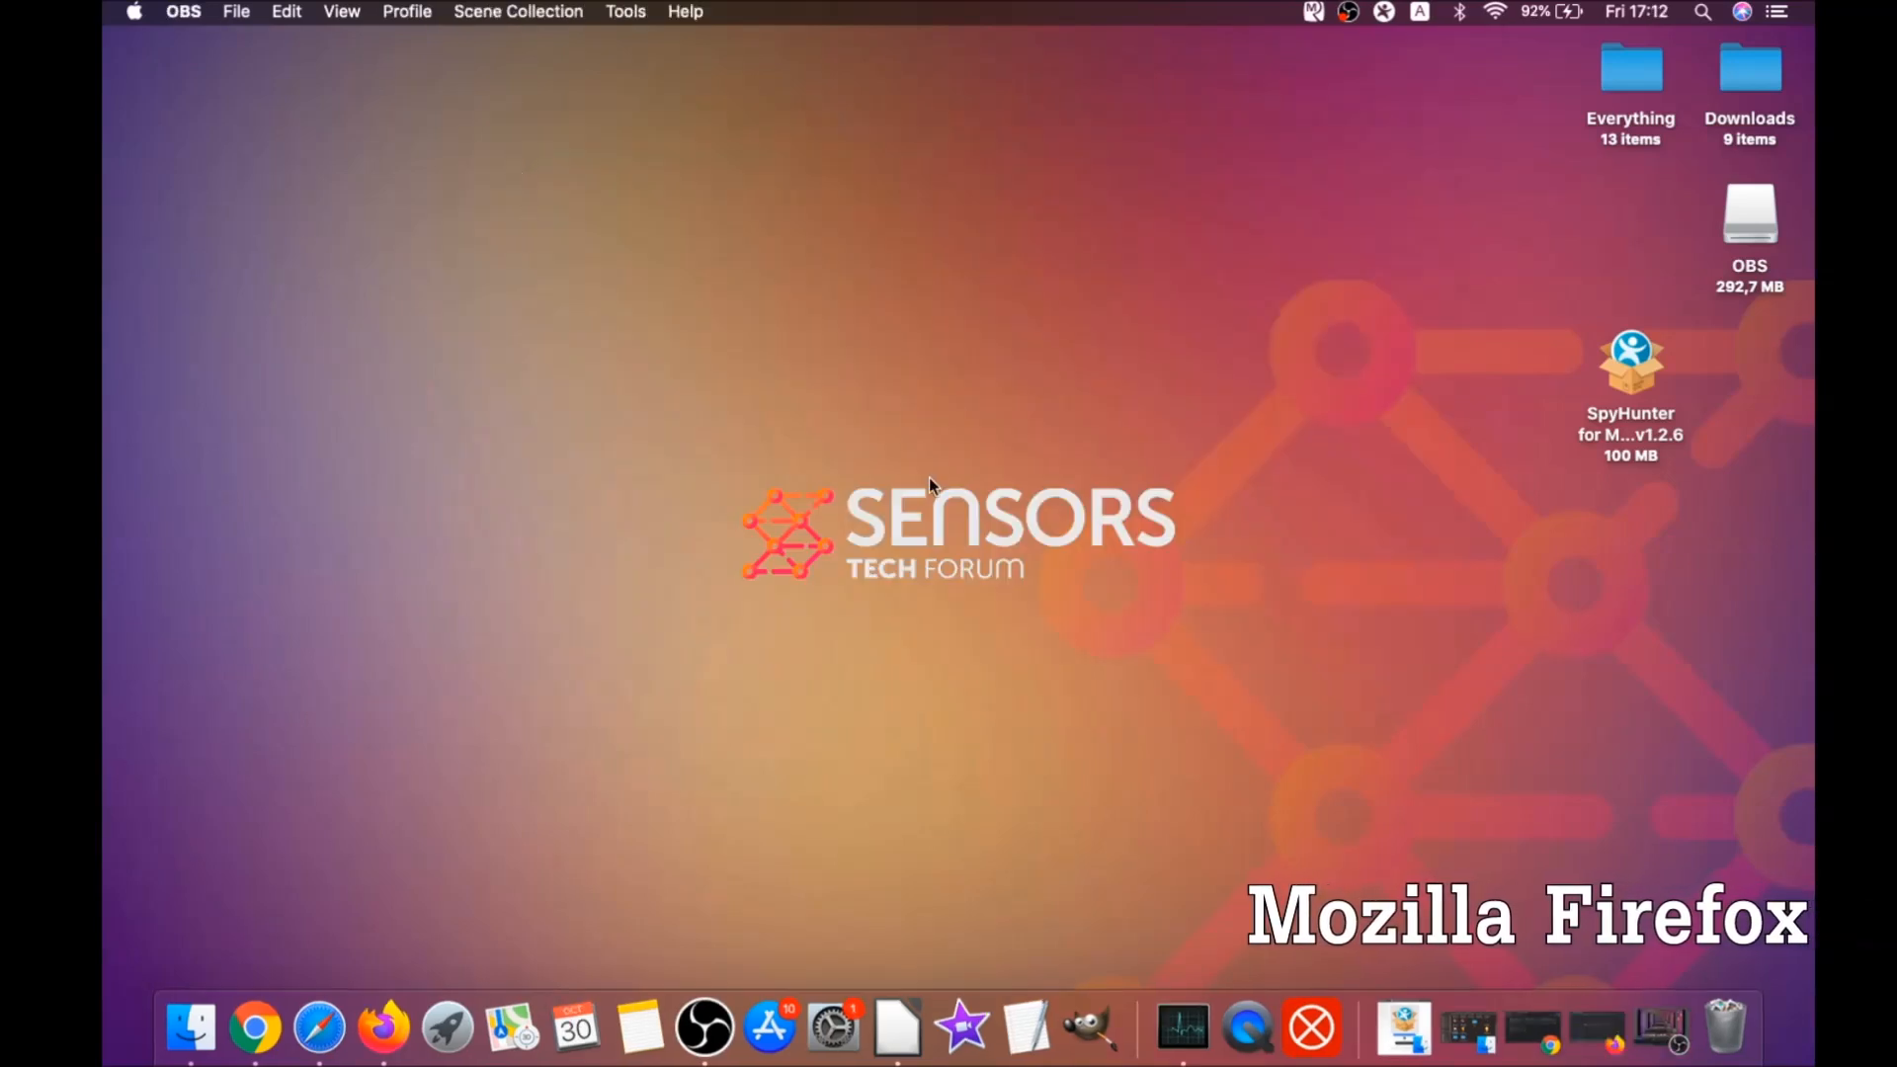
Step: Launch Firefox and bring up the Add-ons Manager from the main menu
left_click(391, 1027)
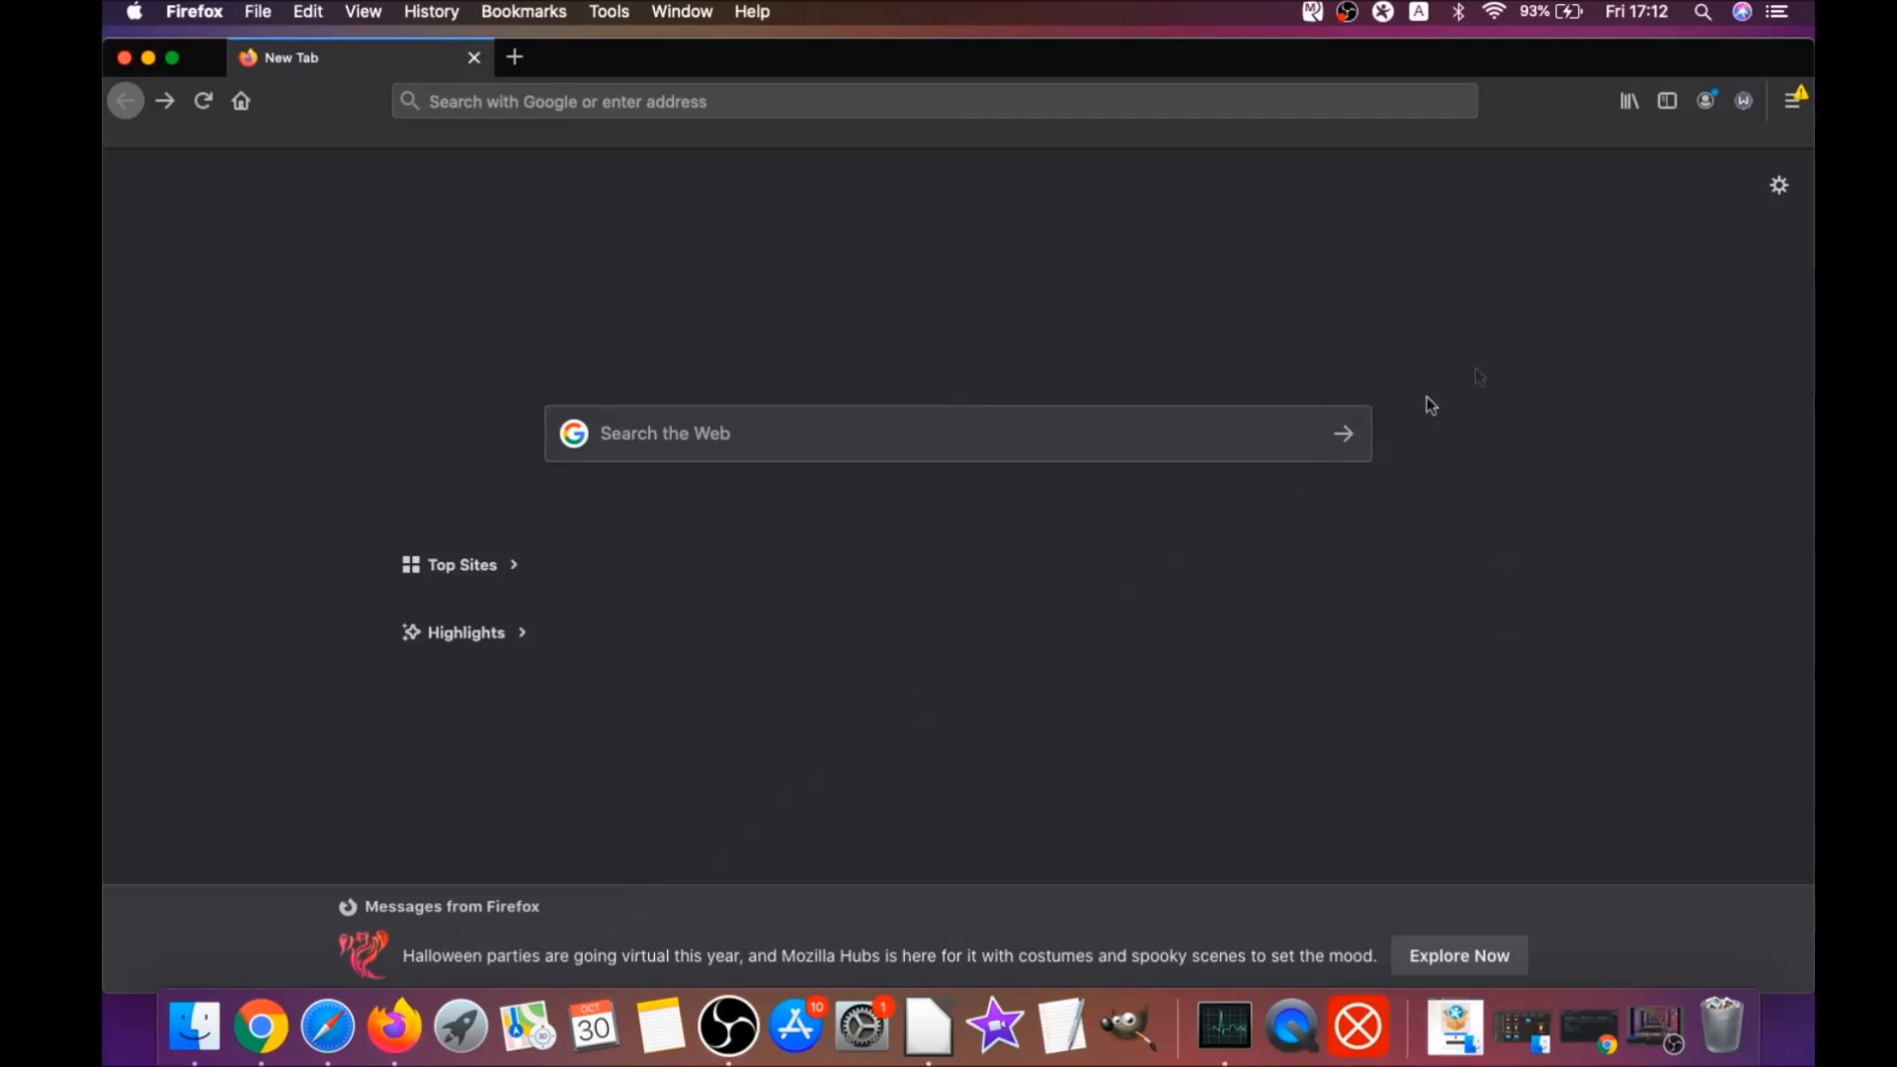
left_click(1792, 101)
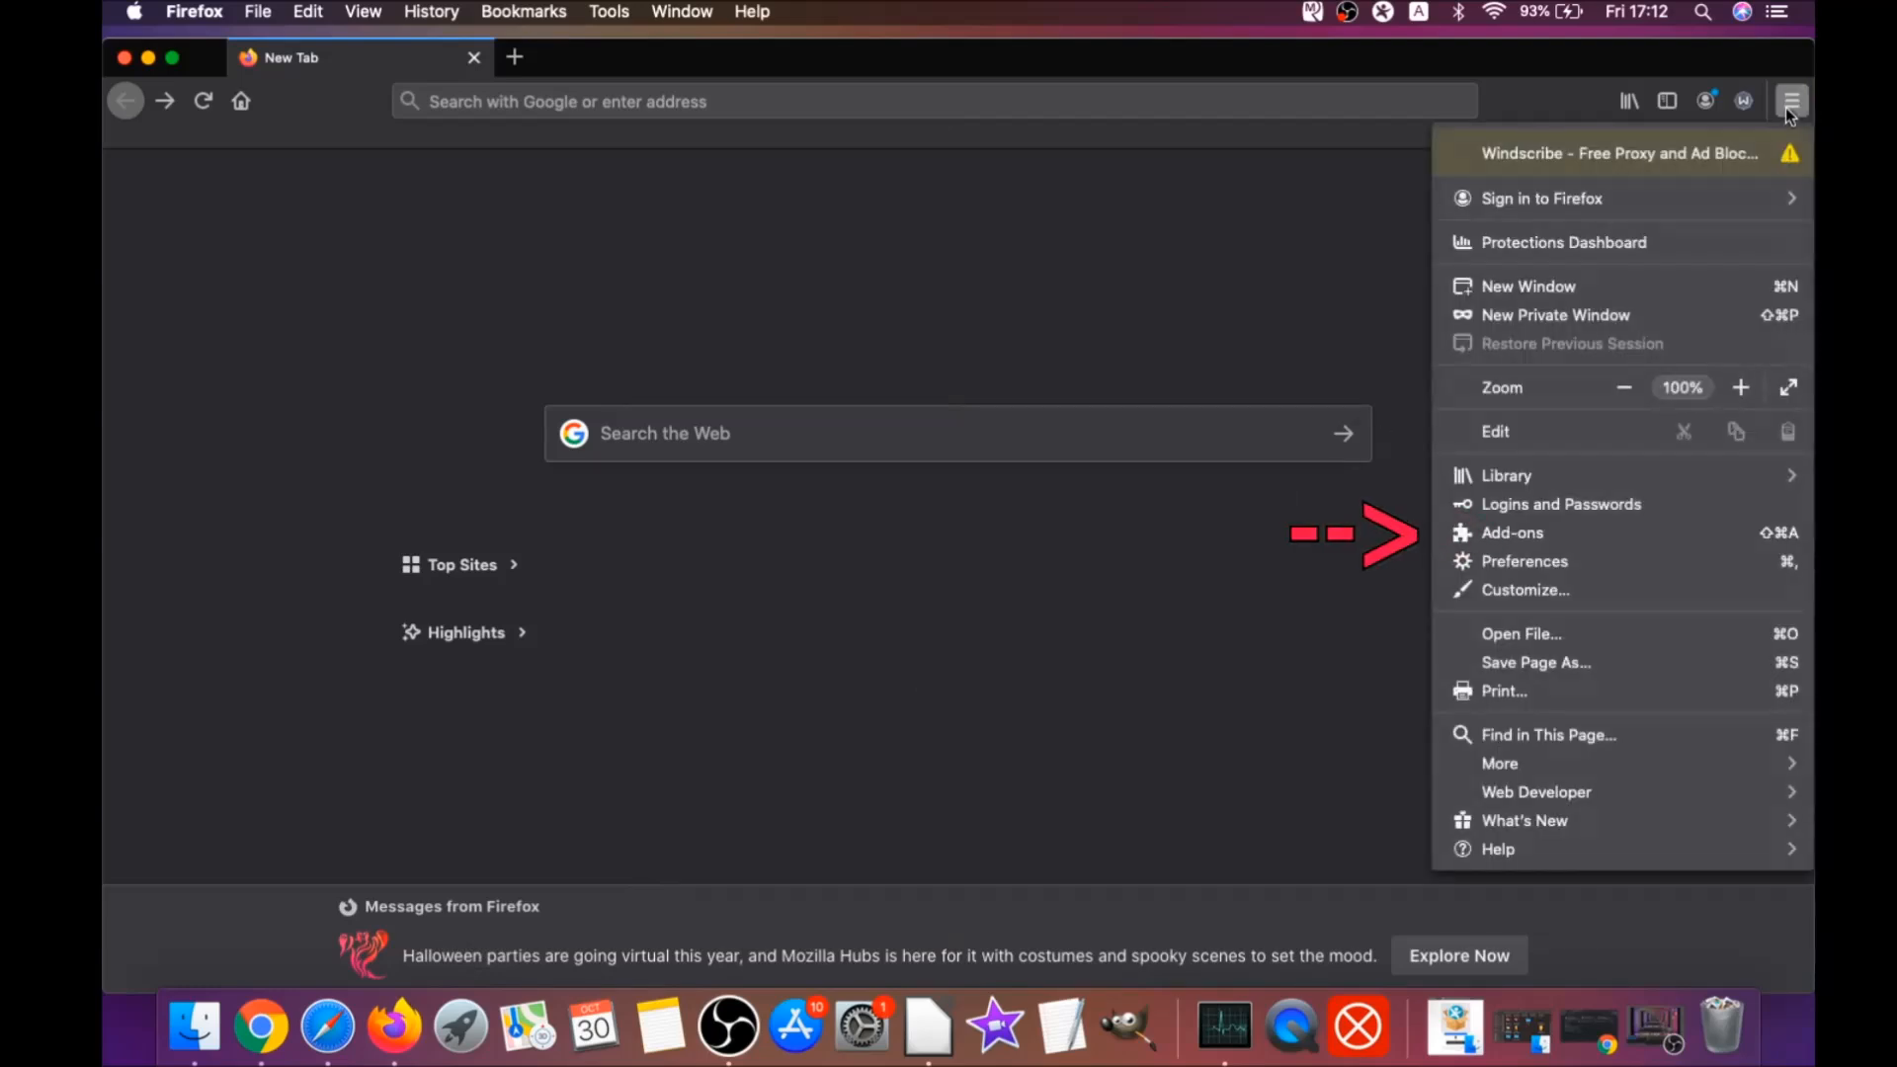
mouse_move(1567, 542)
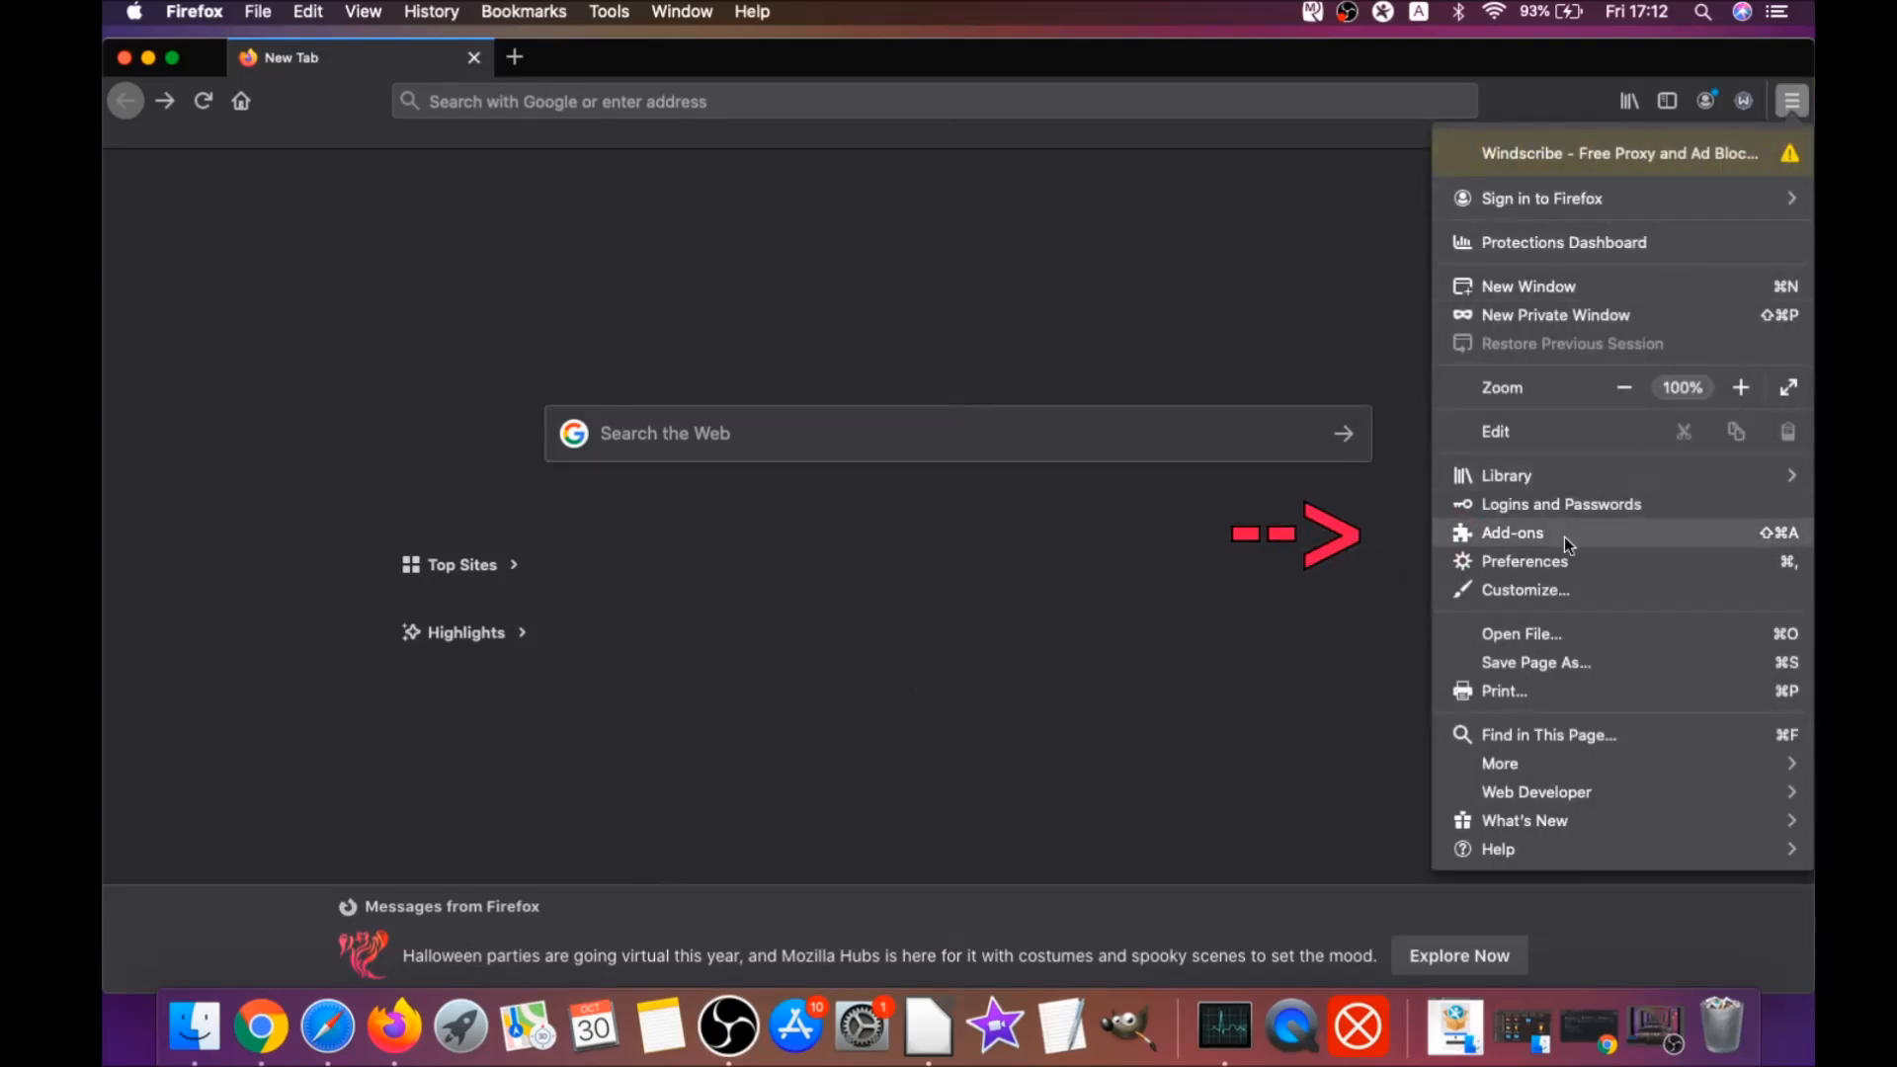
left_click(1511, 531)
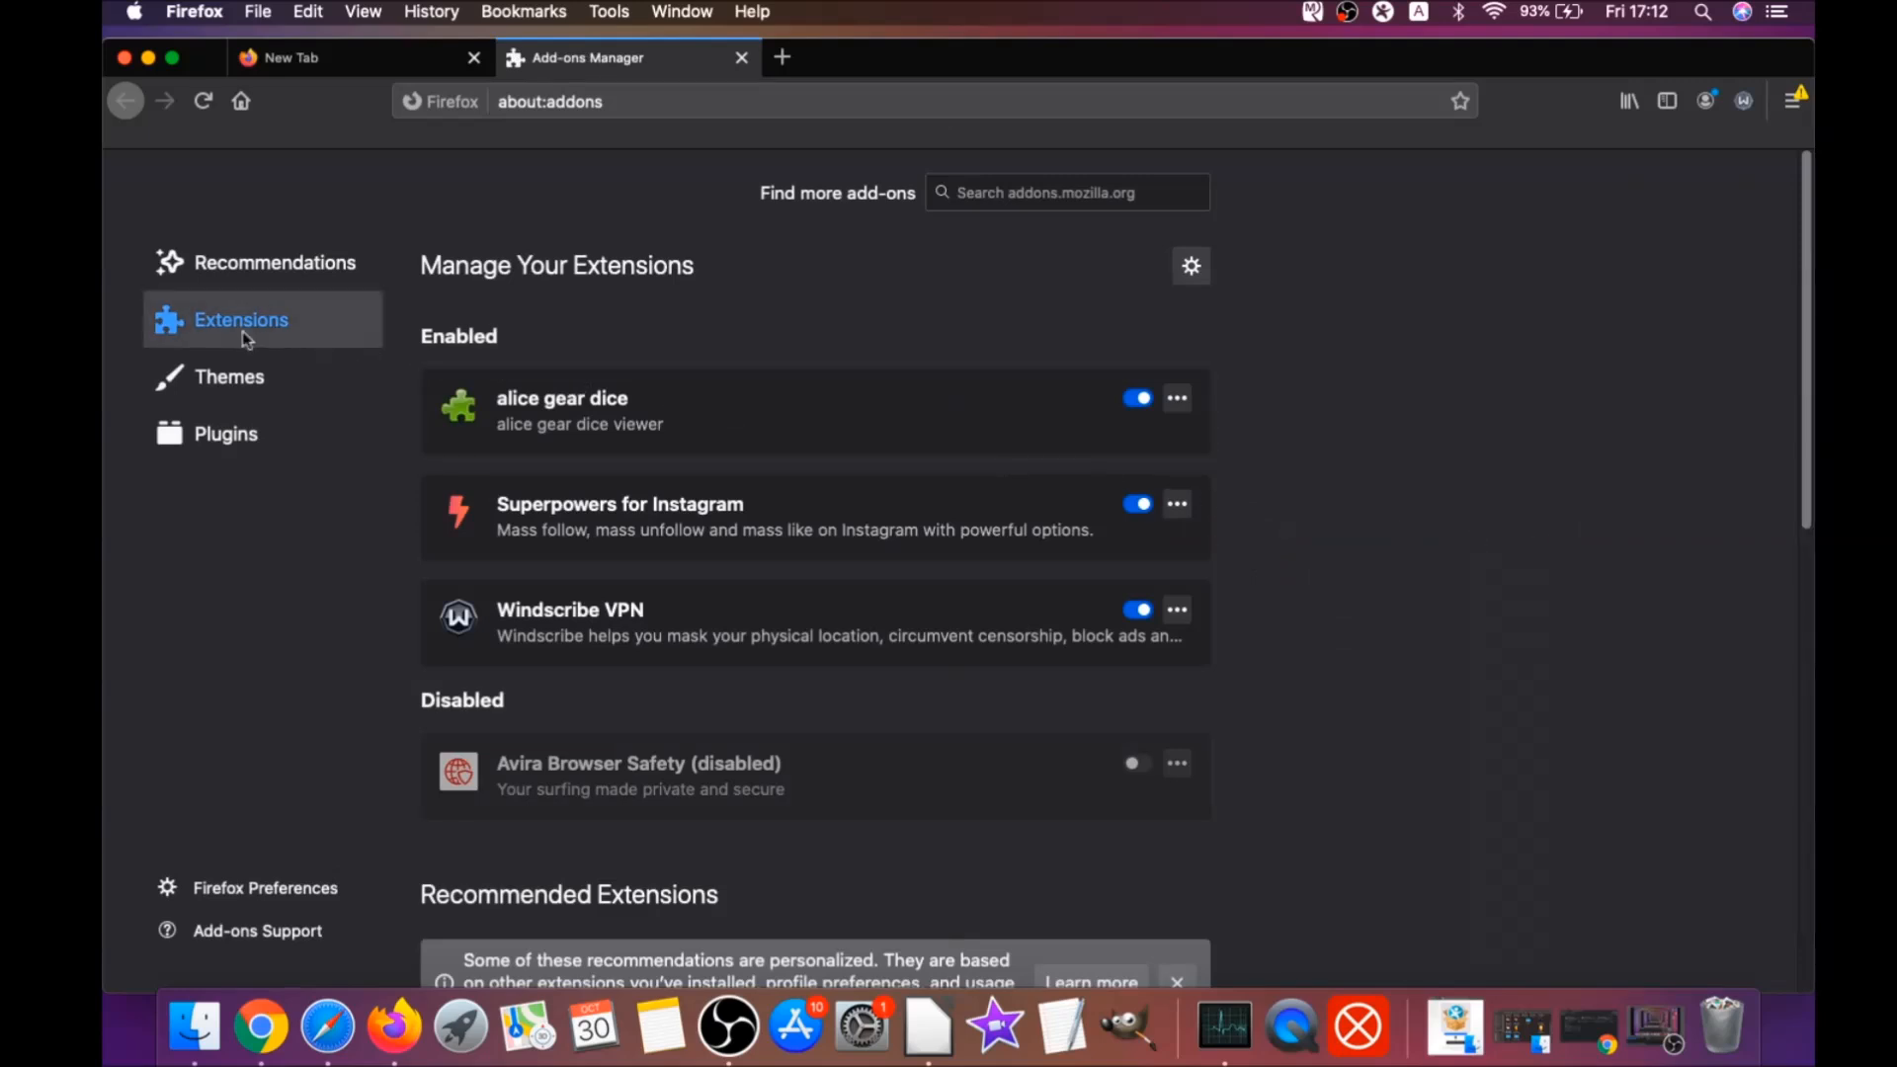
mouse_move(561, 412)
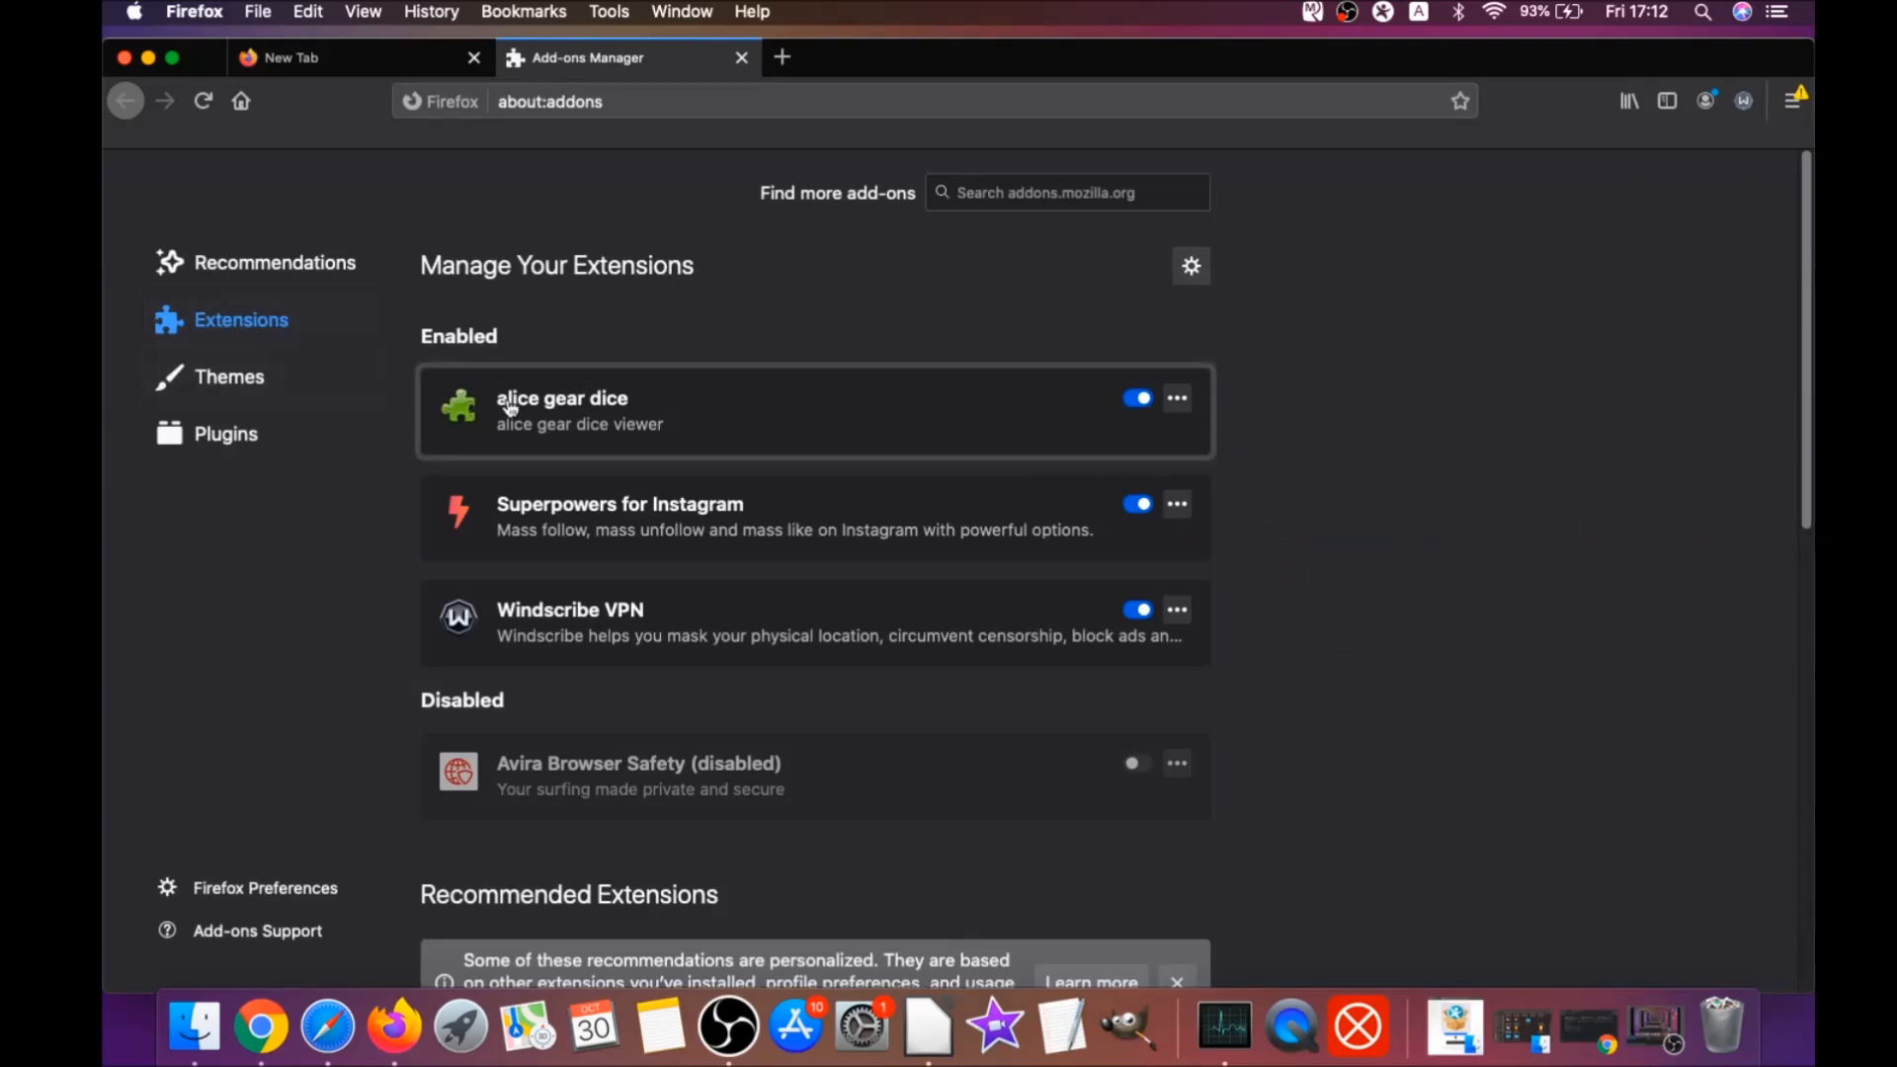
mouse_move(1176, 504)
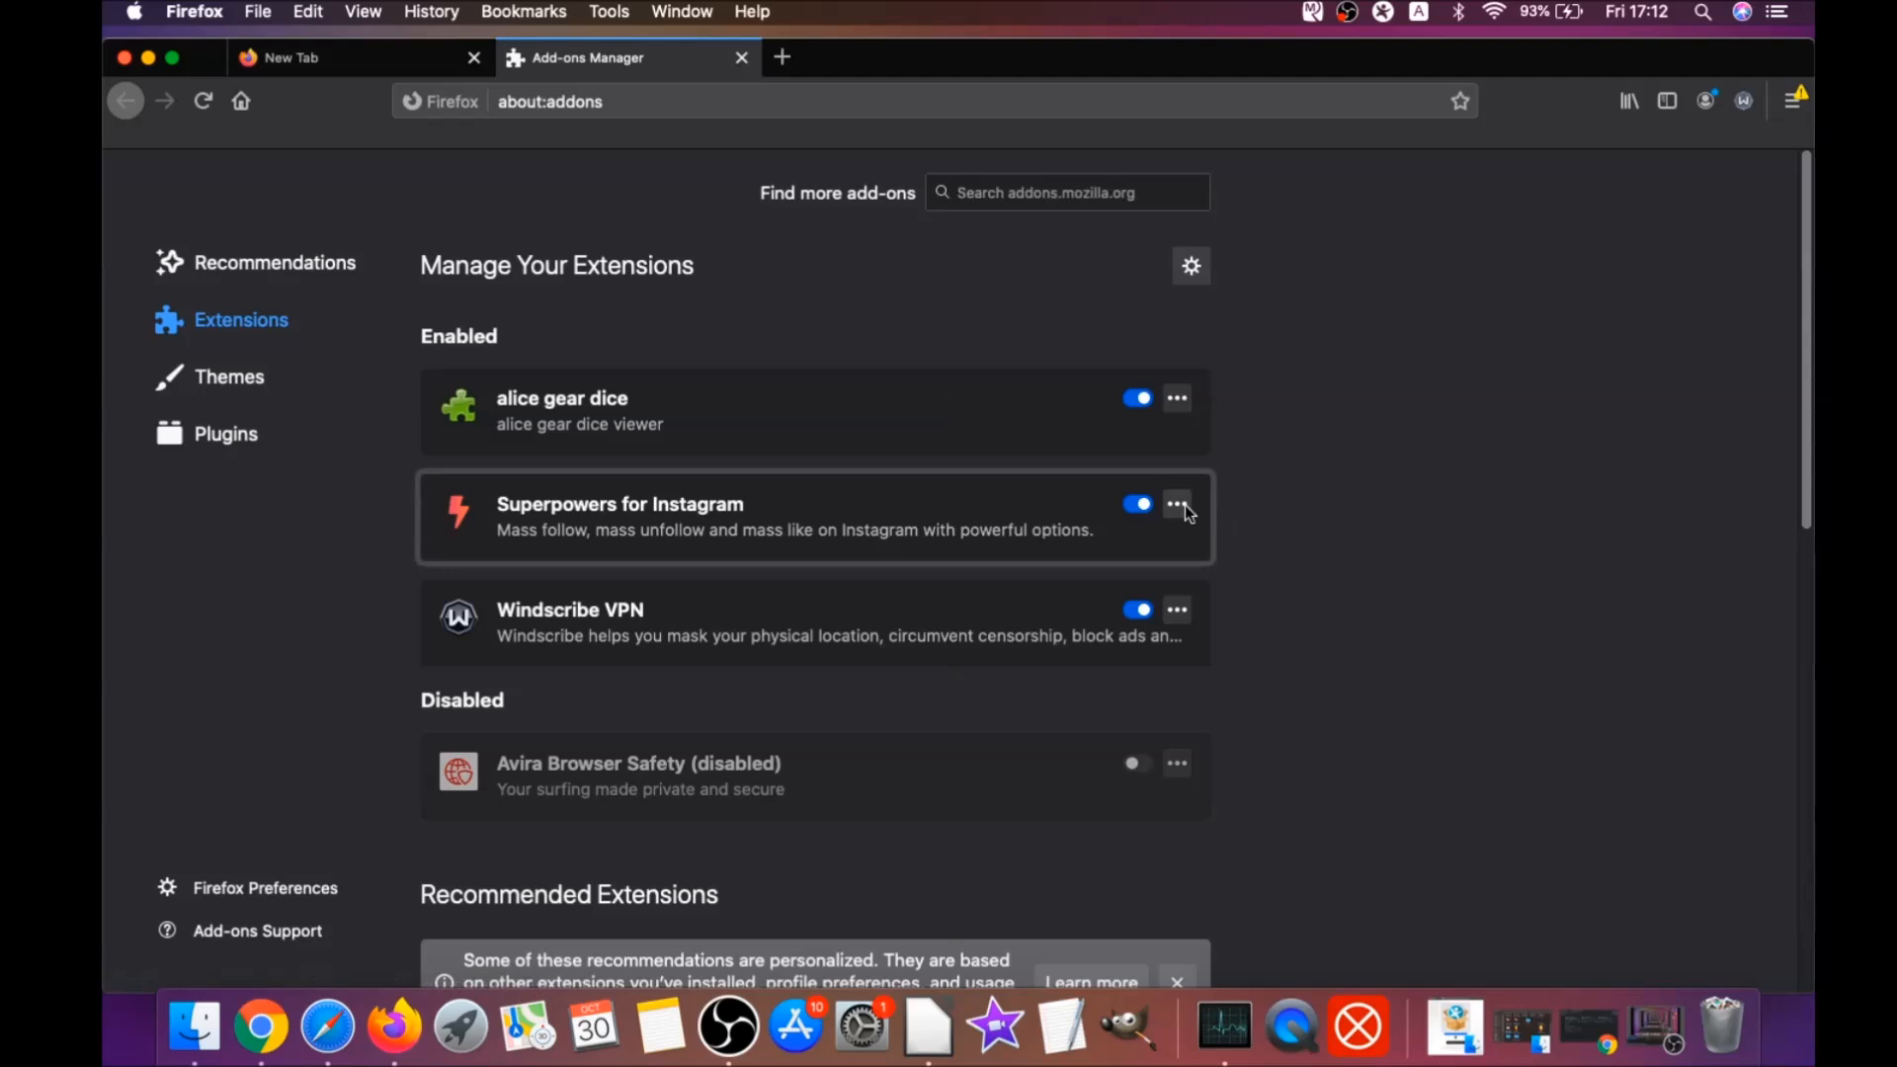
Step: Remove the alice gear dice and Superpowers for Instagram extensions, confirming each
left_click(1138, 504)
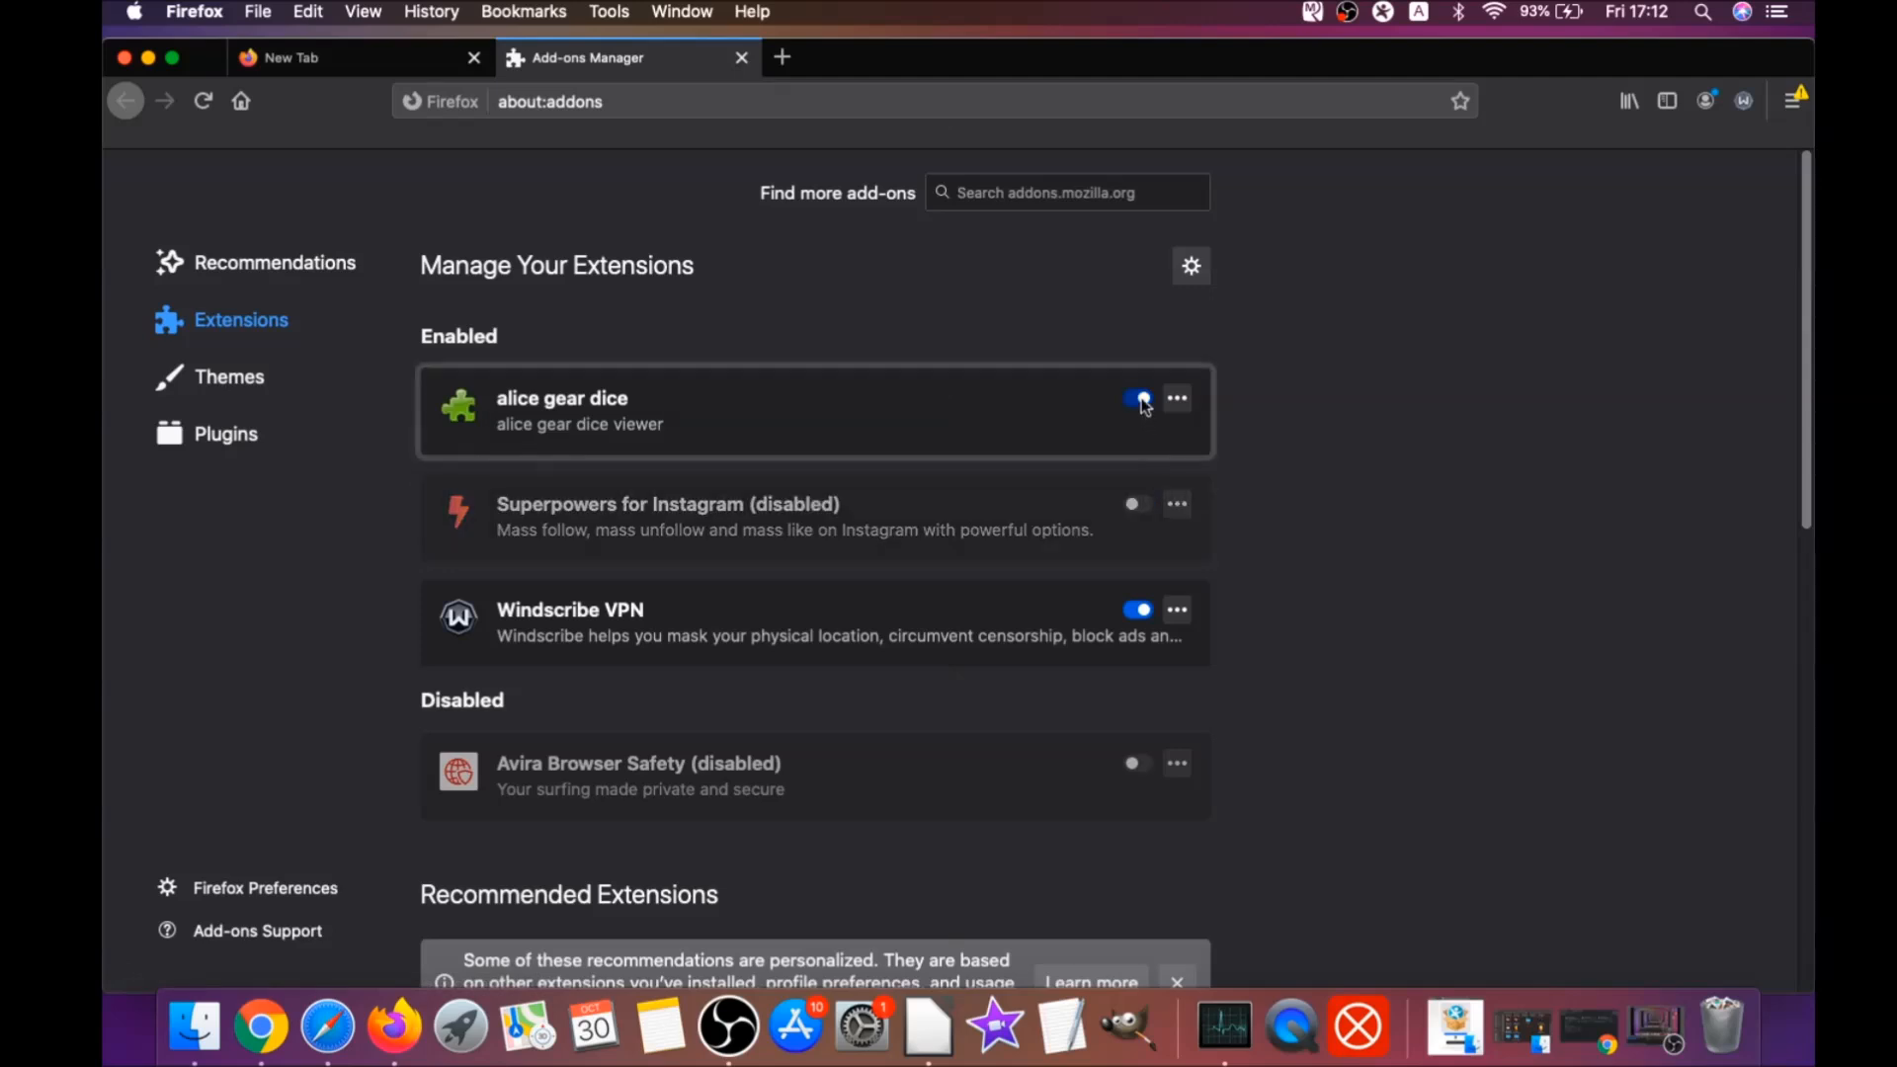
left_click(1176, 397)
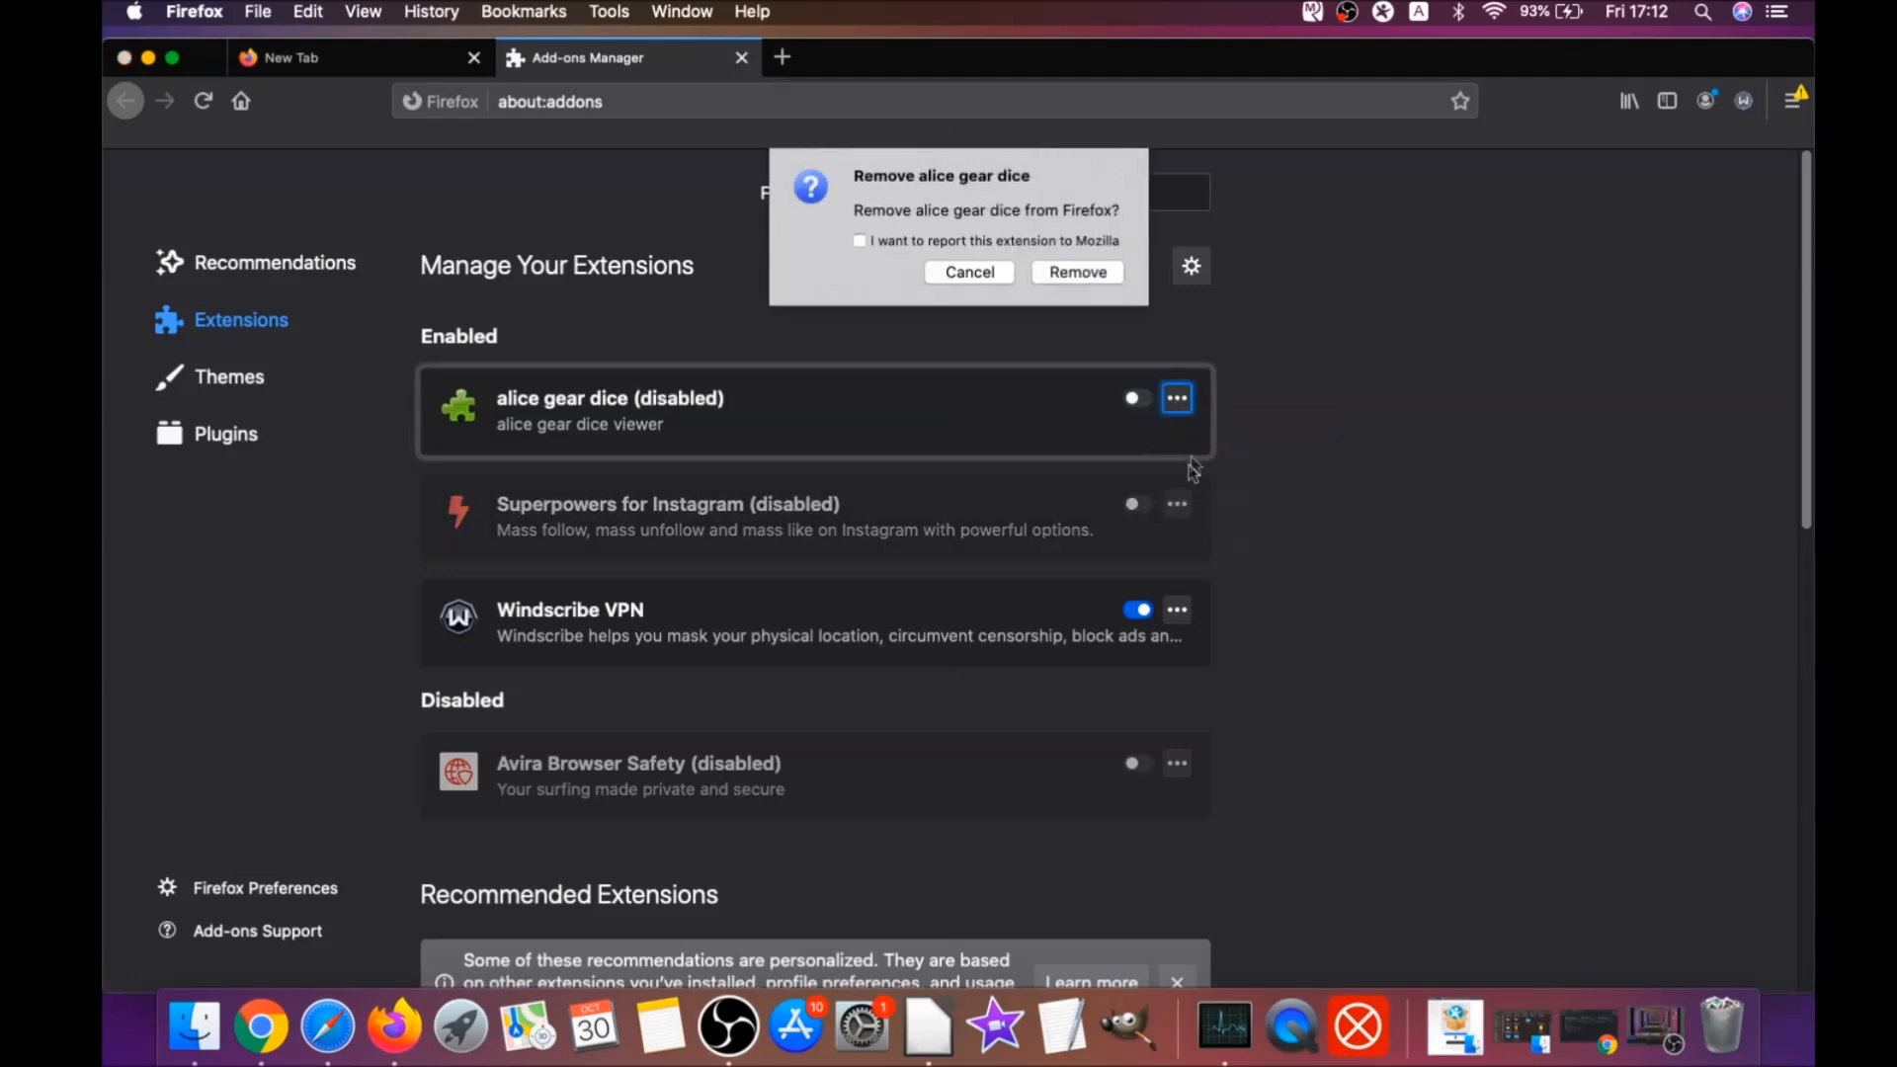
left_click(1075, 271)
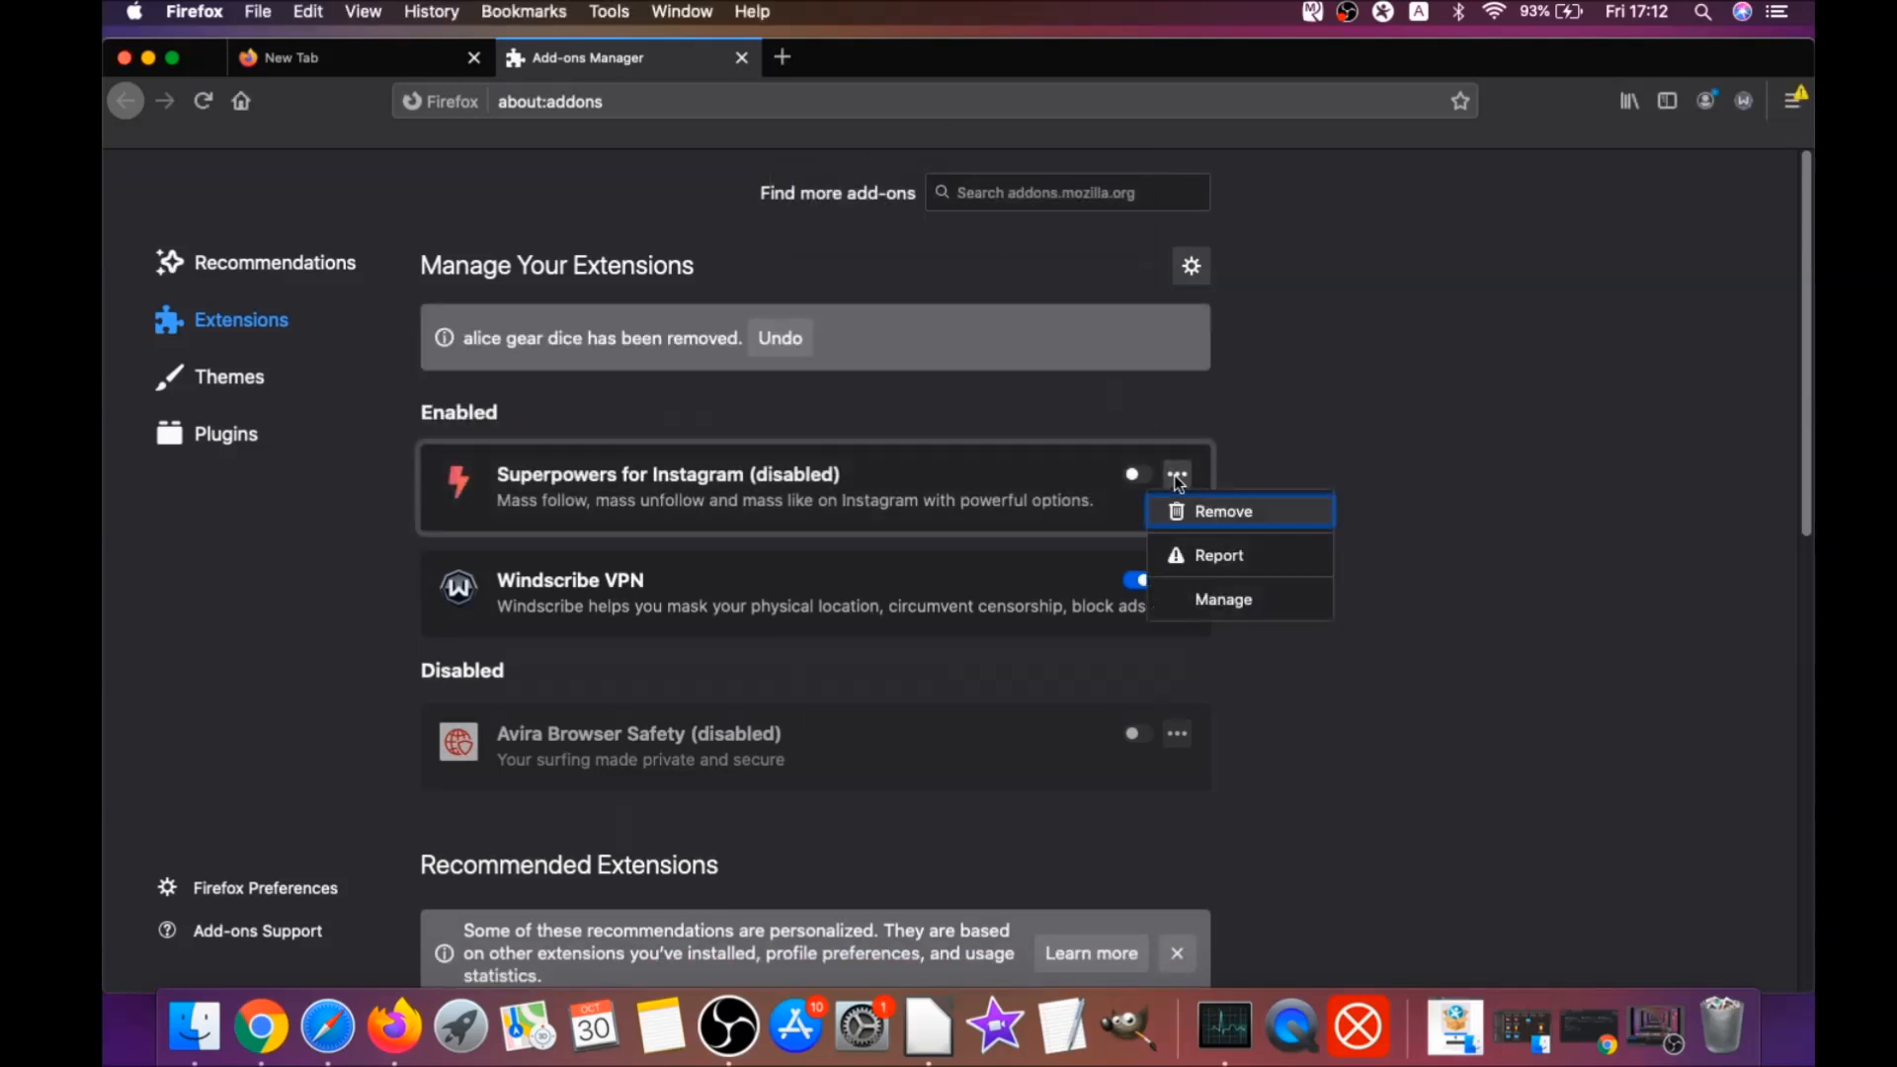
left_click(1224, 510)
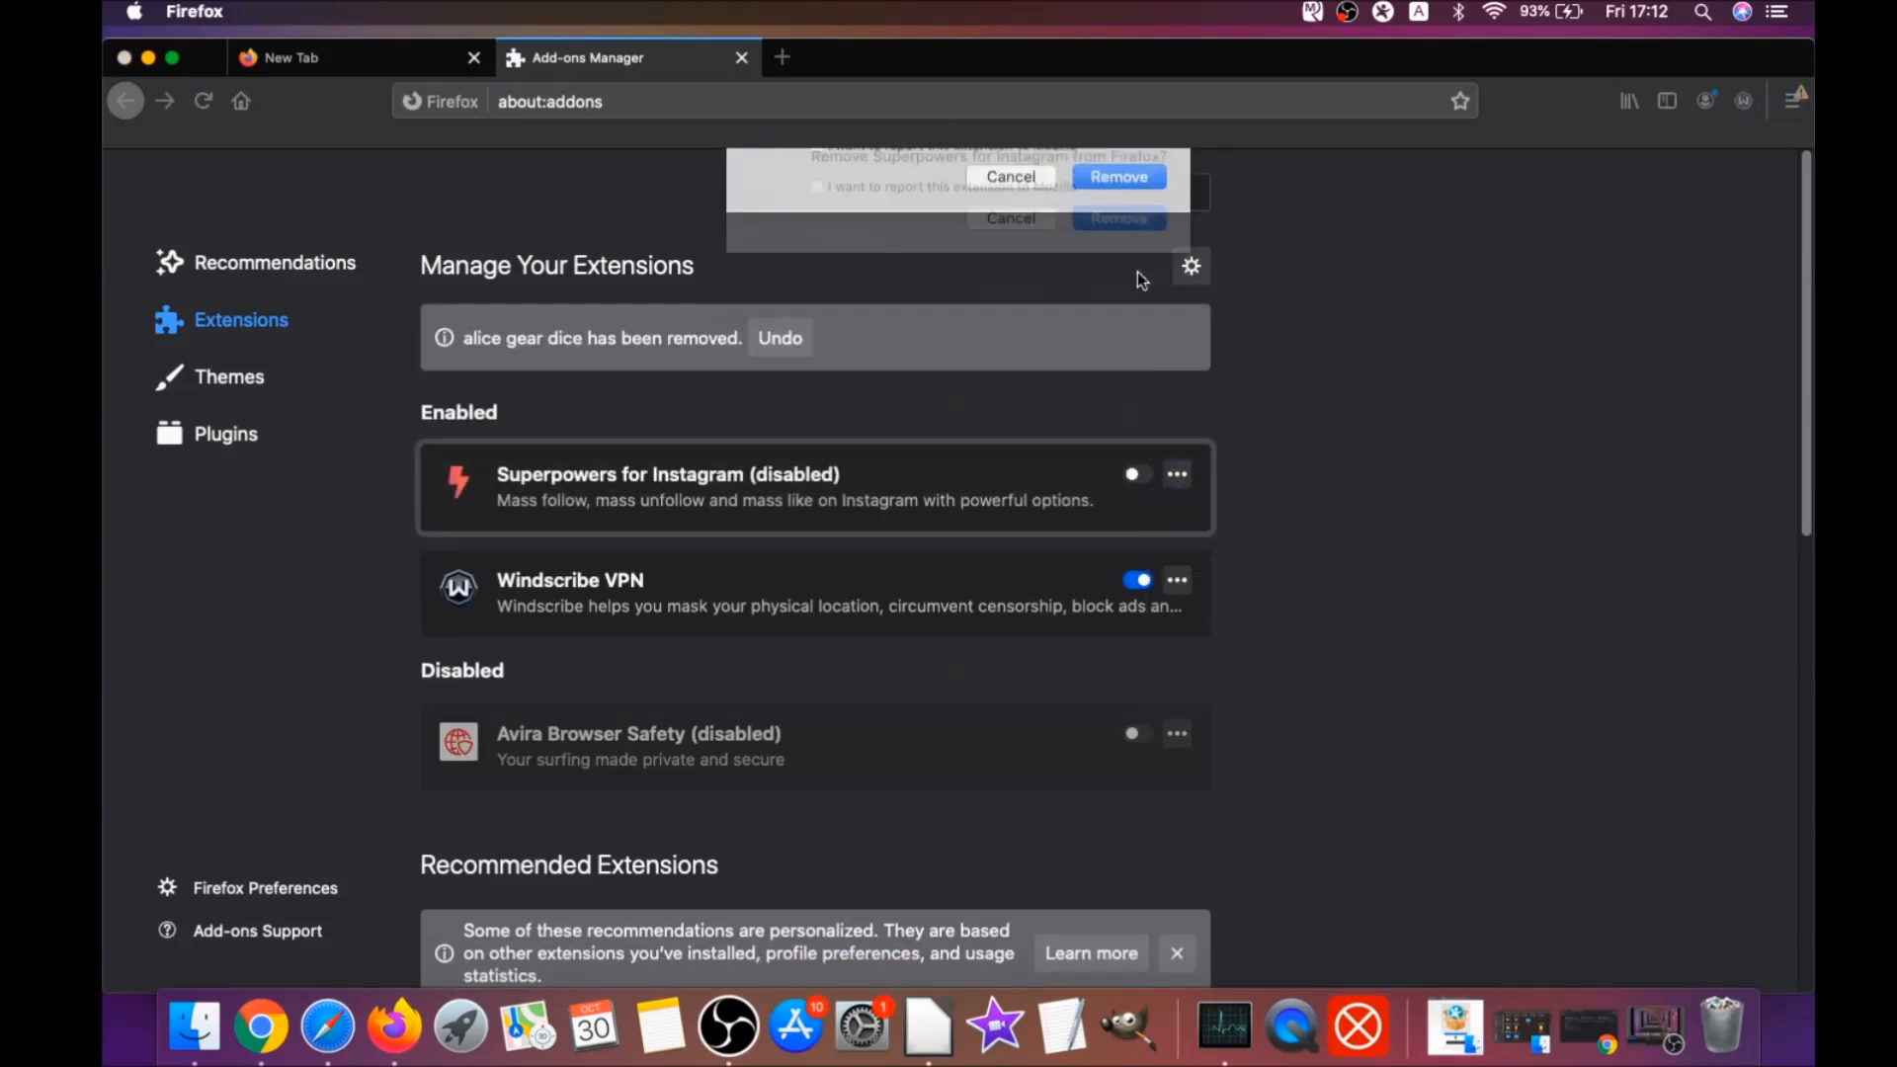
left_click(1117, 176)
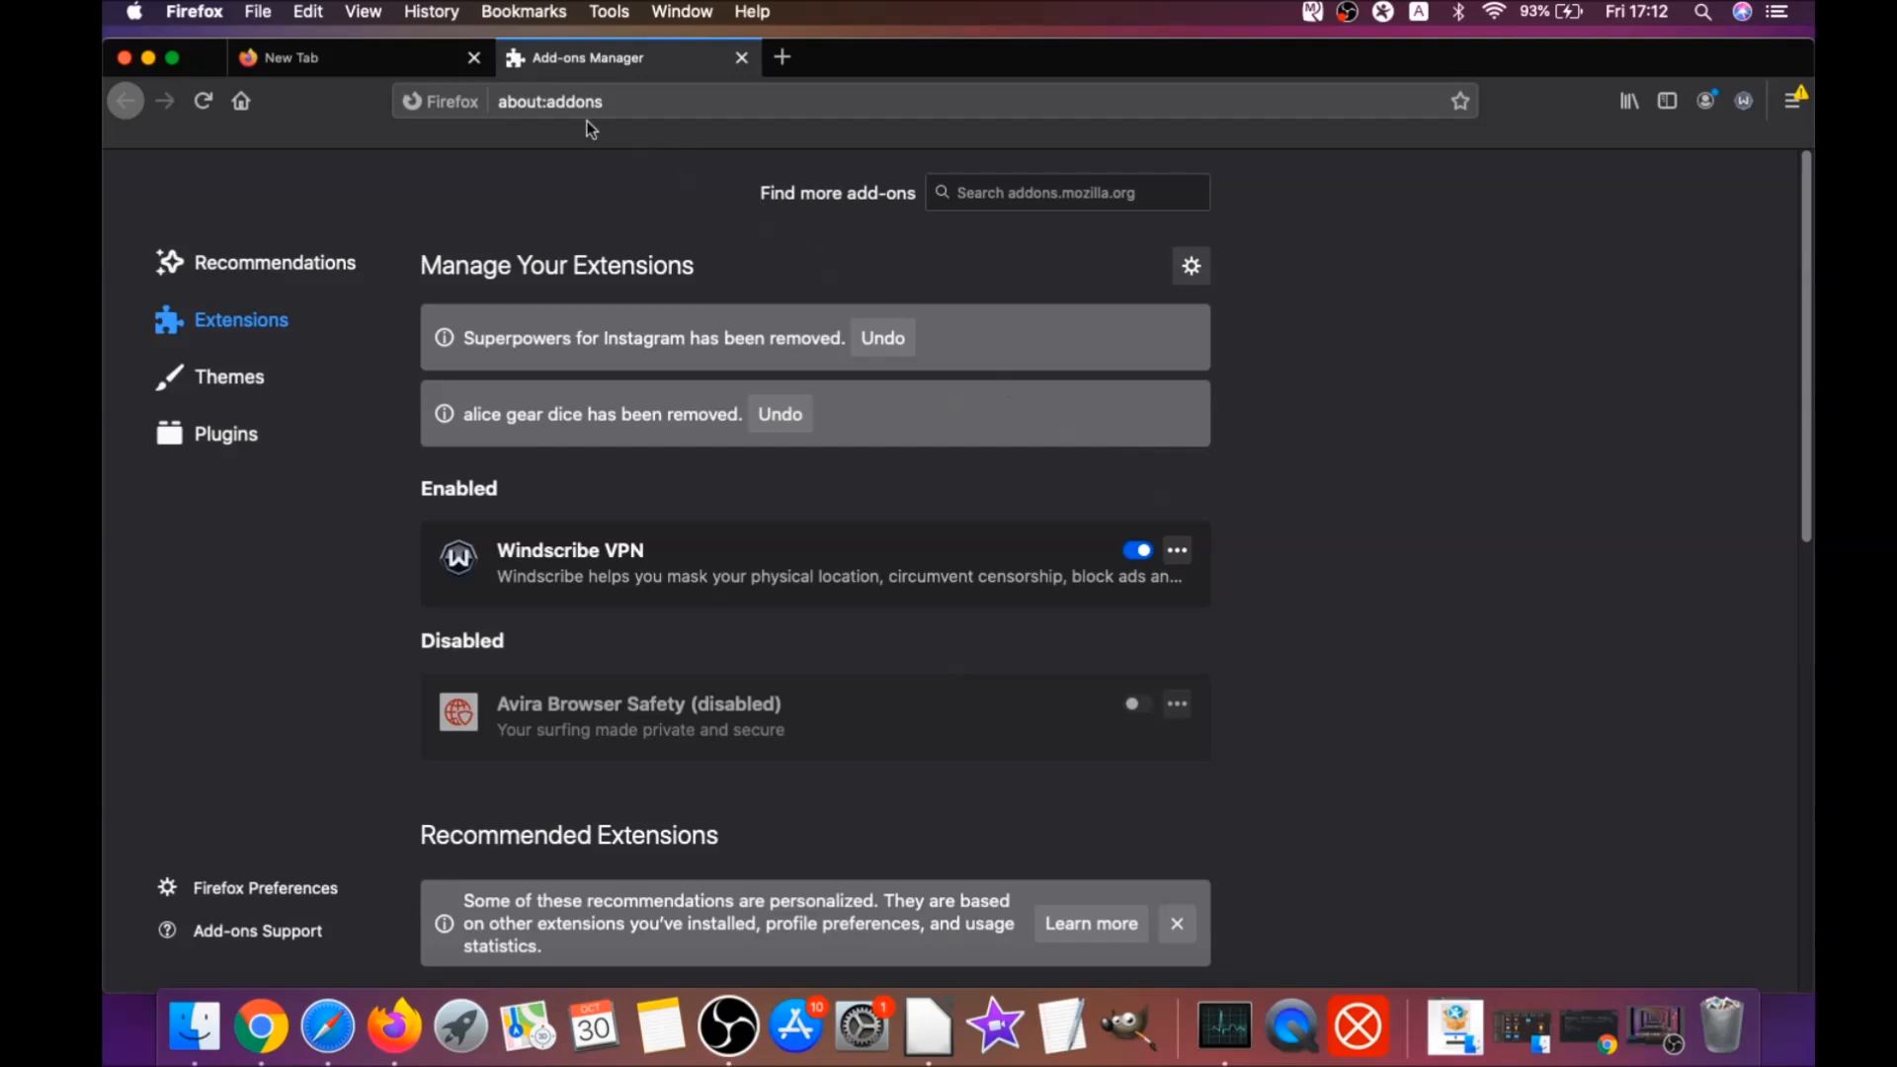
left_click(549, 101)
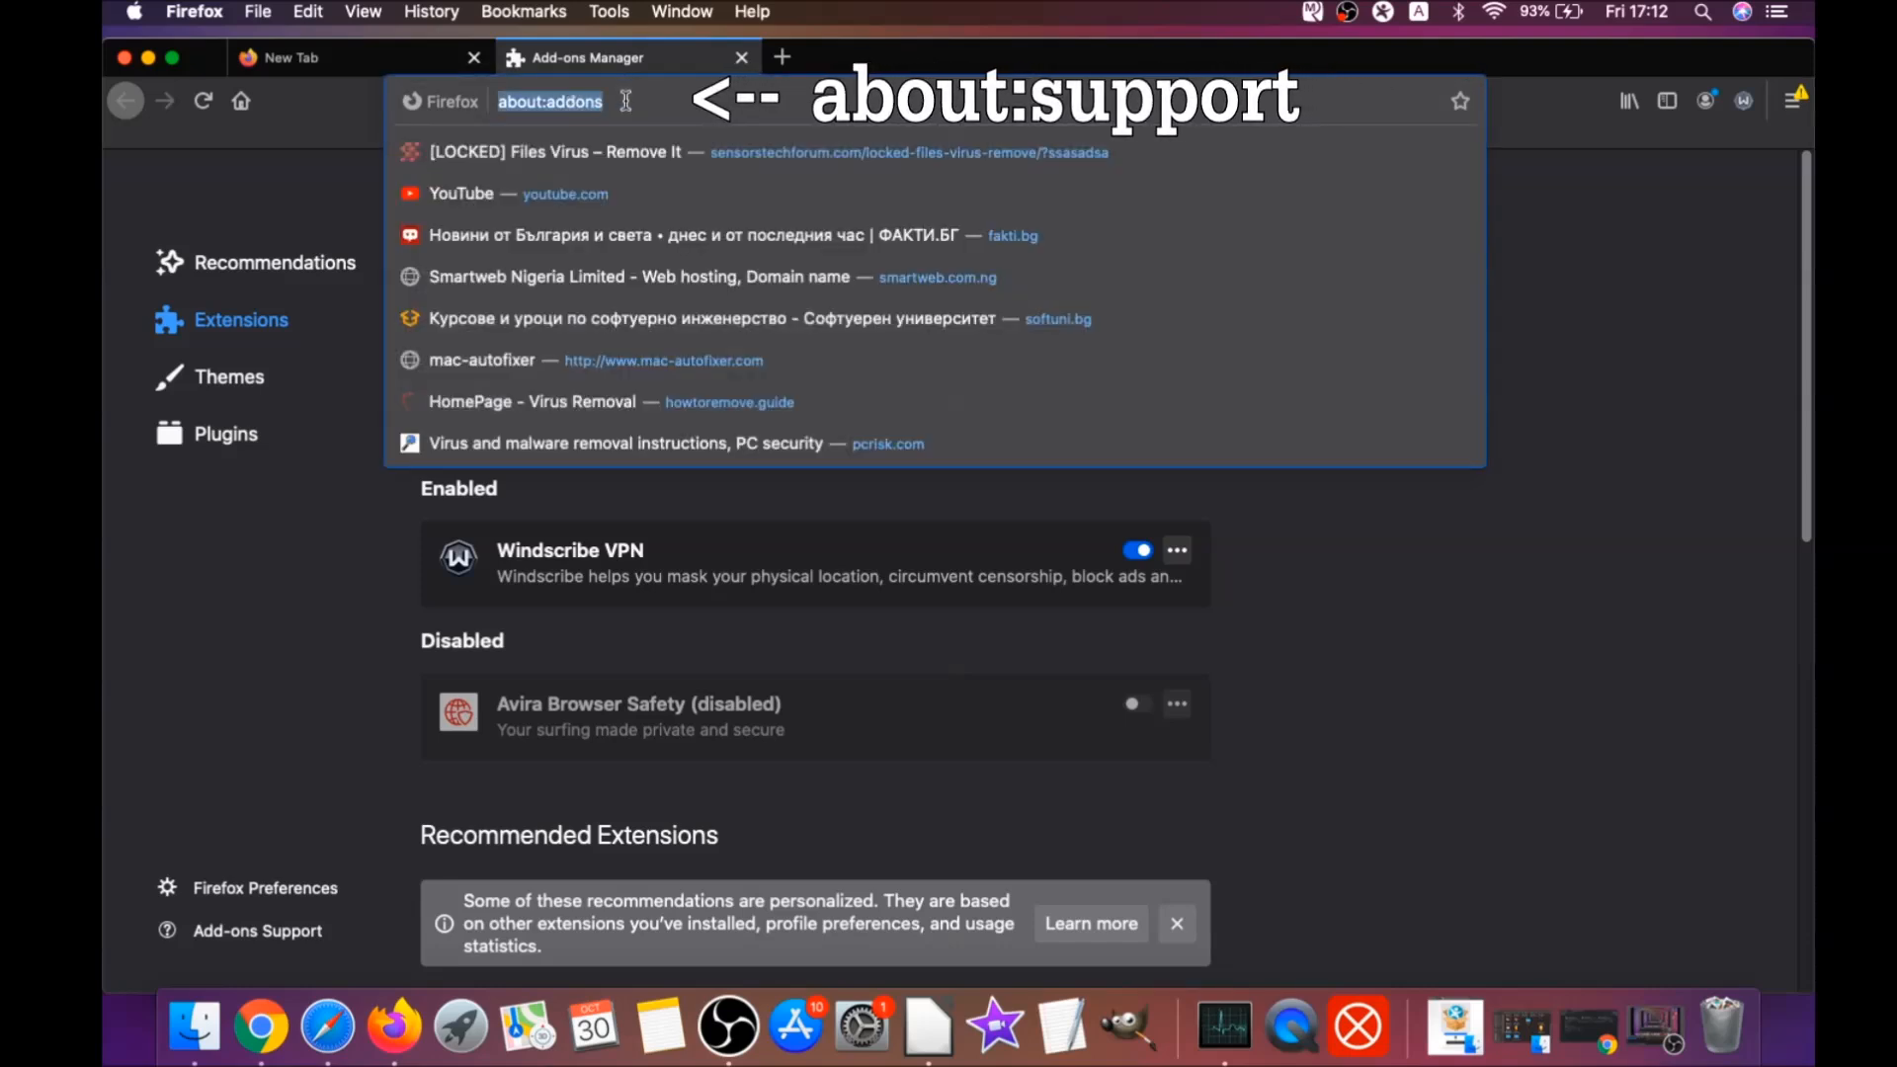
Step: From about:support, refresh Firefox to its defaults and let it relaunch on the latest version
type("about:support")
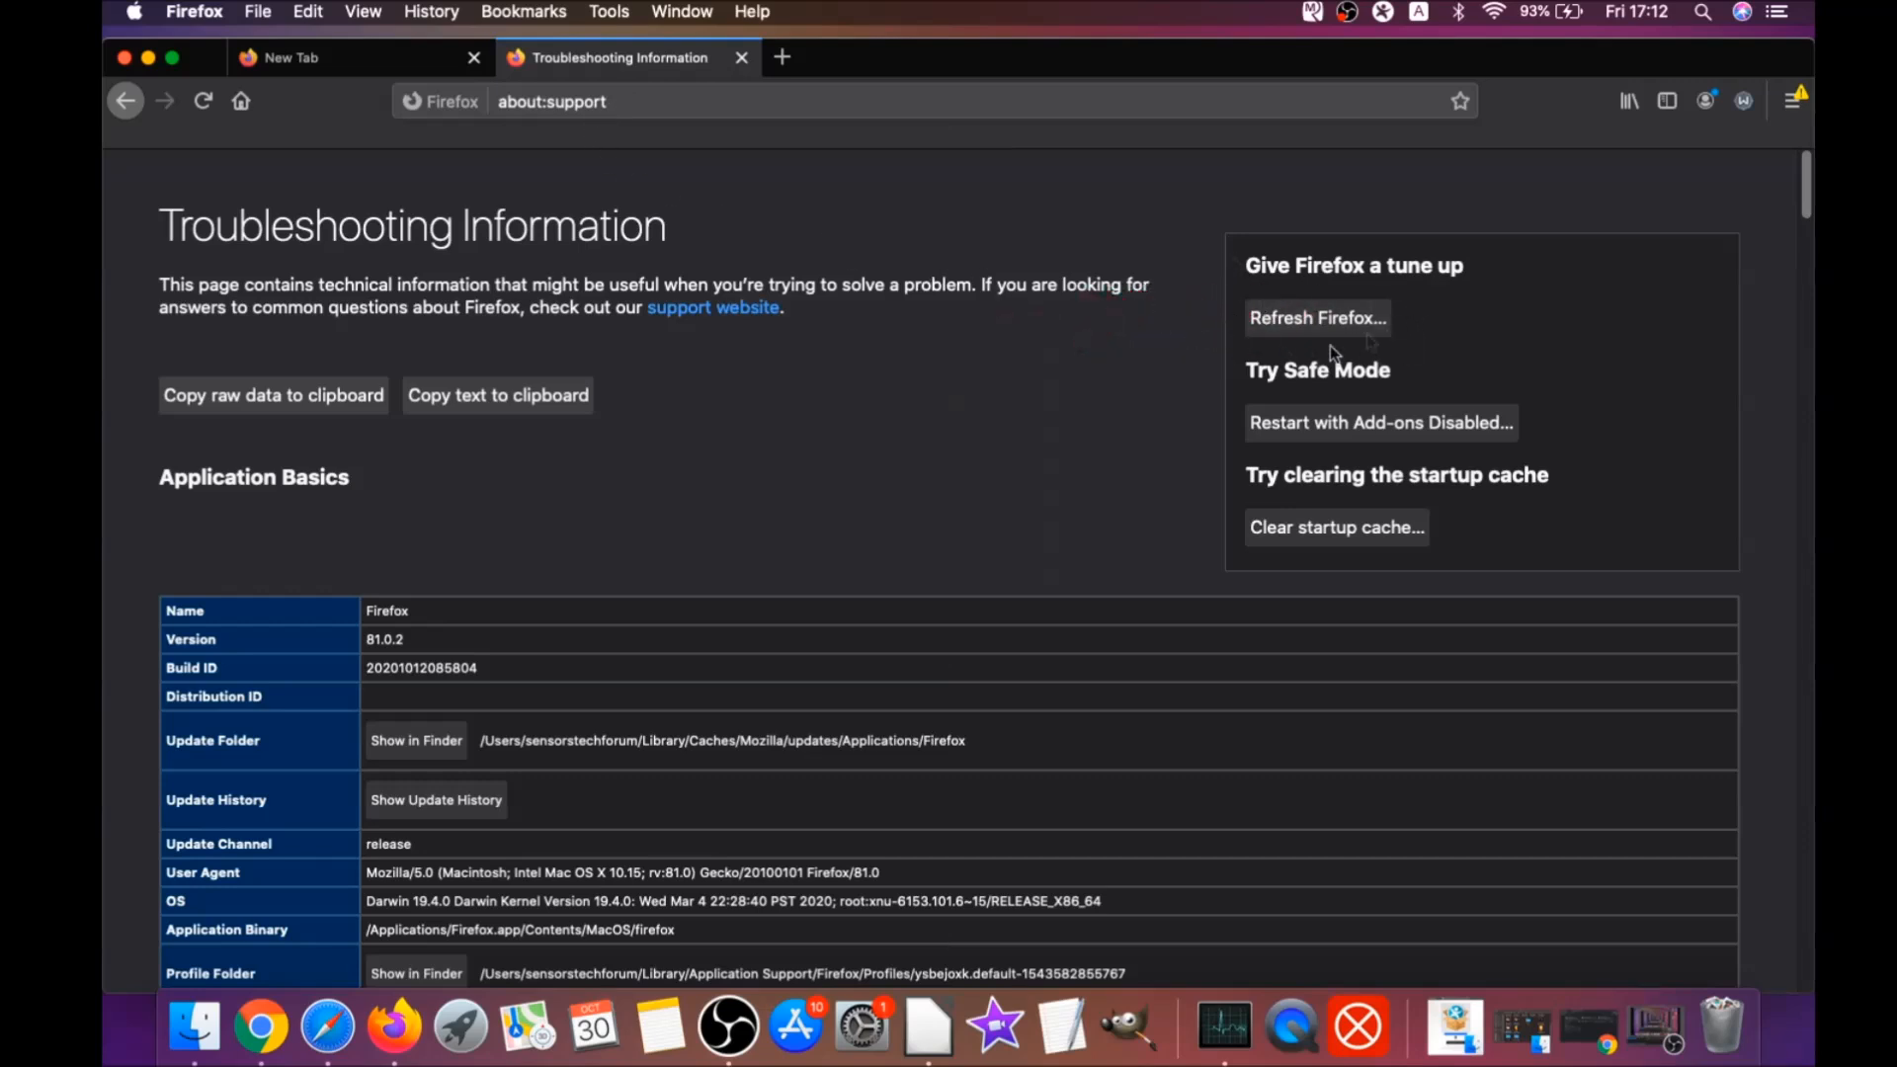
mouse_move(1319, 324)
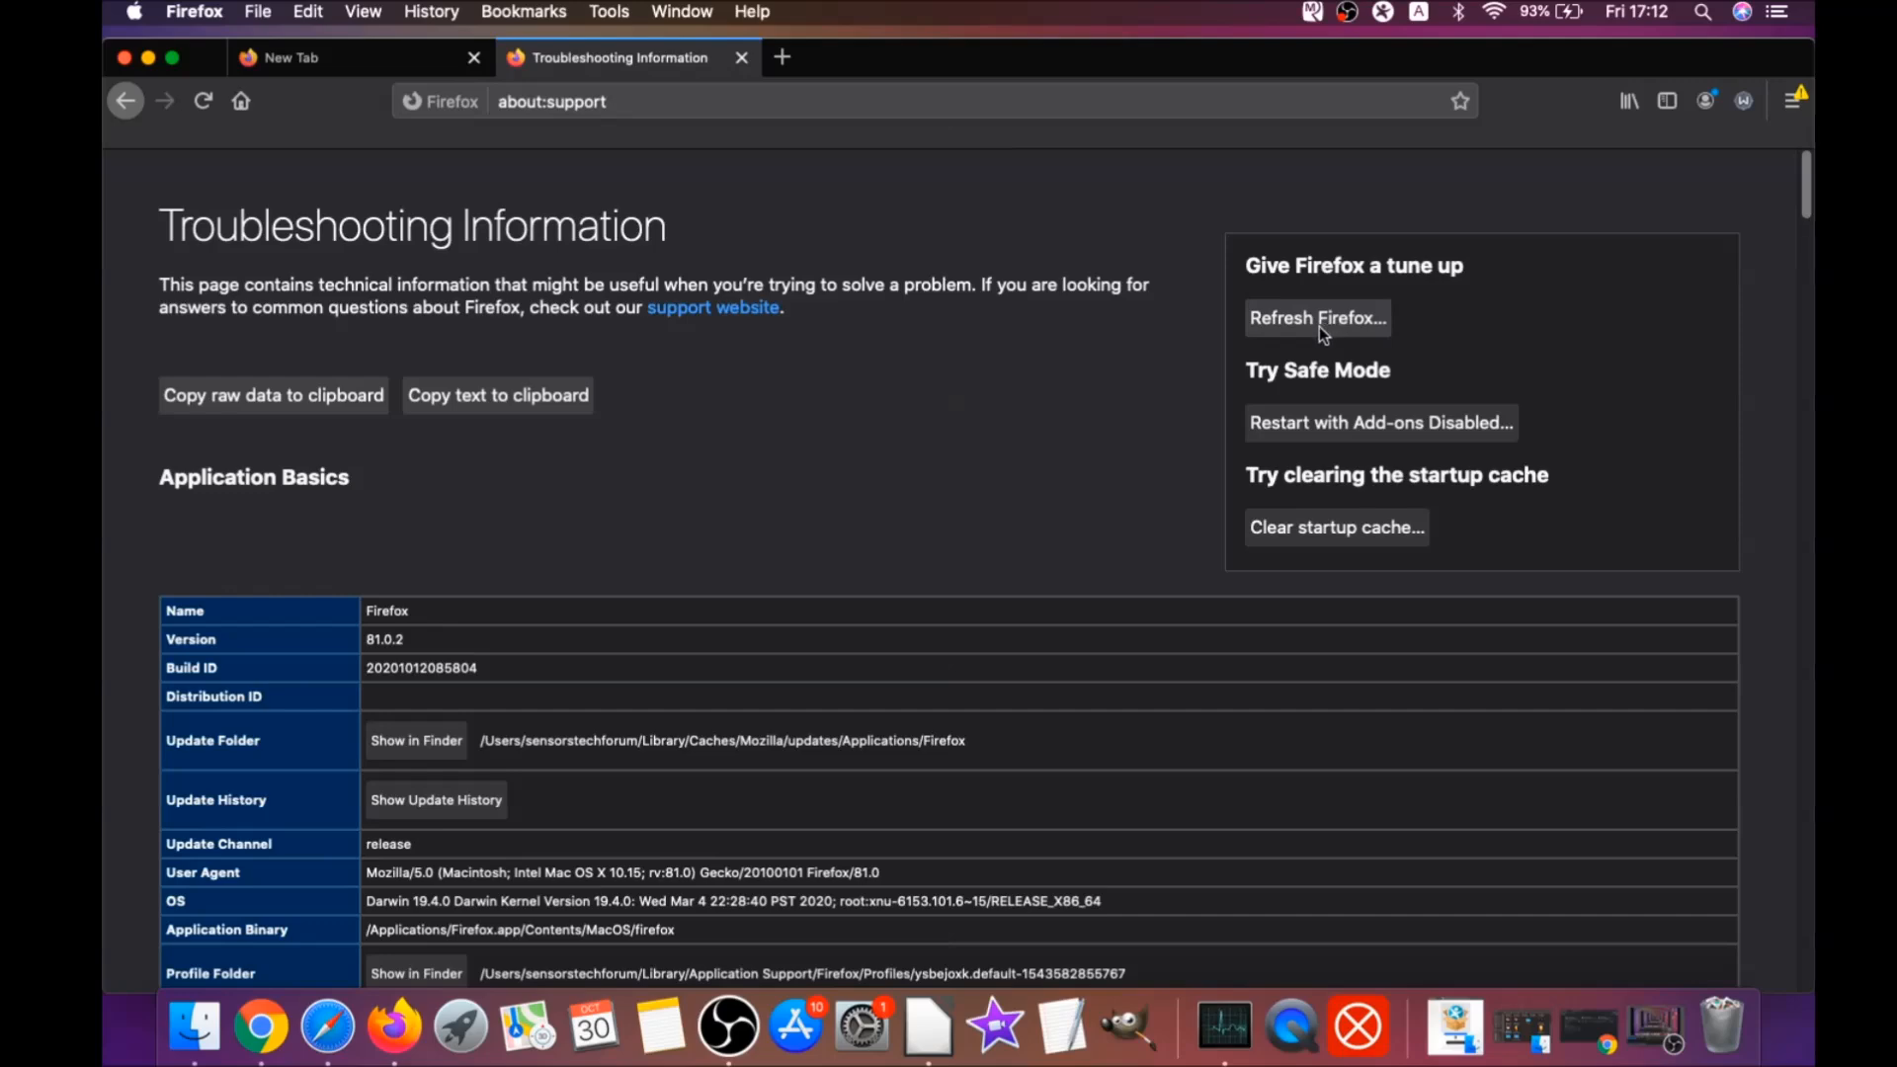
left_click(1316, 316)
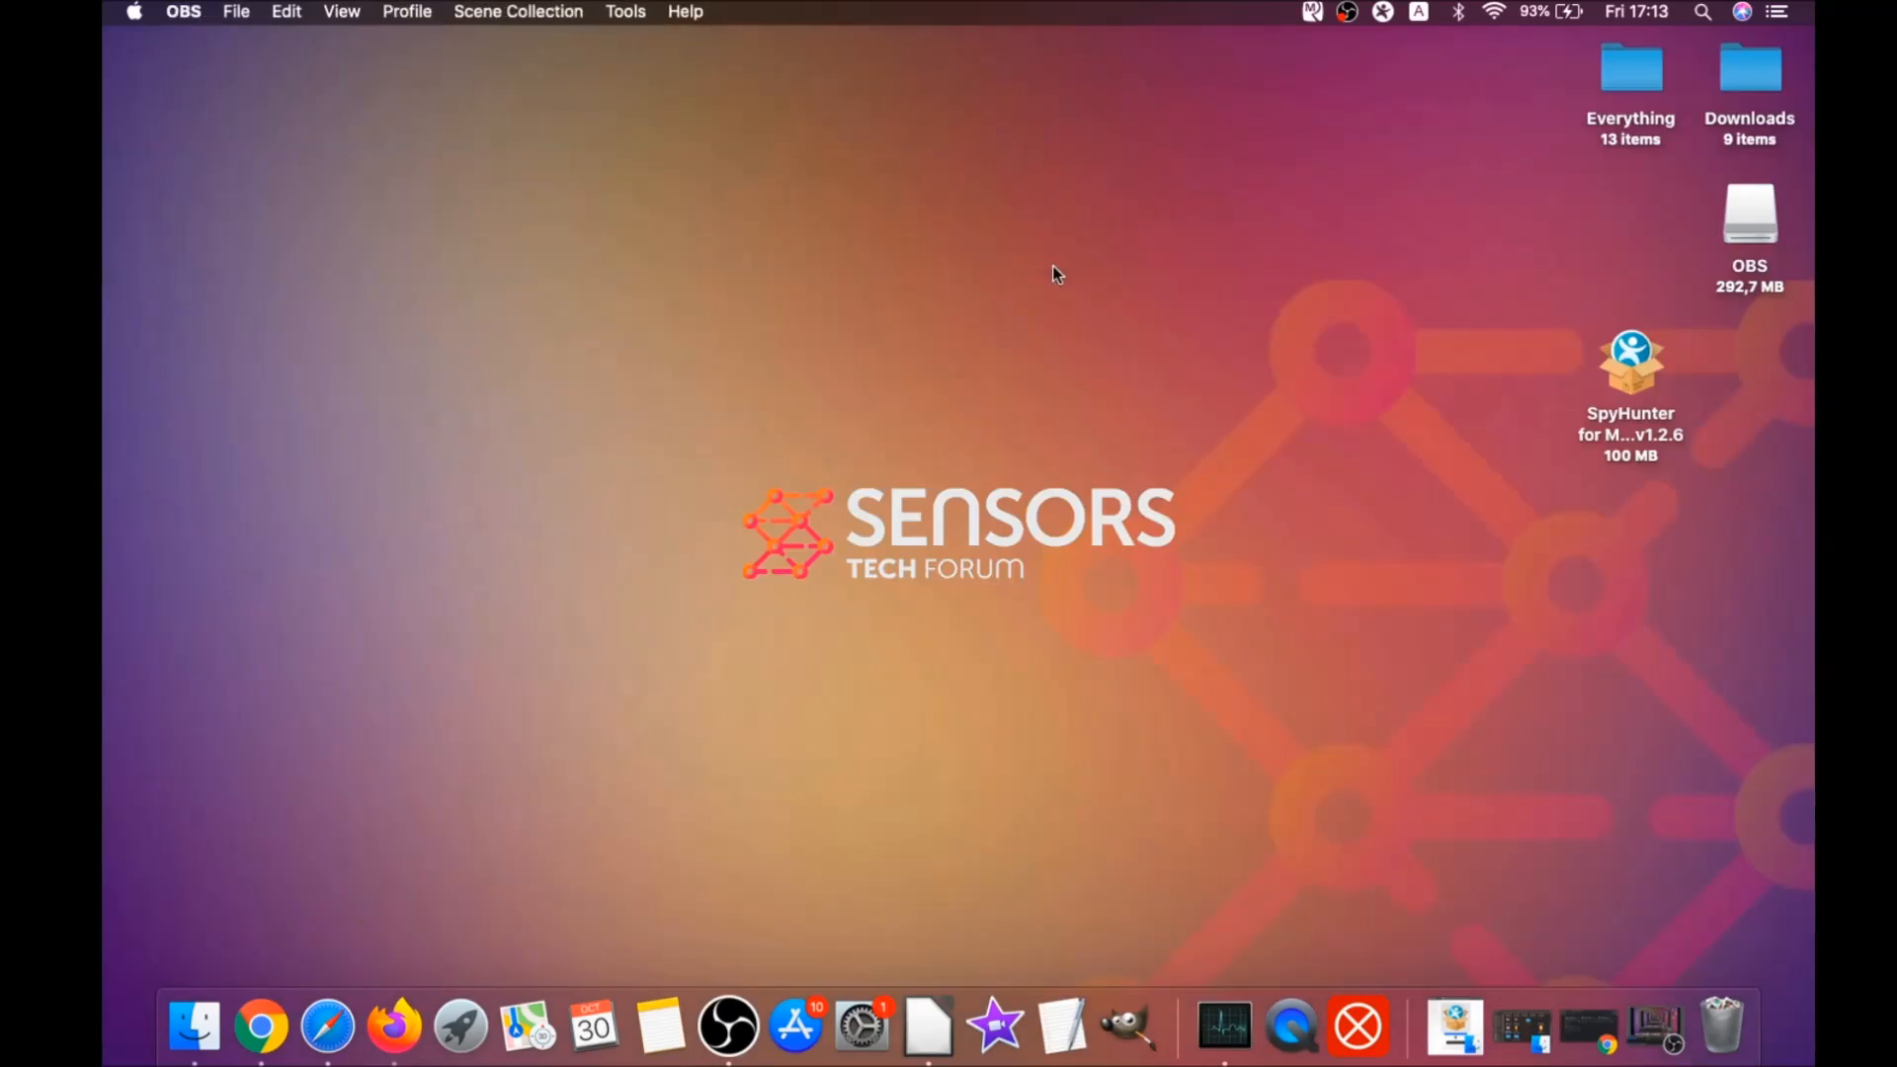
mouse_move(946, 472)
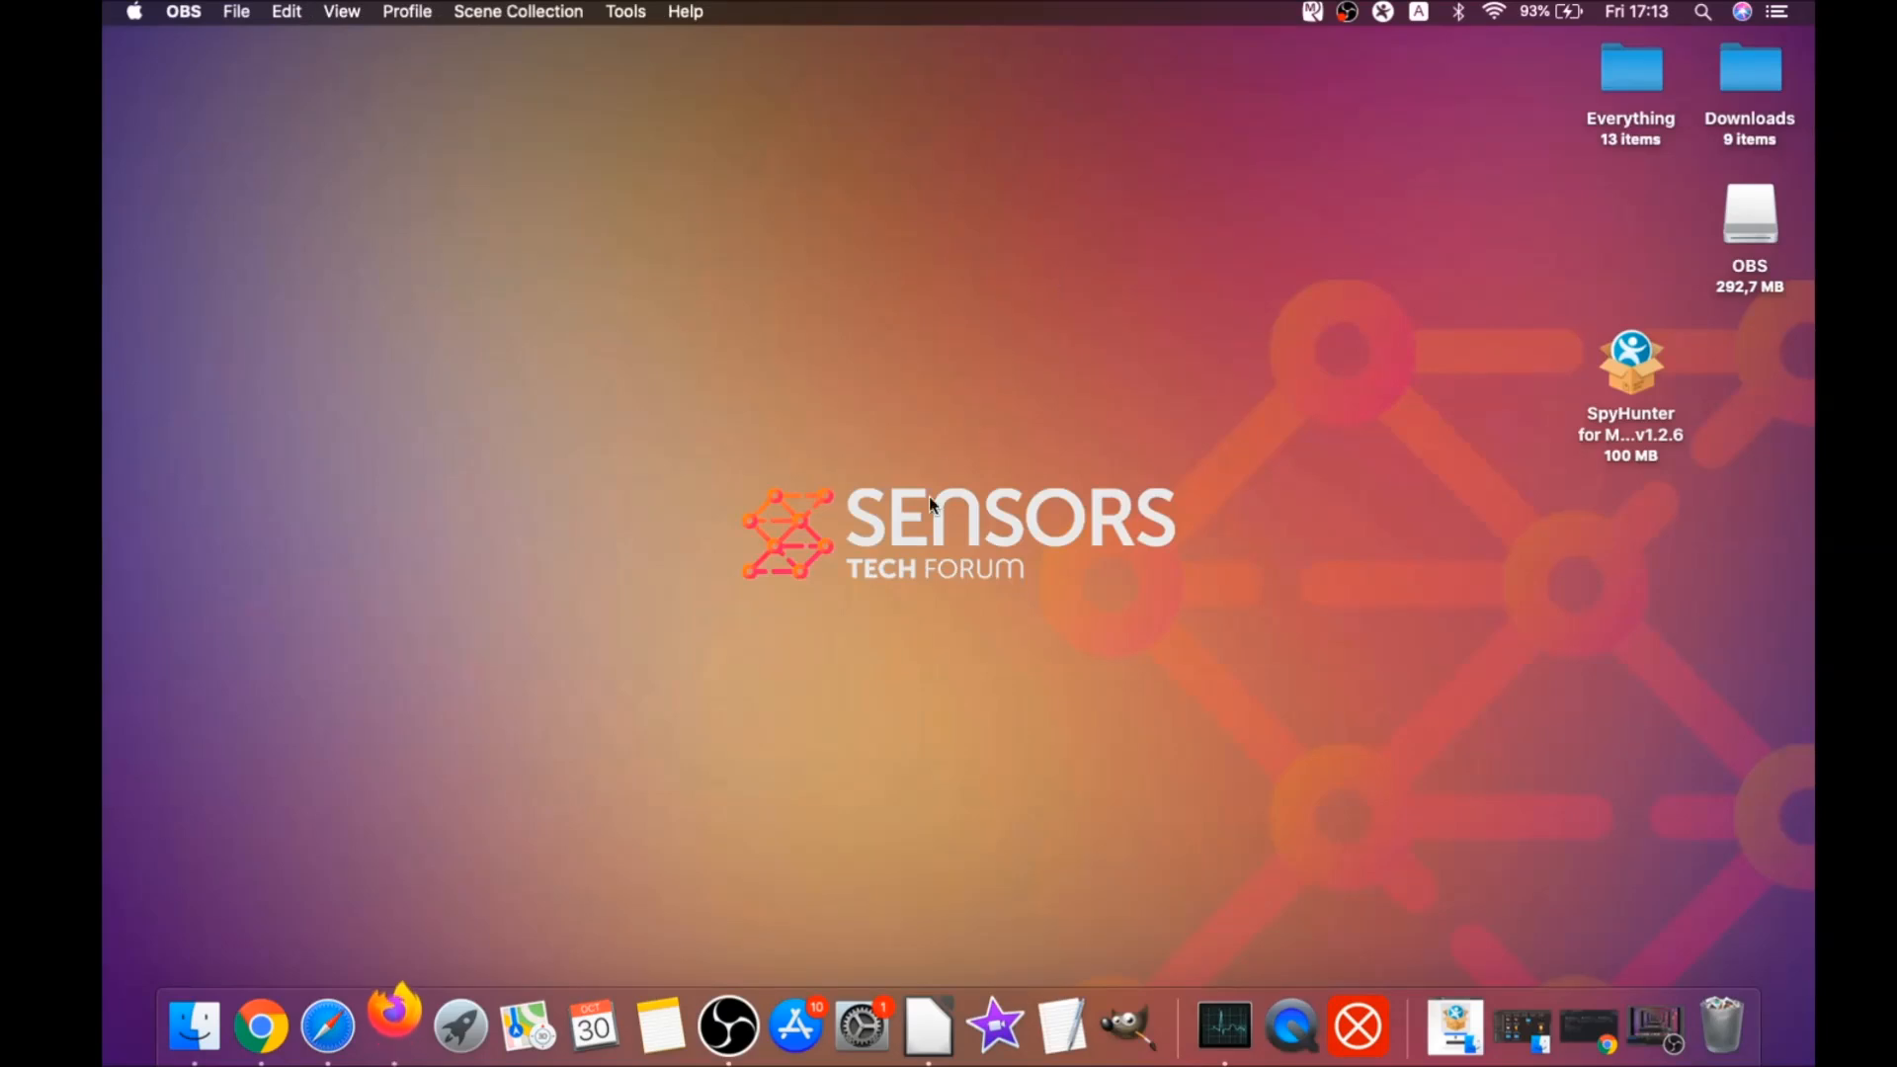
left_click(392, 1028)
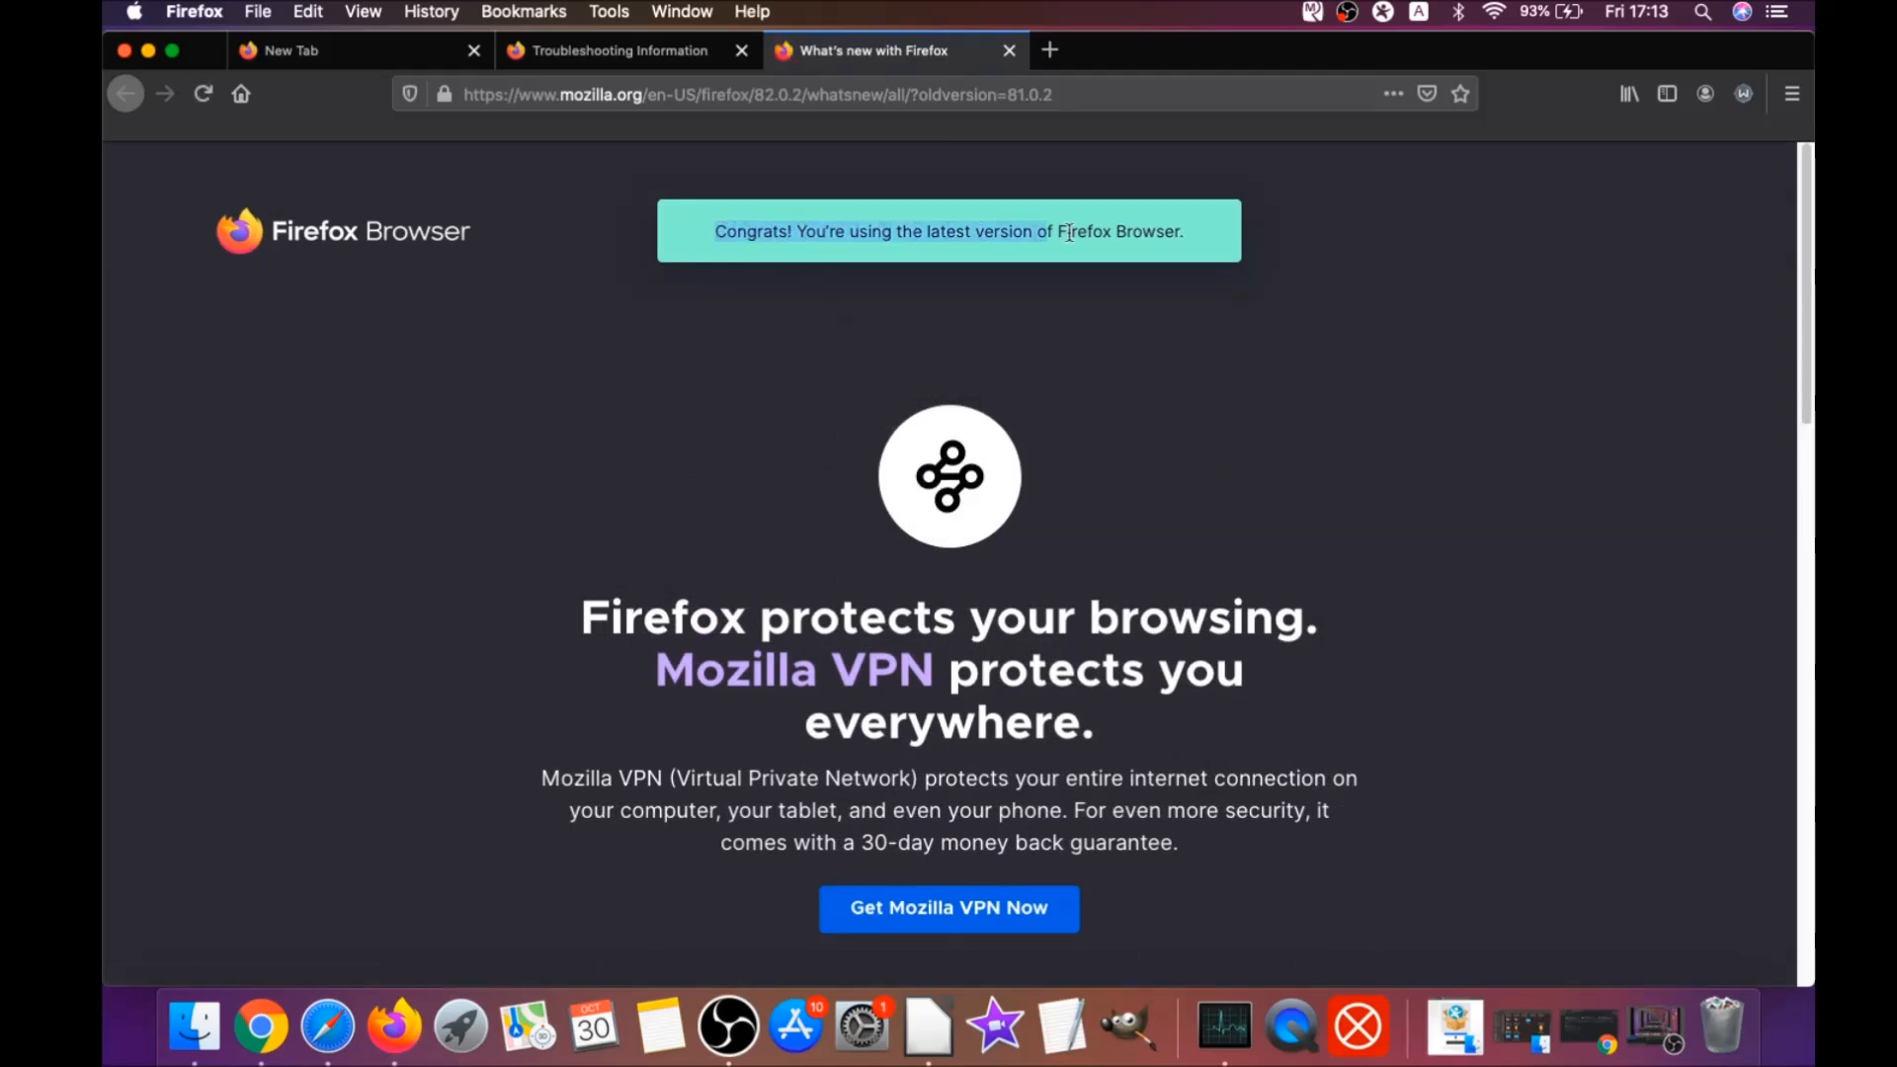
scroll("down", 3)
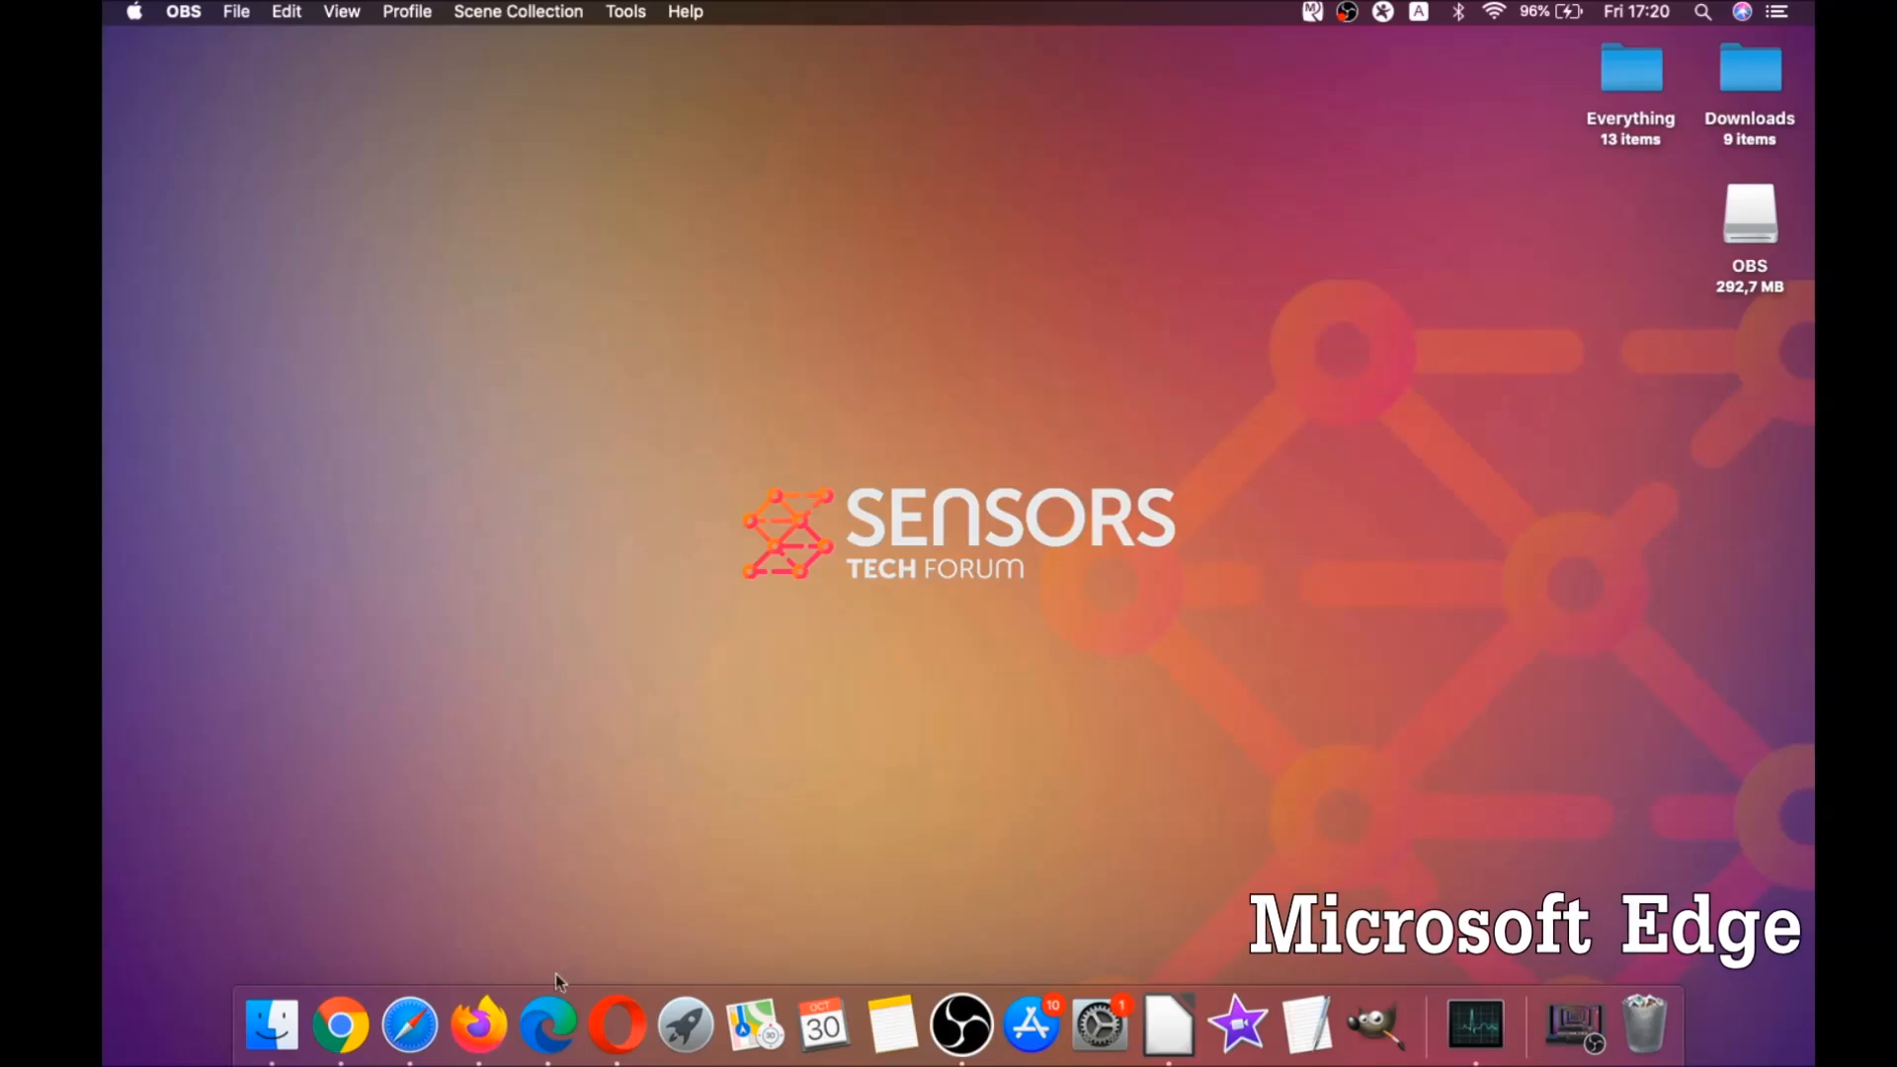
Step: Clear Edge's browsing data for All Time via edge://settings/clearBrowserData, then close Edge
left_click(547, 1028)
type("edge://setting")
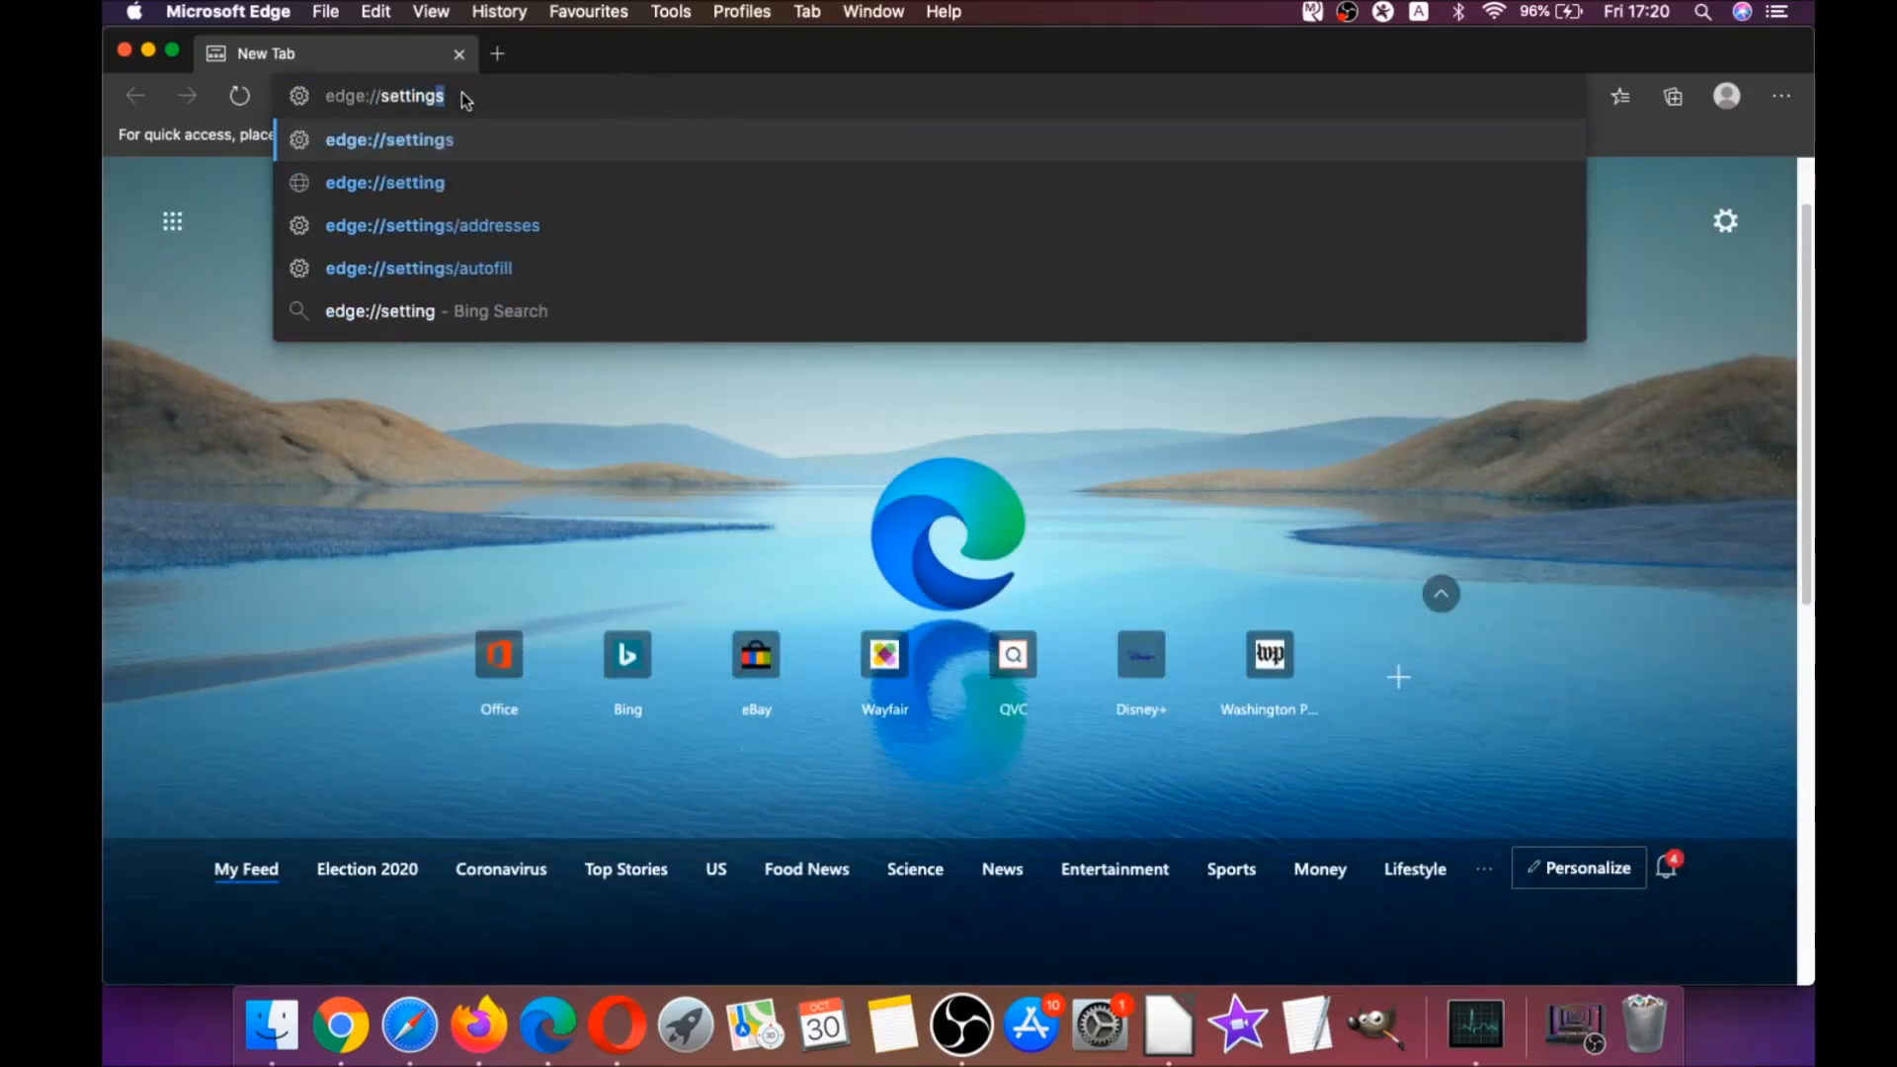
type("/clearBrowserData")
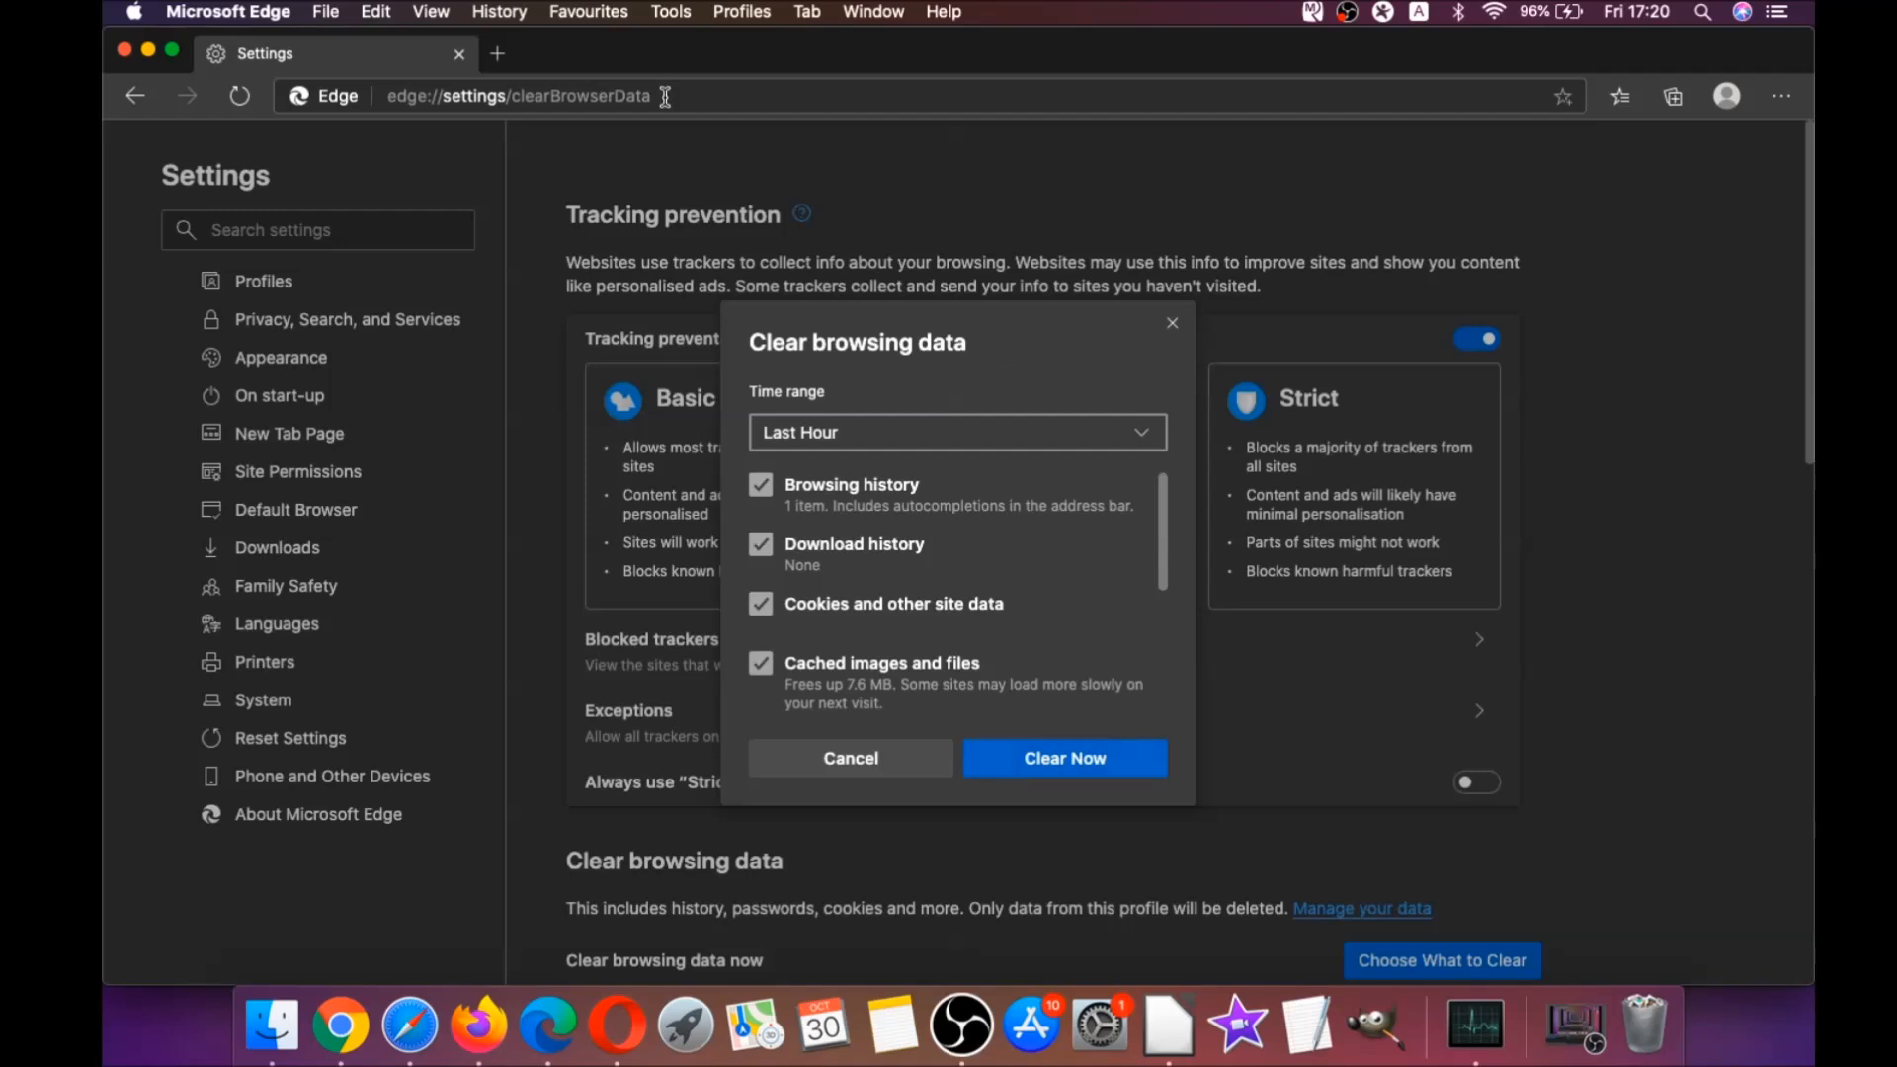
left_click(954, 433)
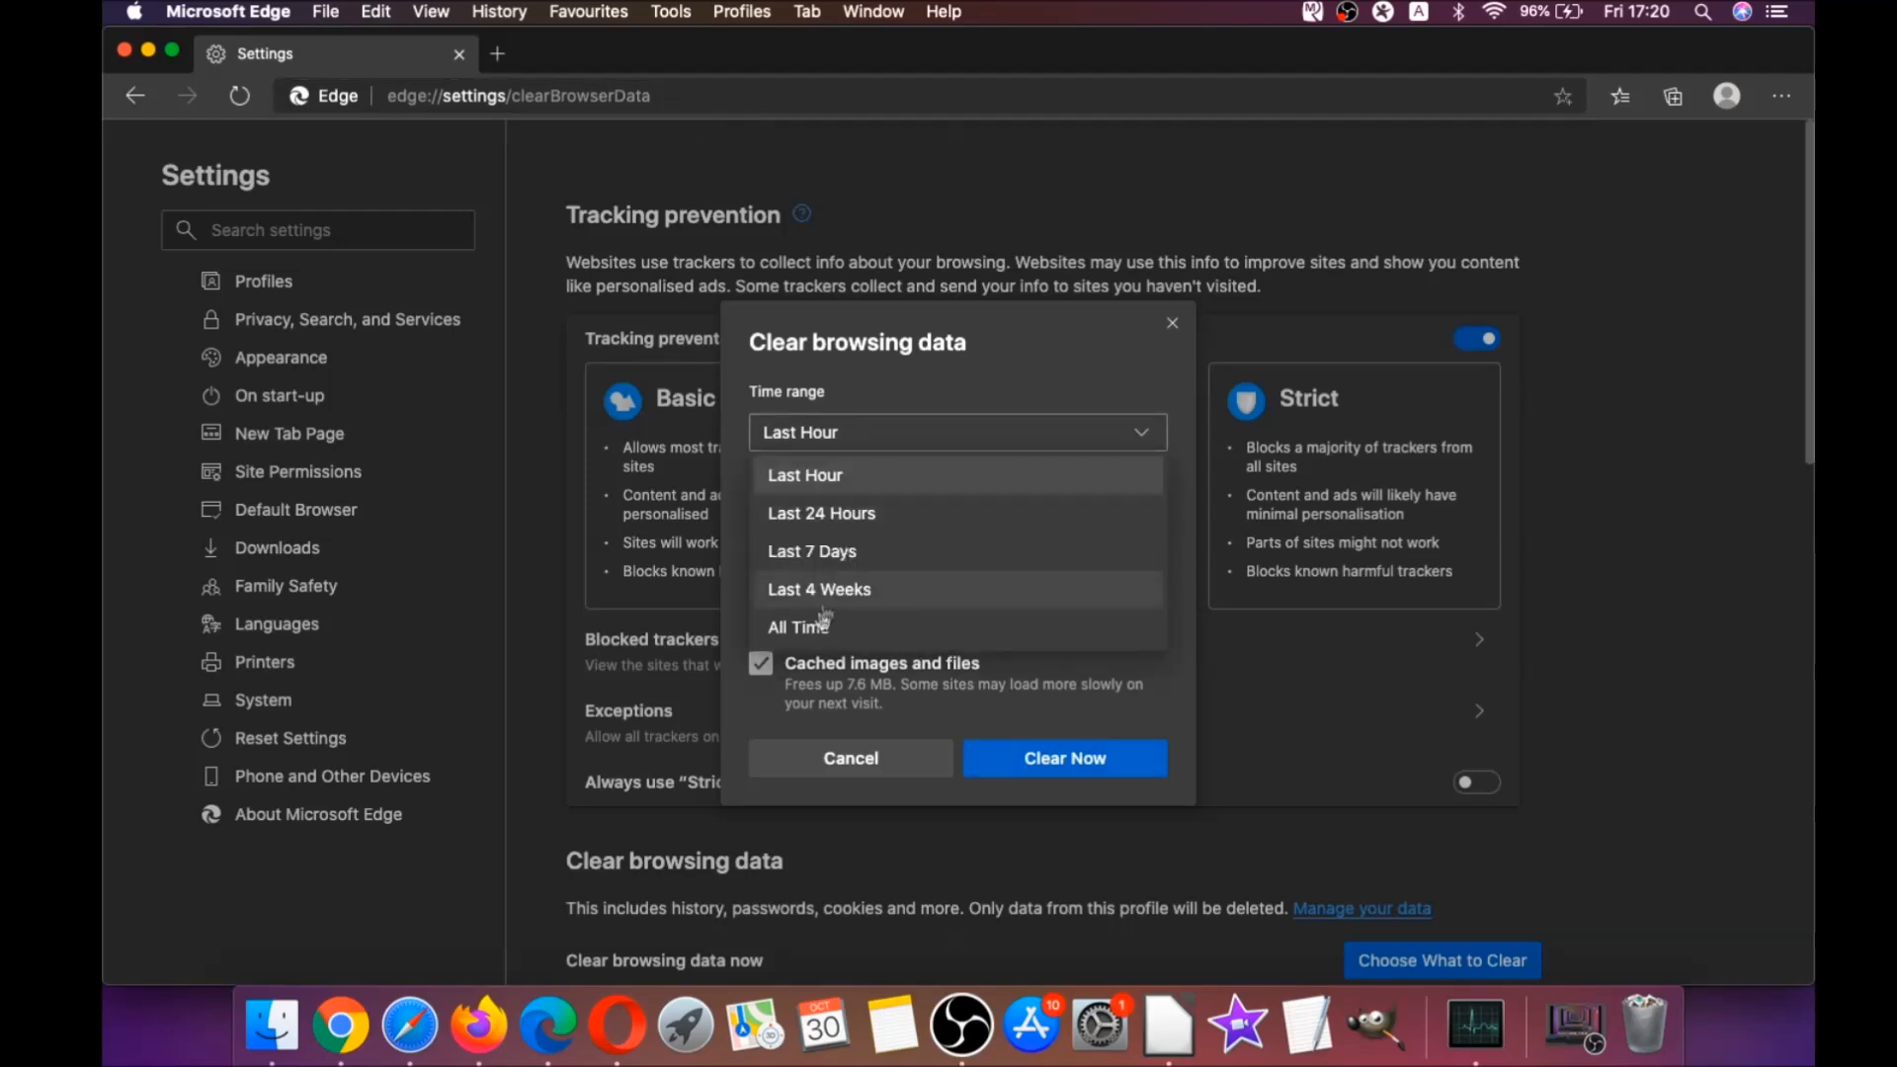
left_click(800, 627)
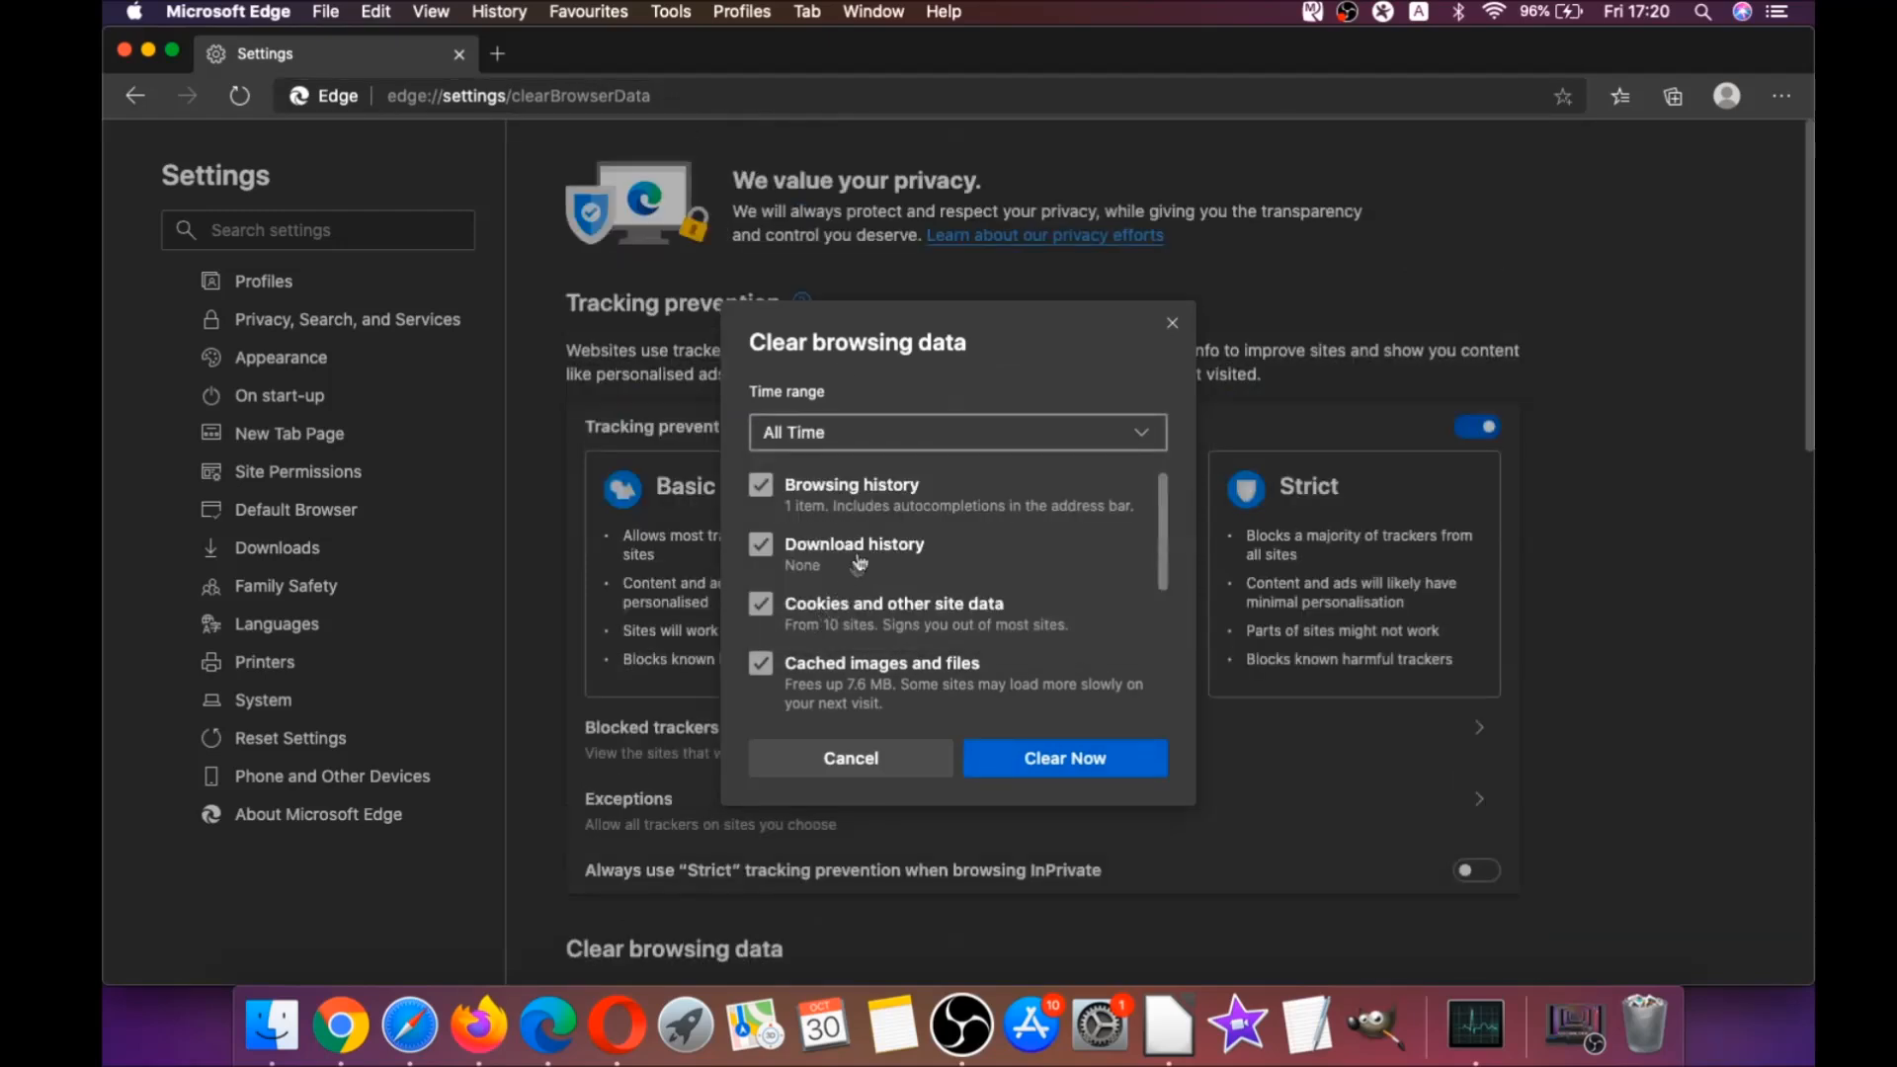
scroll("down", 3)
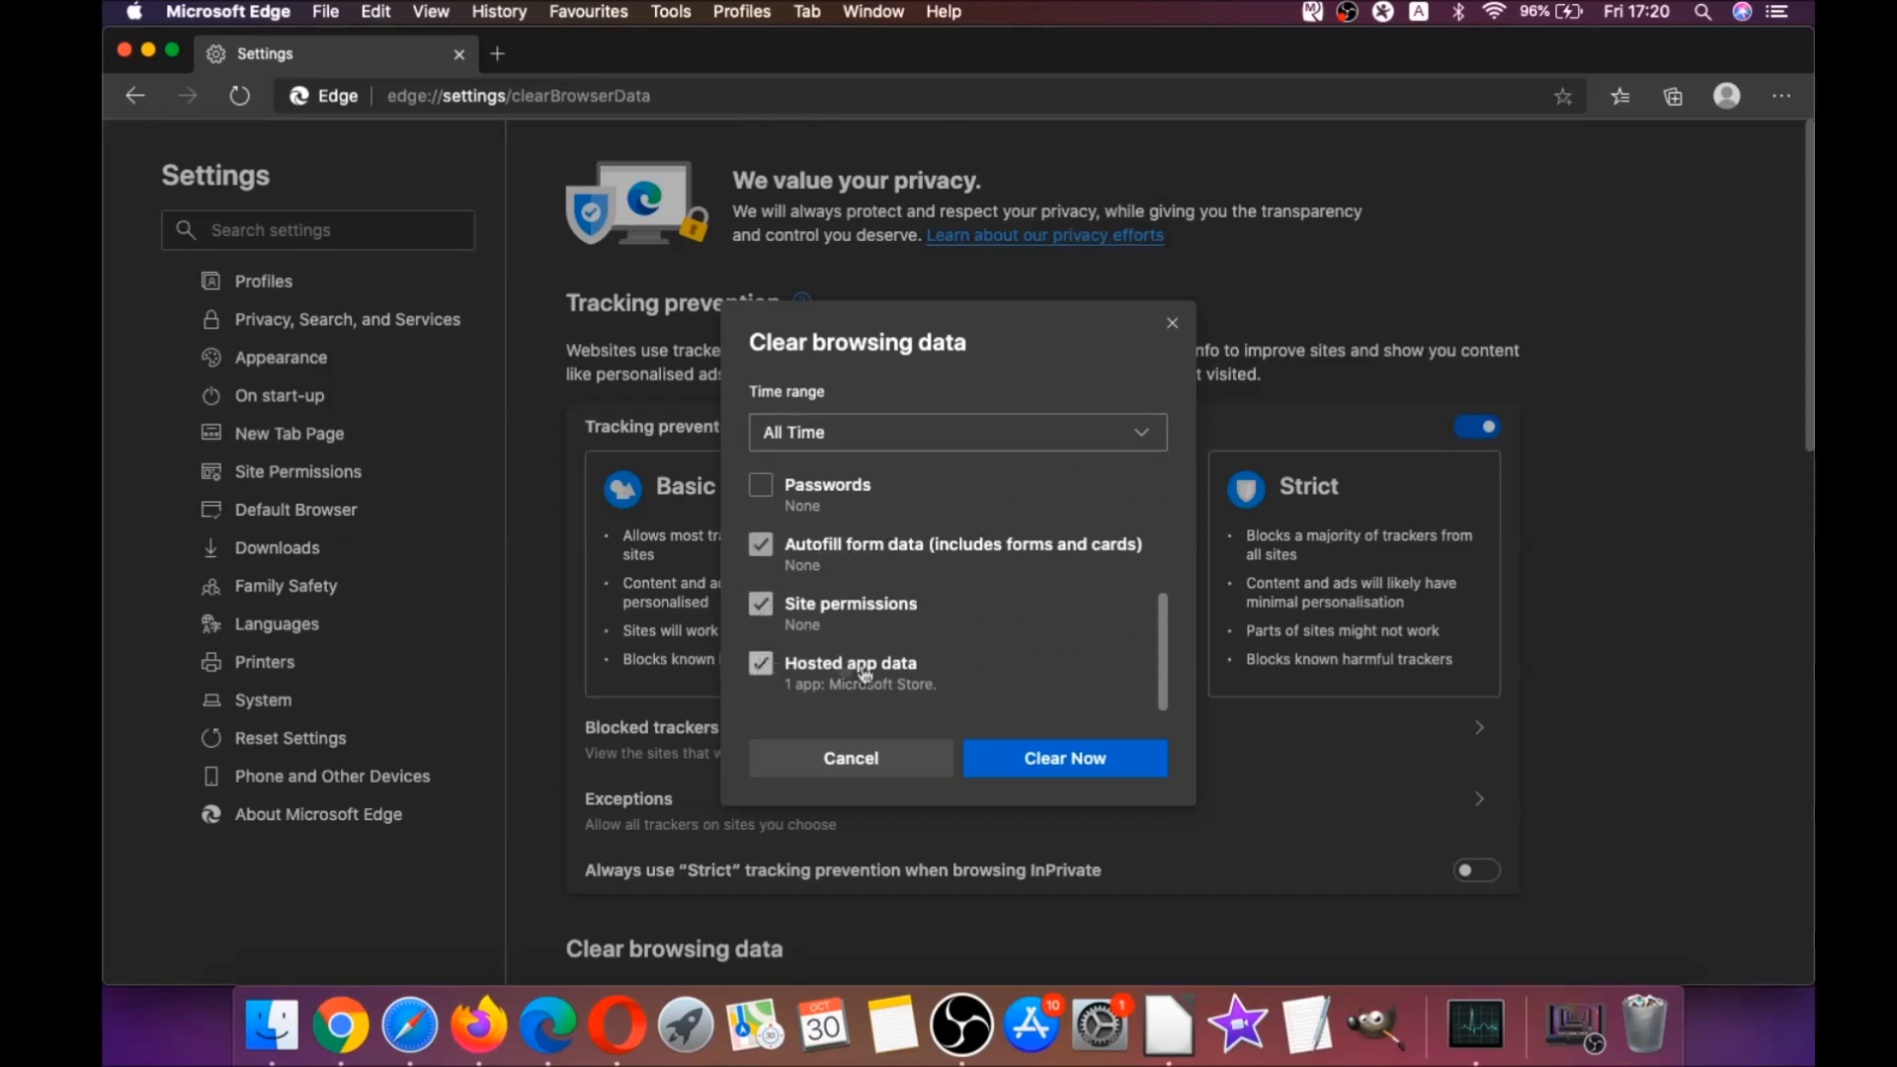
left_click(1063, 757)
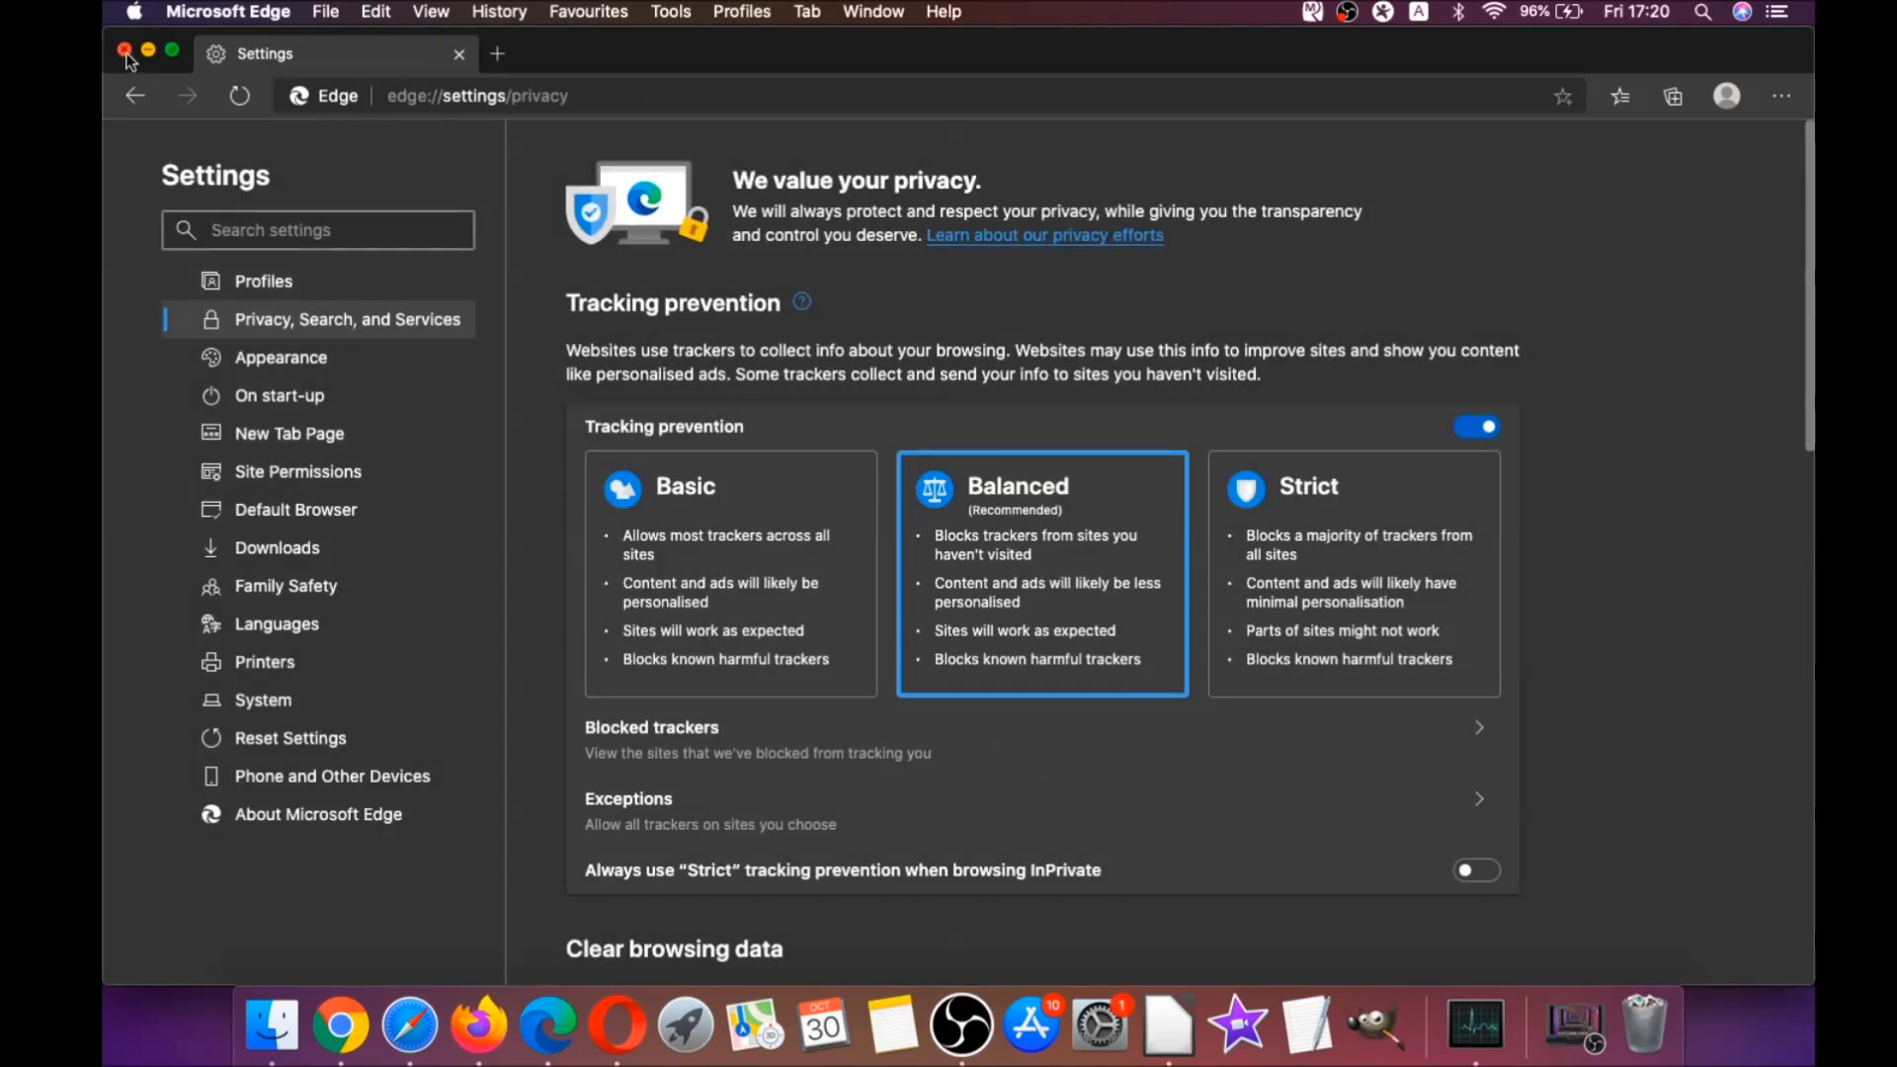
left_click(125, 51)
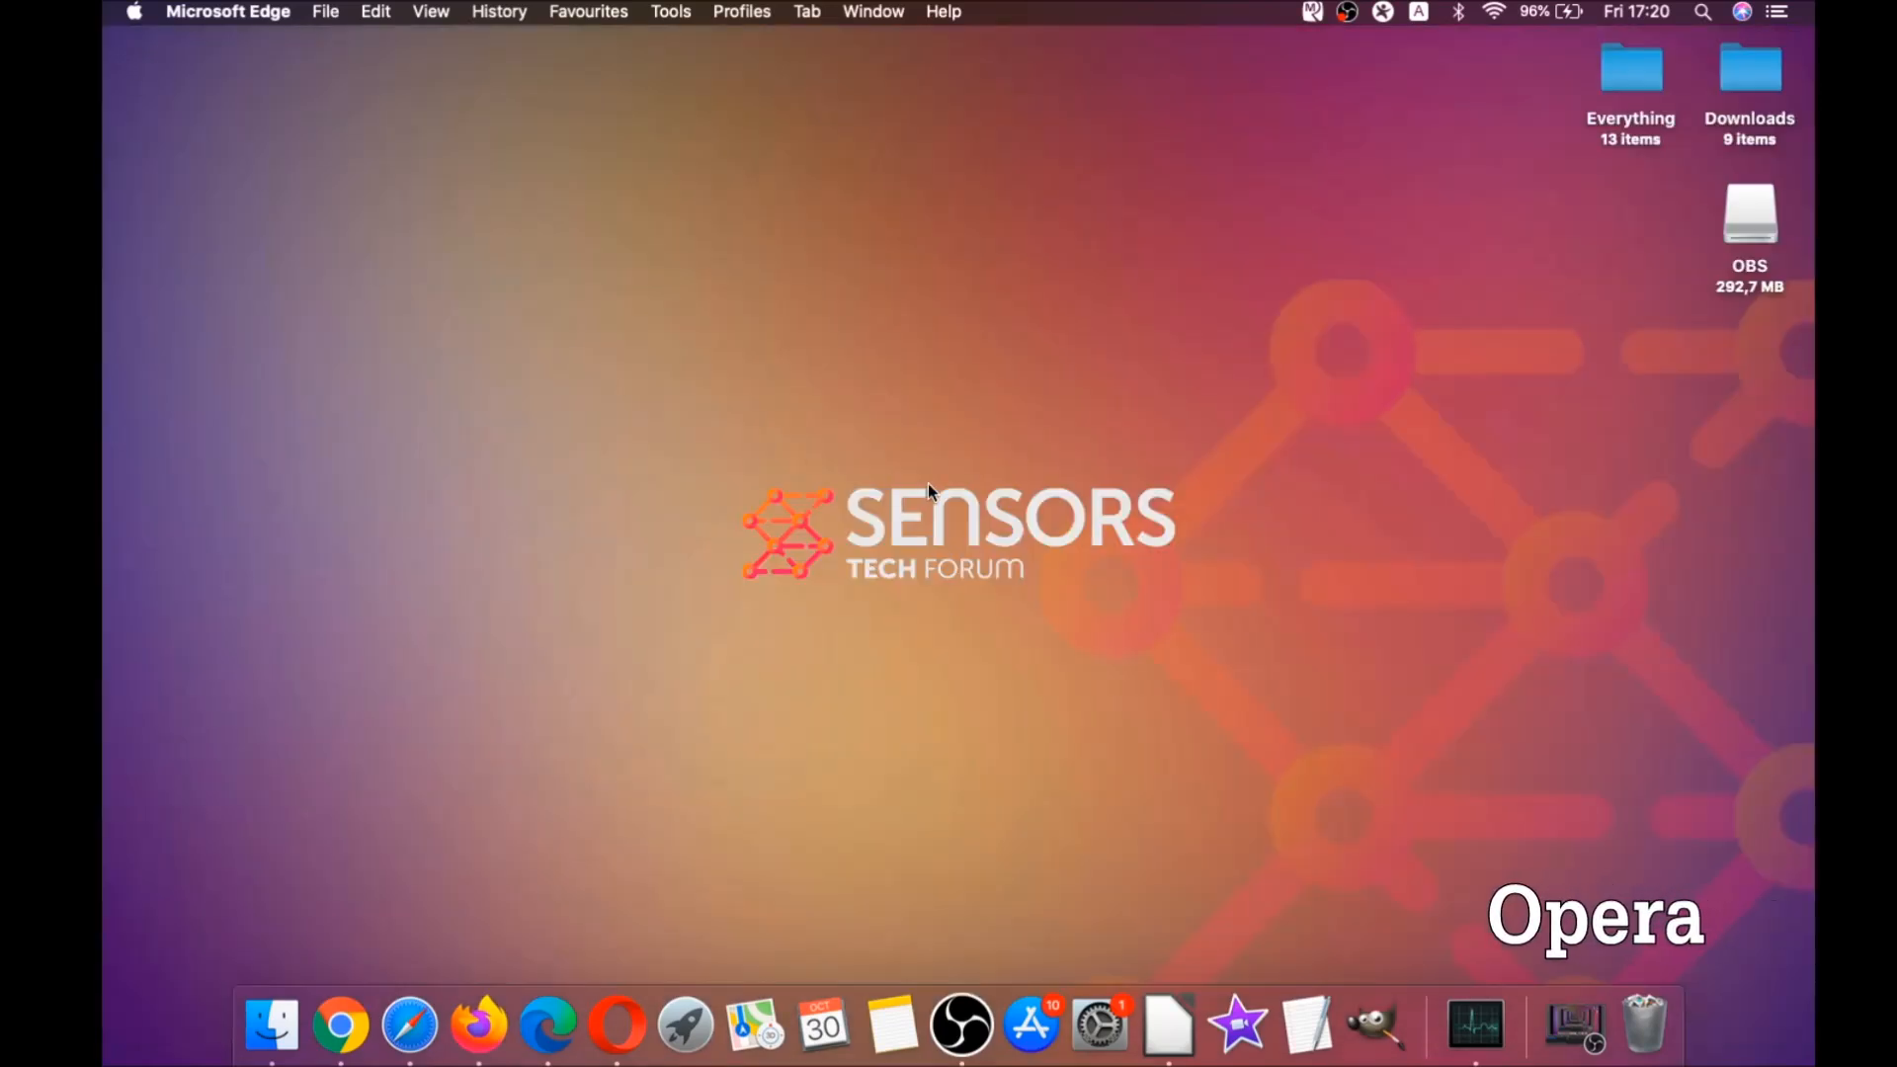
mouse_move(617, 1026)
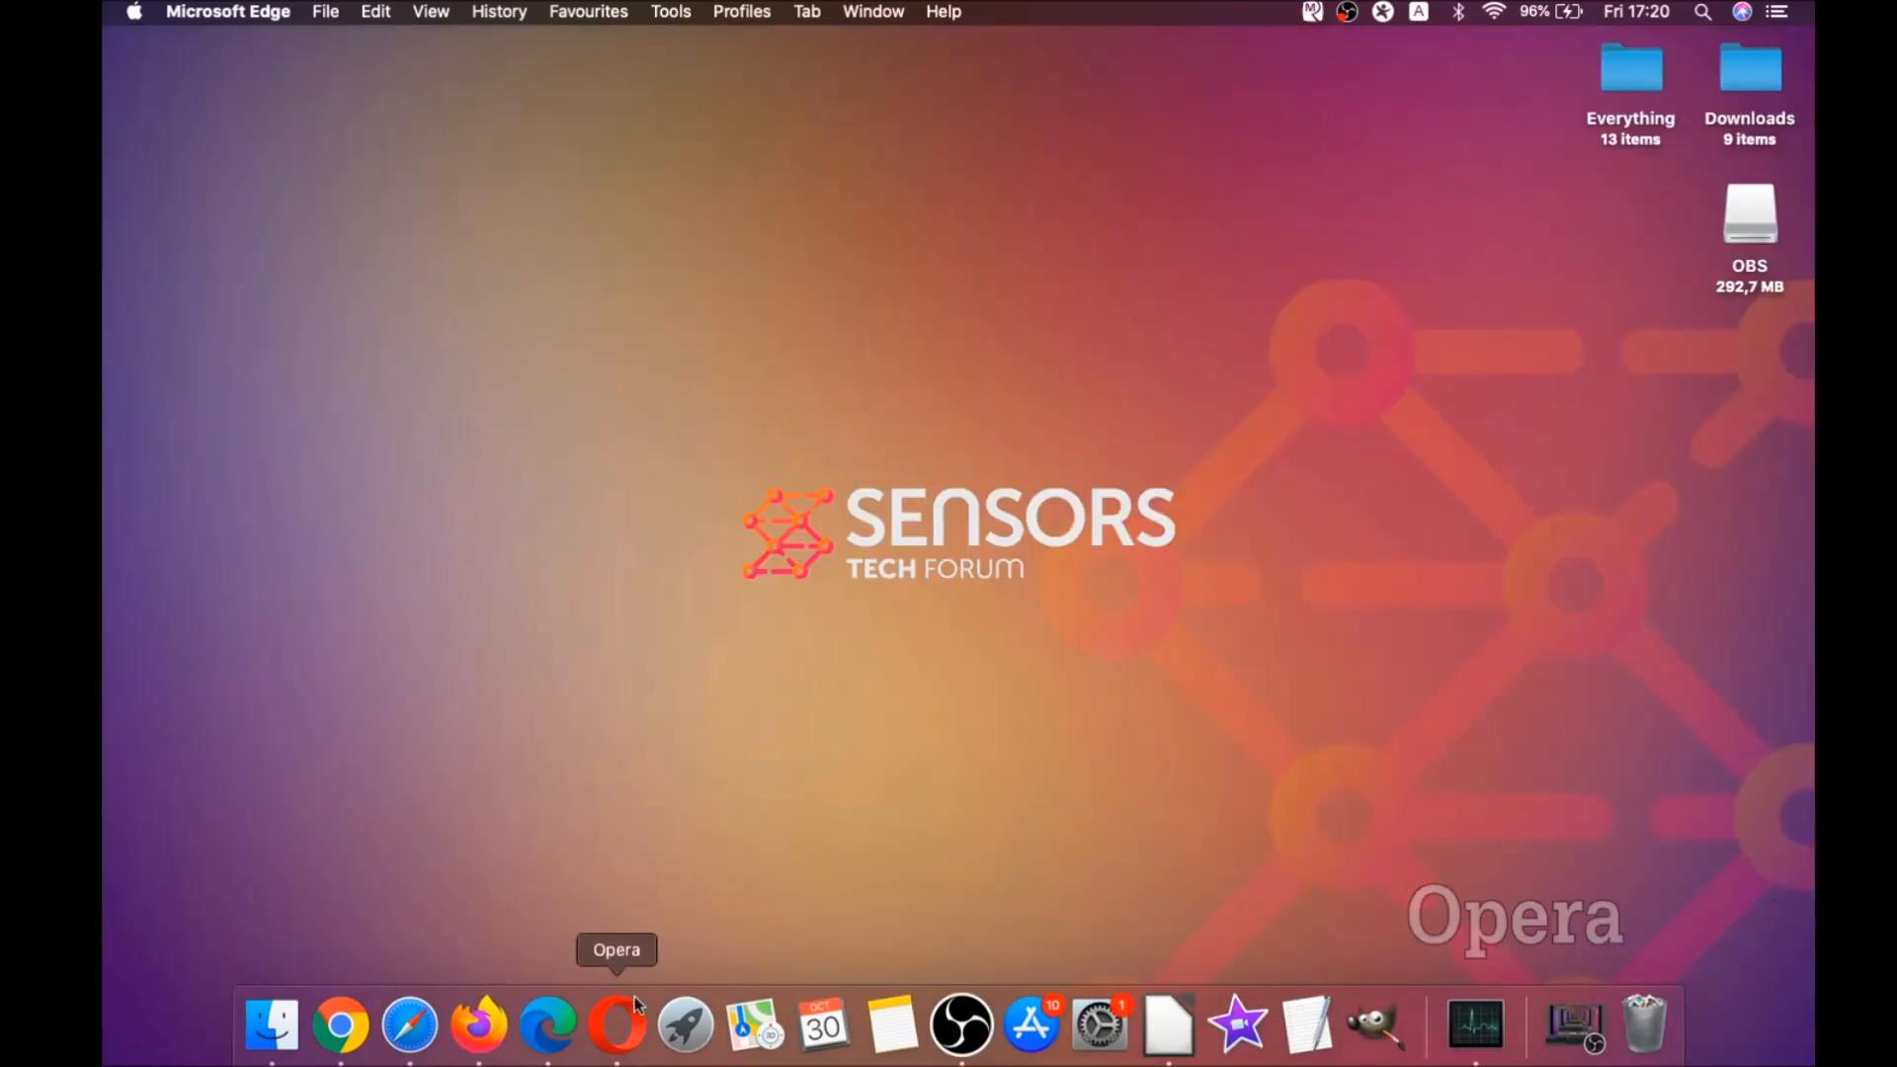
Step: Launch Opera and reach opera://settings/clearBrowserData to bring up the clearing options
left_click(617, 1026)
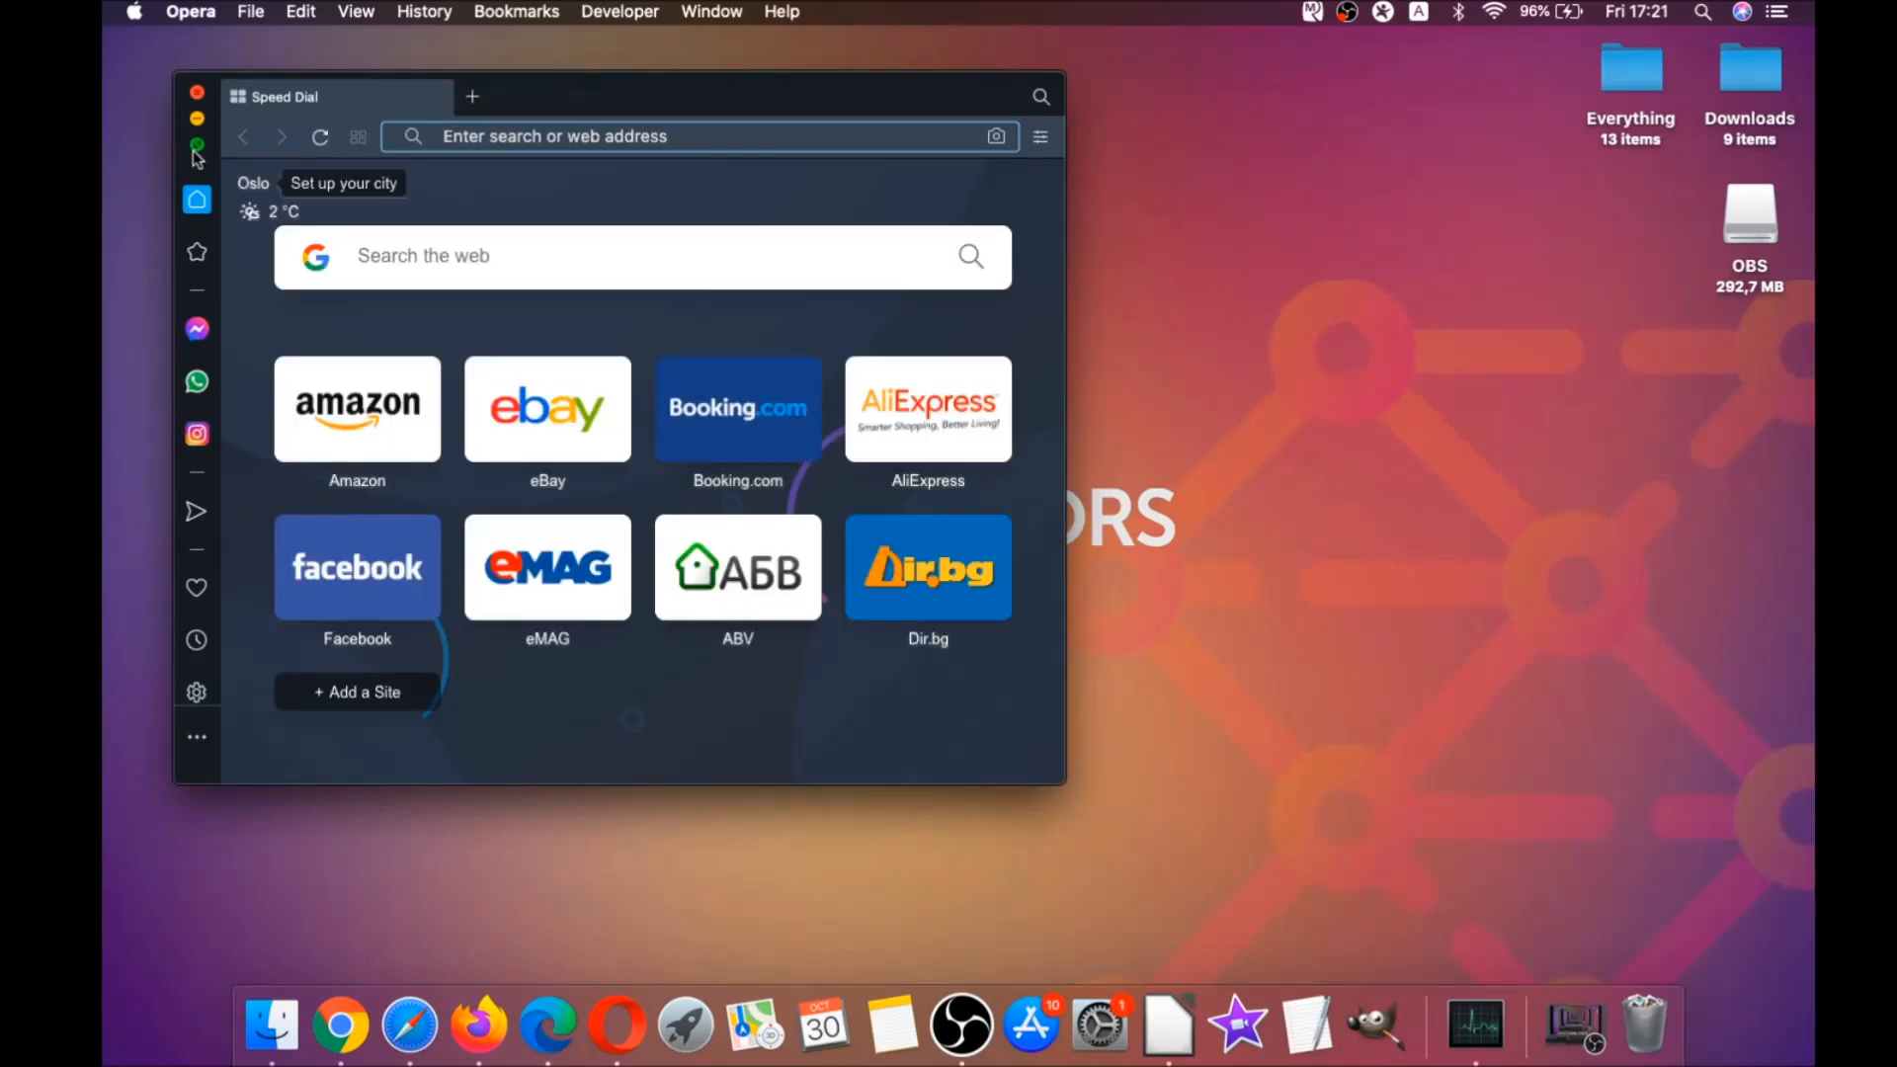
left_click(196, 144)
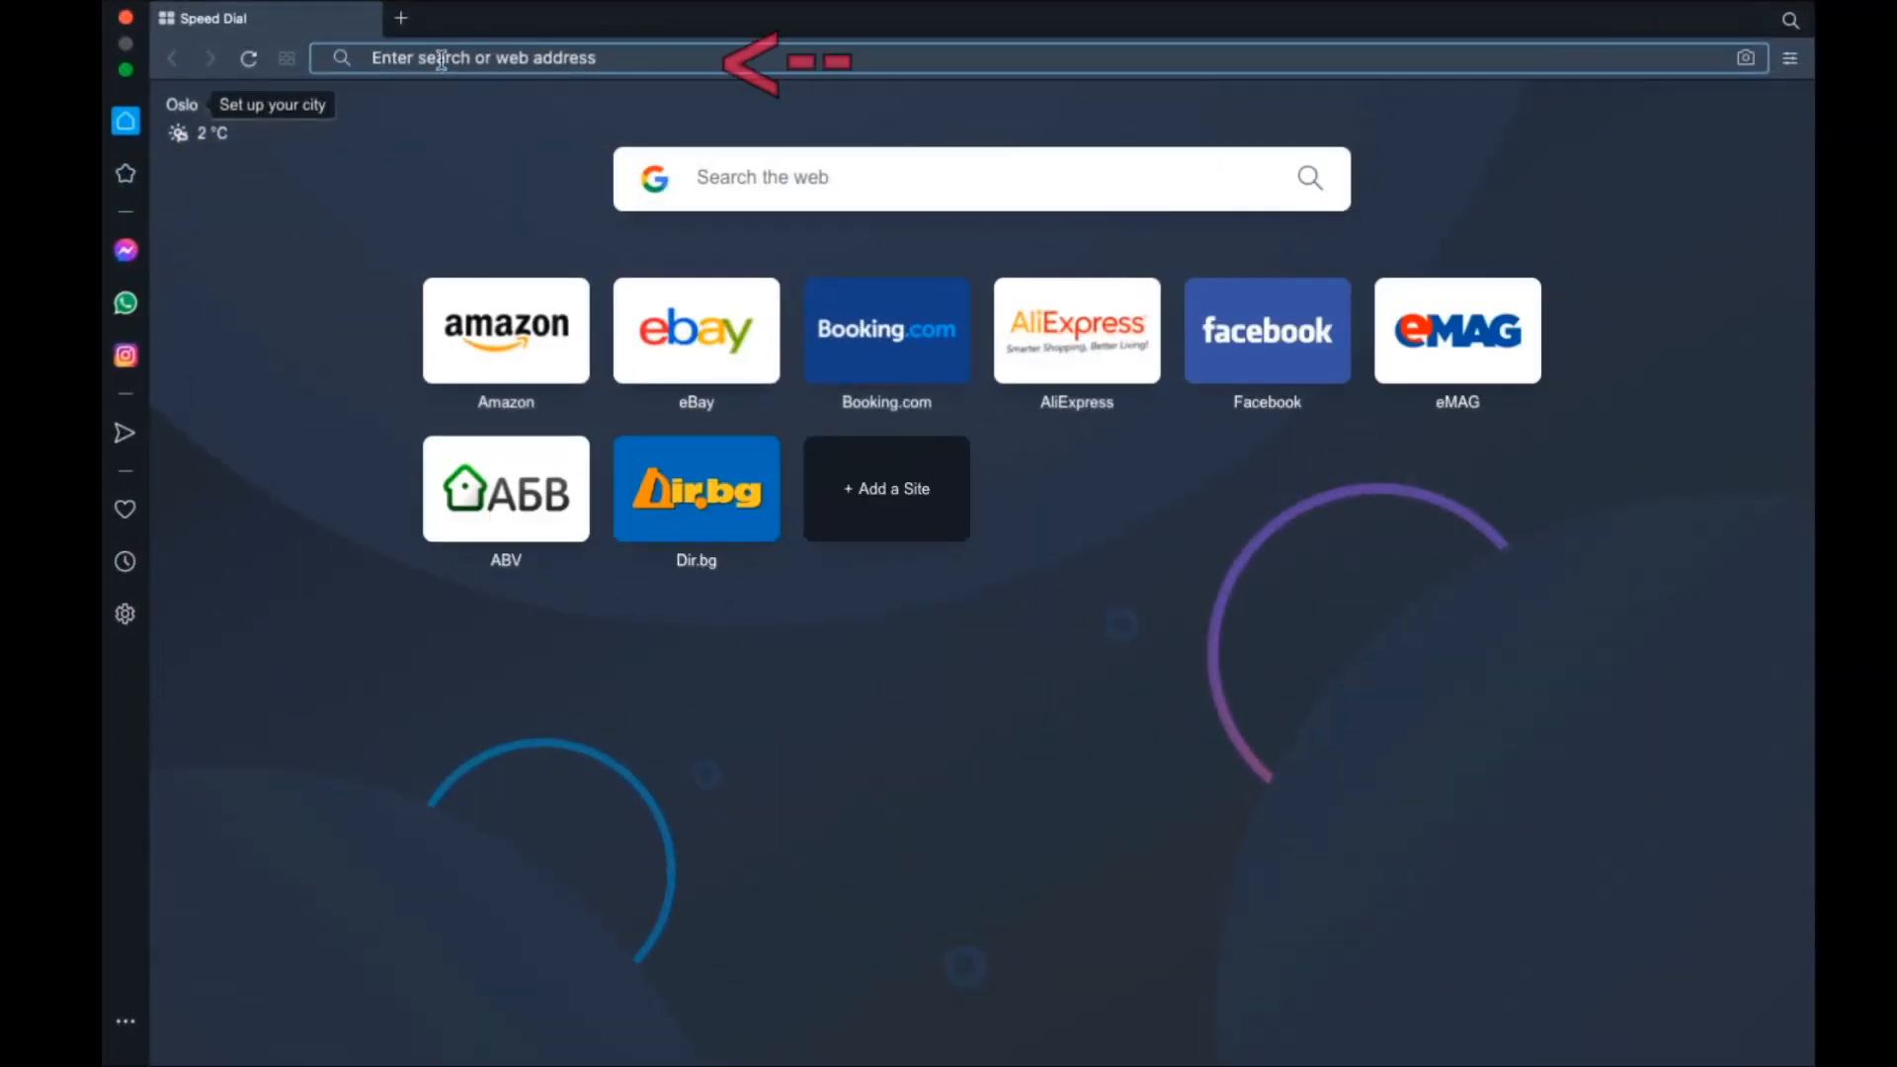
type("opera:")
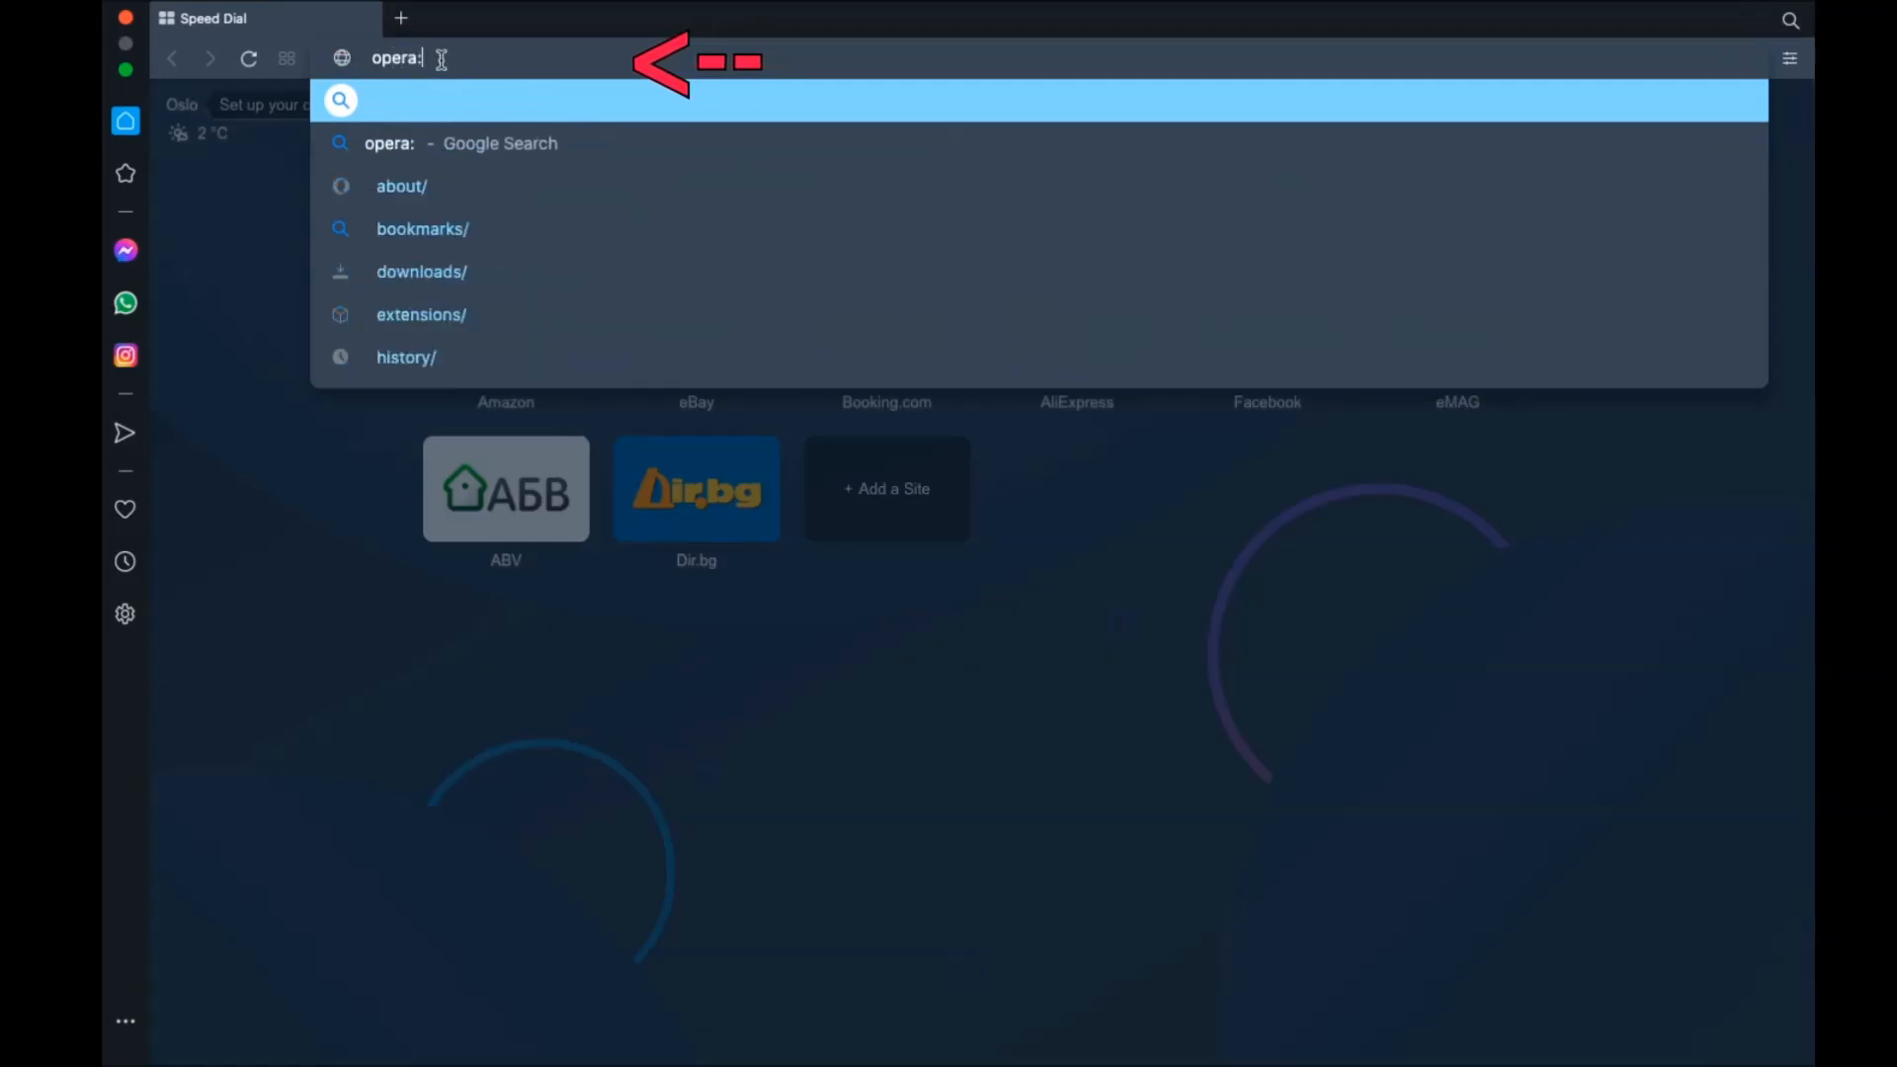
type("//settings/clearB")
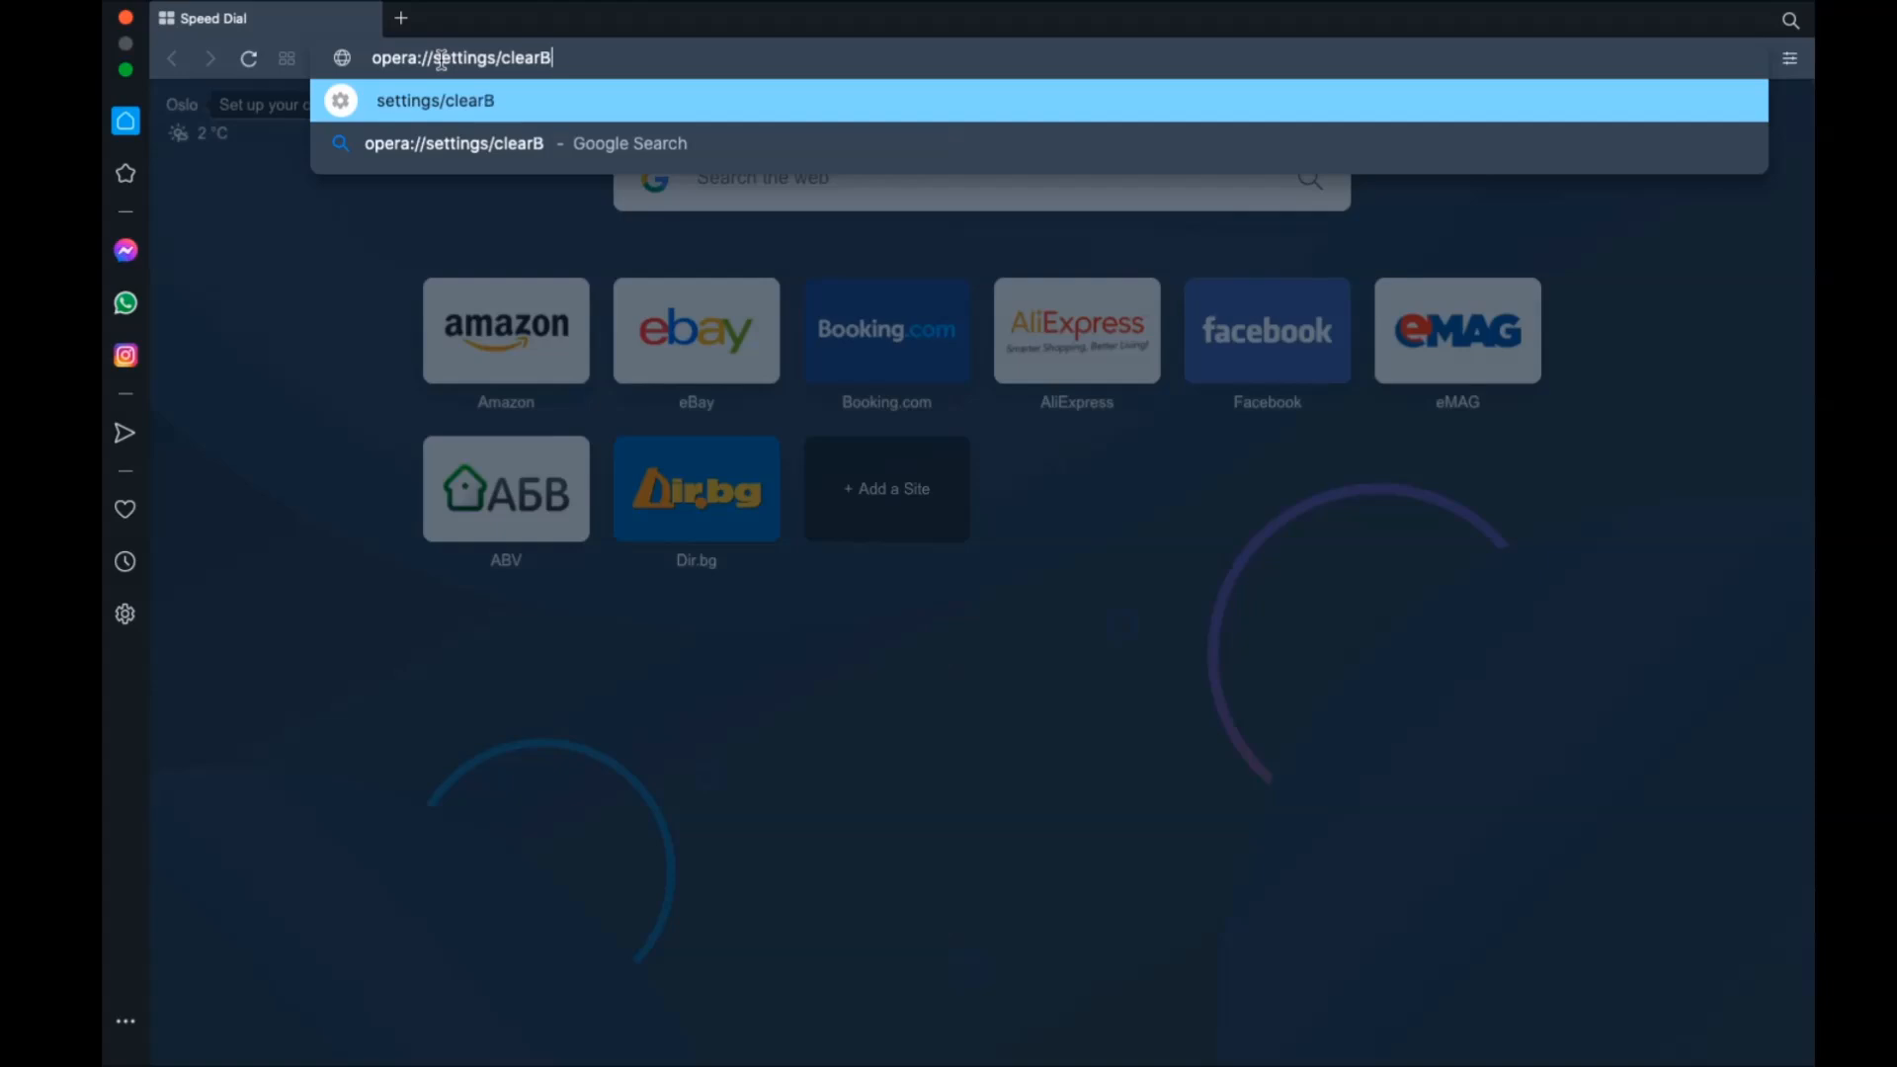
type("rowserData")
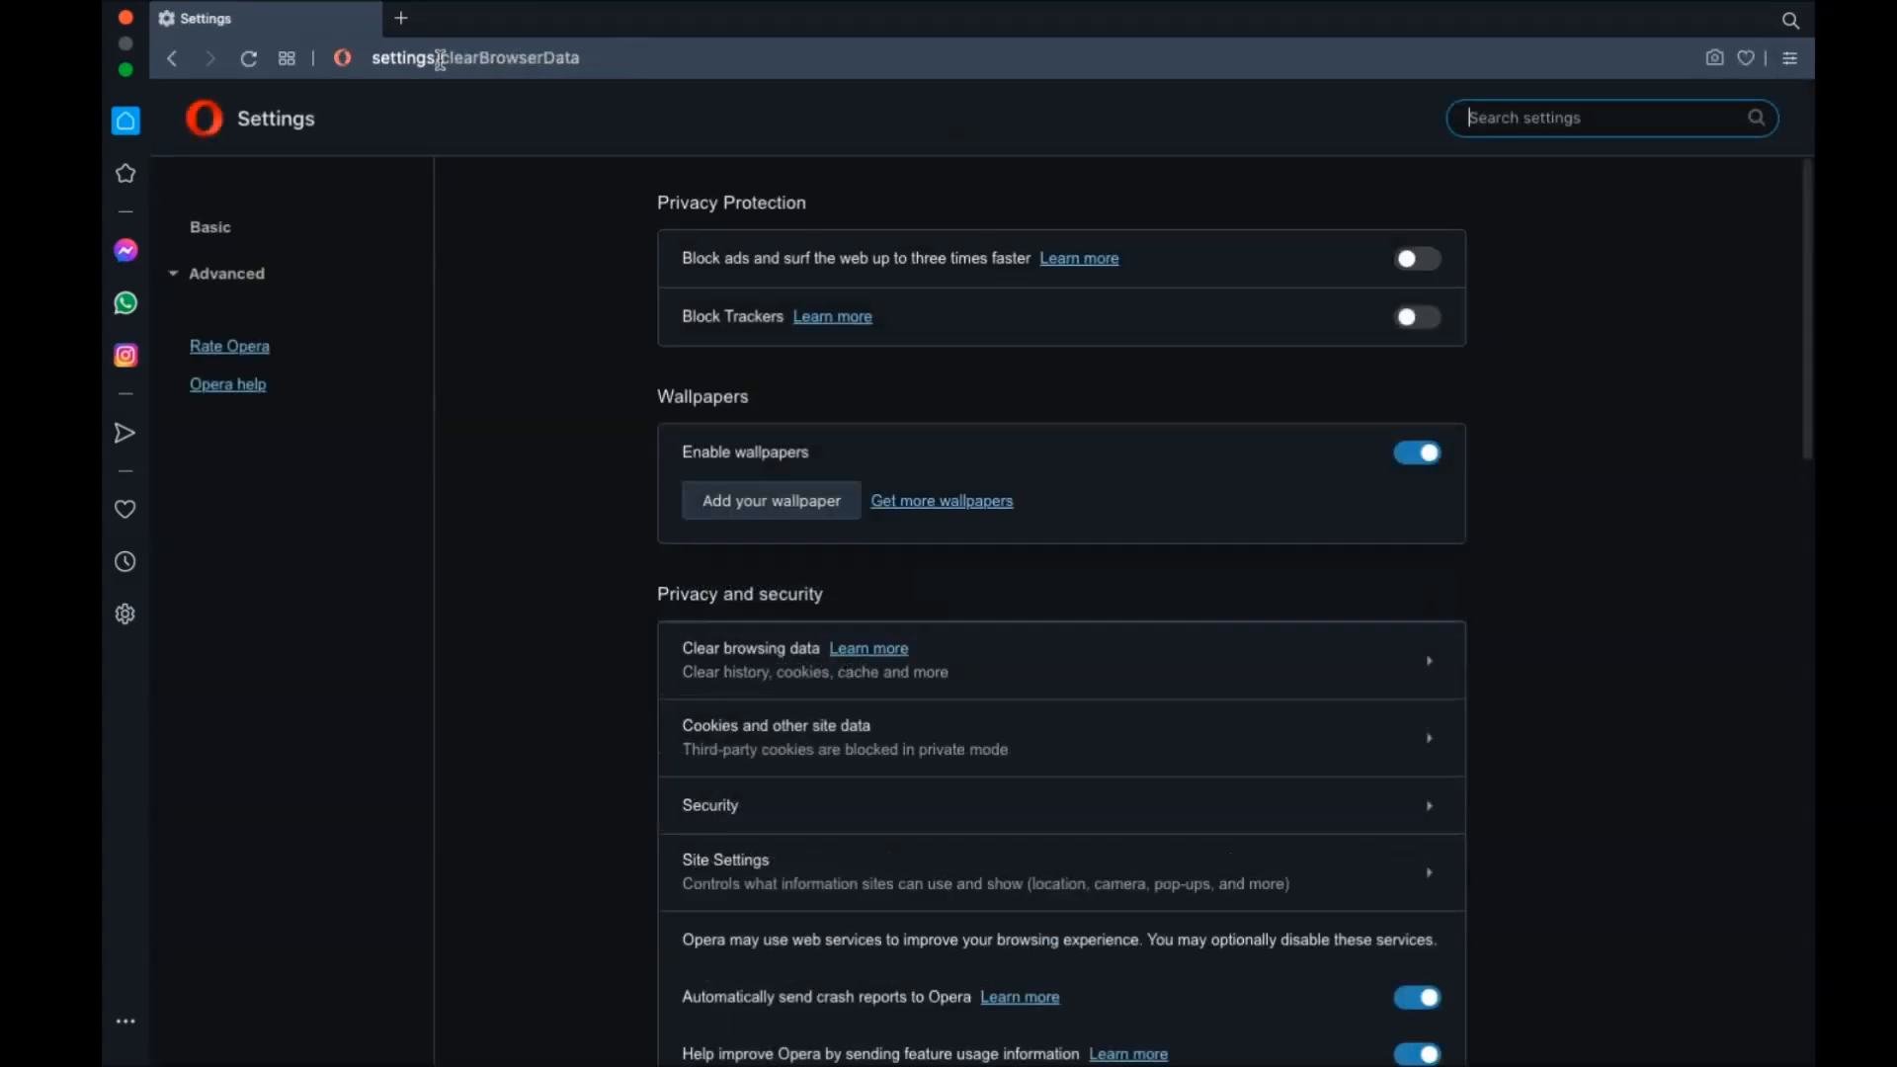
left_click(751, 648)
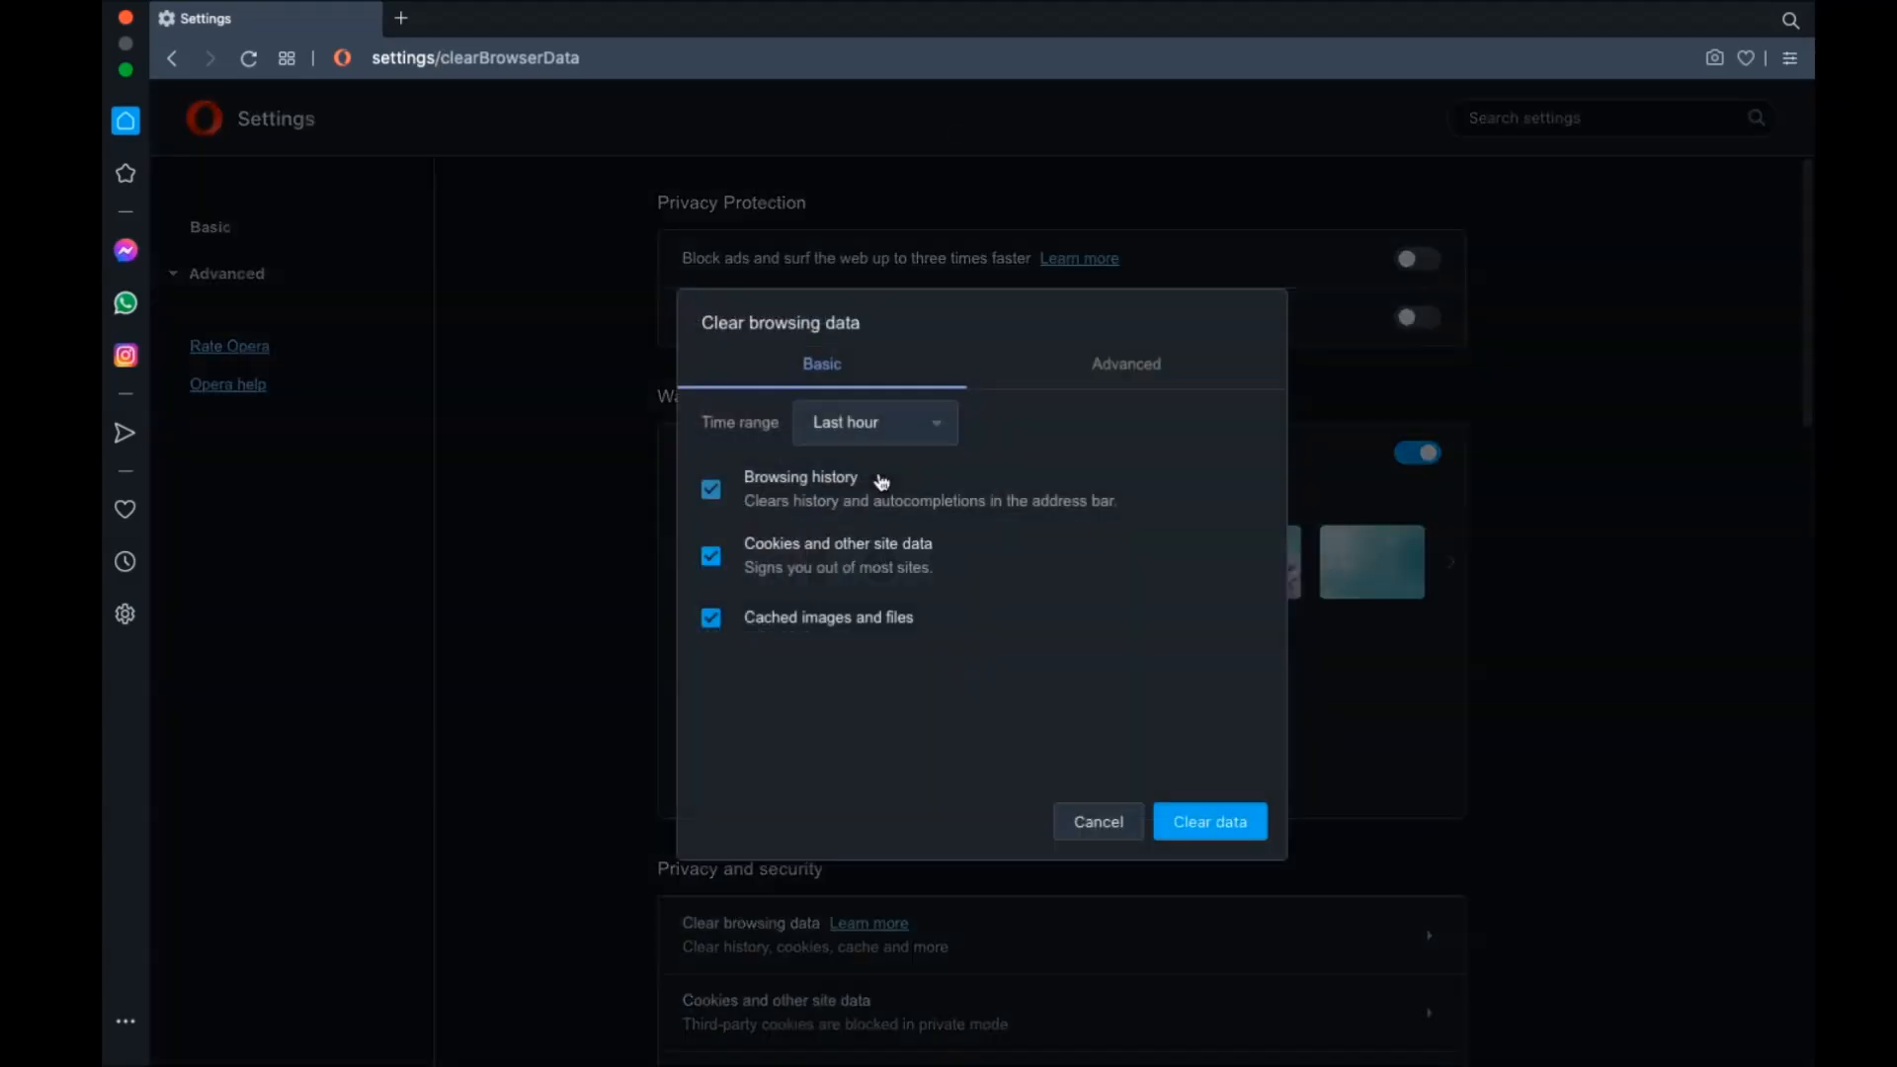
Step: In Advanced, clear history, cookies, cache, autofill and site settings for All time
left_click(871, 423)
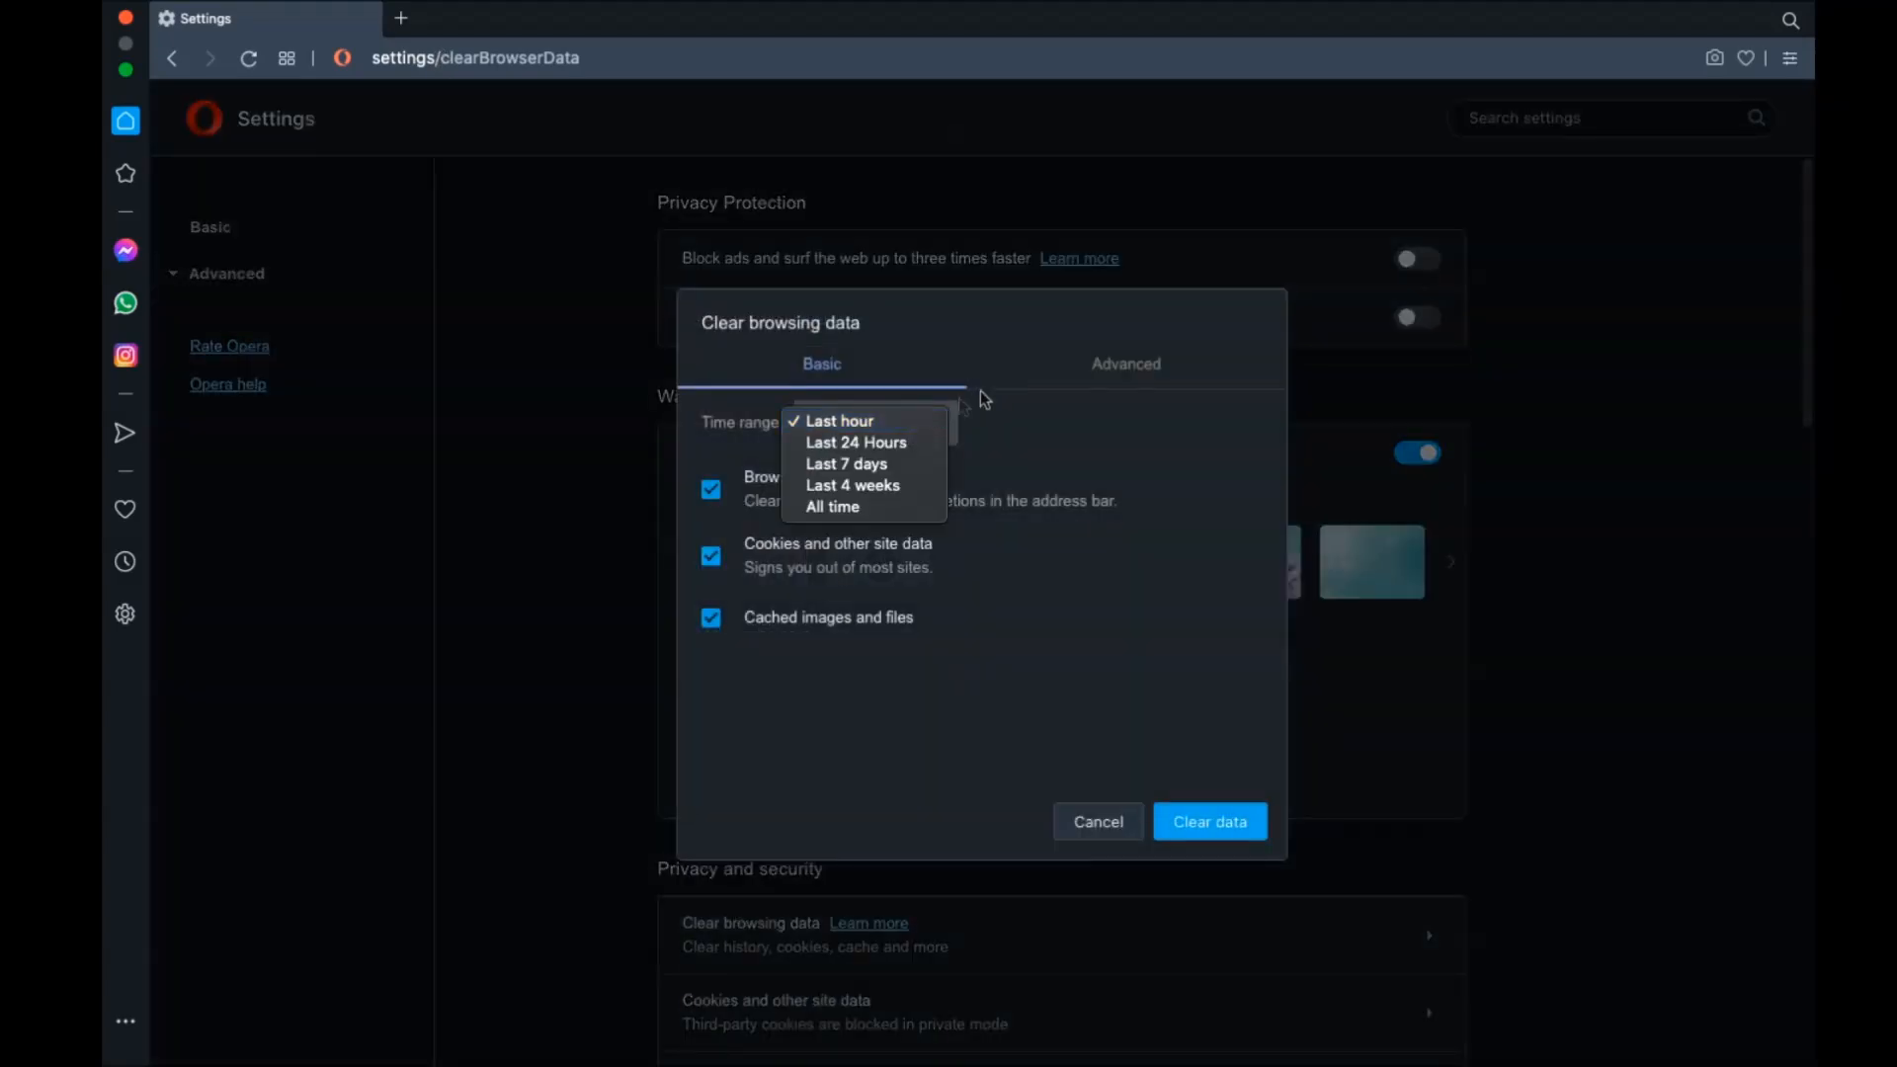
left_click(1125, 363)
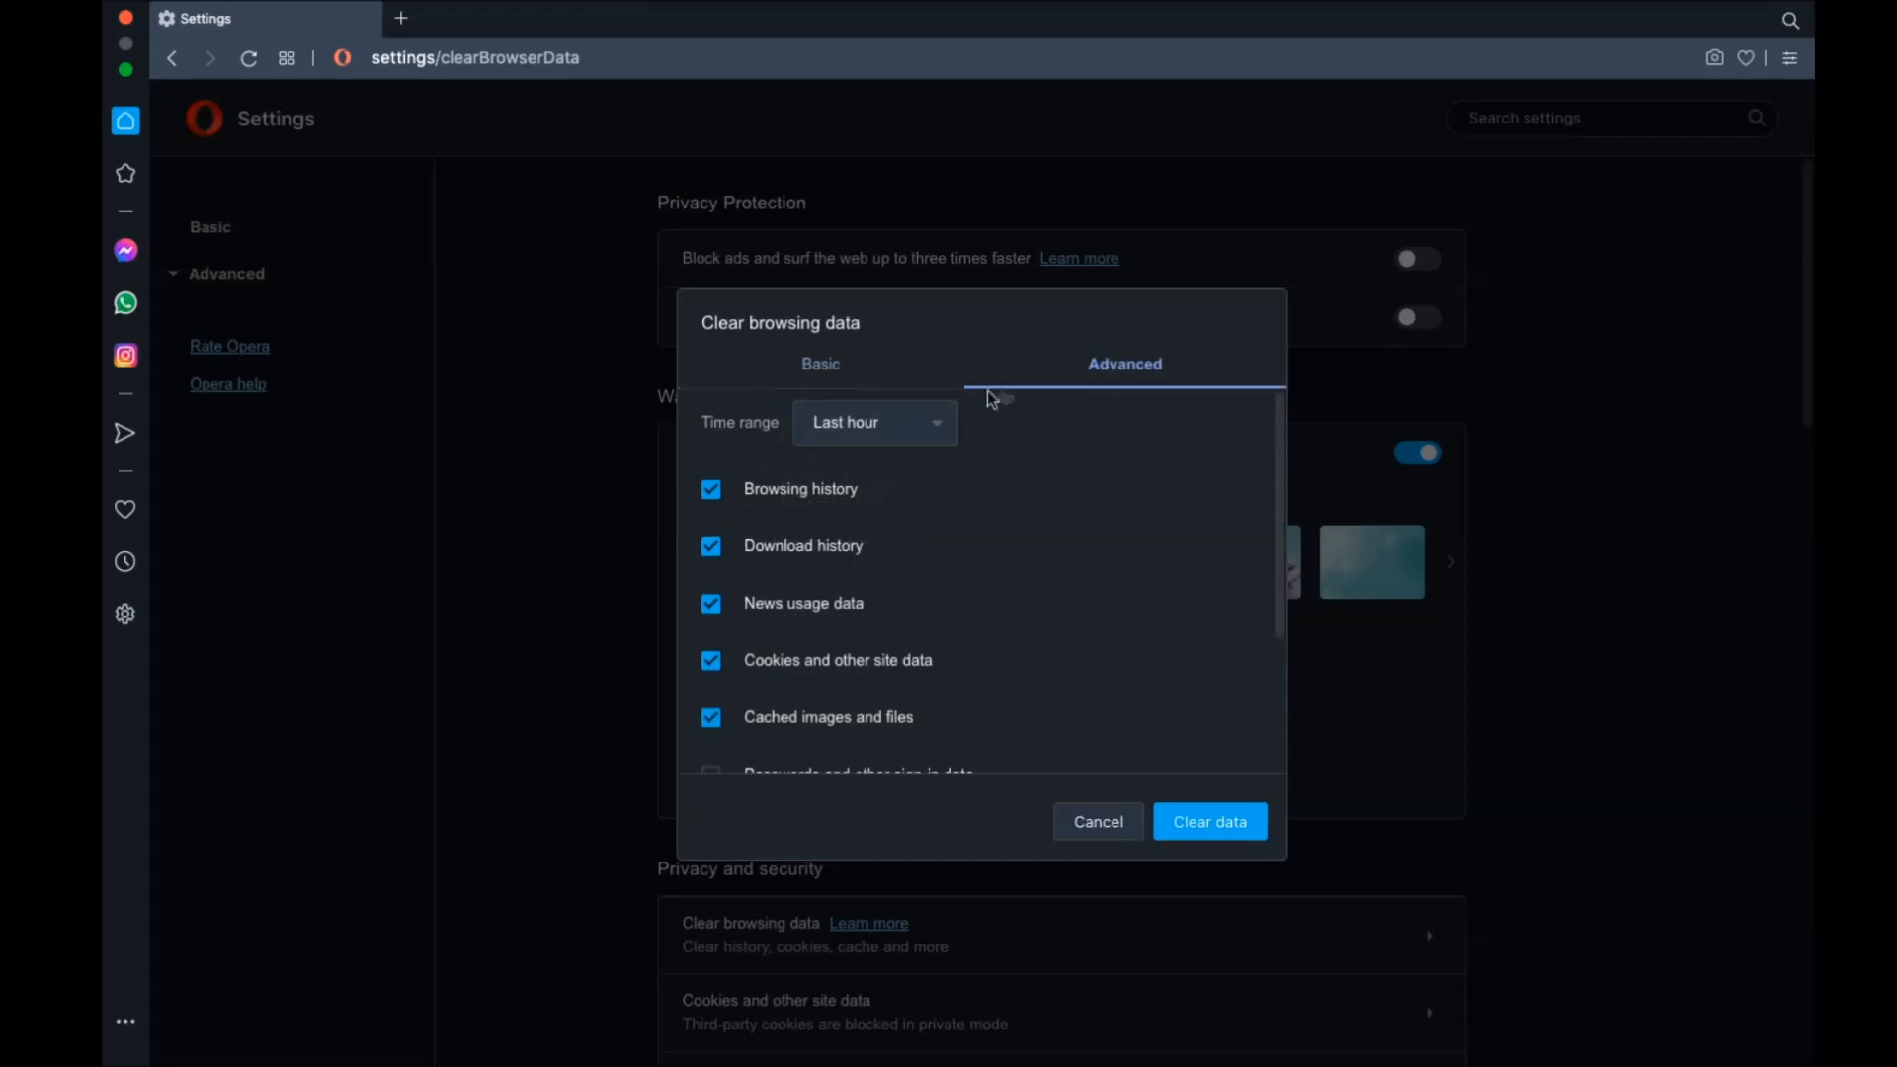
left_click(873, 423)
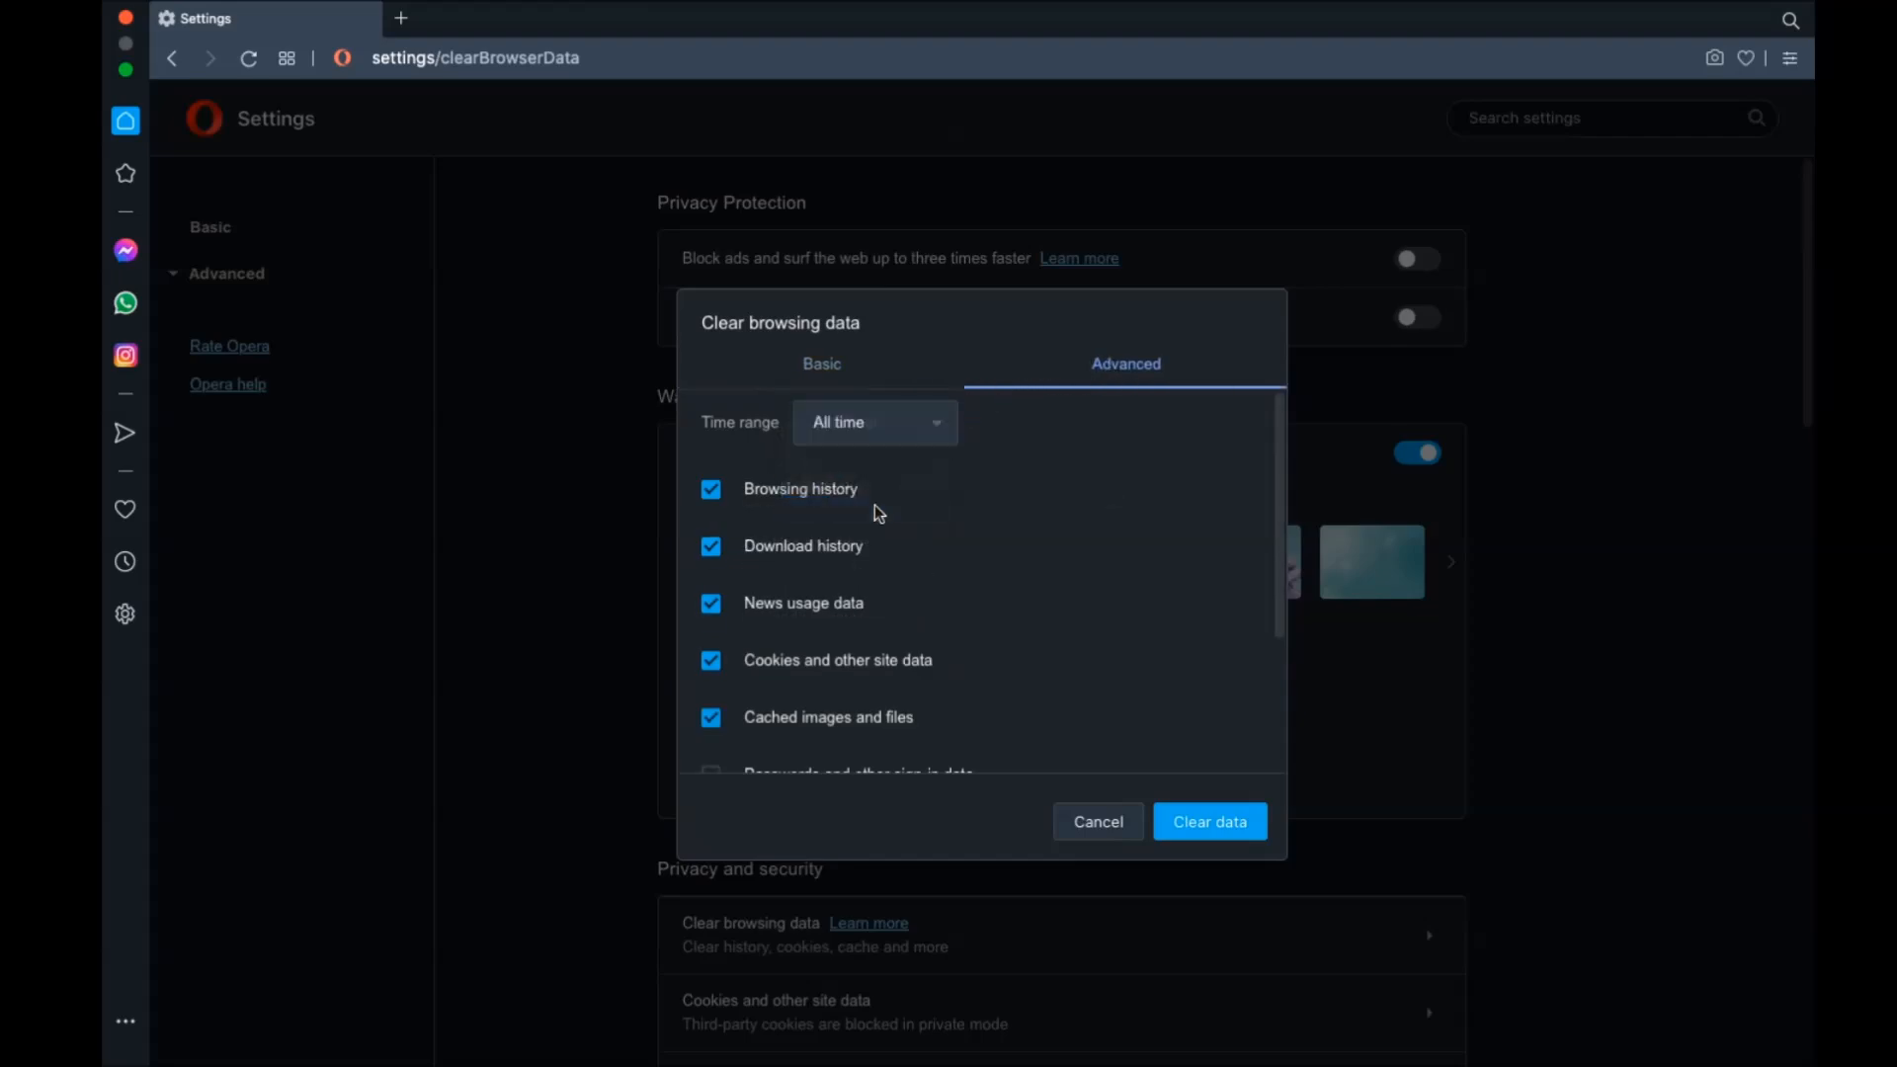
scroll("down", 3)
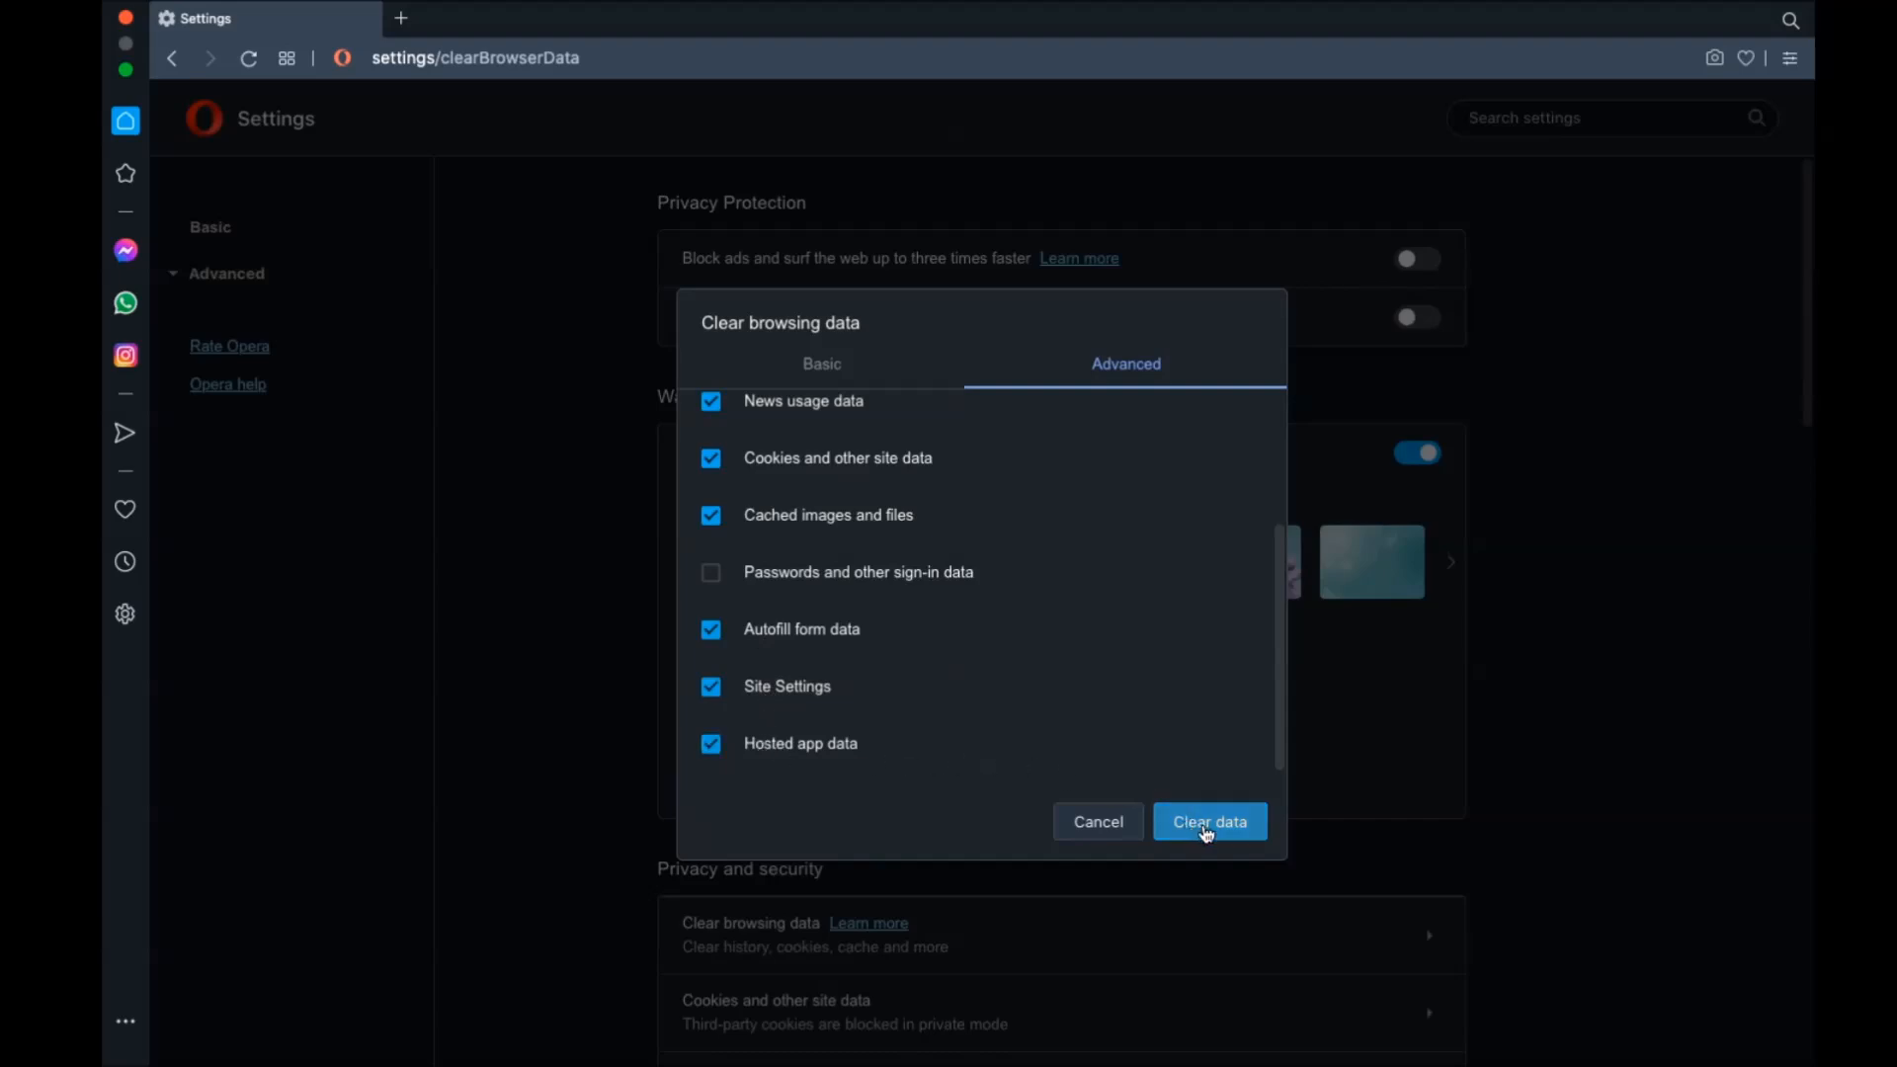
left_click(1210, 822)
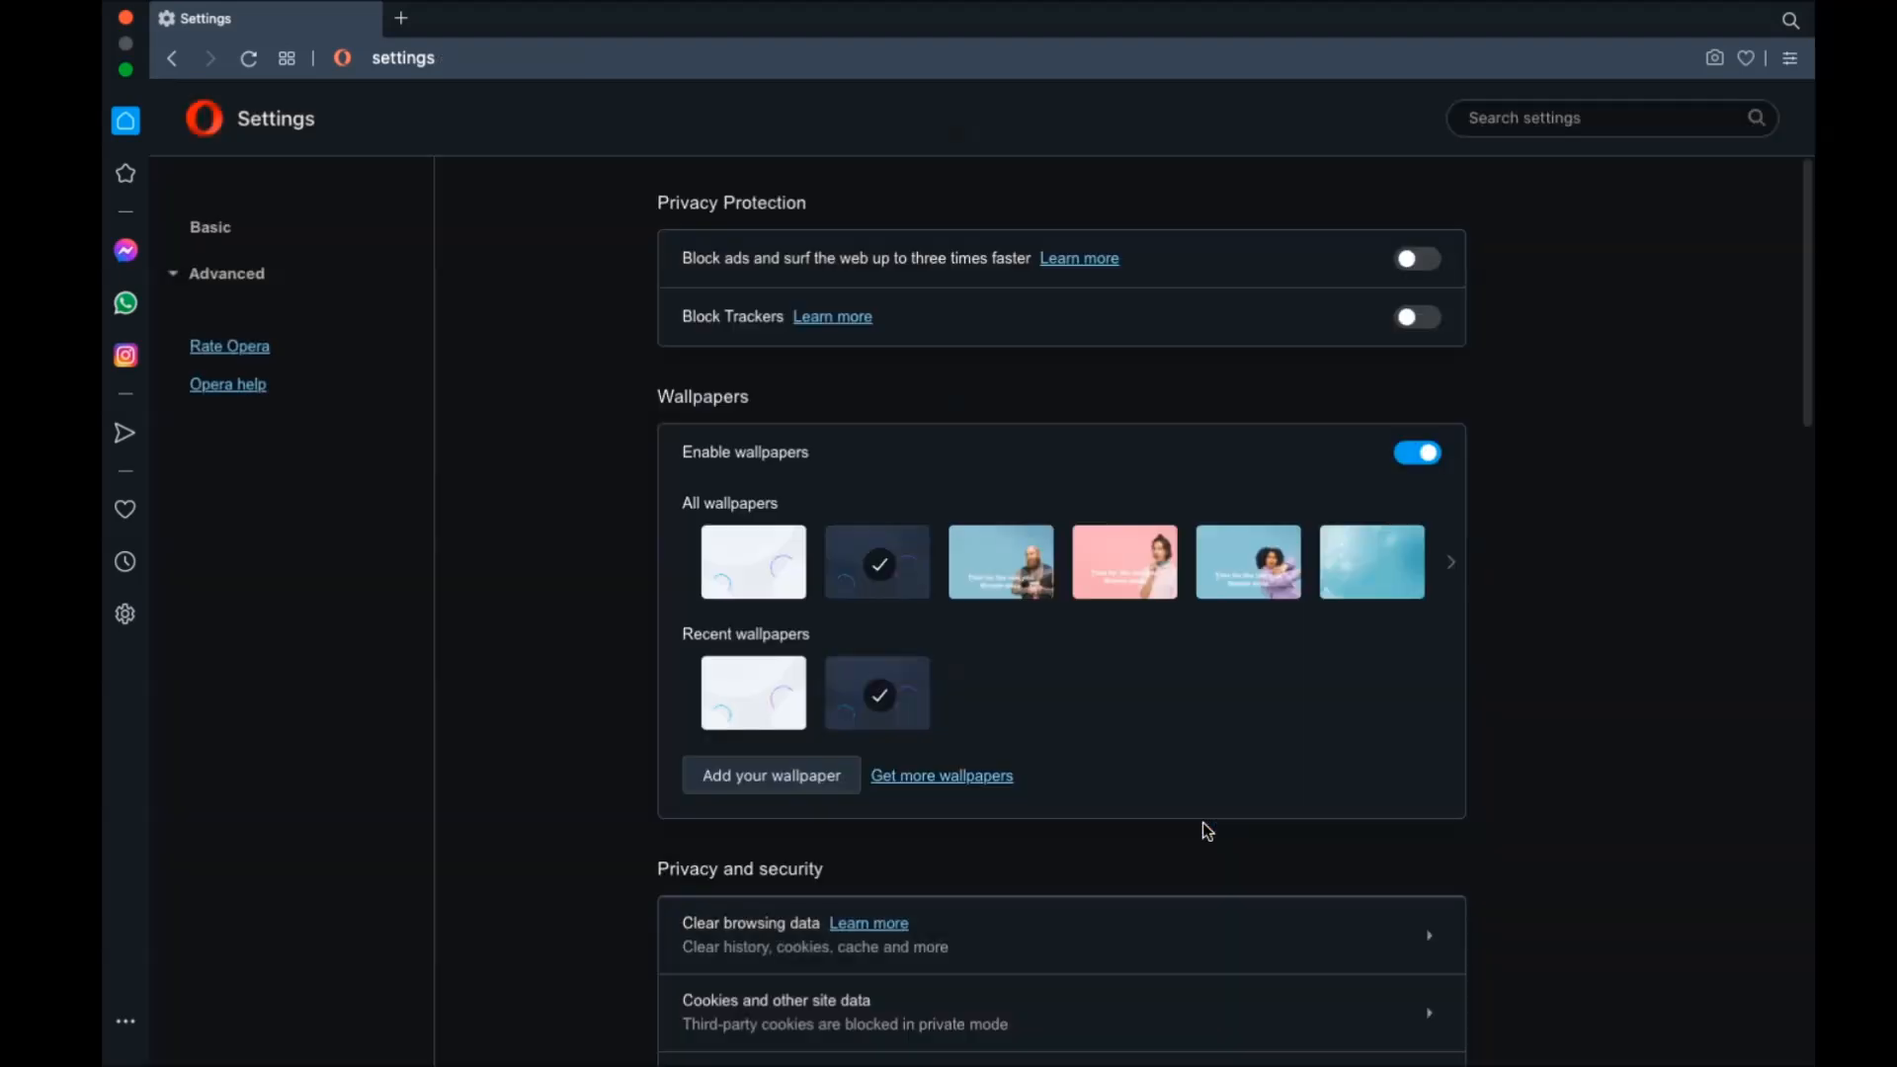